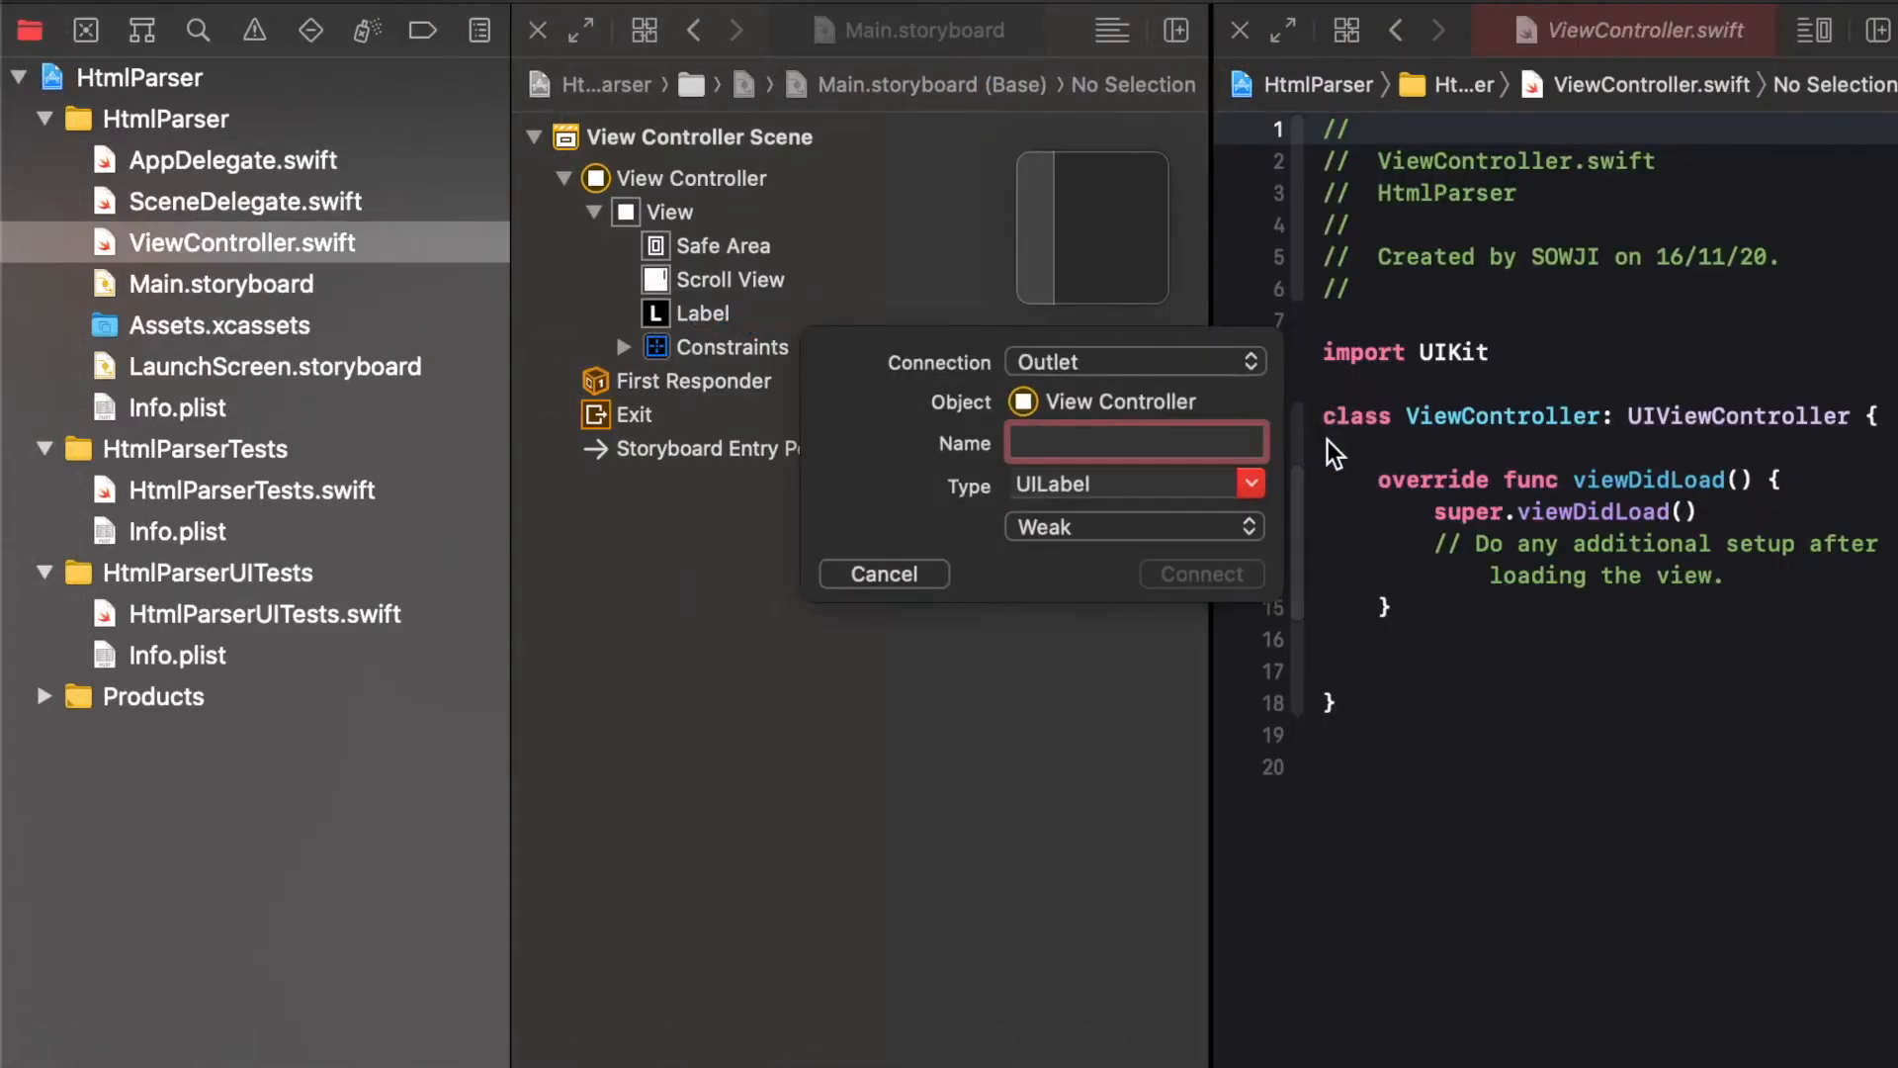
Connect the storyboard label to ViewController as an outlet named htmlLabel
type("htm")
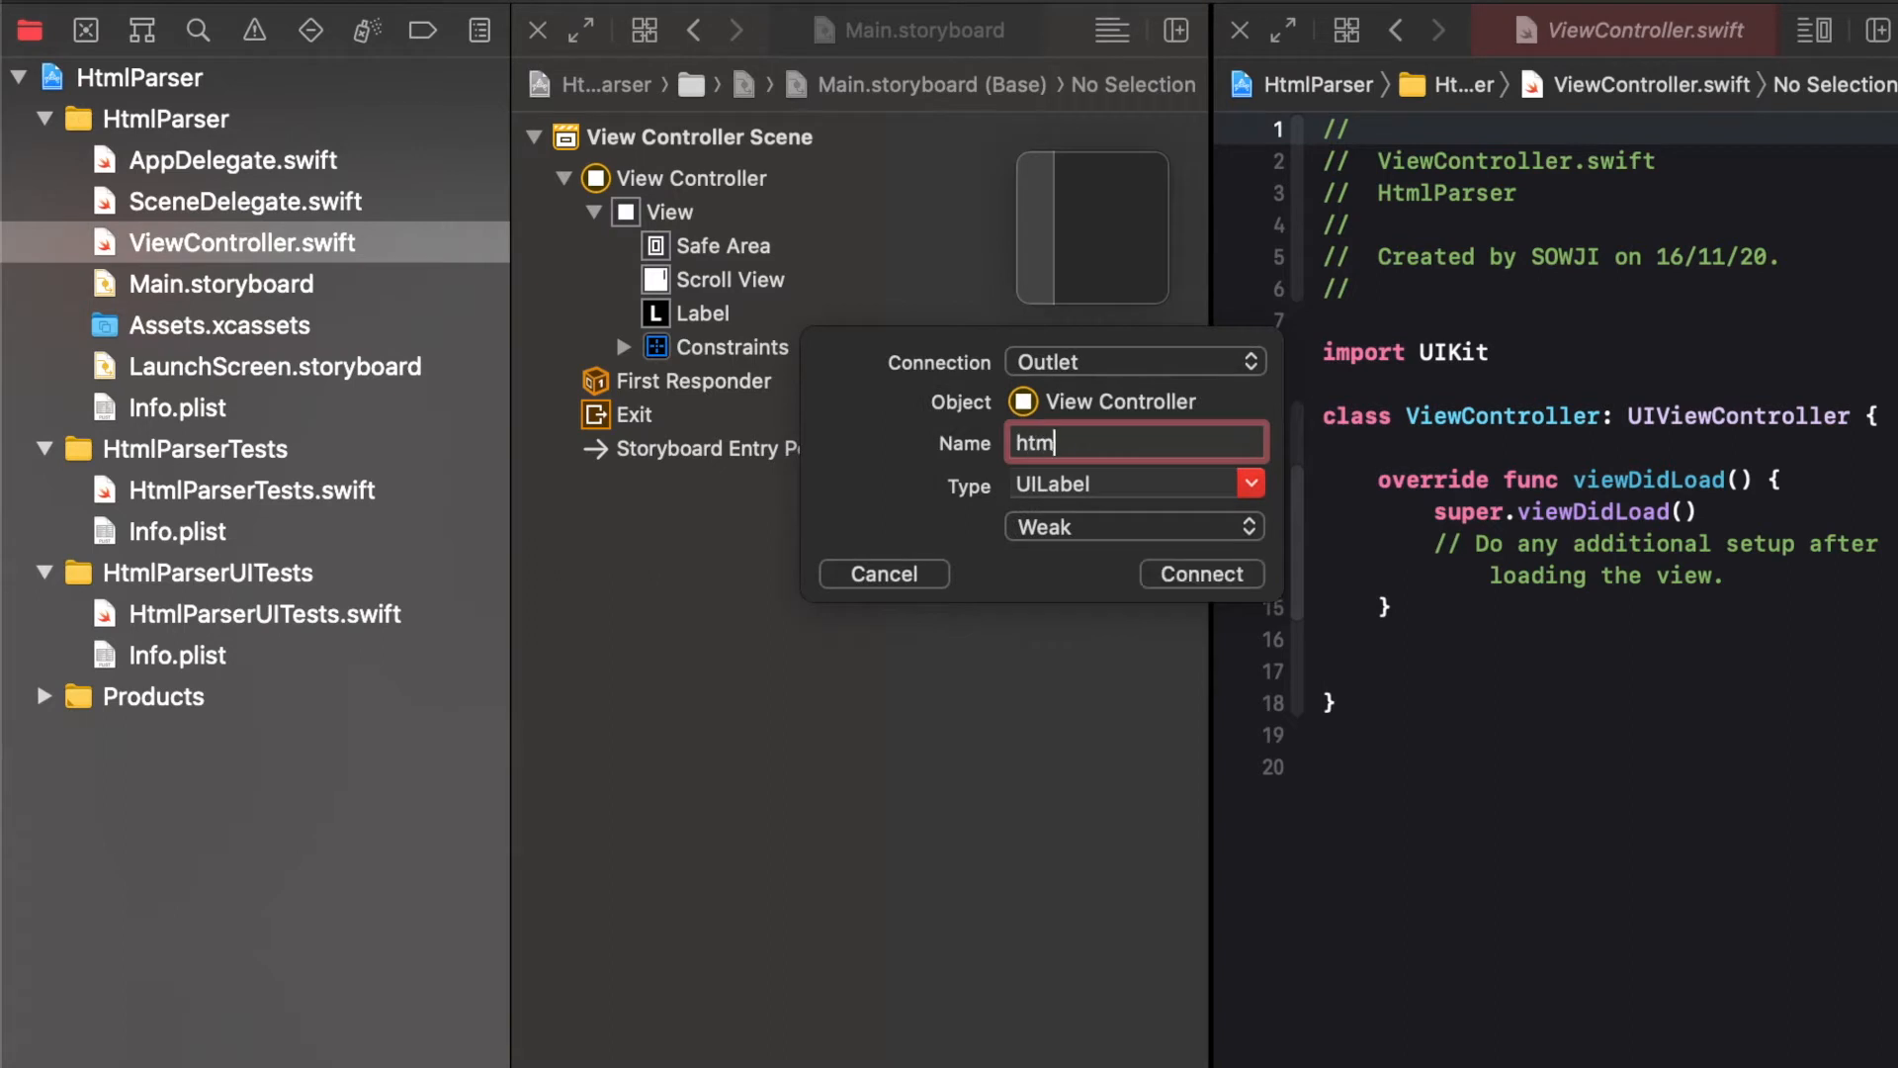
type("lLabel")
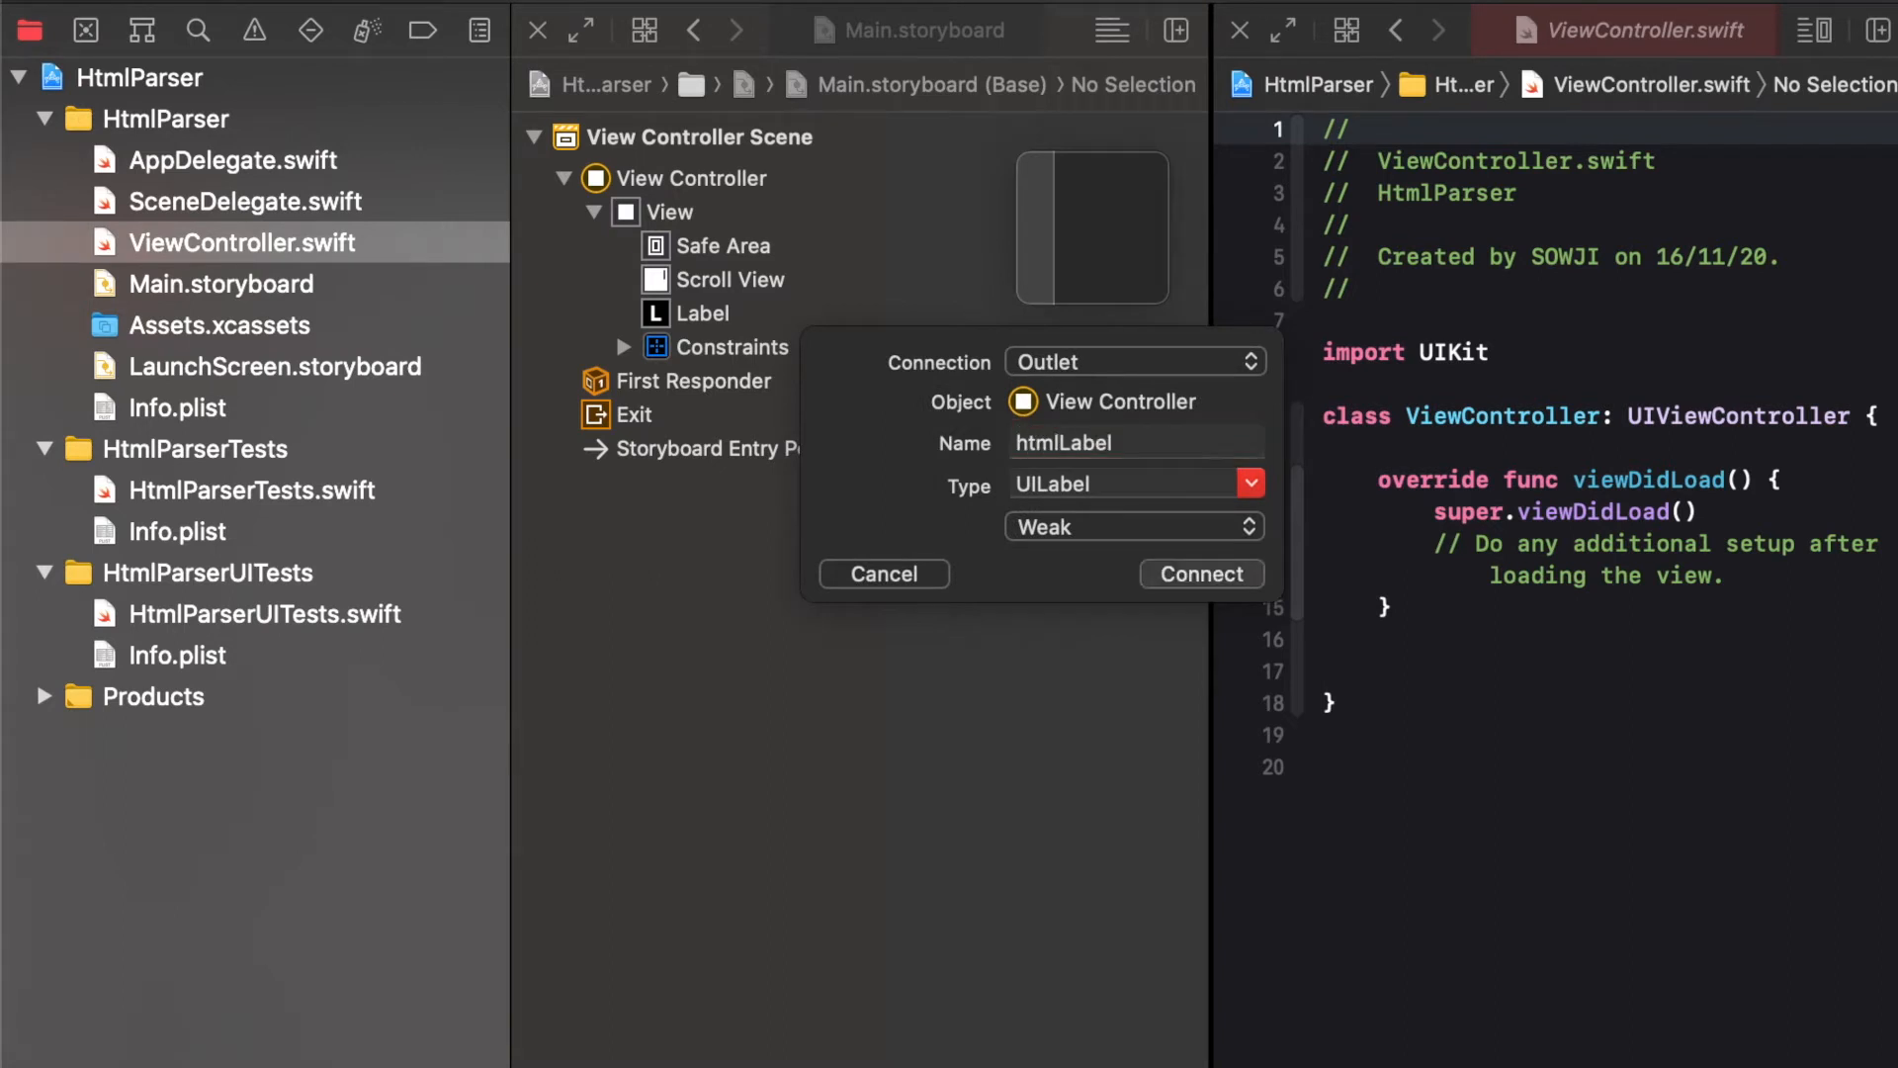
left_click(1202, 574)
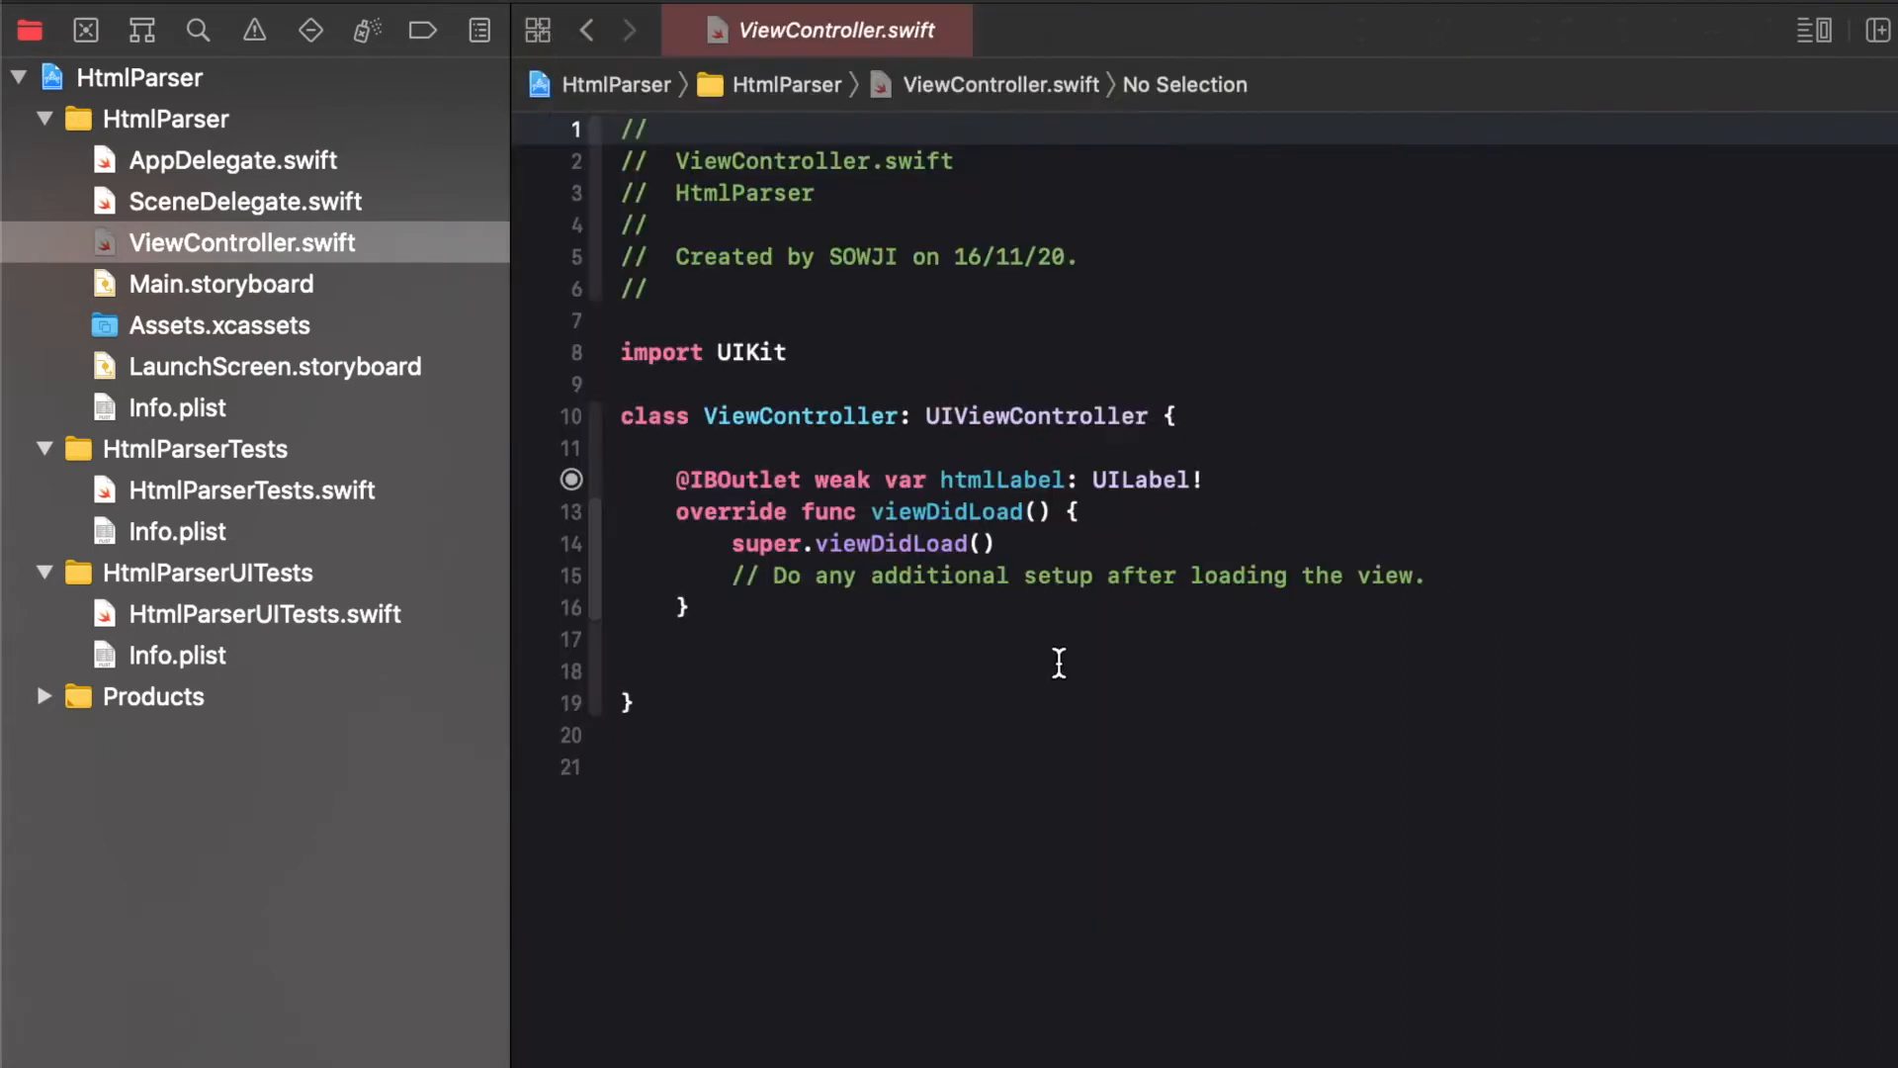
Declare var htmlString = "" below the outlet
type("var")
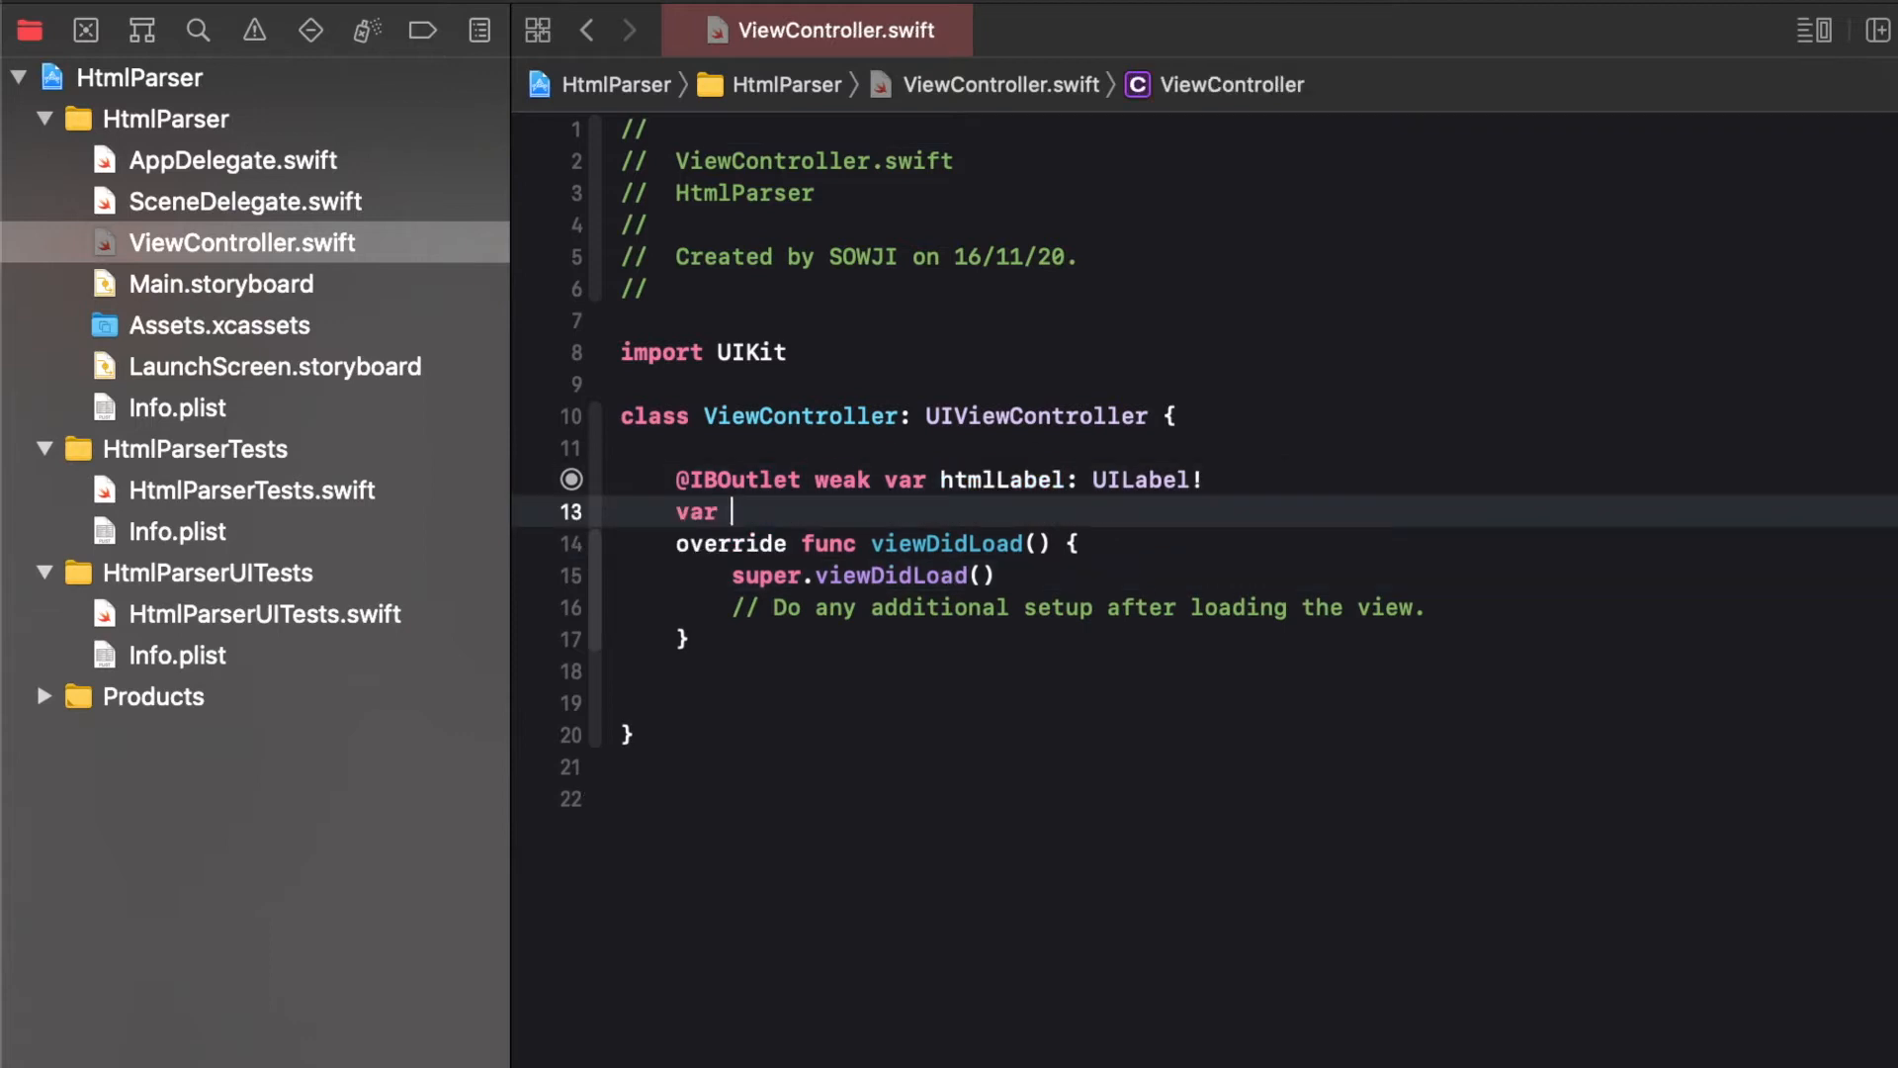
type("html")
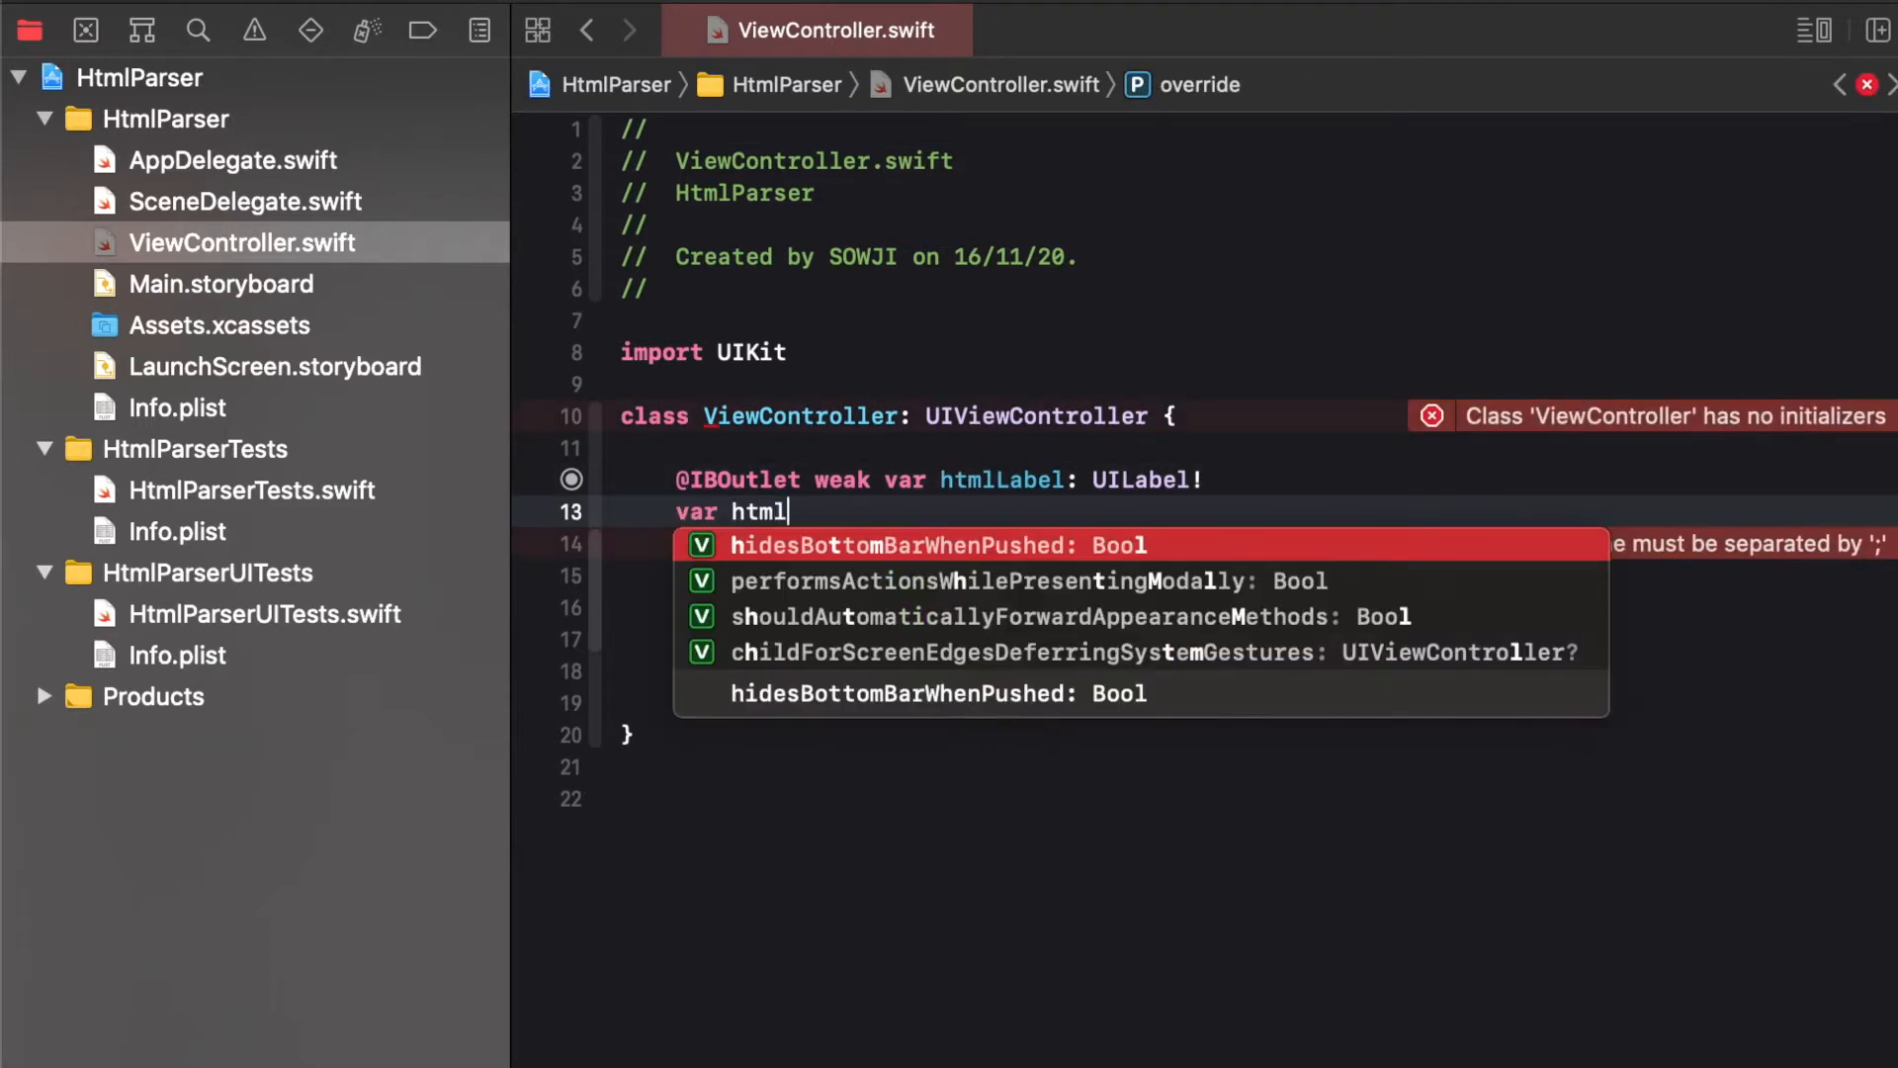
type("String = \"\"")
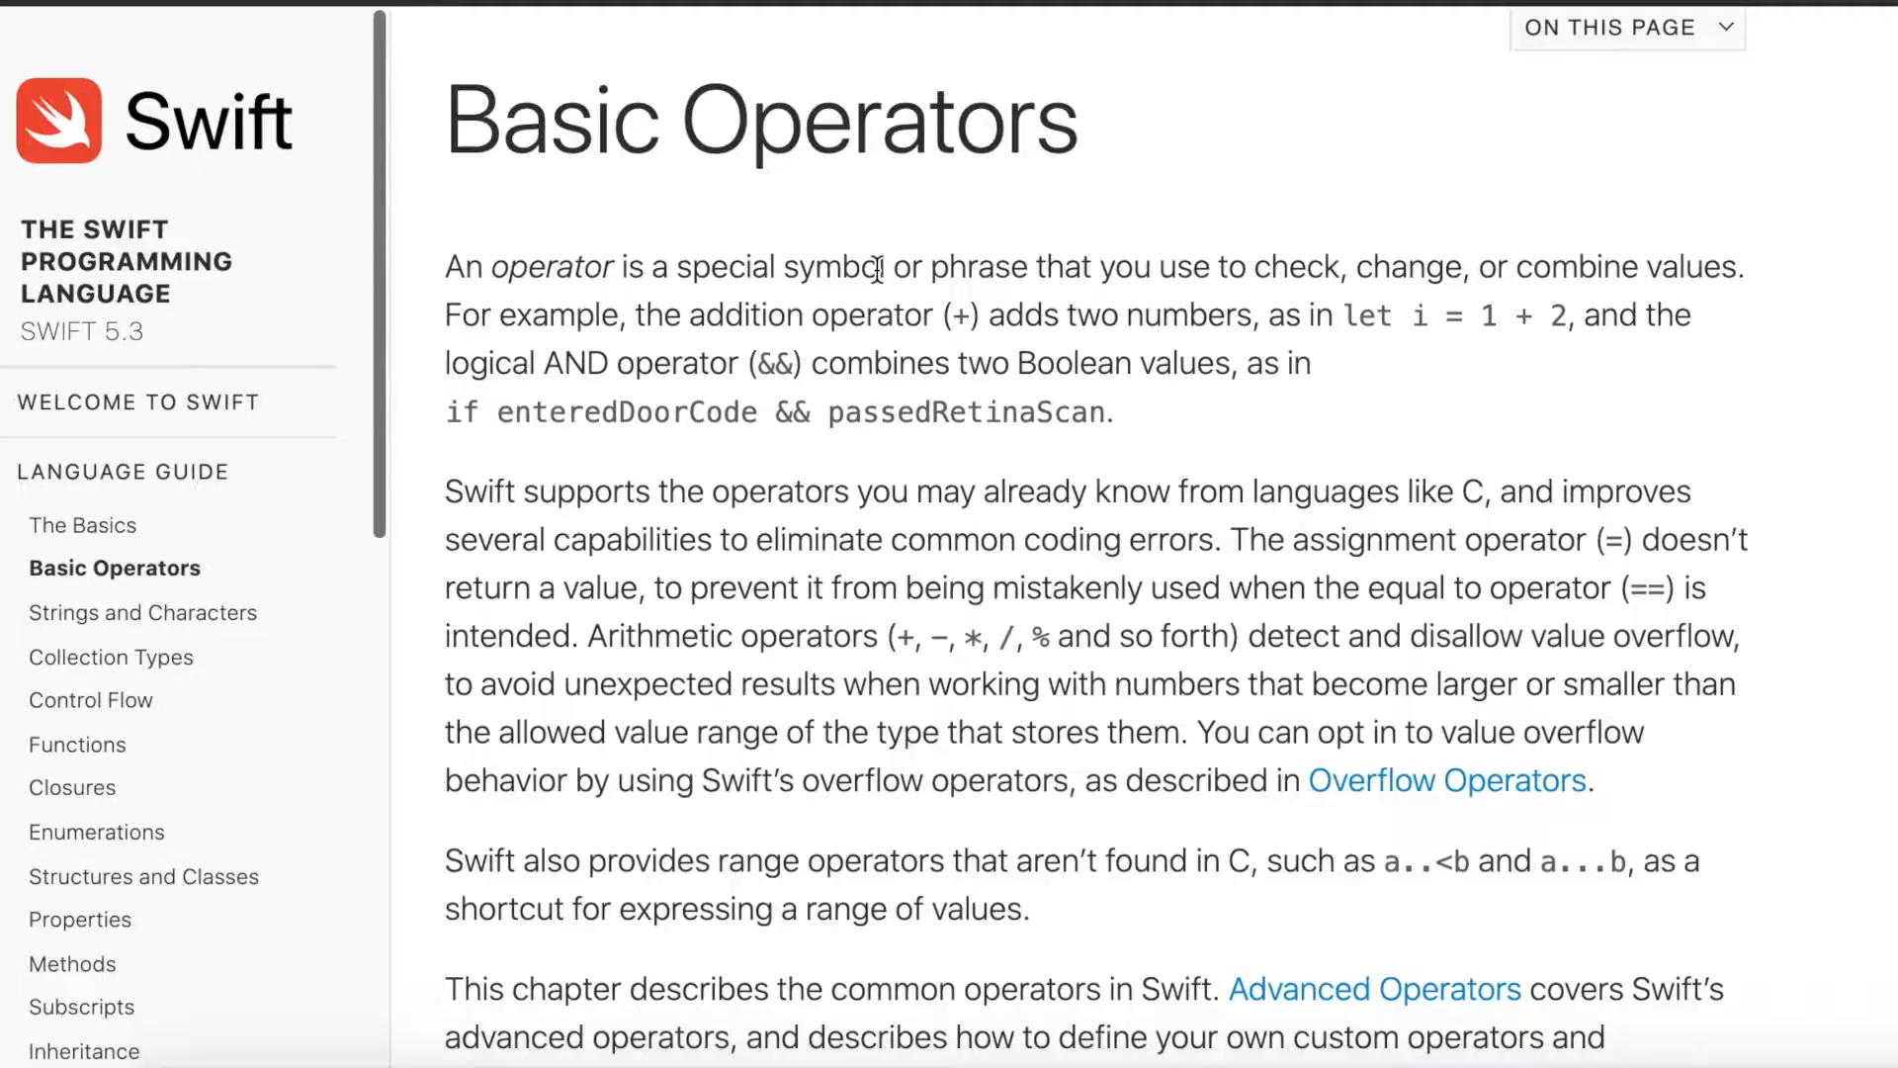
View the HTML page source of the Basic Operators documentation in Chrome and read through it
right_click(833, 267)
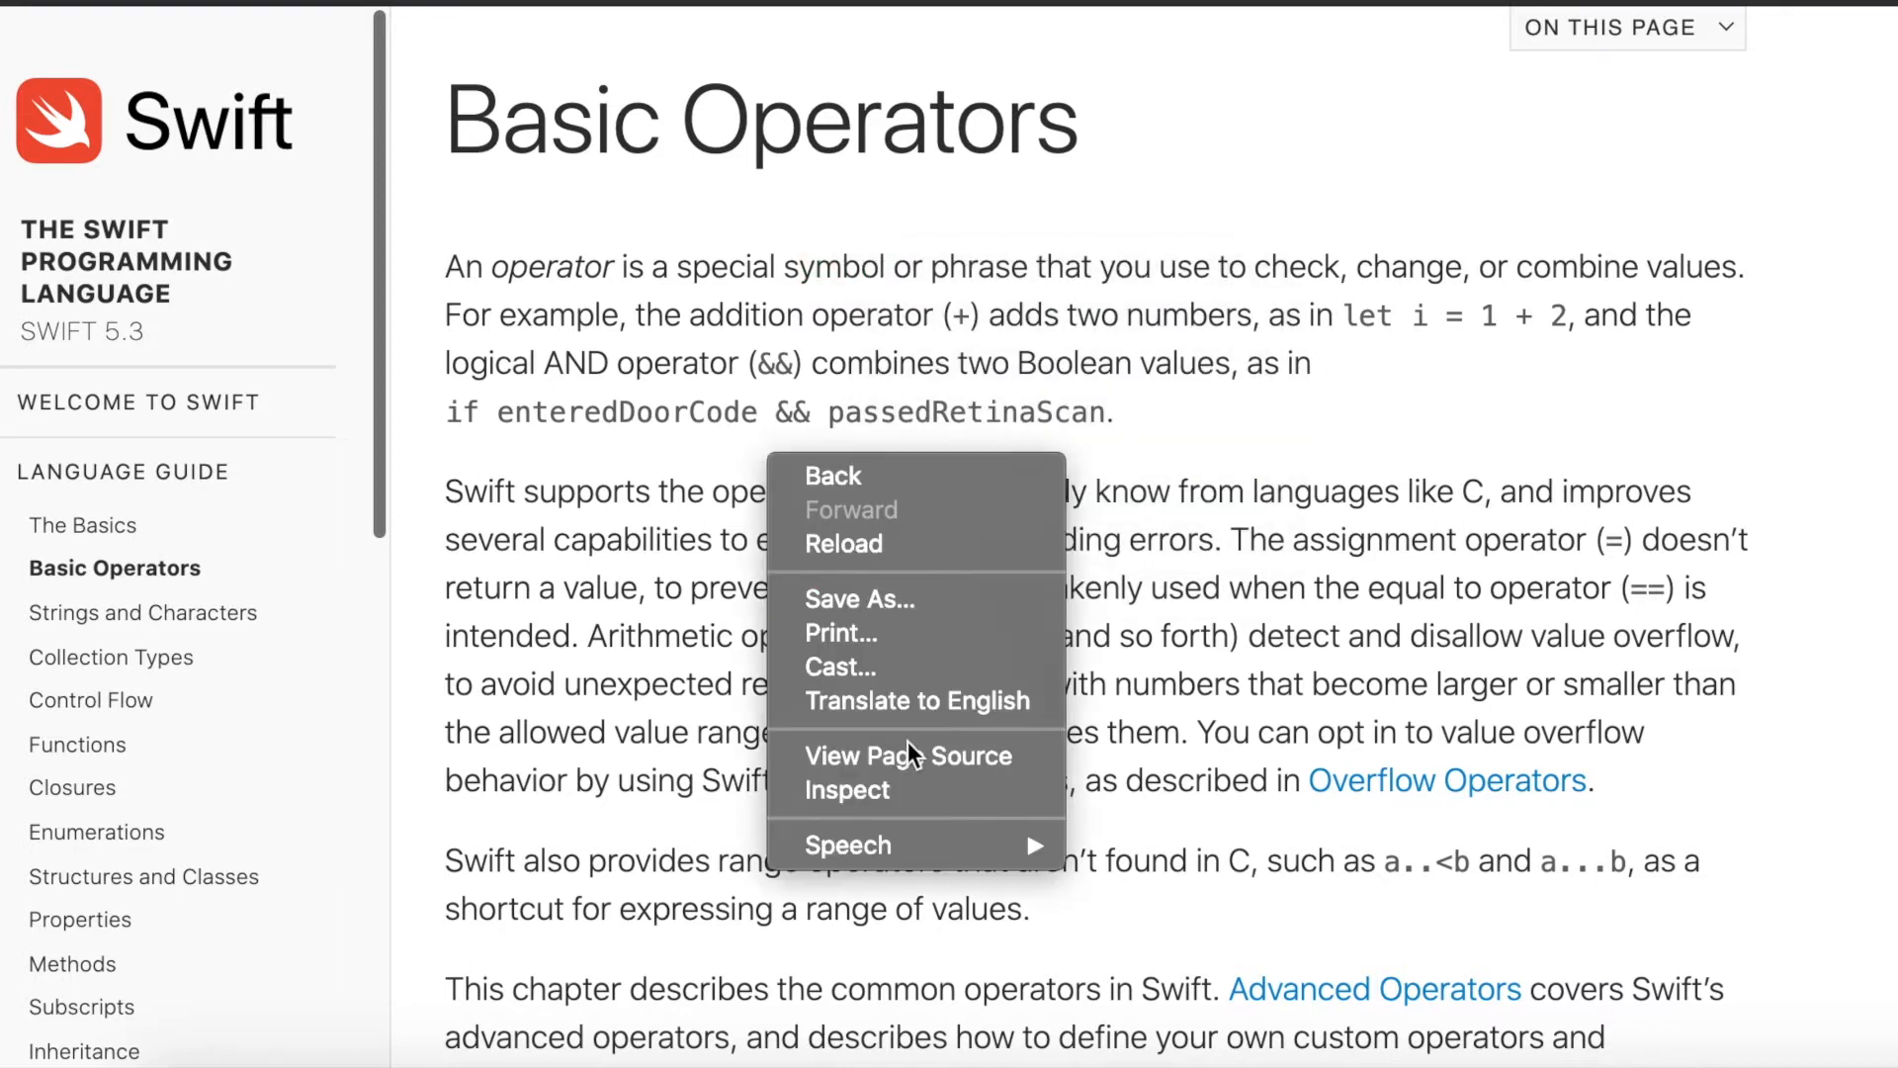
left_click(908, 756)
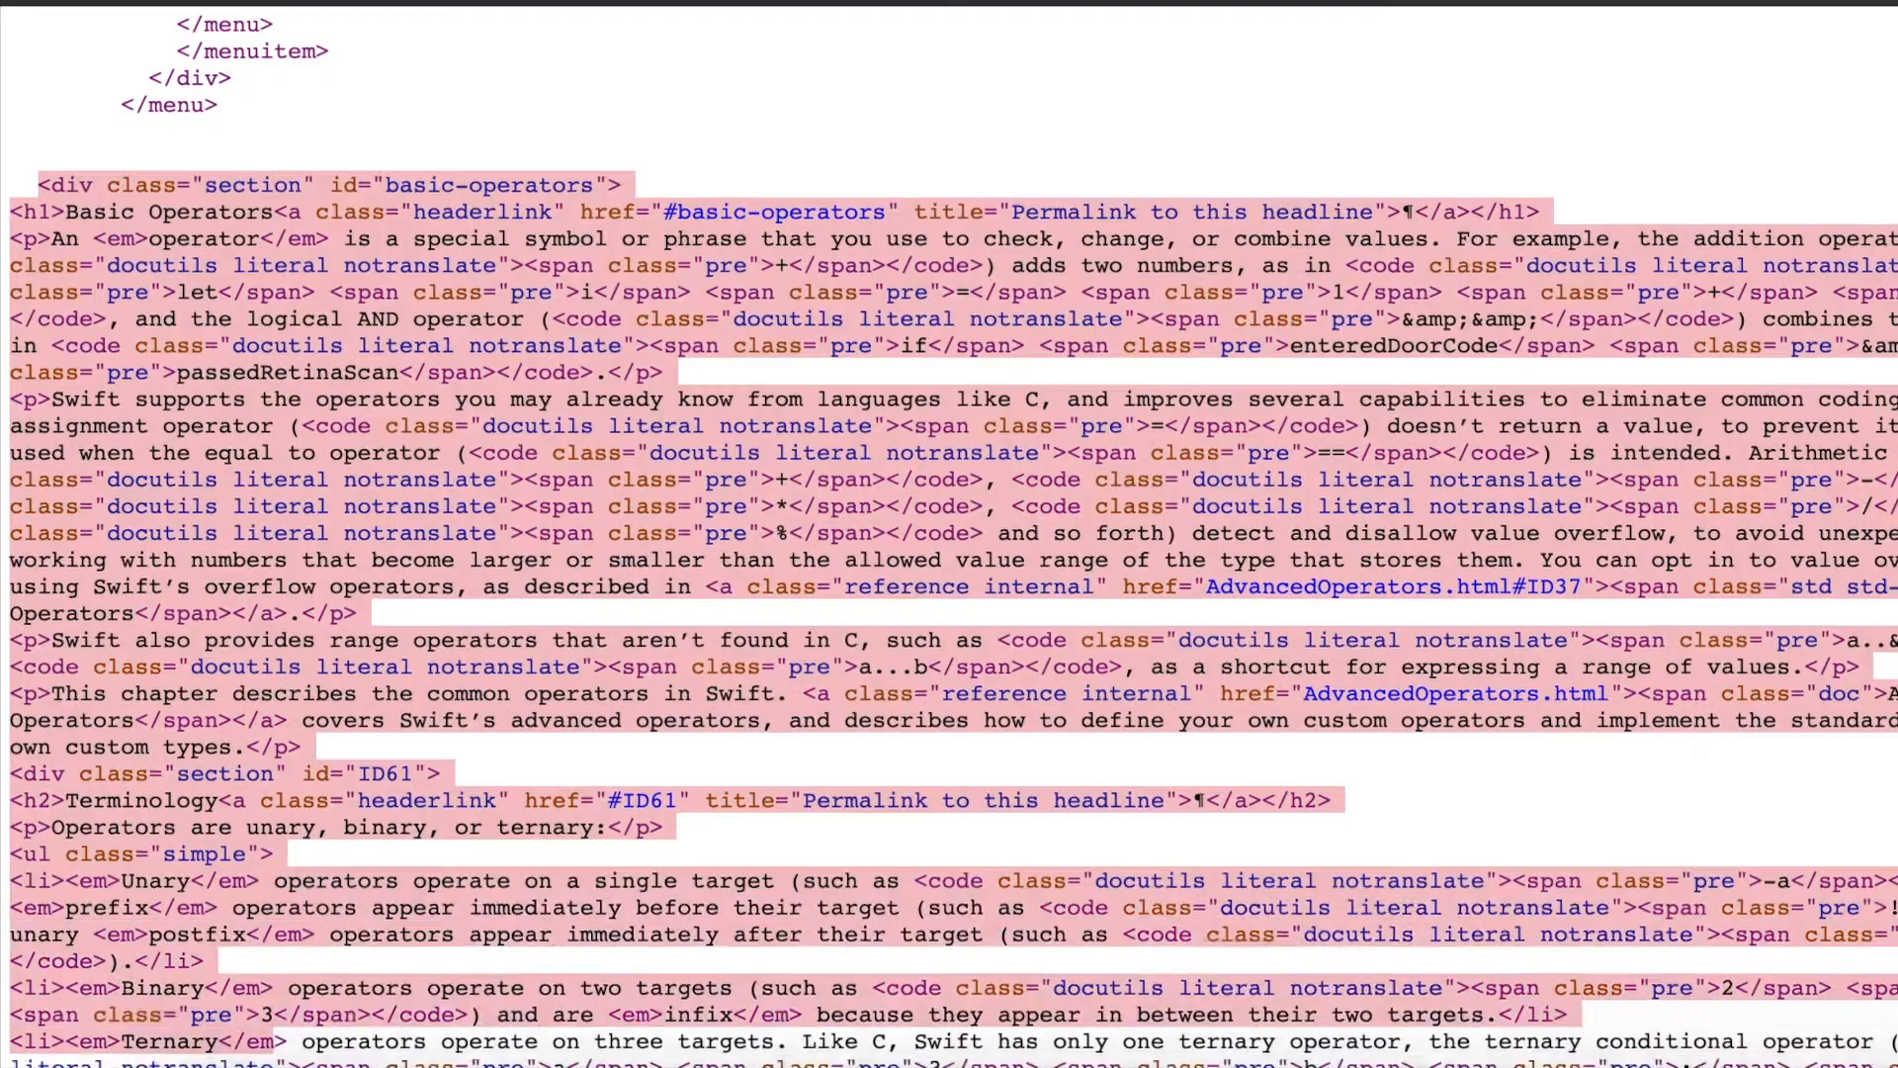
scroll("down", 3)
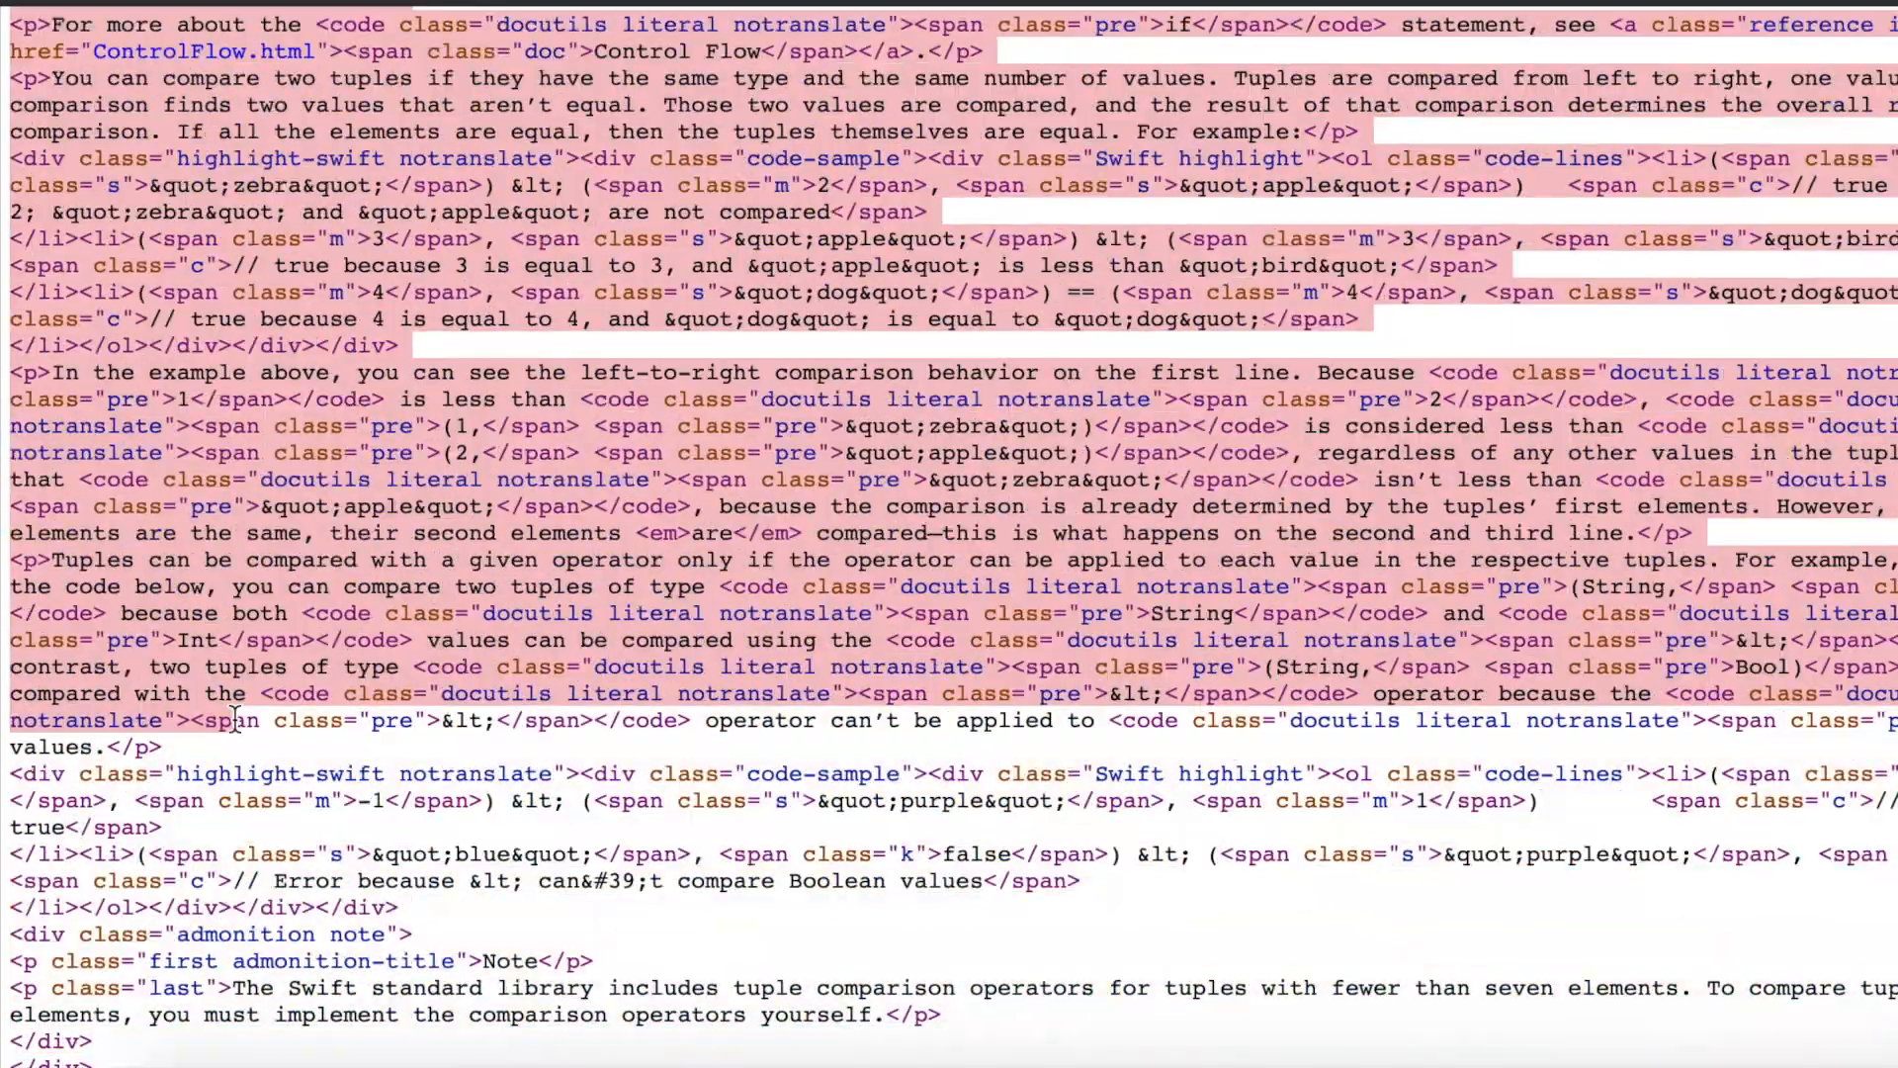
scroll("down", 3)
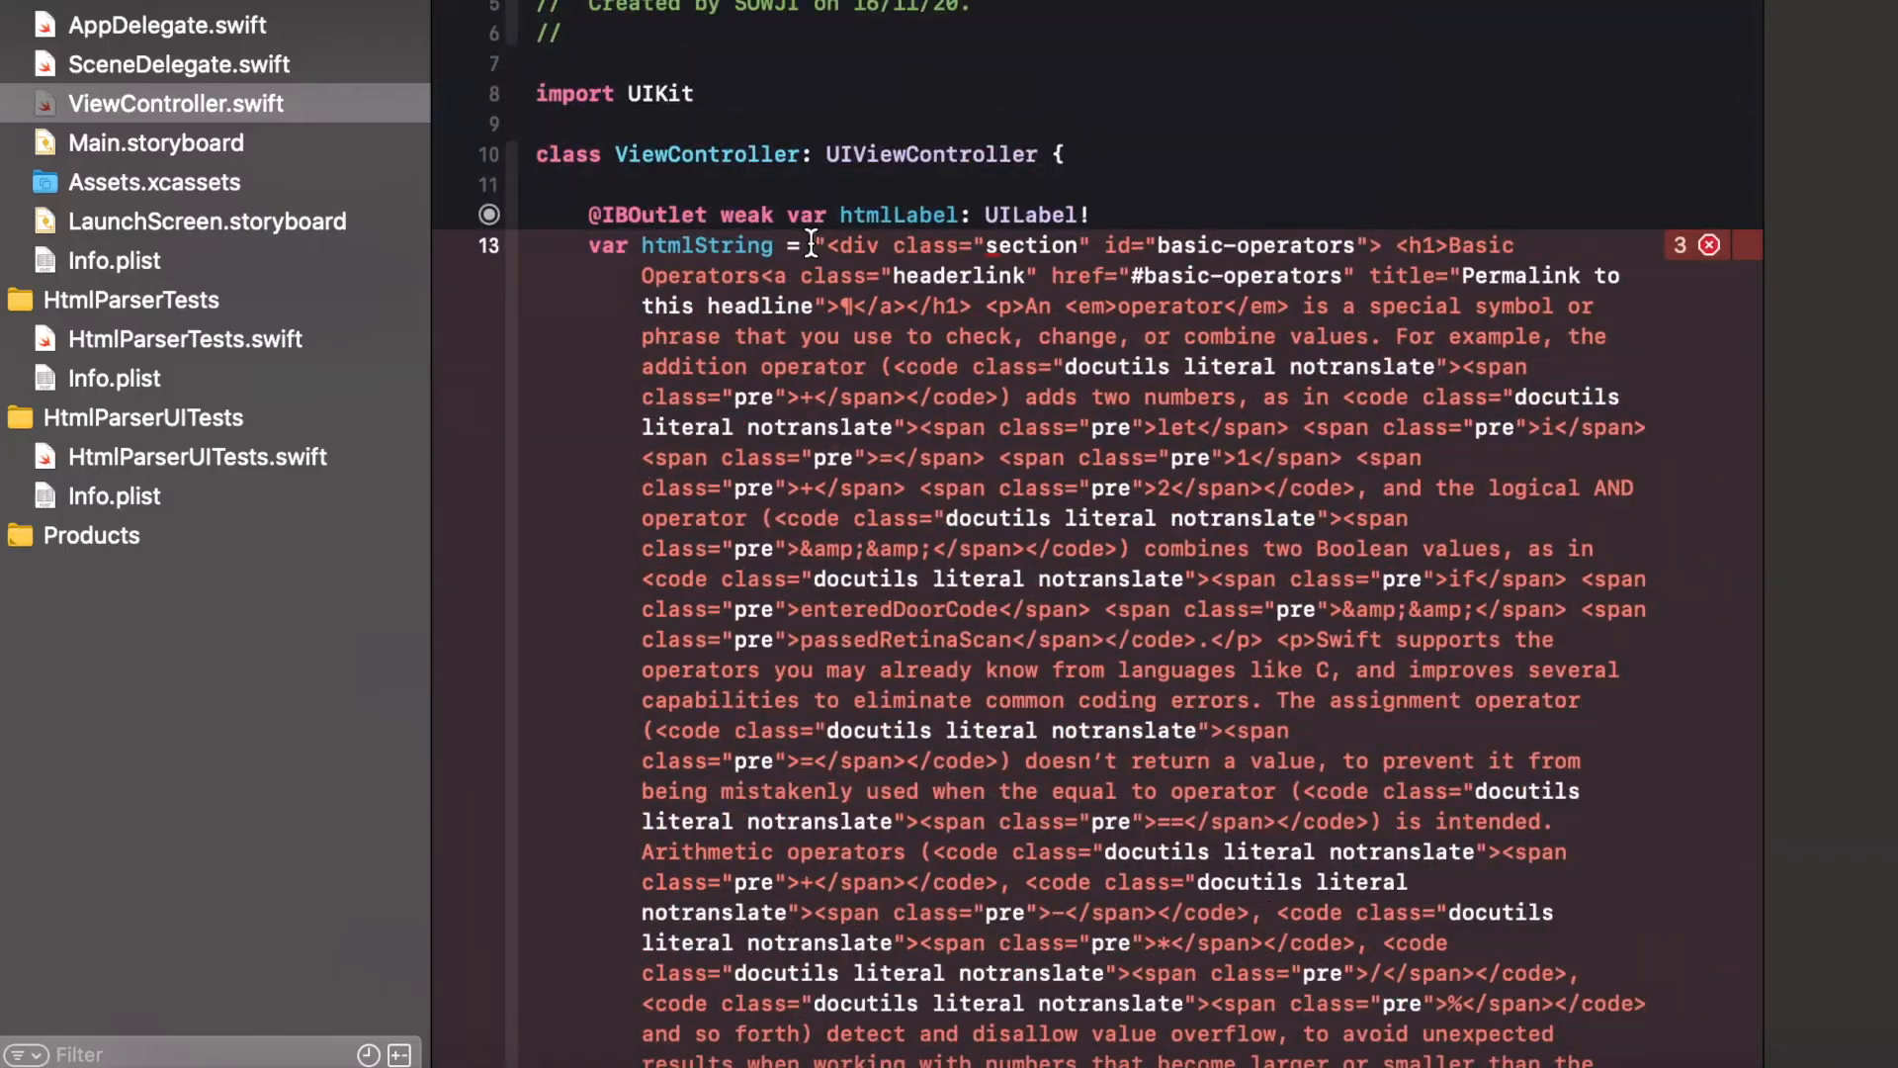
Wrap the pasted Basic Operators HTML in #""" … """# so htmlString closes before viewDidLoad
scroll("down", 3)
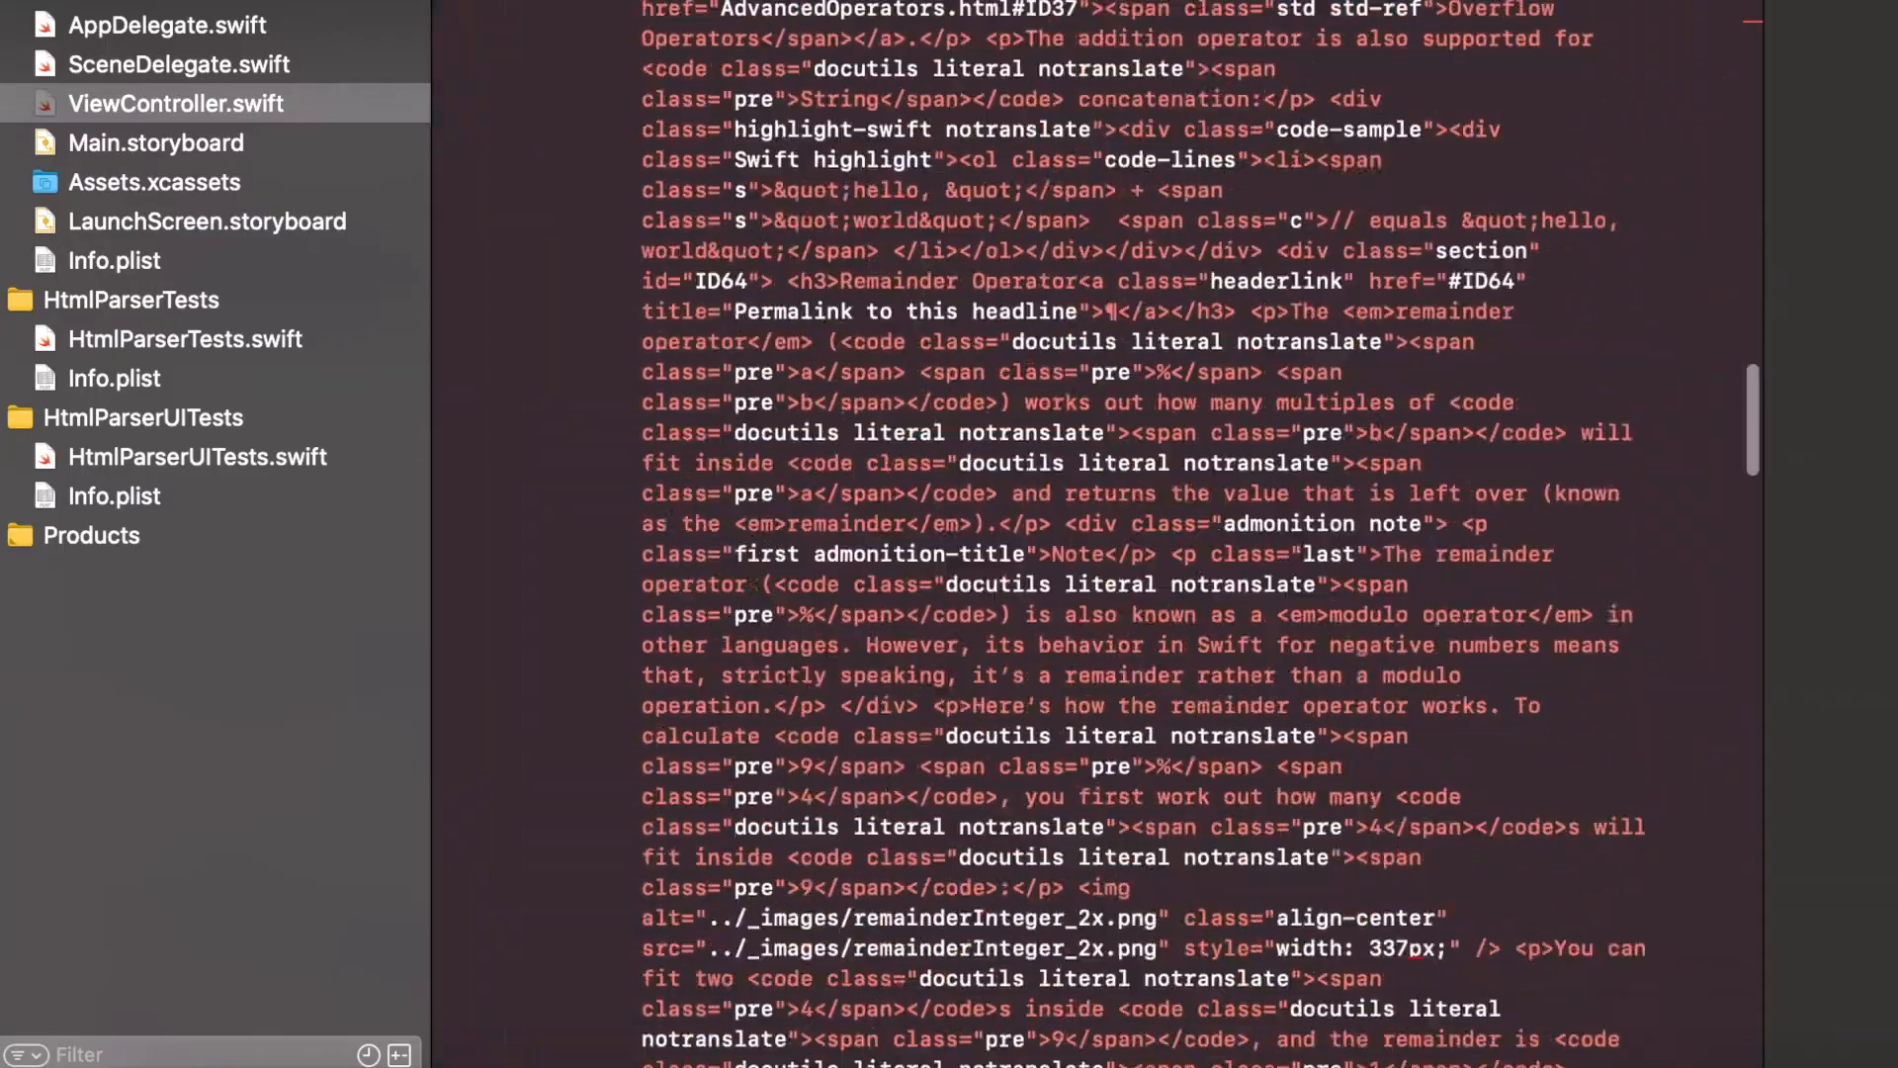
scroll("down", 3)
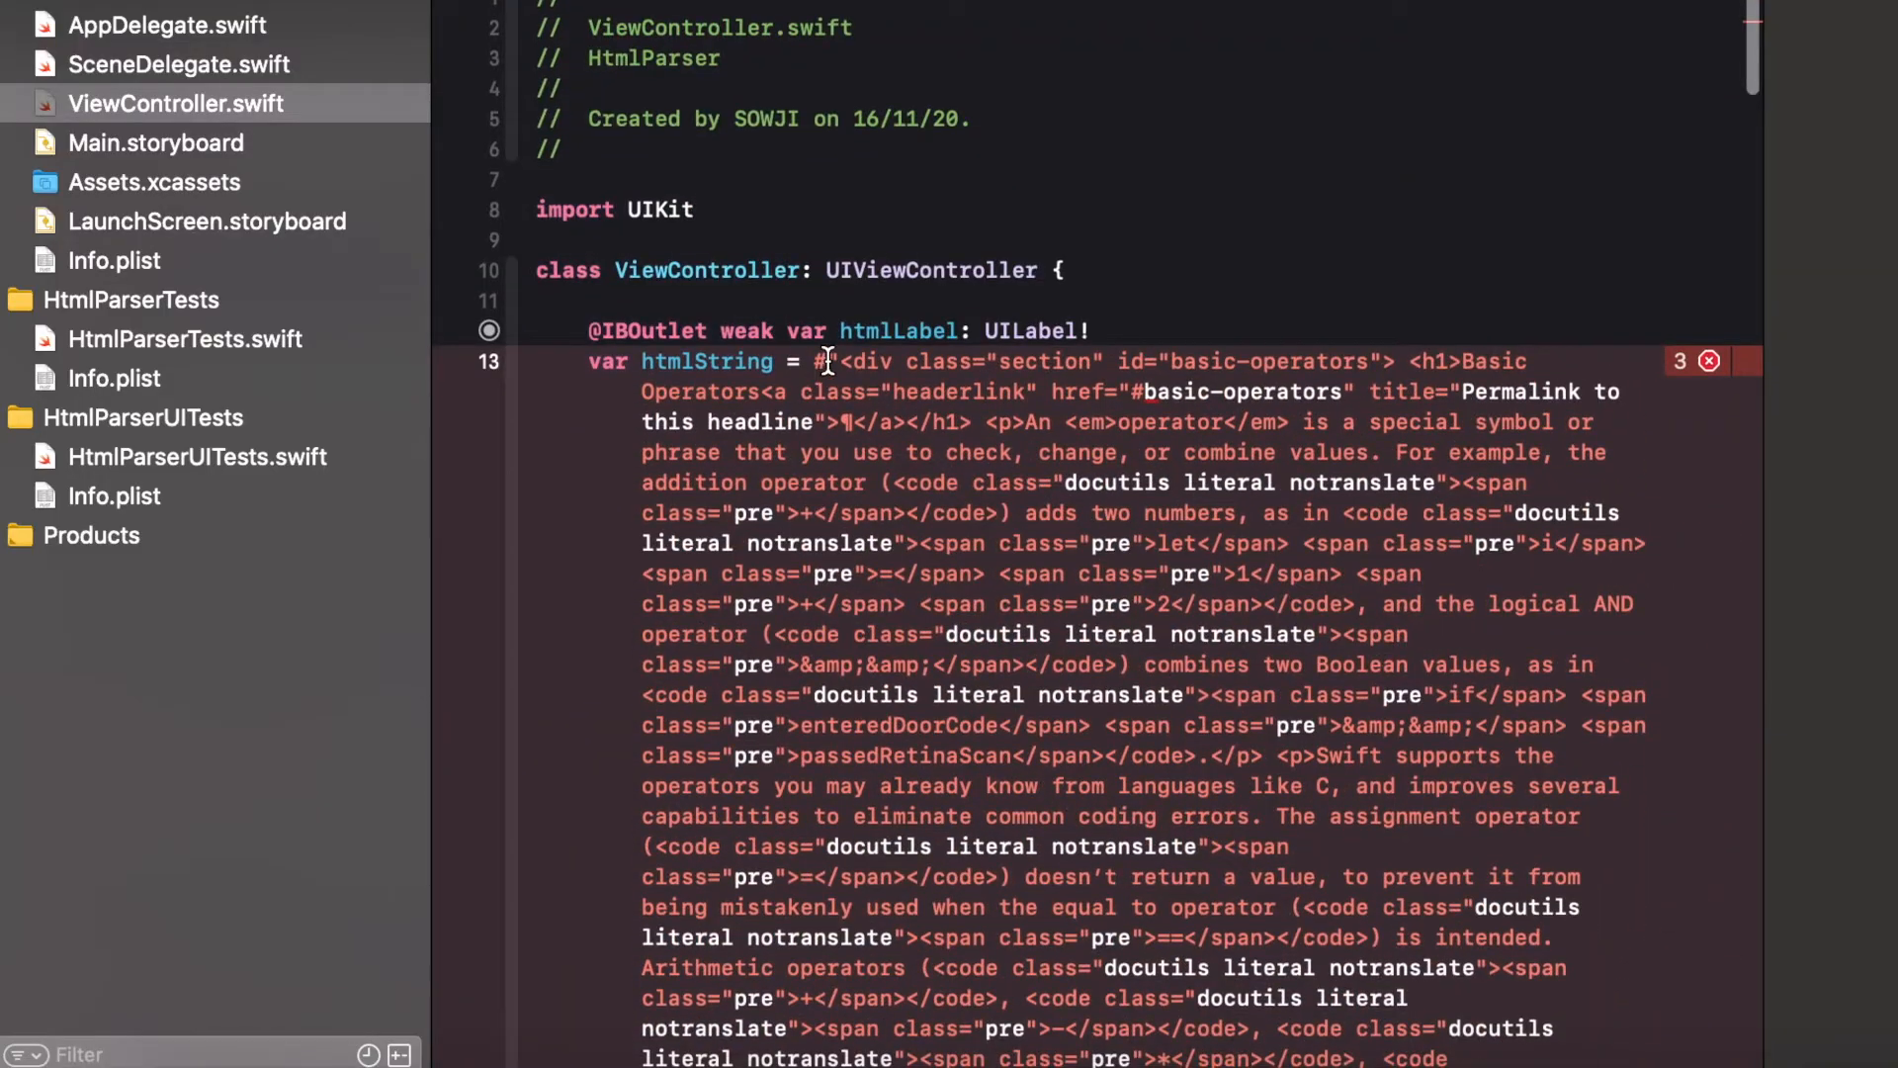
scroll("down", 3)
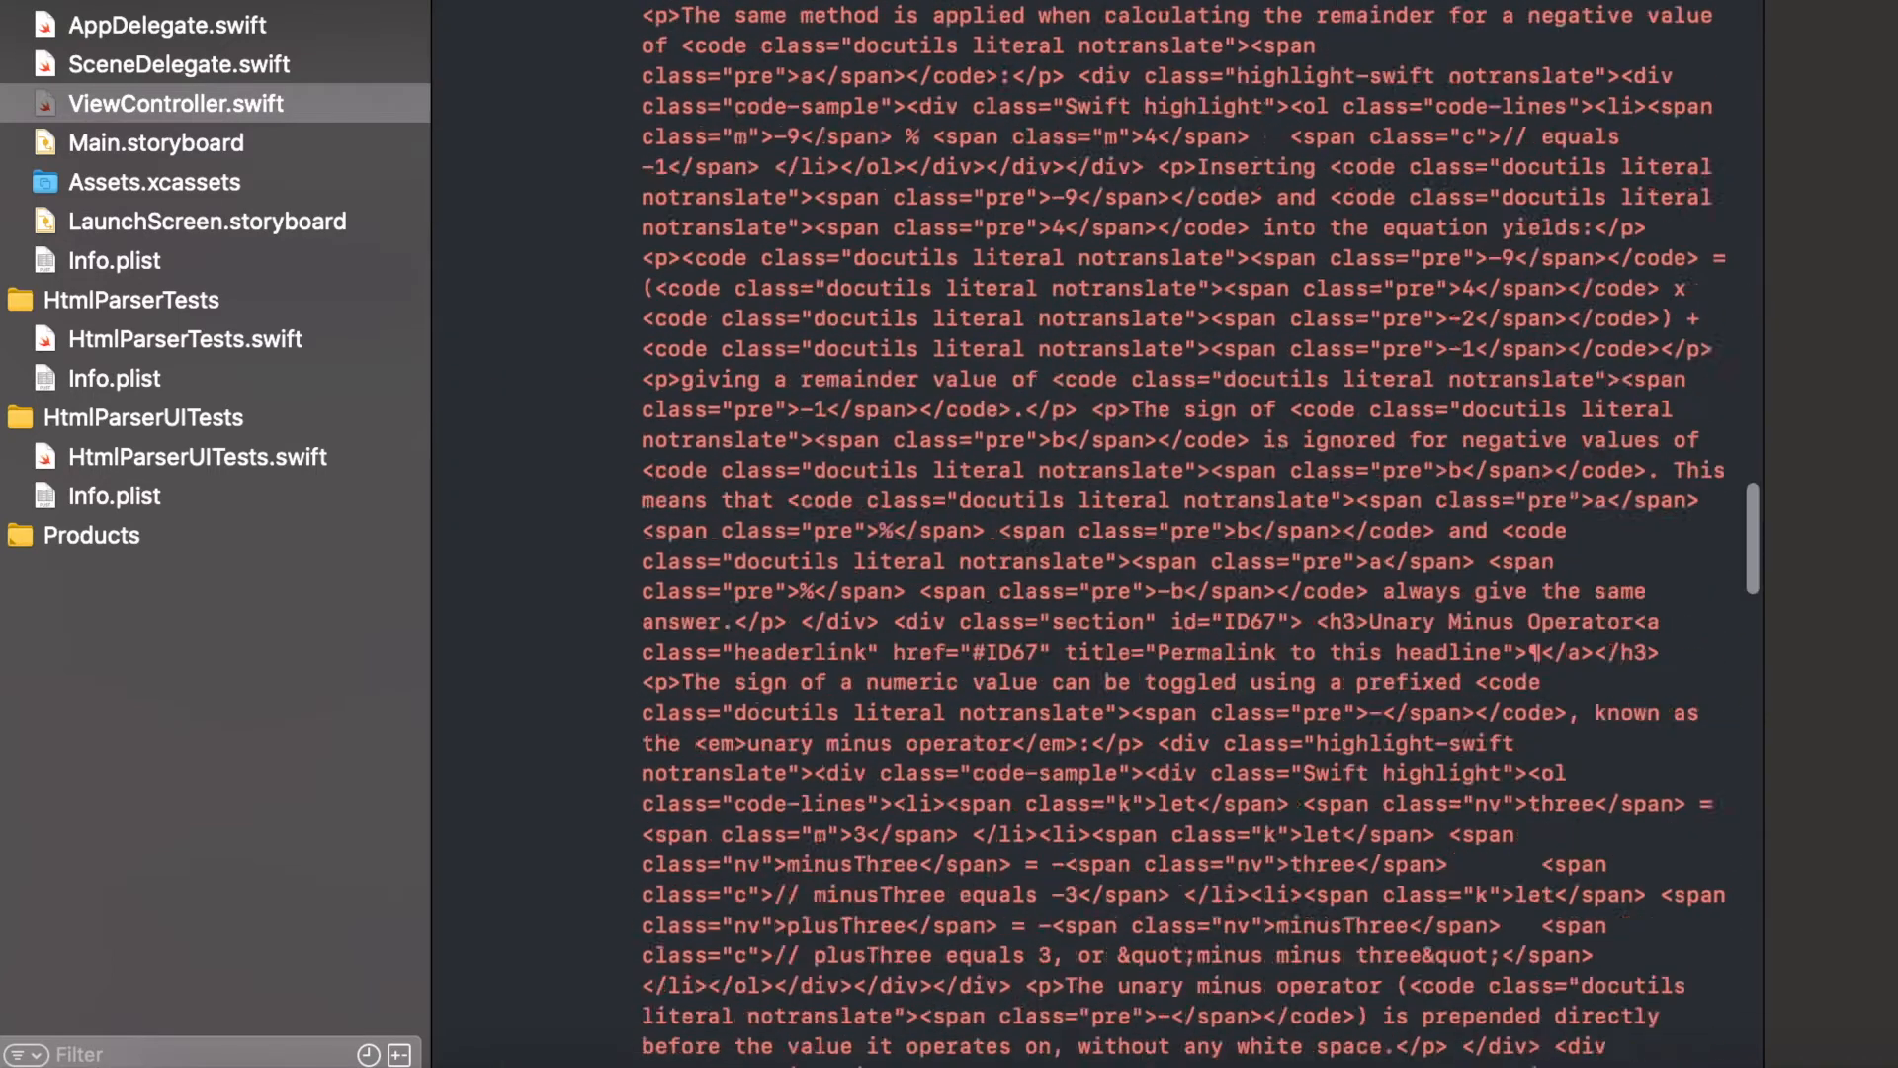
scroll("down", 3)
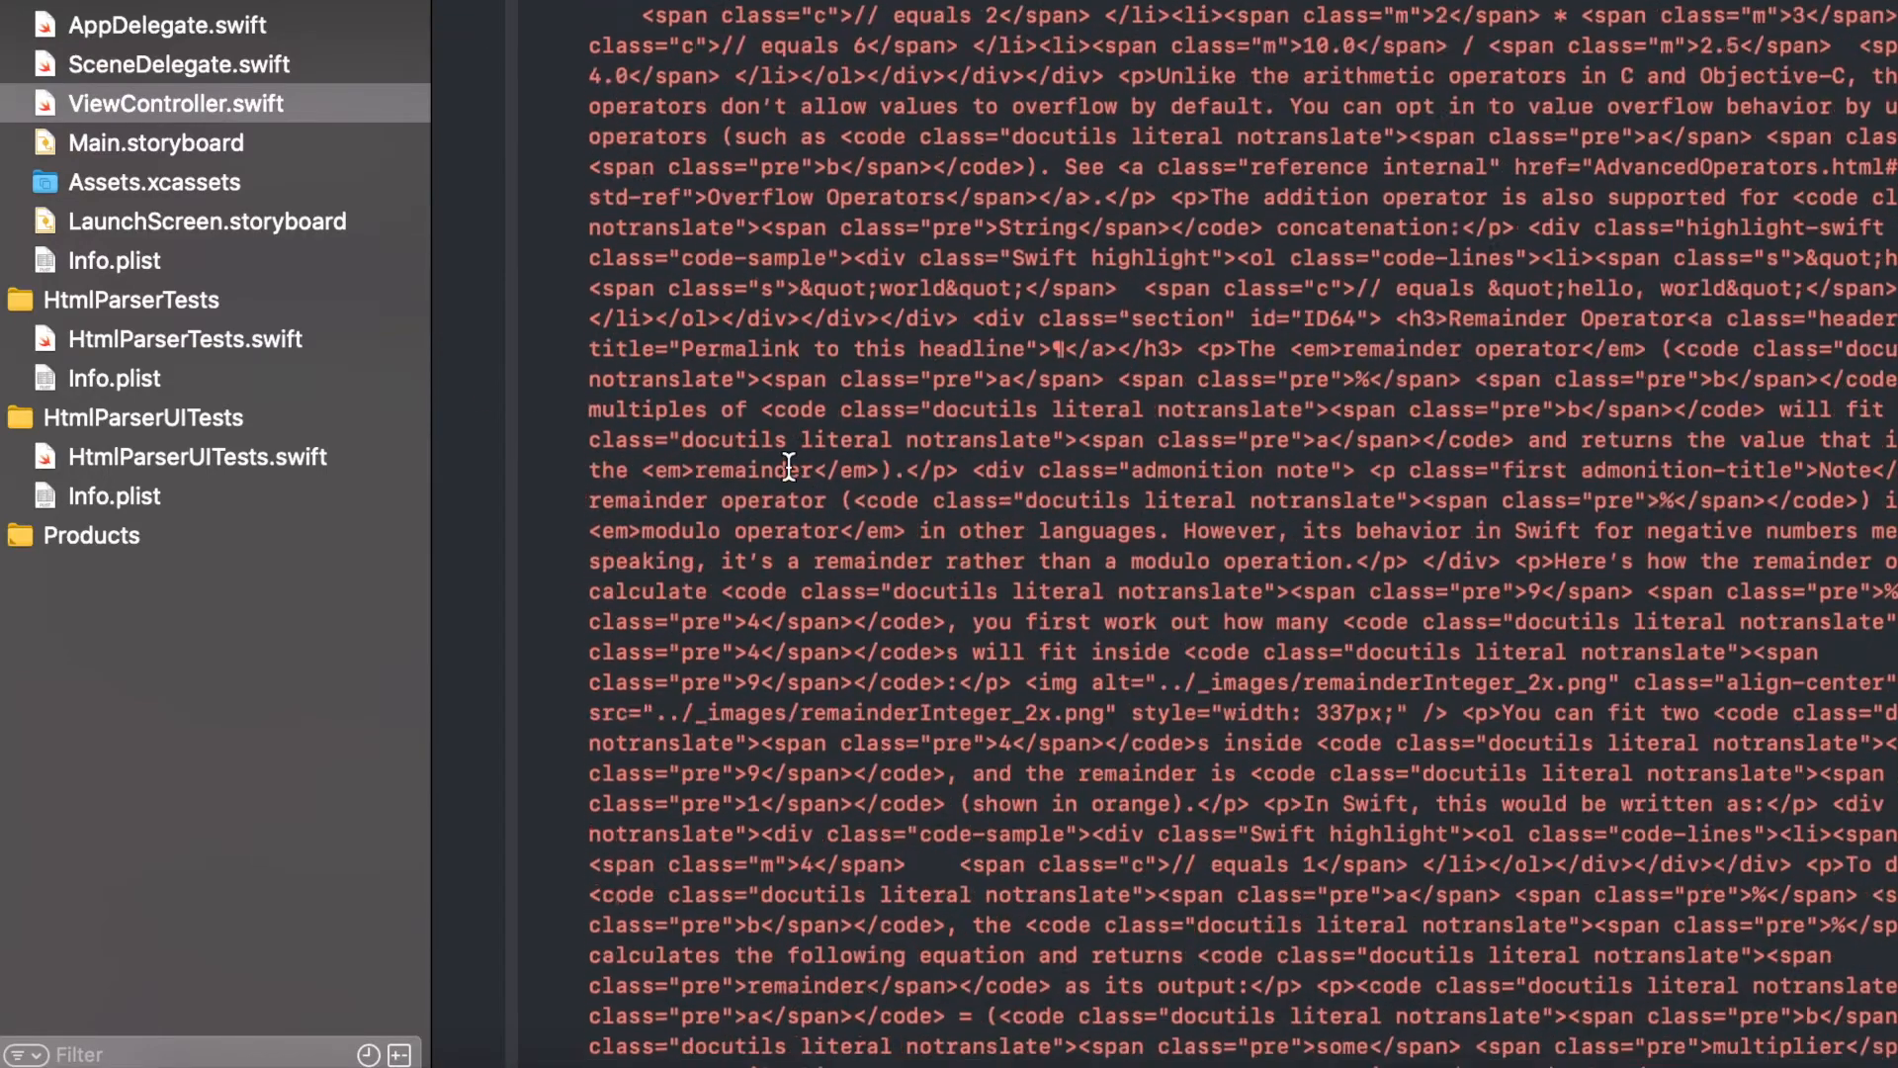
scroll("down", 3)
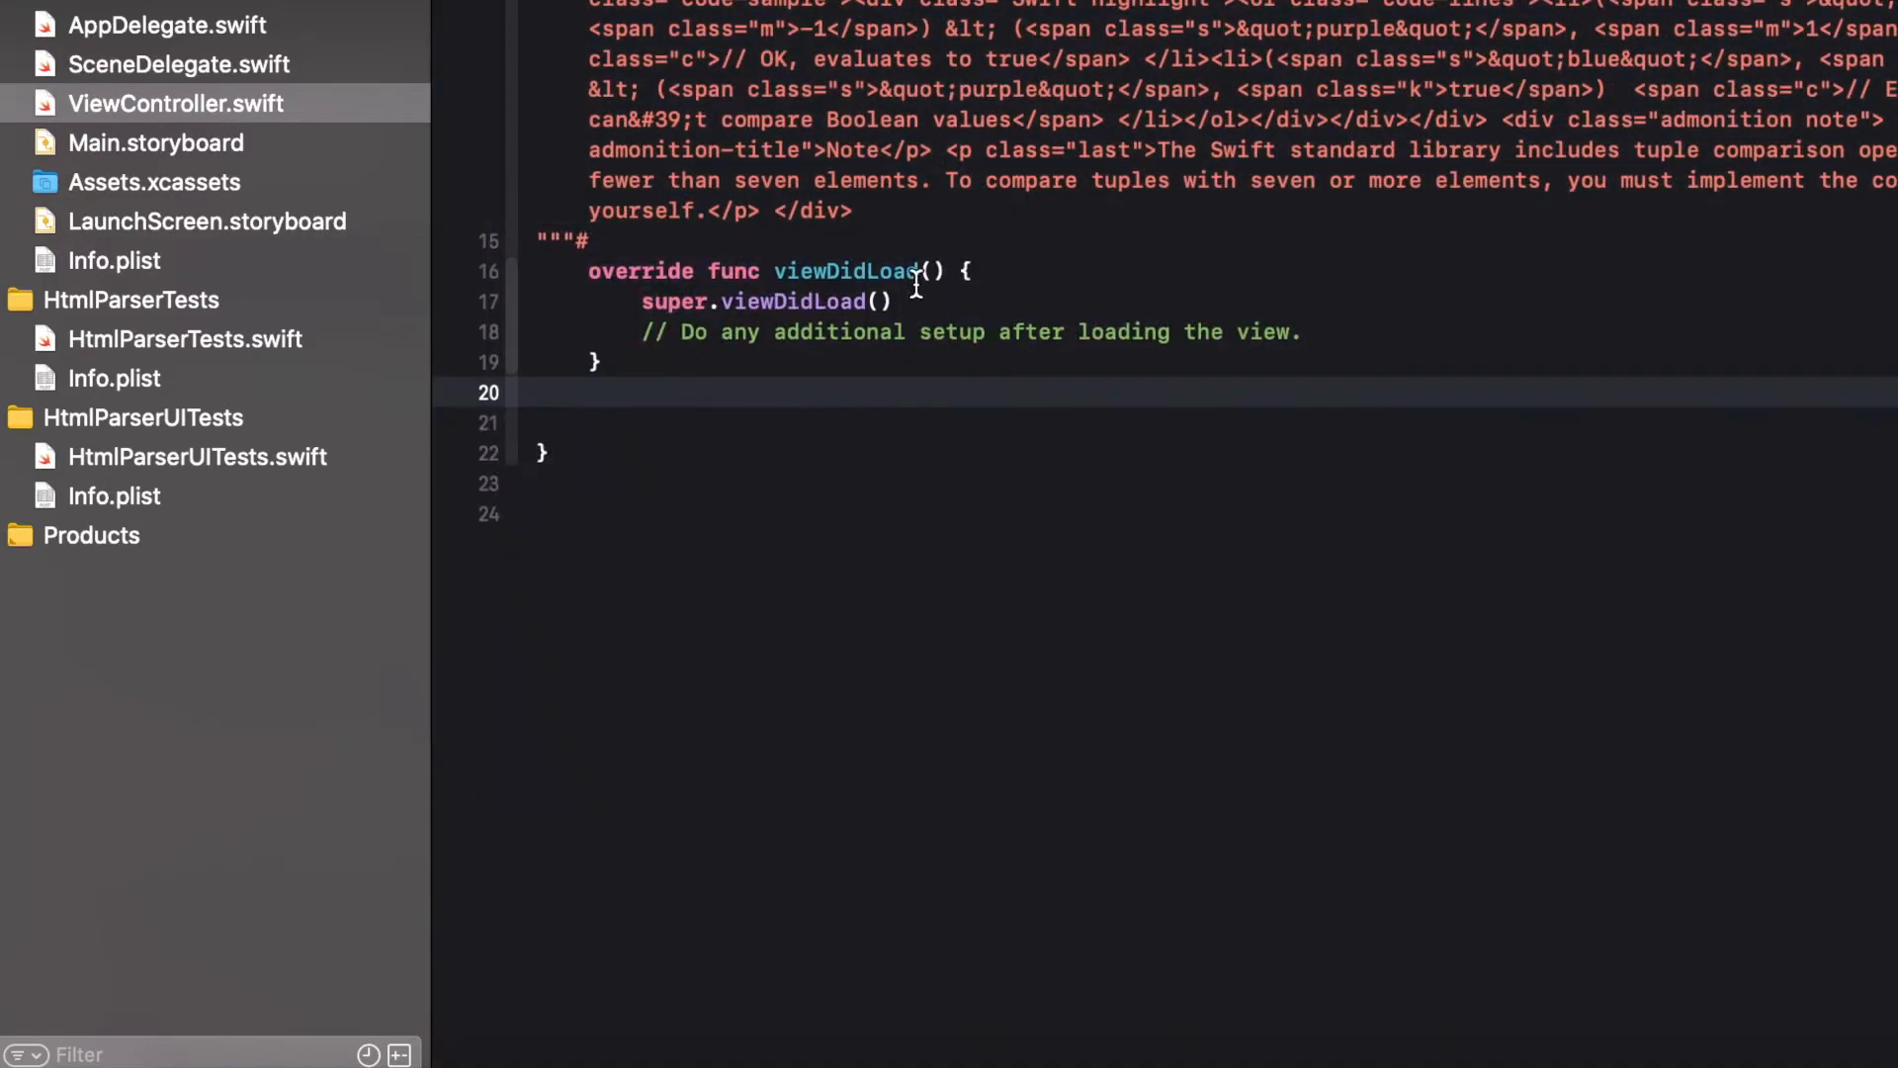
Write self.htmlLabel.text = self.htmlString in viewDidLoad and run the app
type("self")
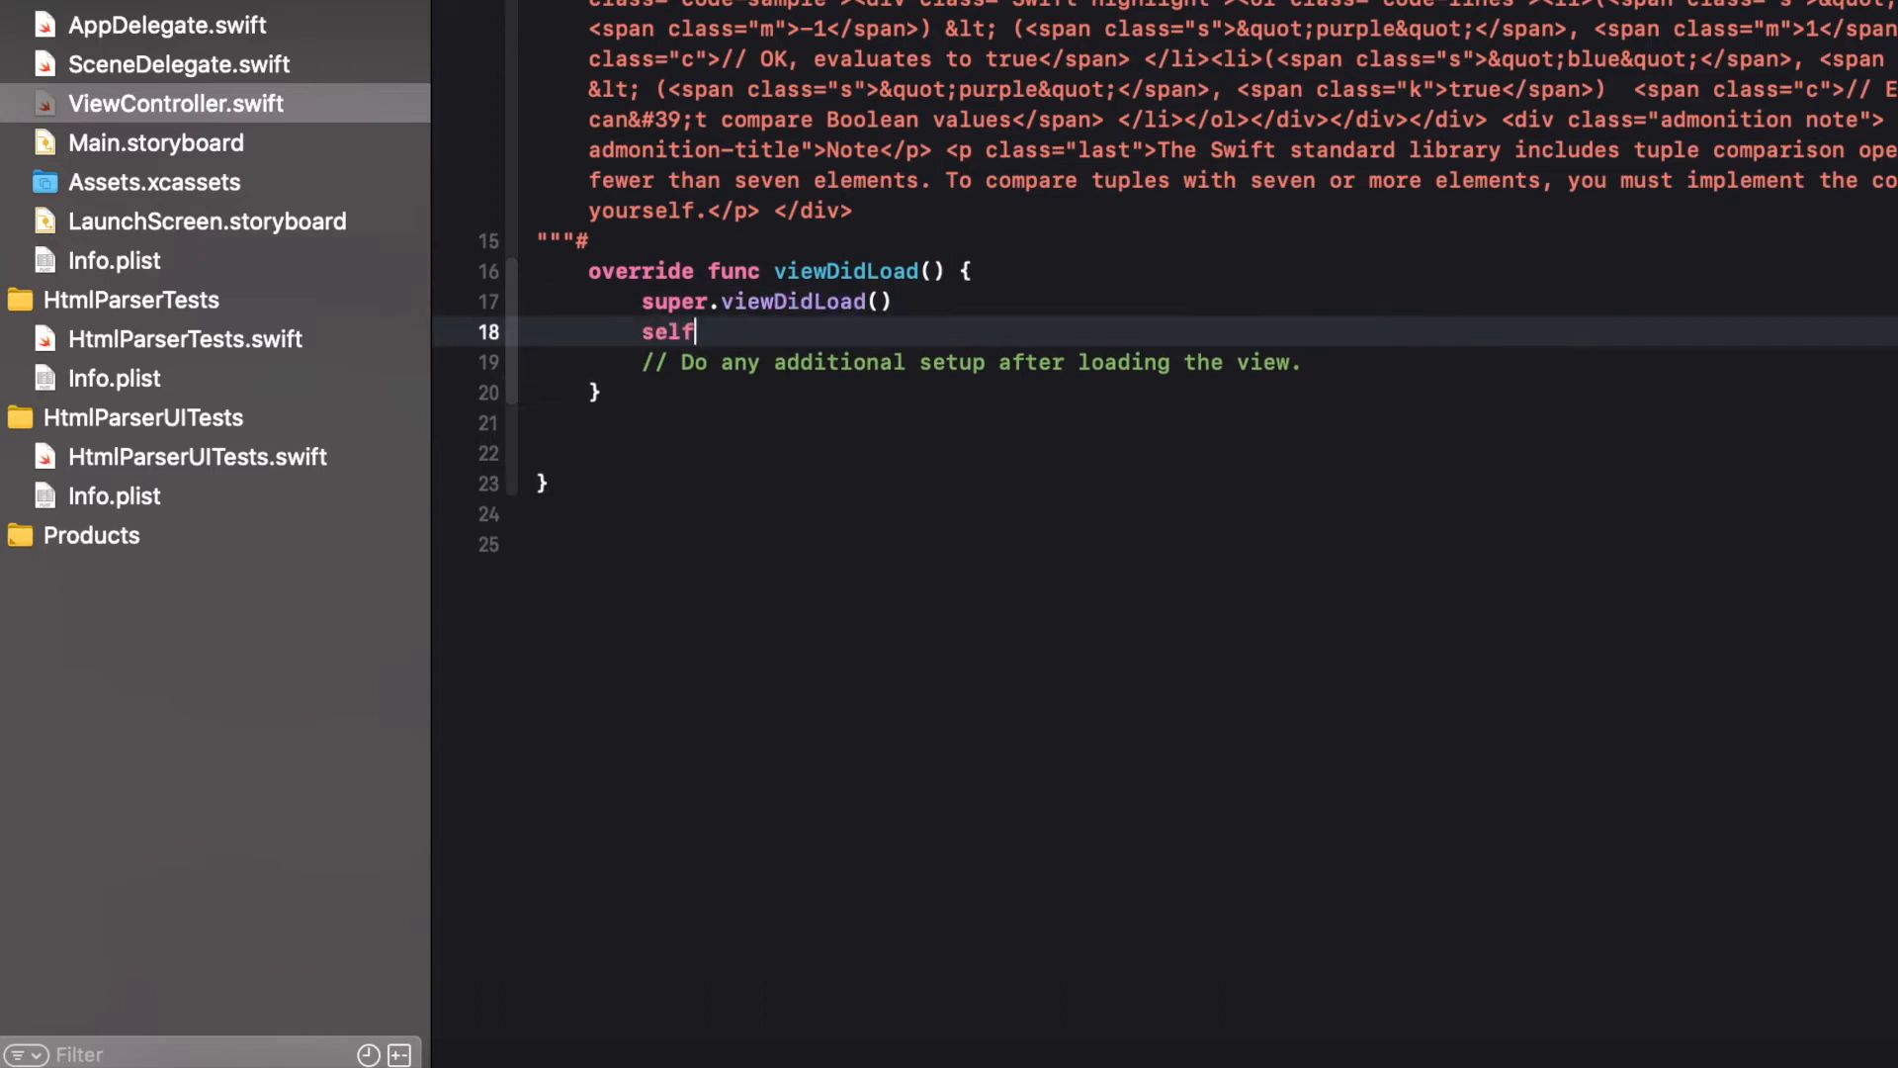
type(".htmlLabel")
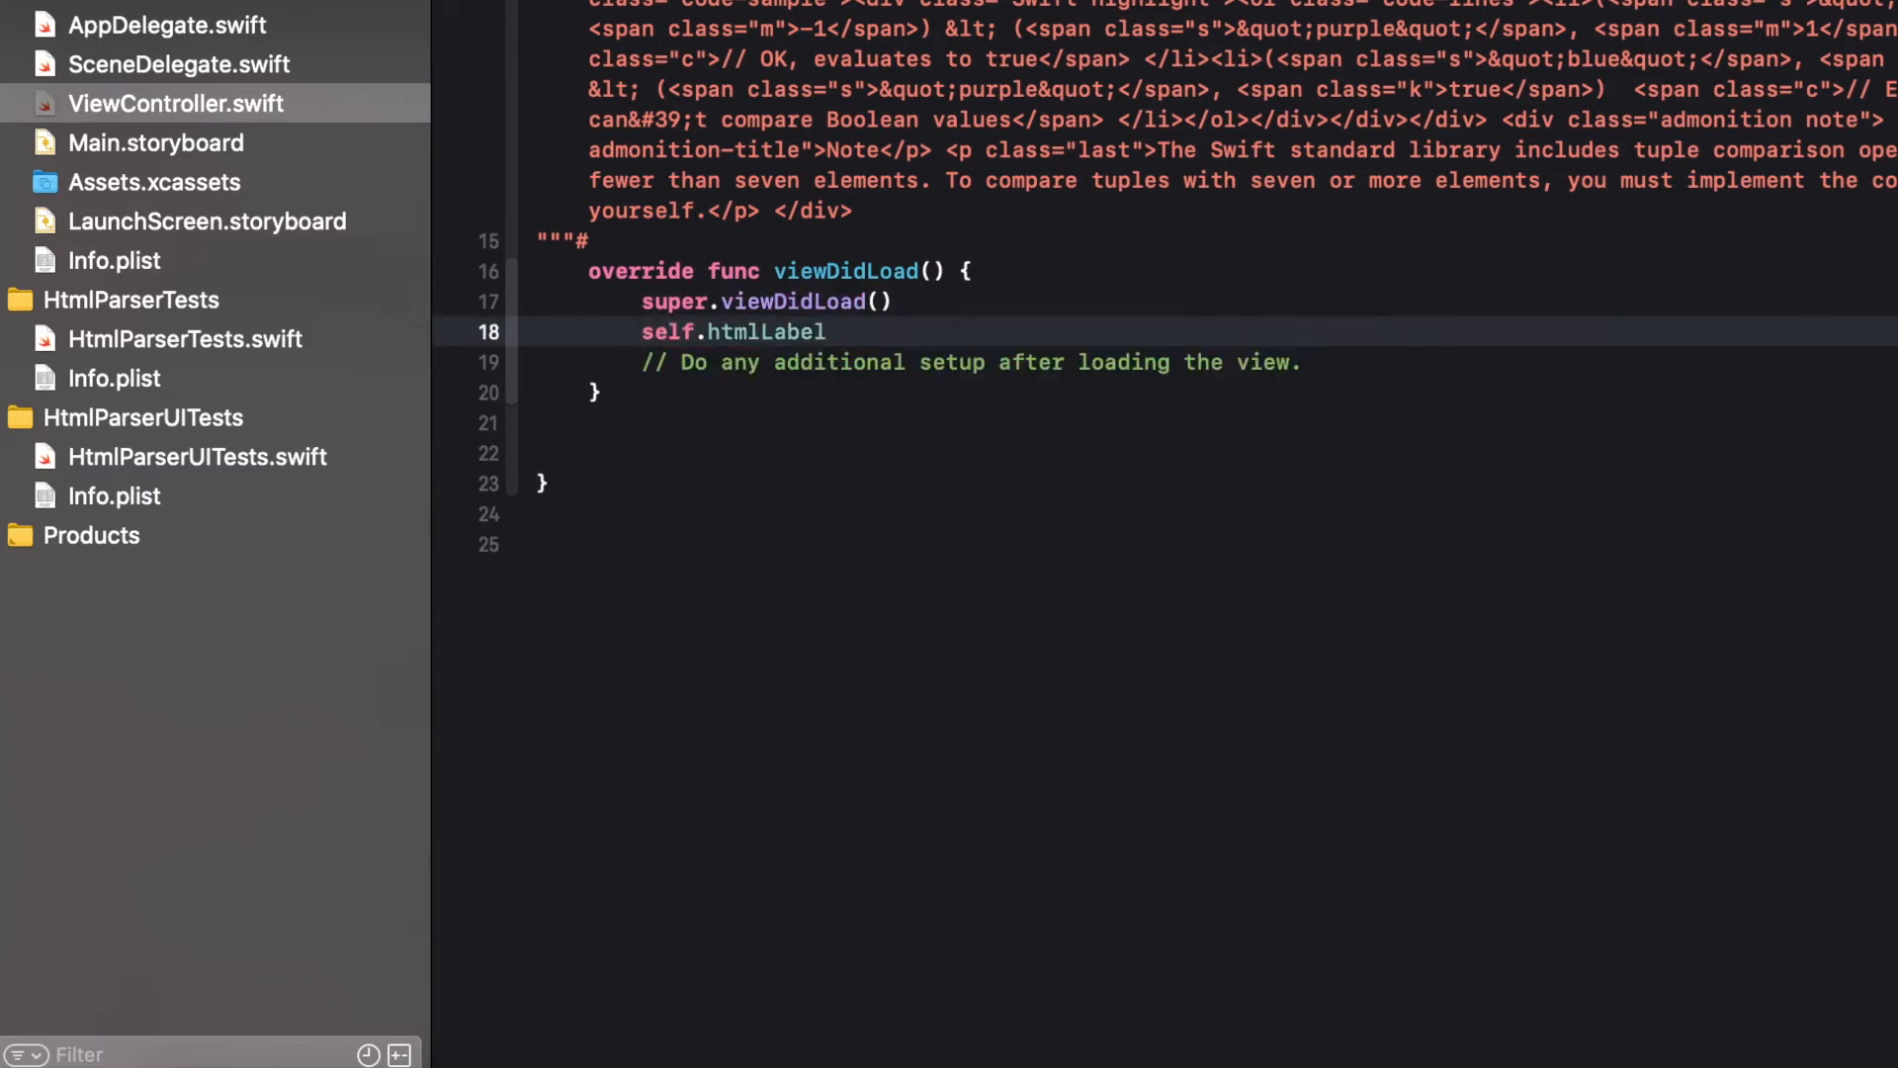
type(".text = self.htmlString")
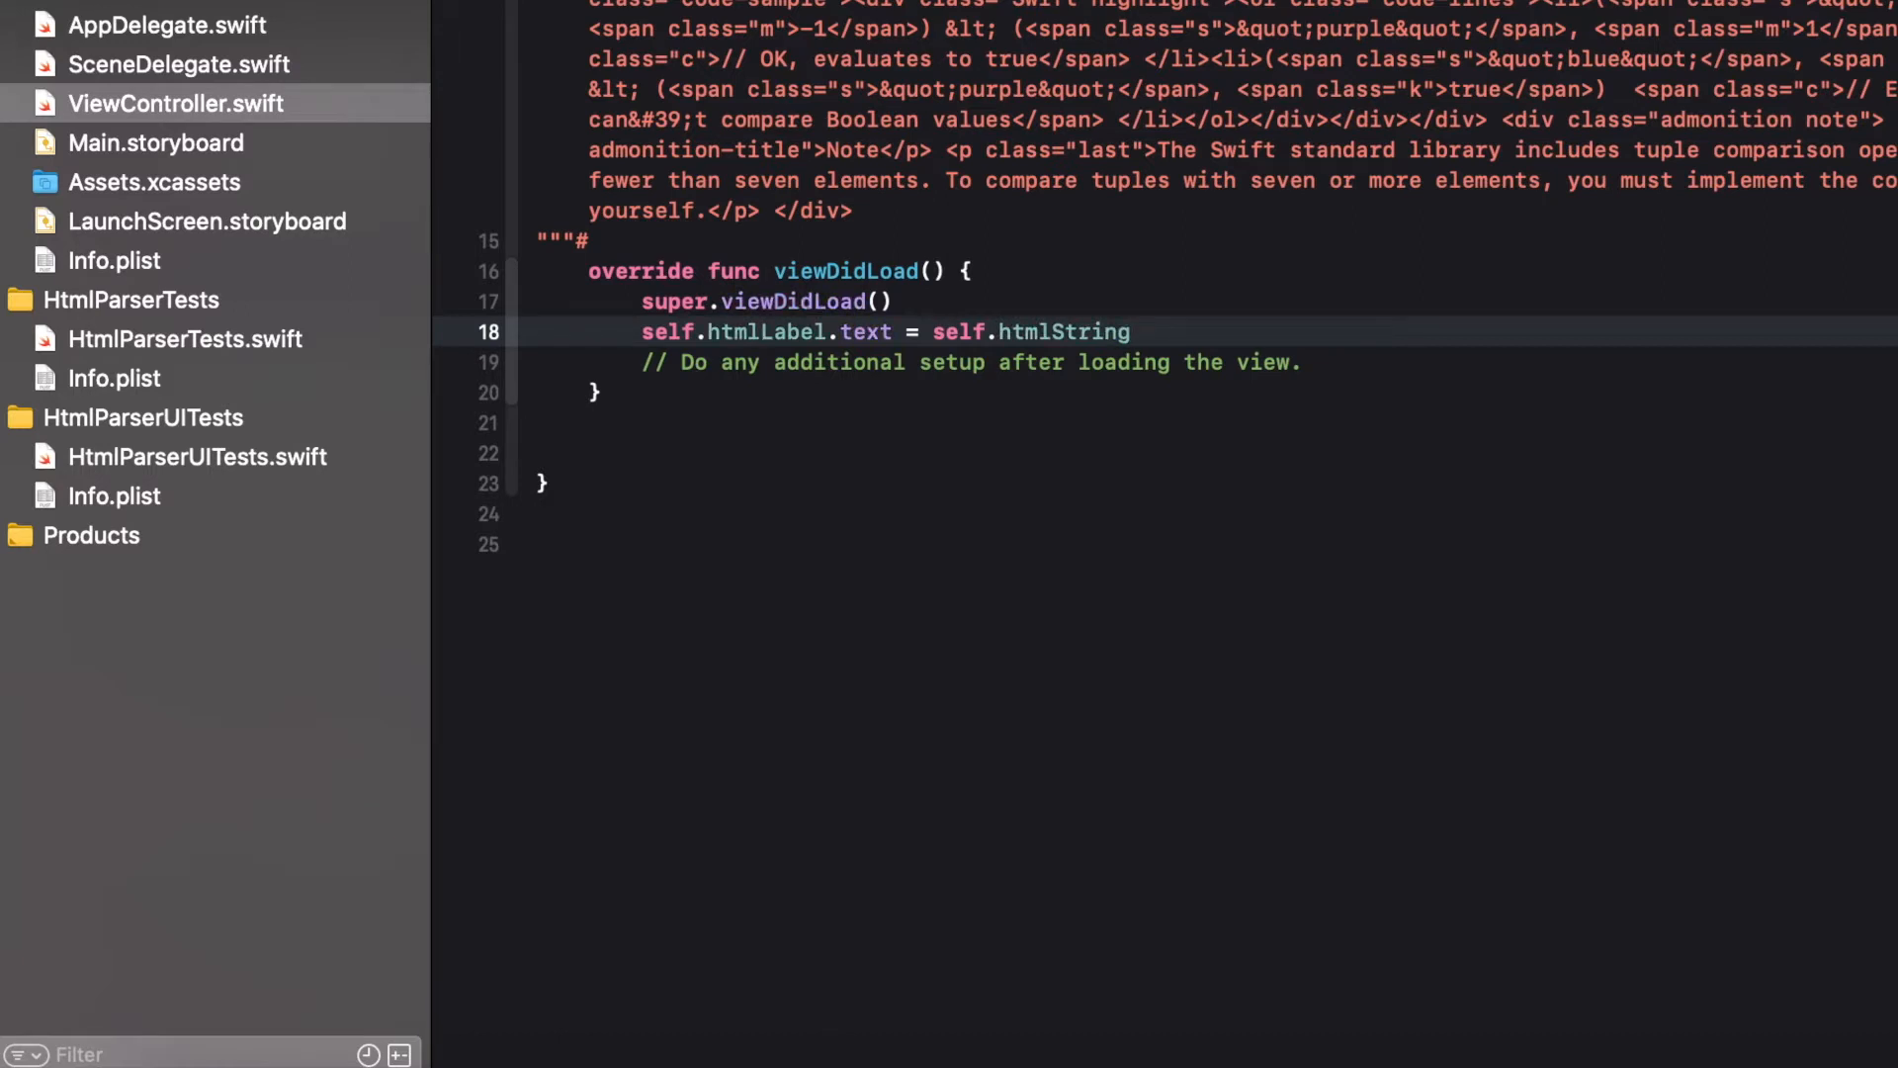
left_click(154, 142)
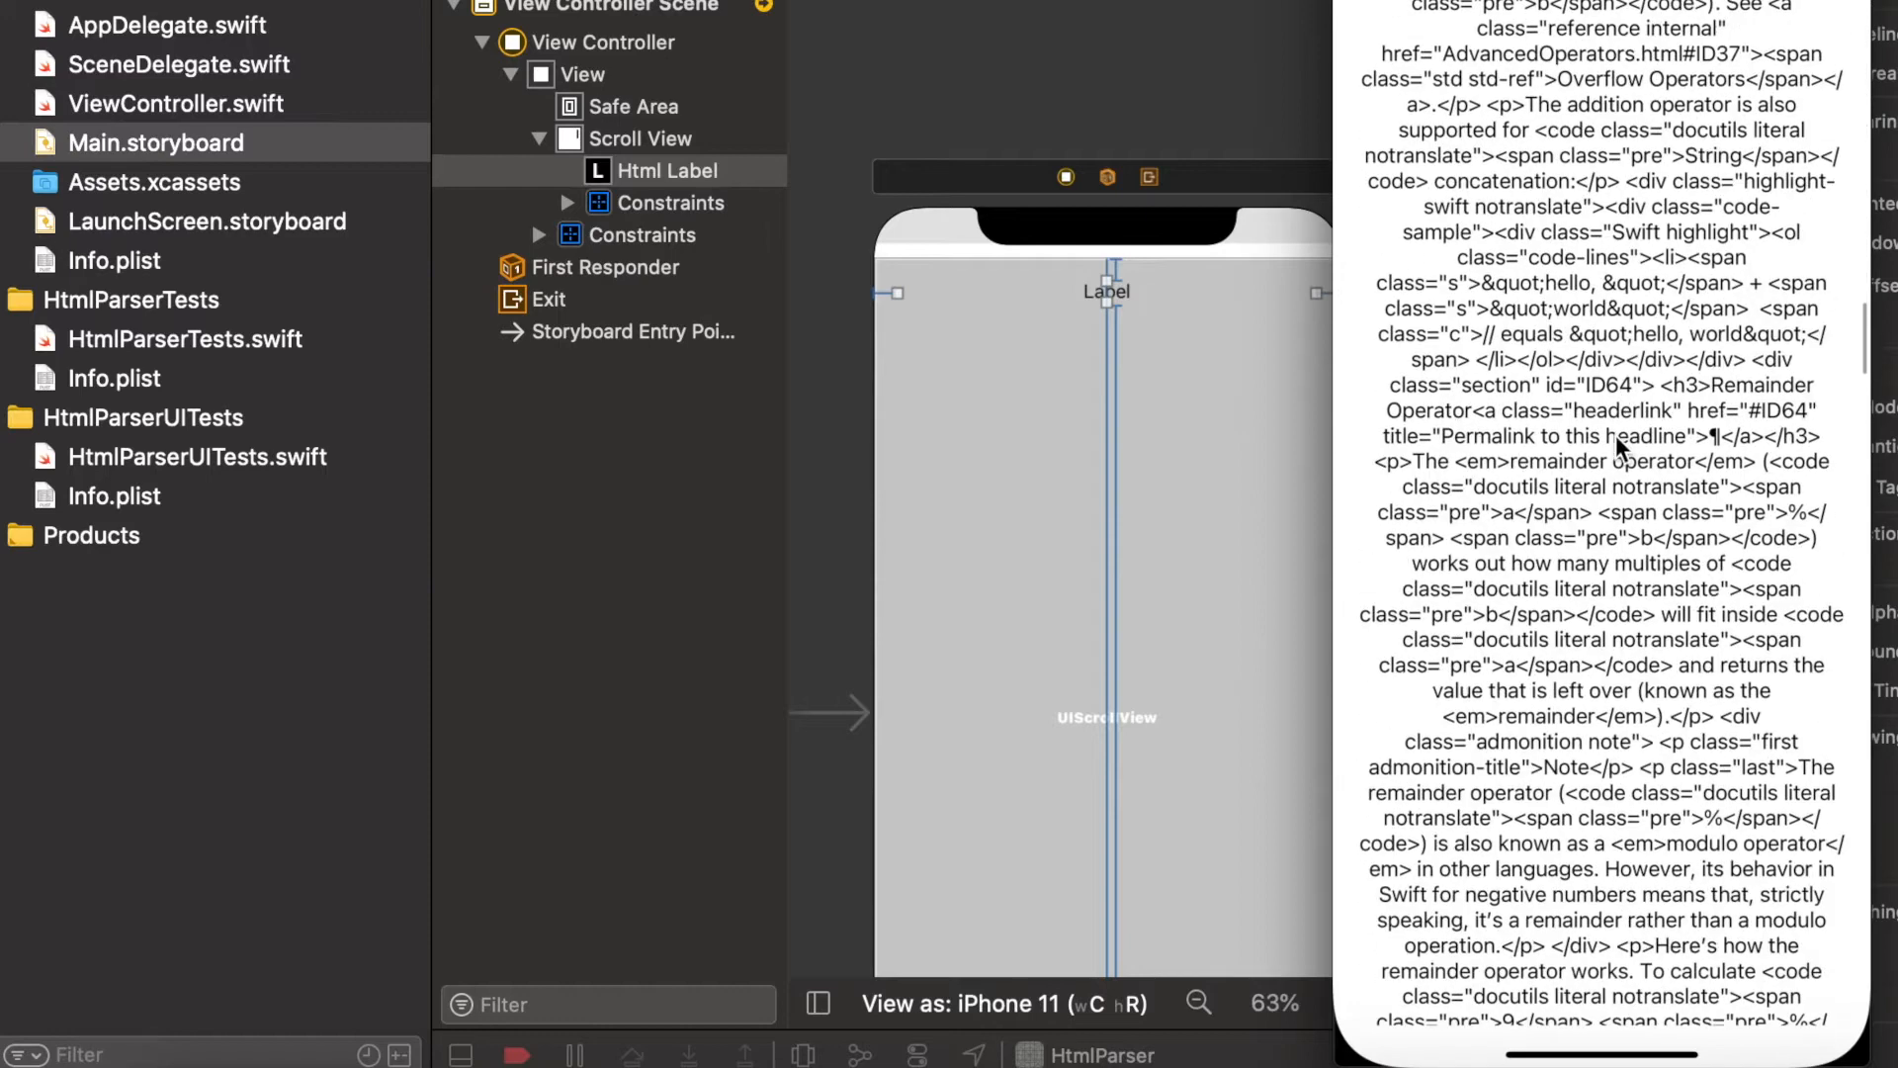
Scroll the simulator label showing the unrendered raw HTML markup
scroll("down", 3)
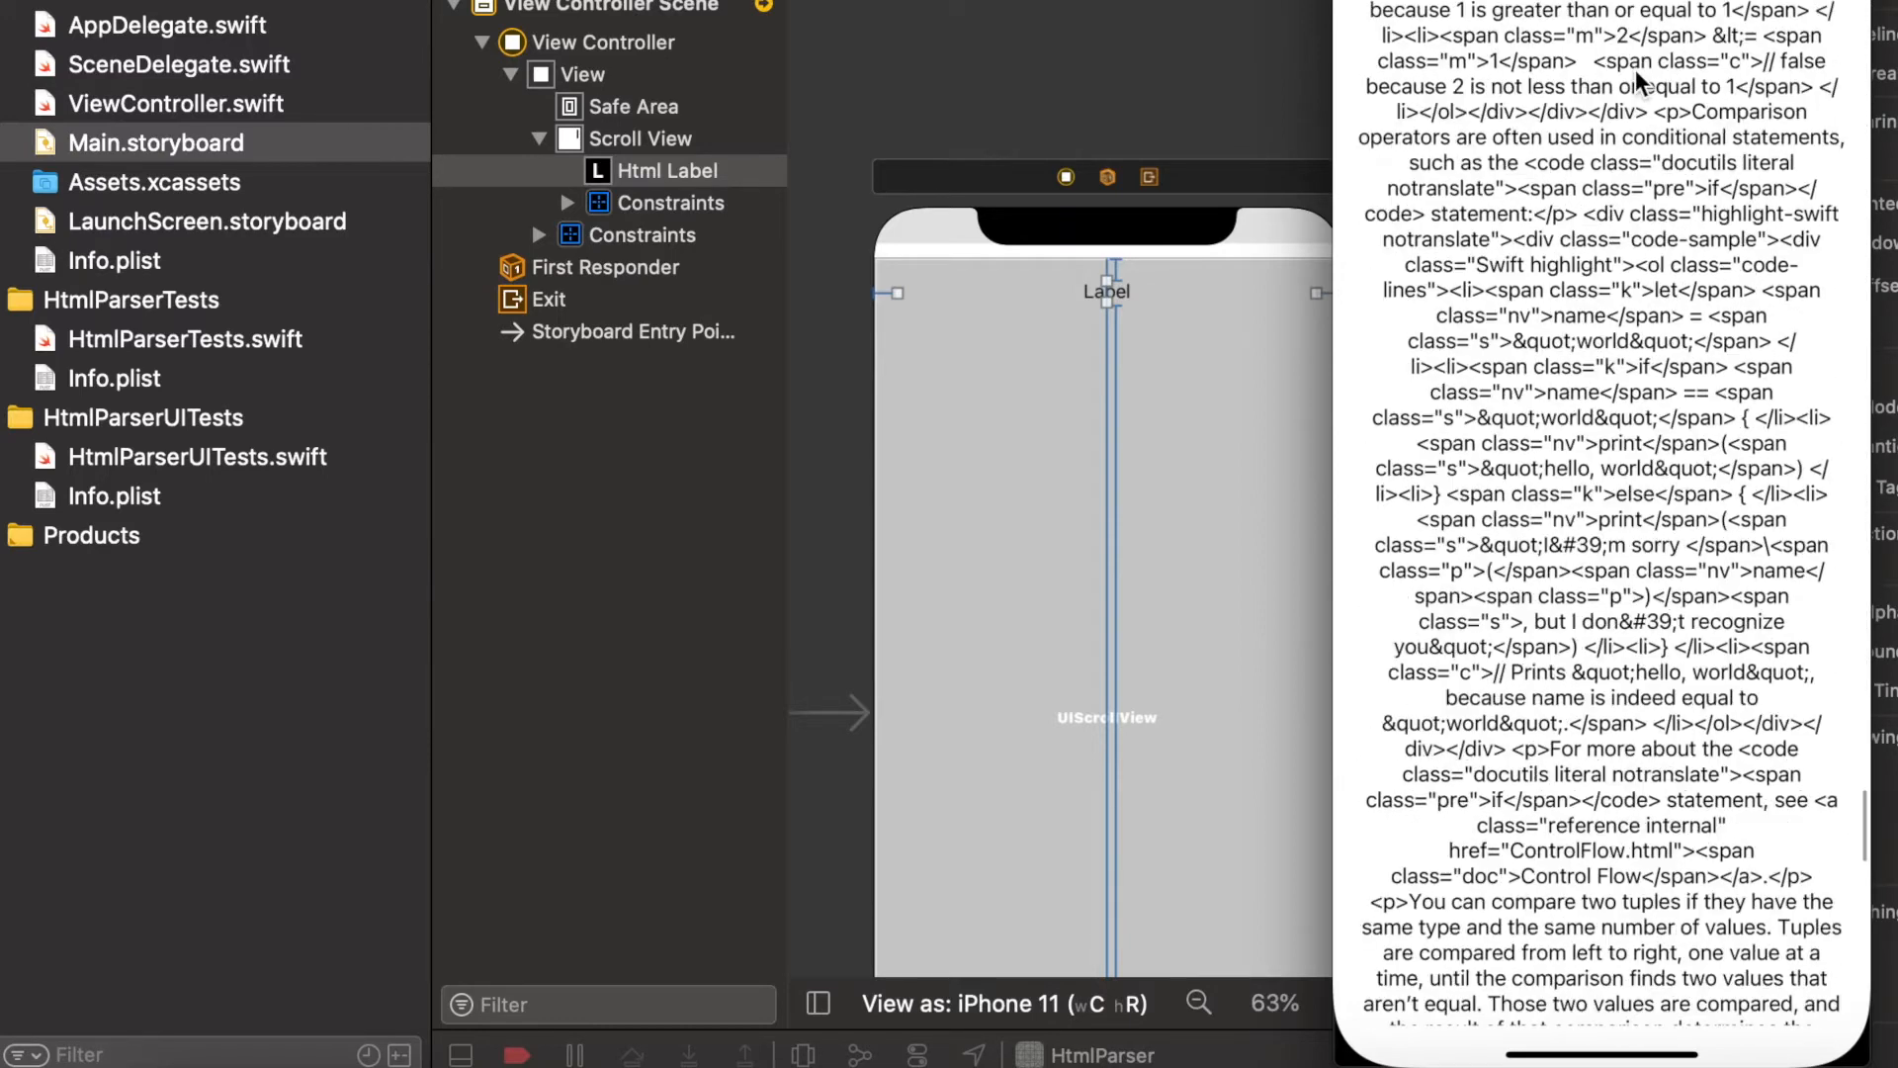
scroll("down", 3)
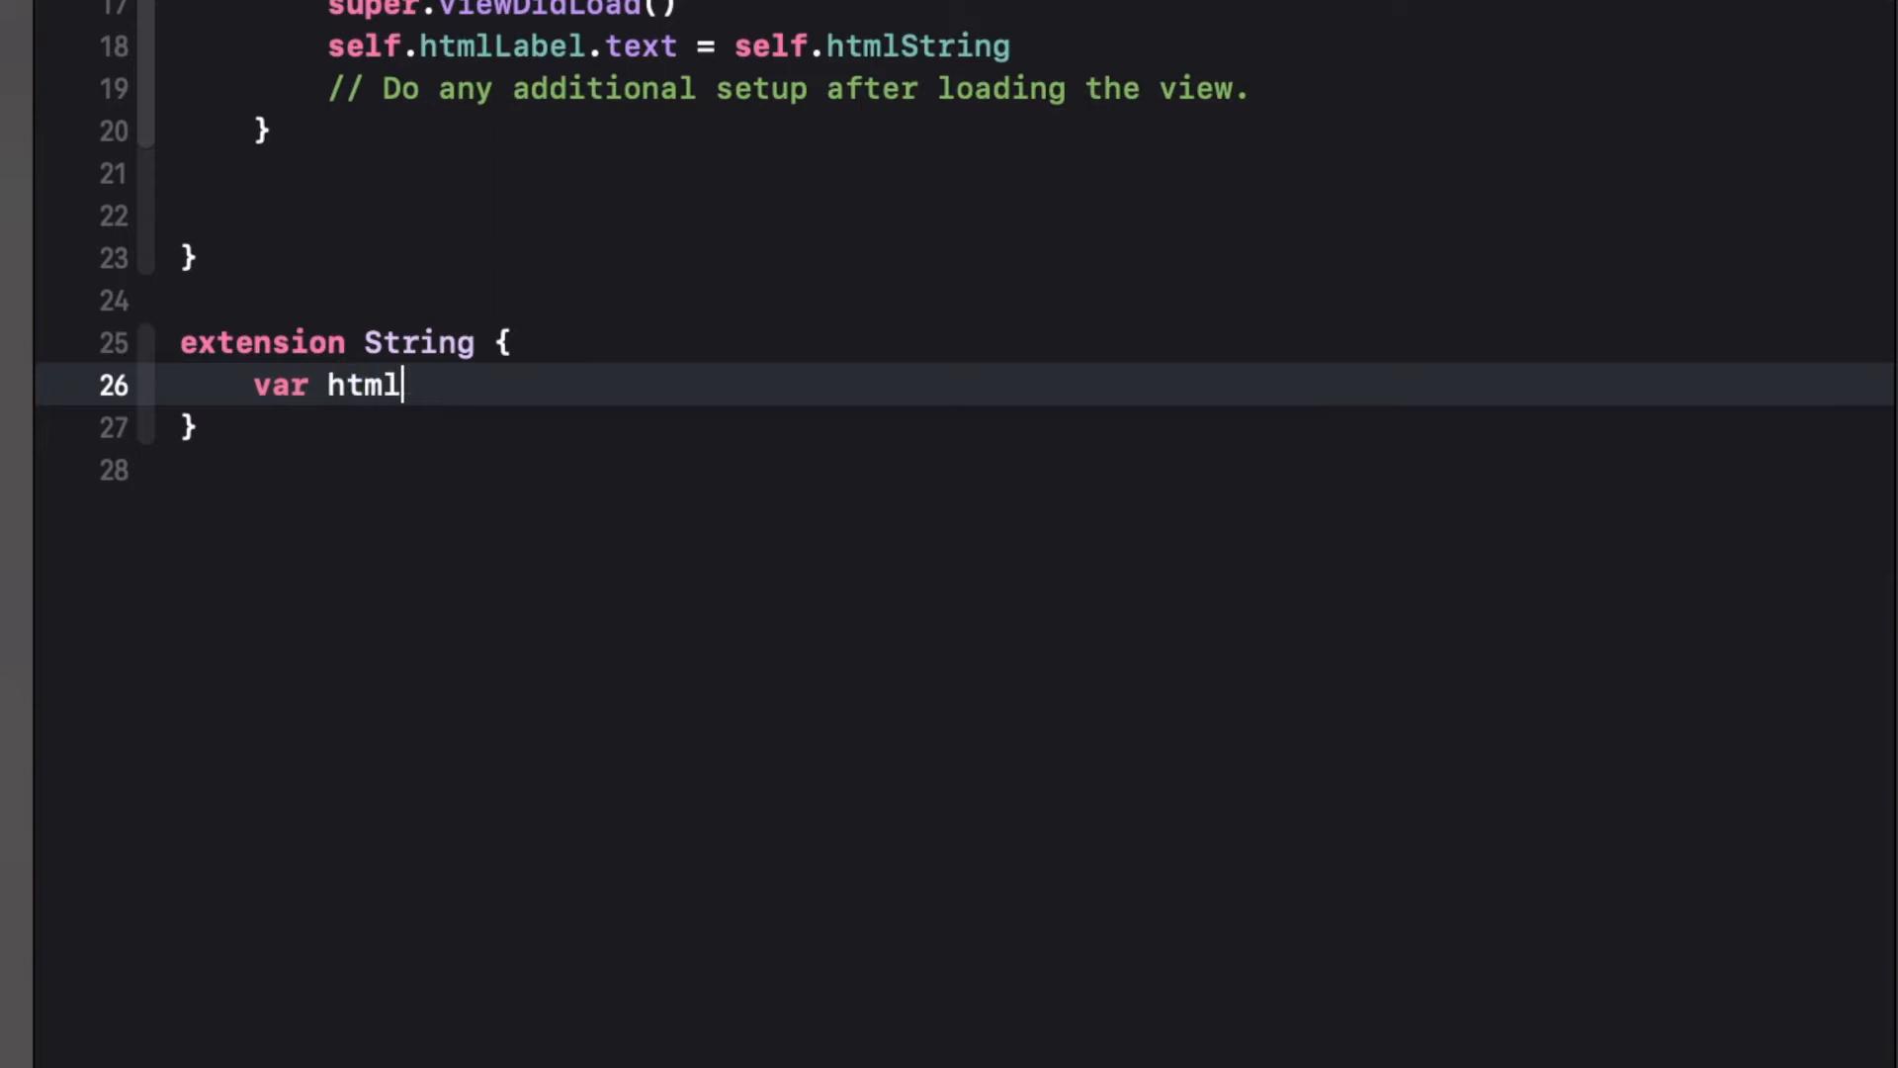
Declare htmlAttributedString: NSAttributedString? with a guard getting self.data(using: .utf8) else returning nil
type("Attri")
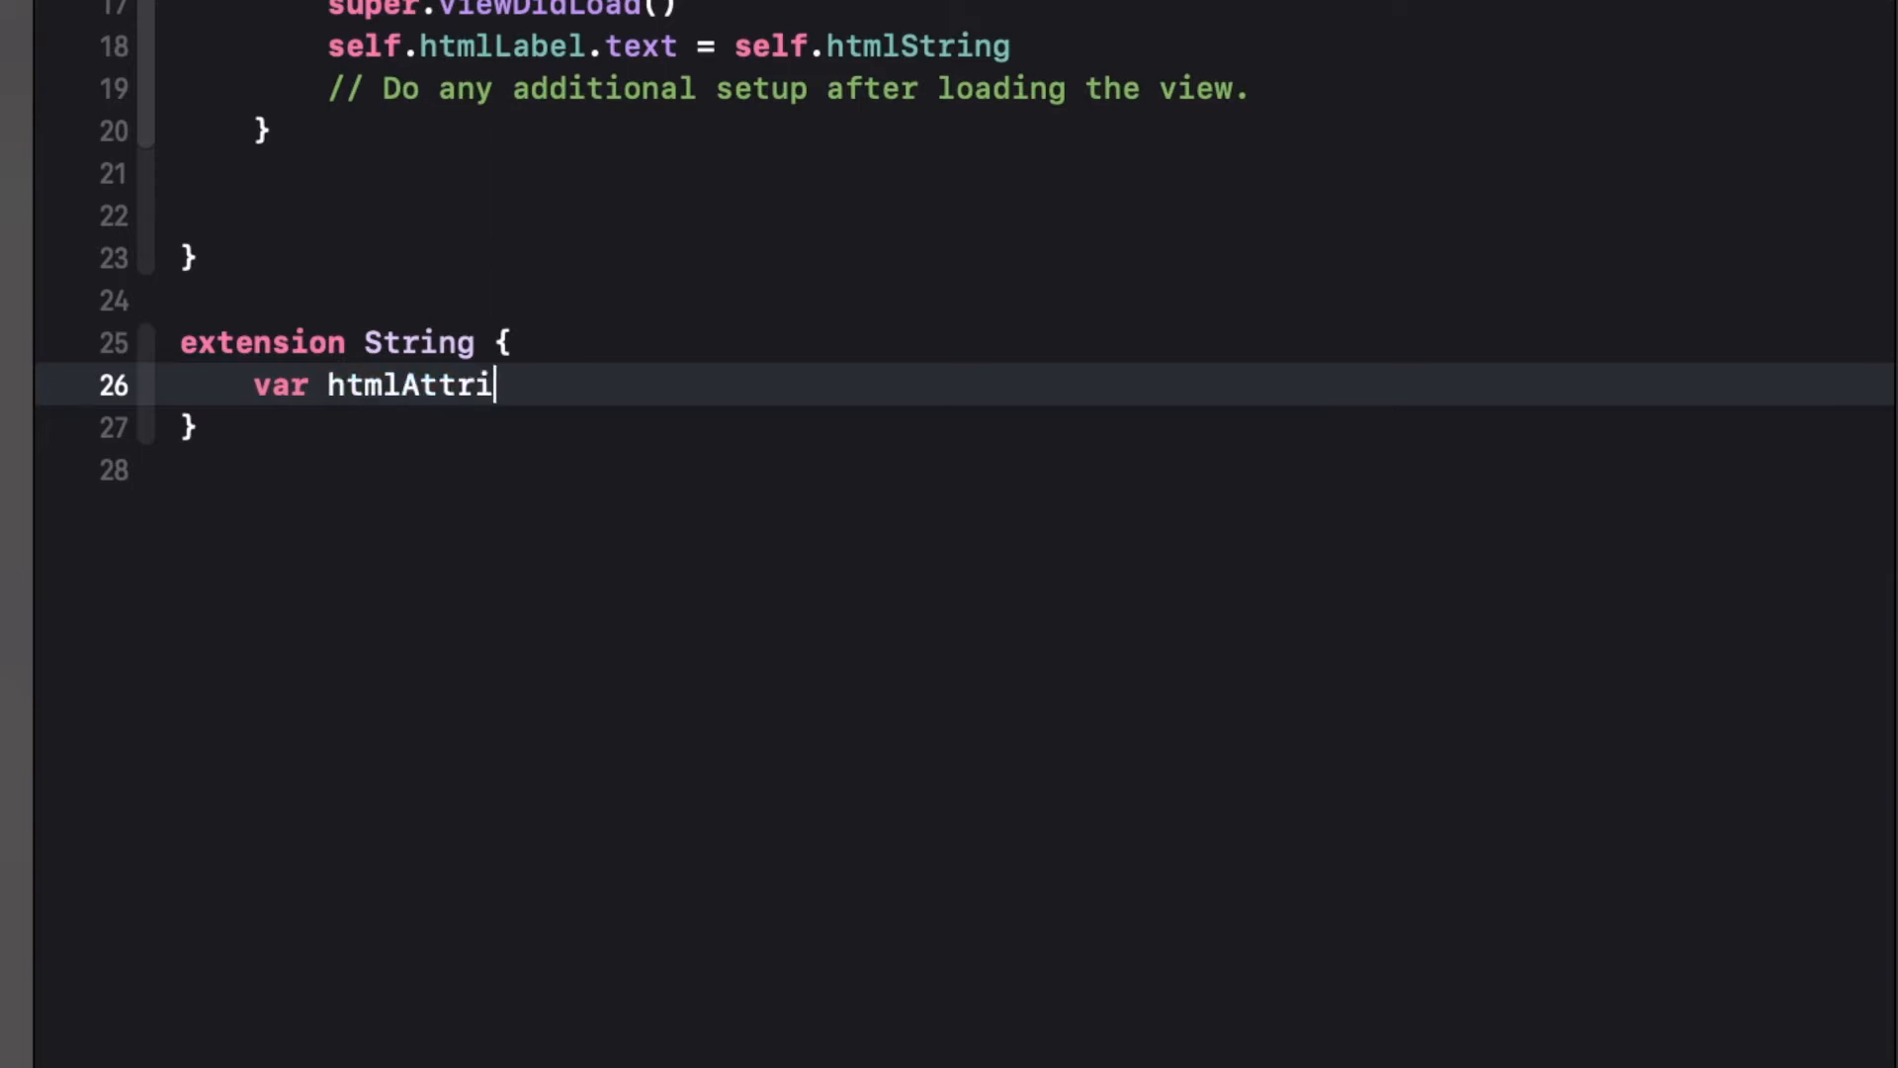
type("butedString")
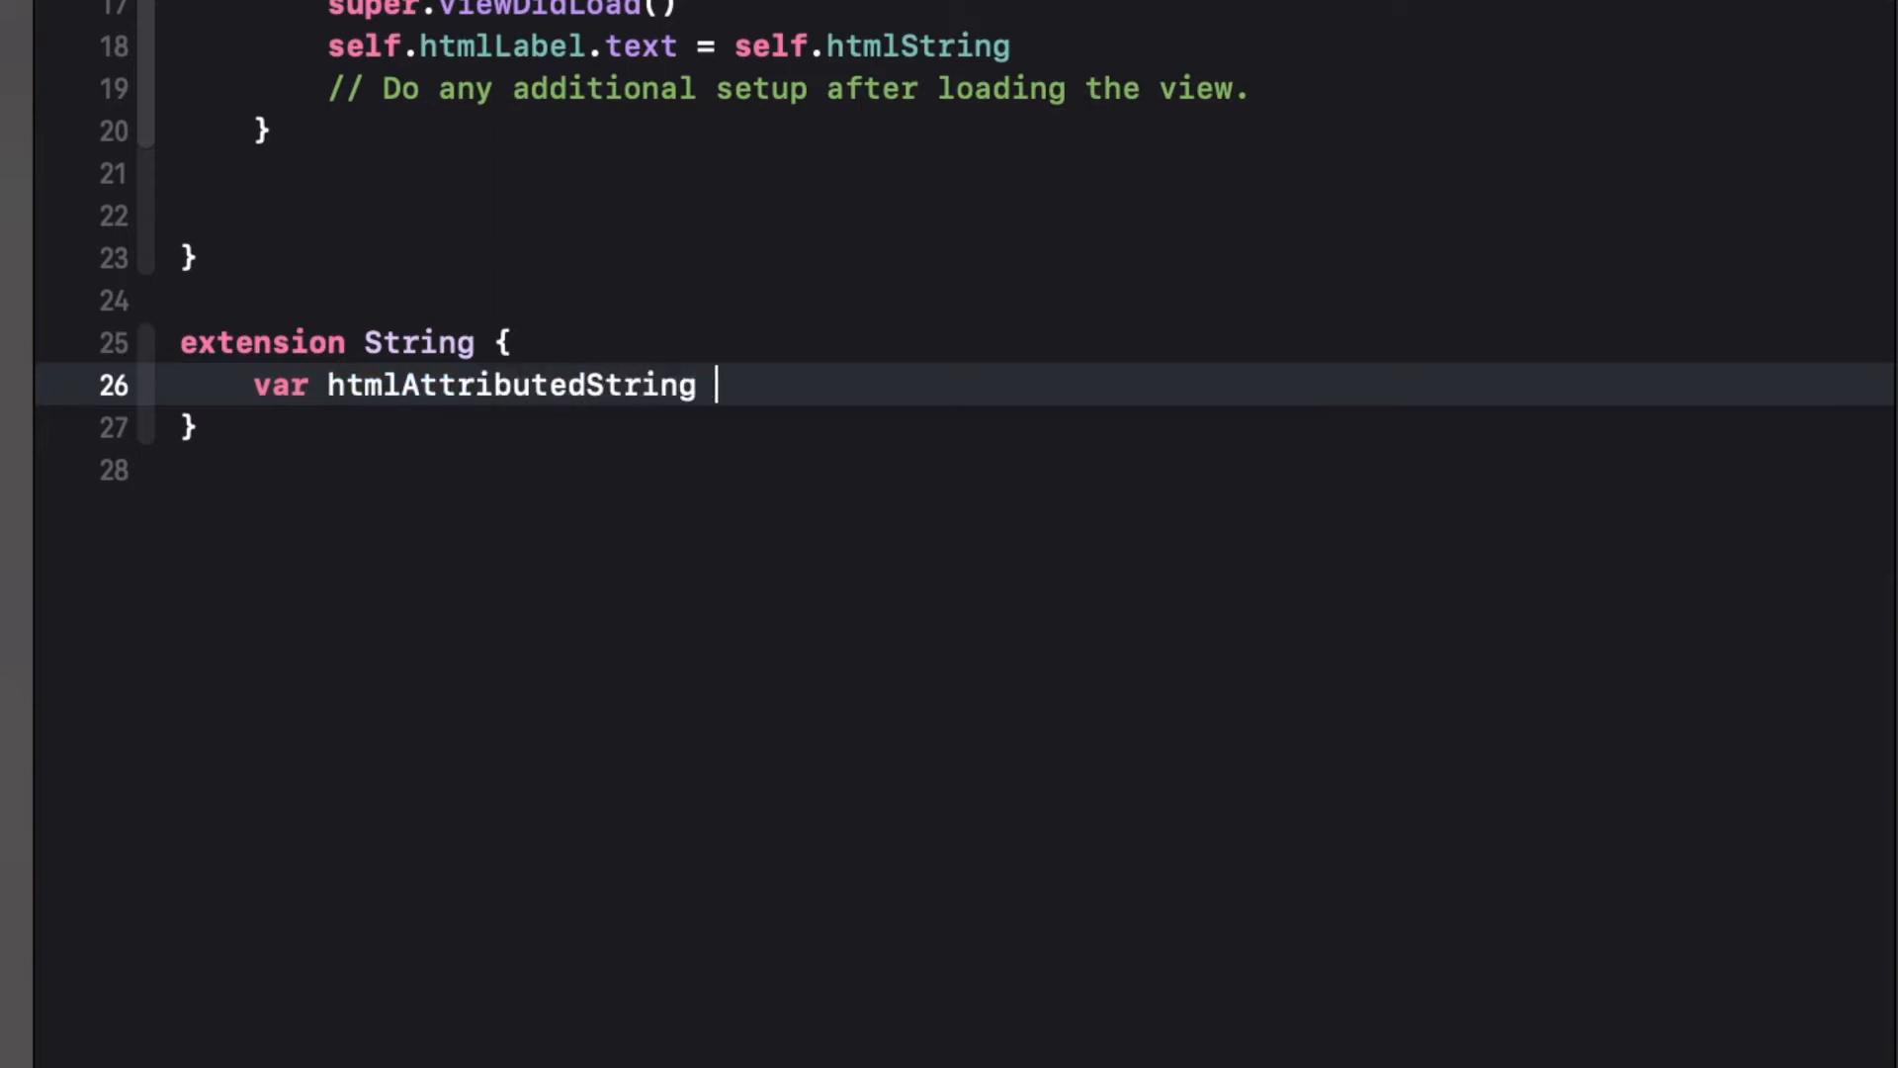
type(": Attri")
type("gua")
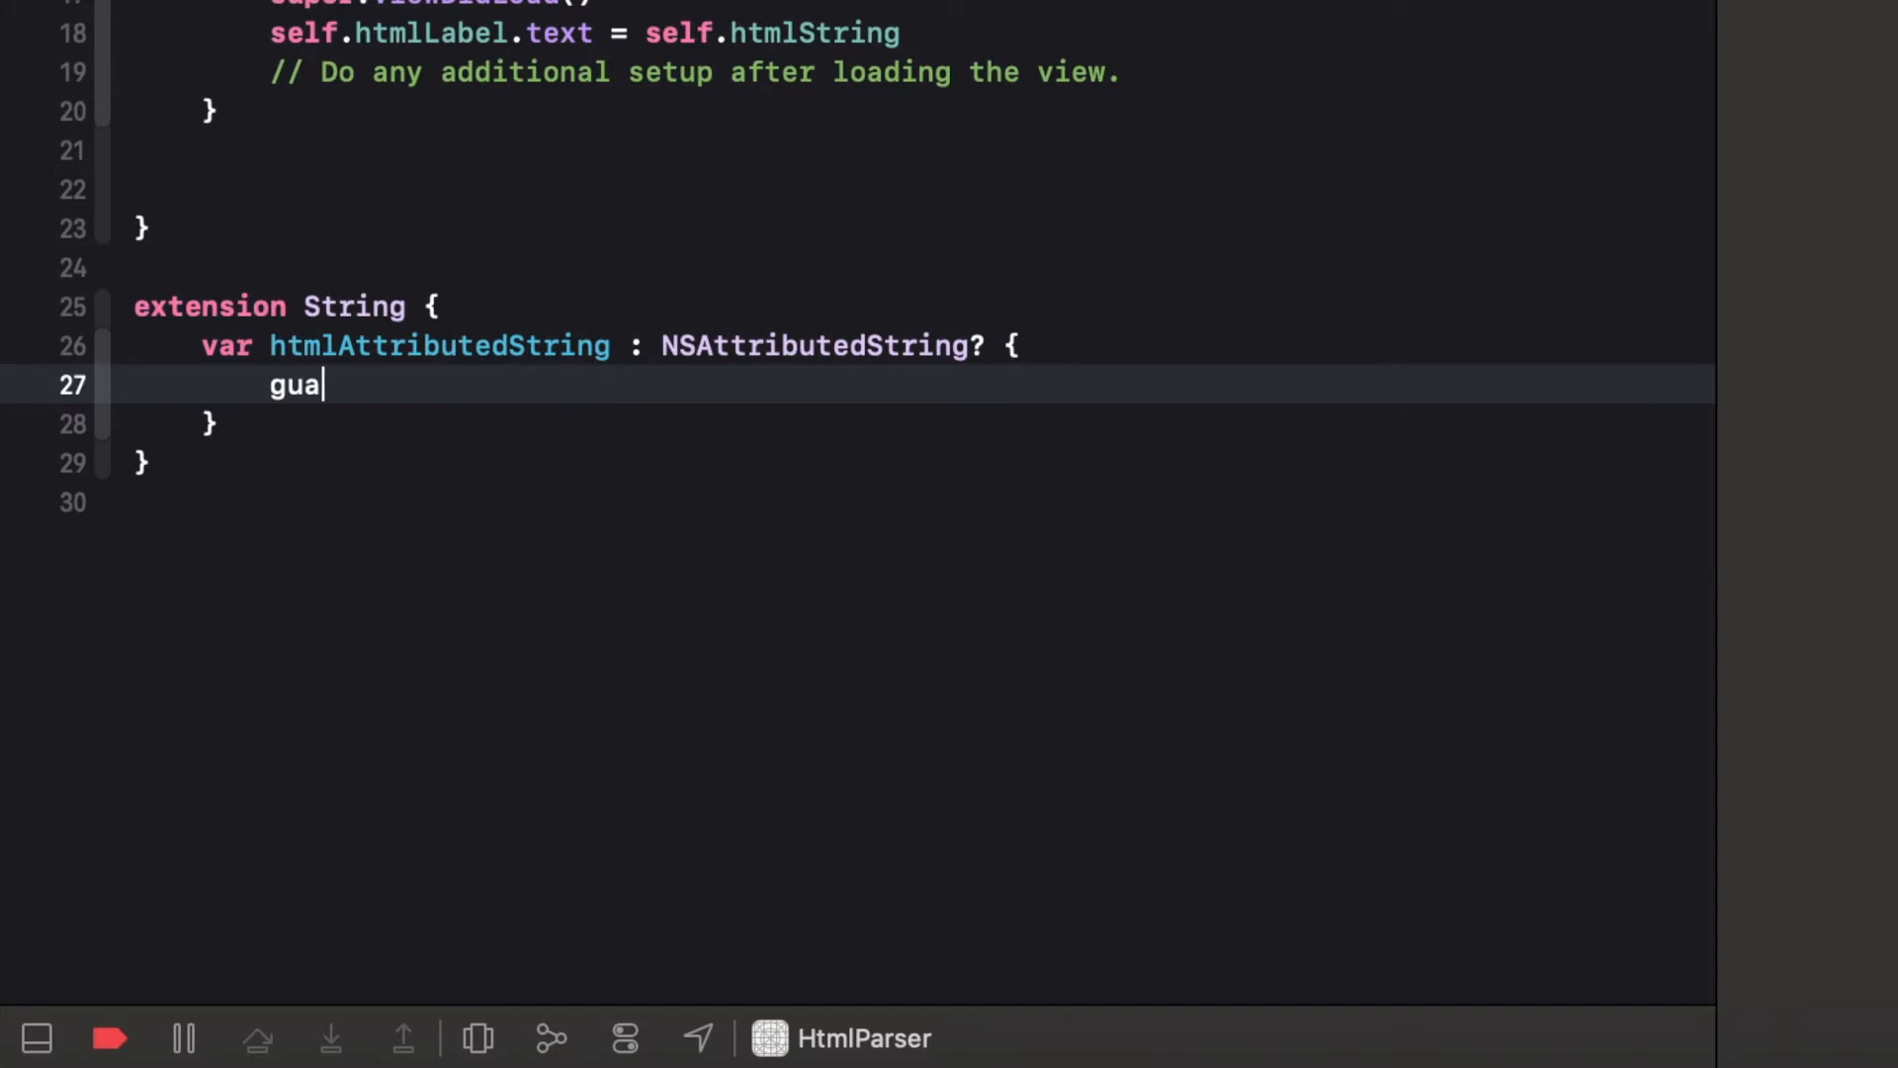
type("rd let data")
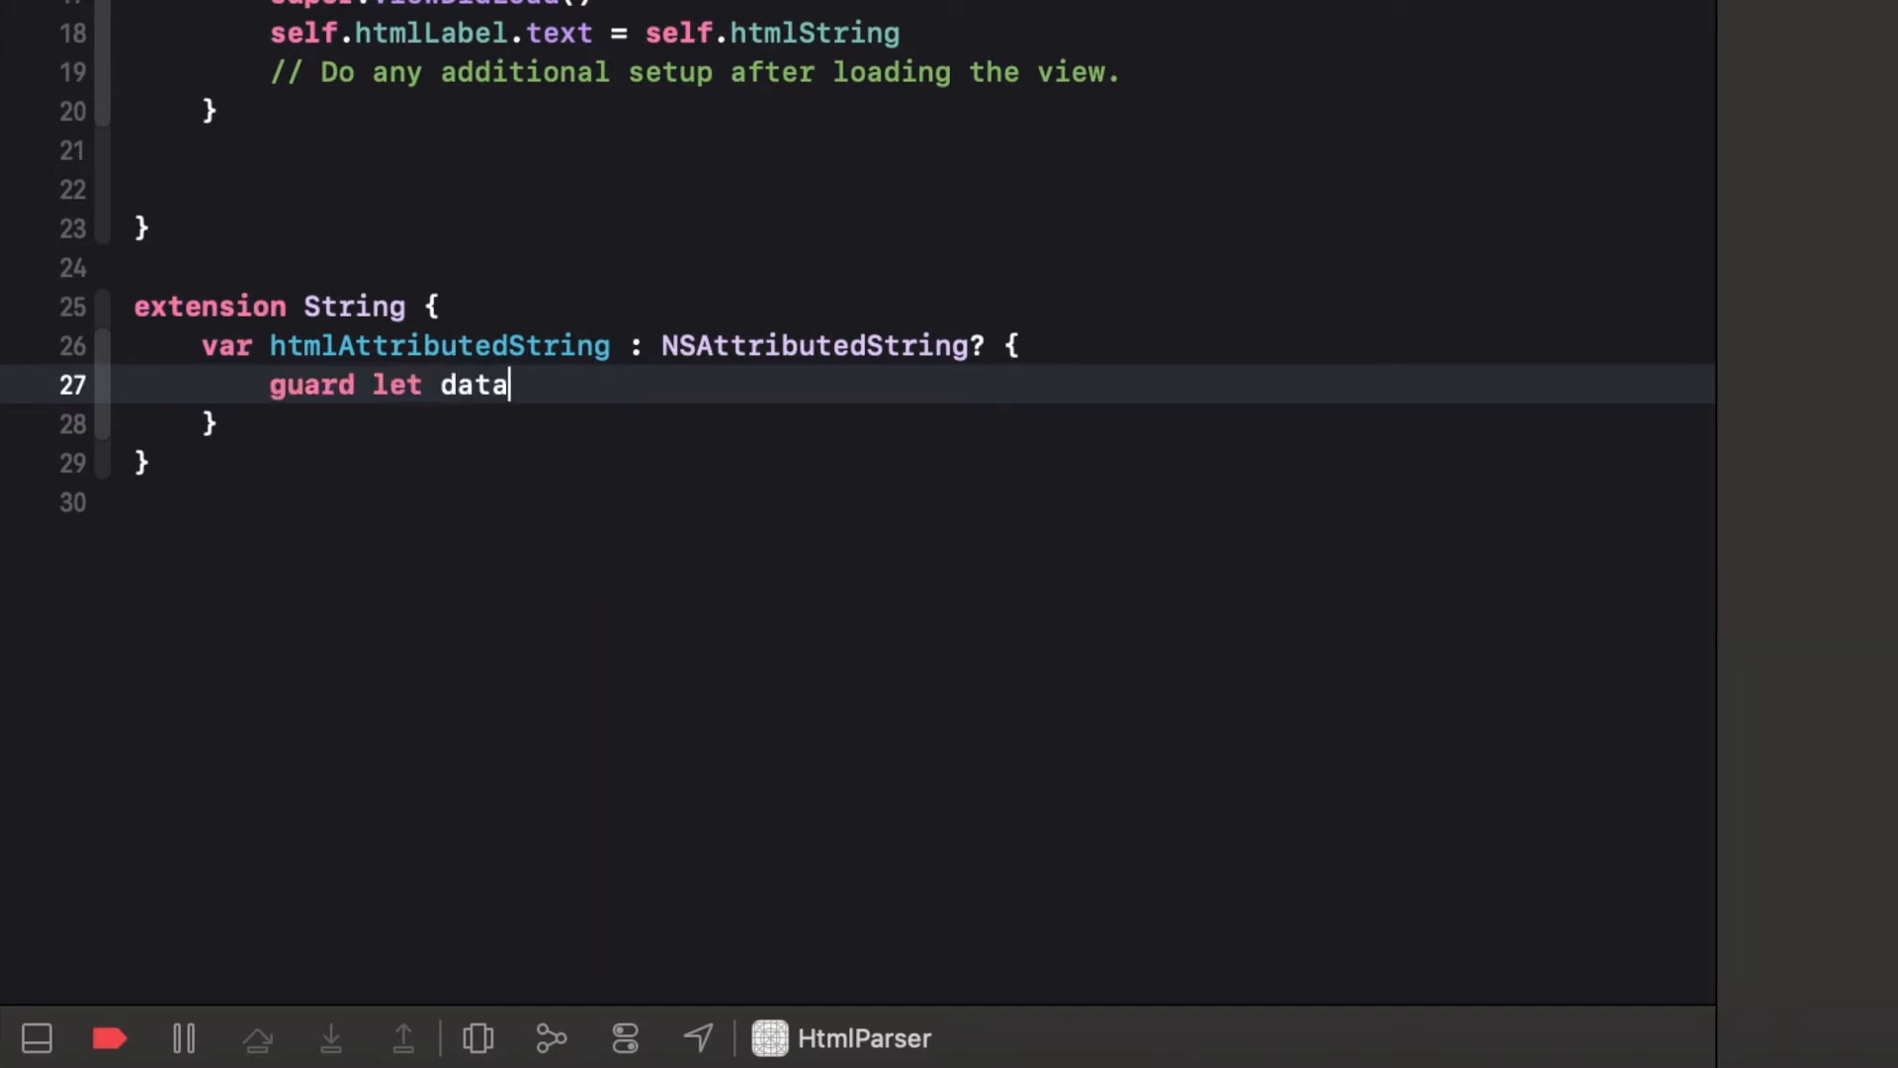
type("= s")
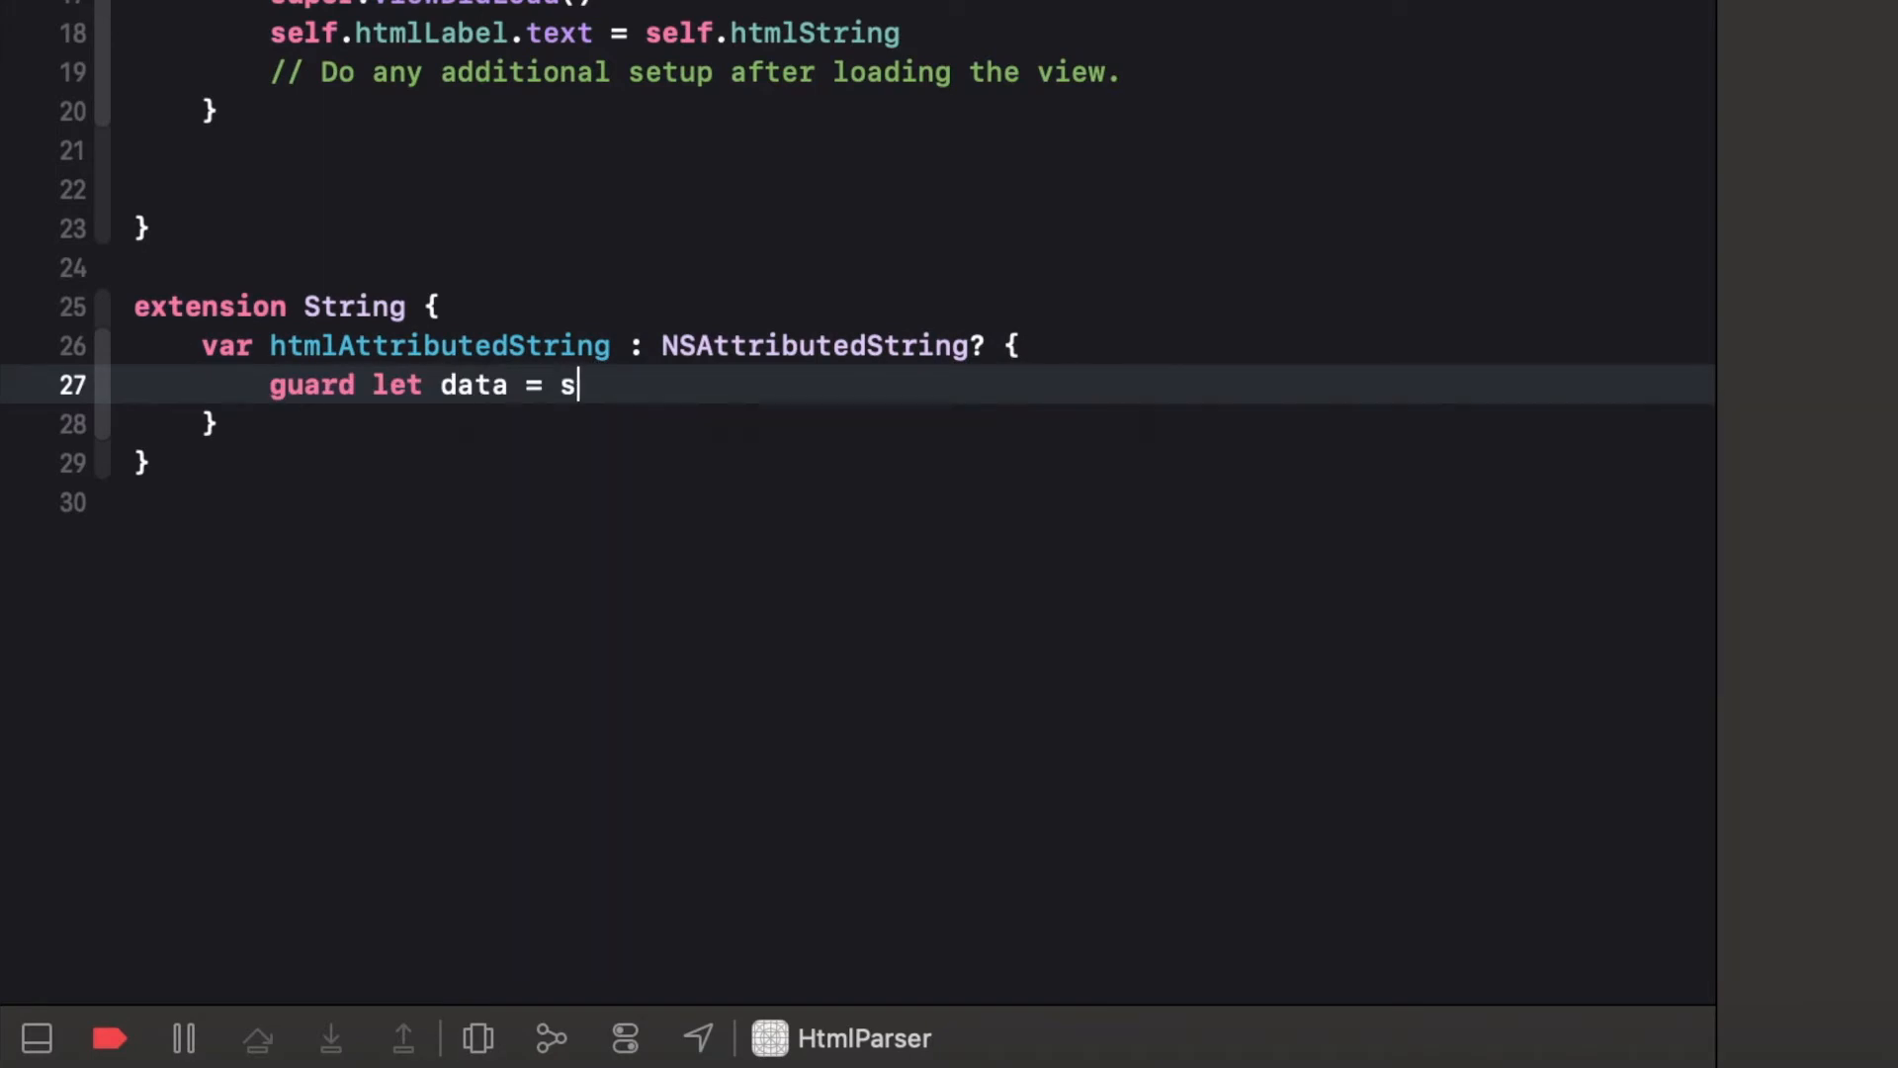
type("elf.data(using: Encoding)")
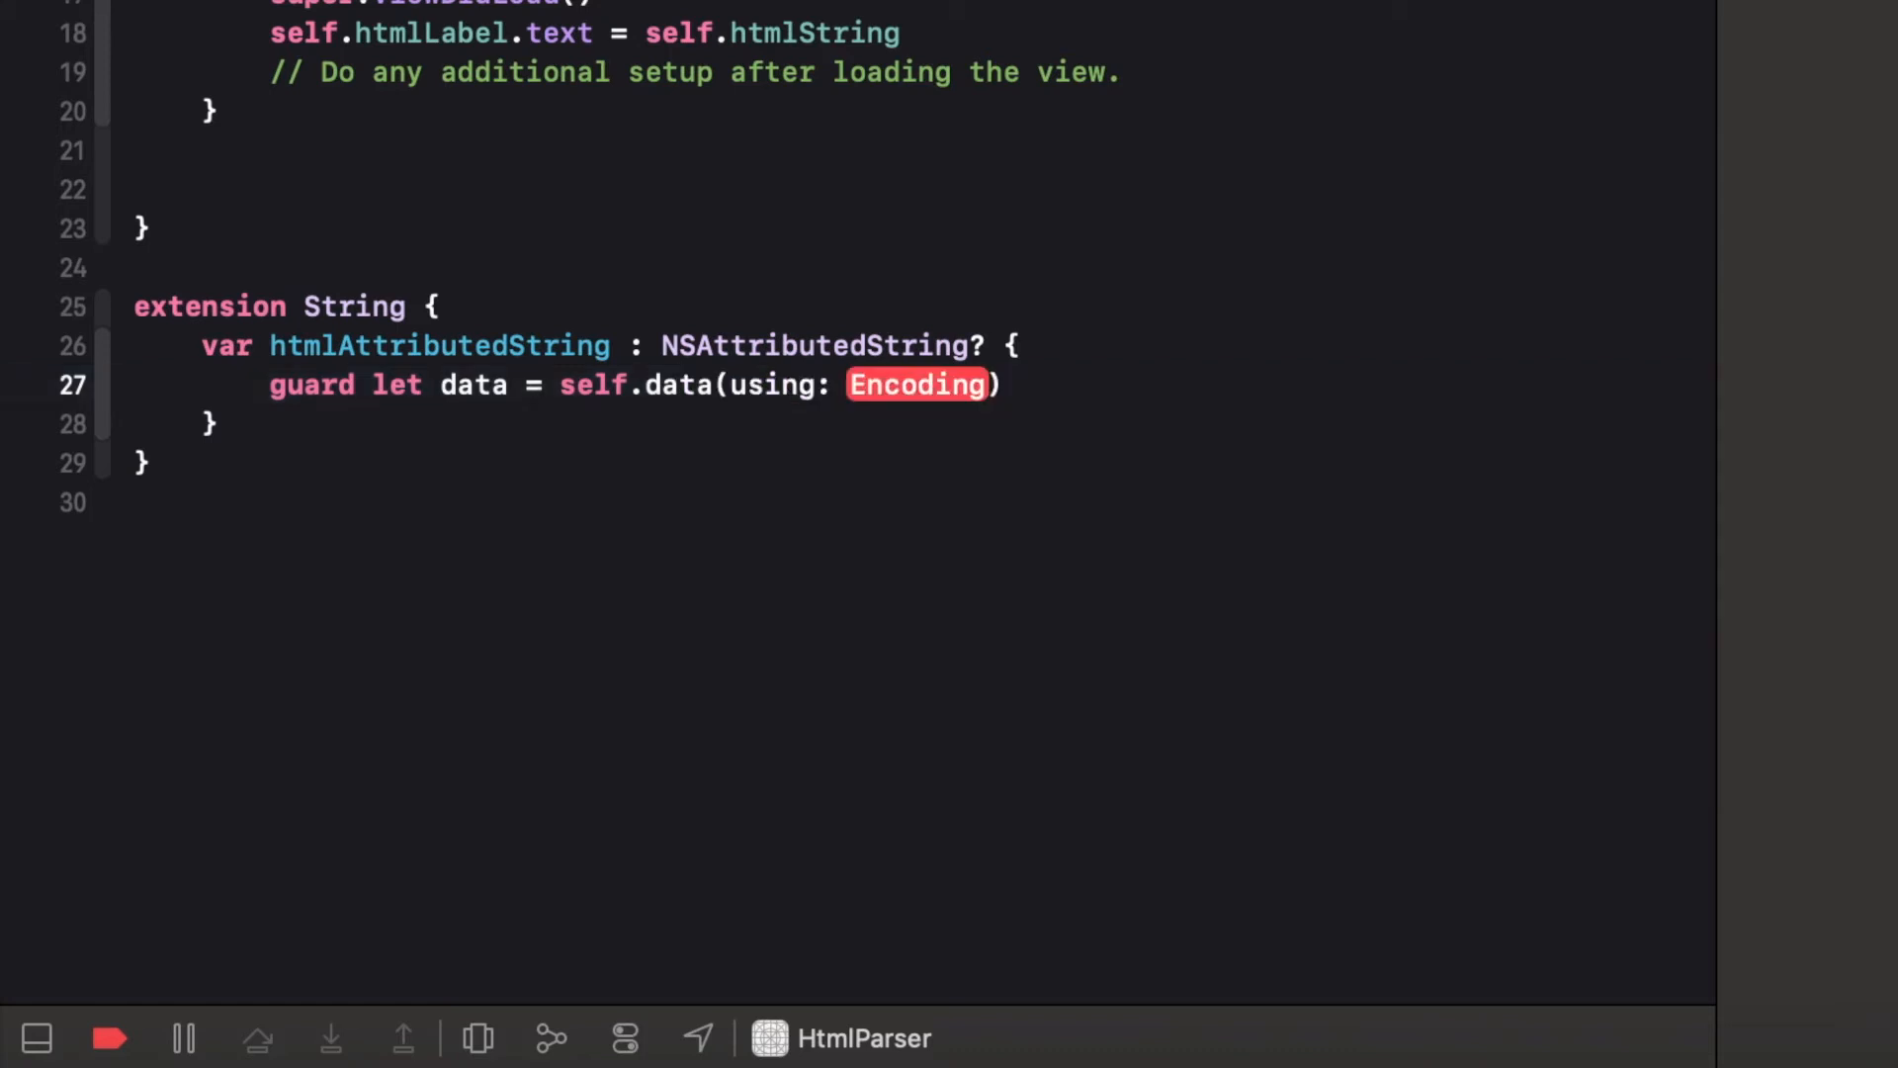
type(".utf8")
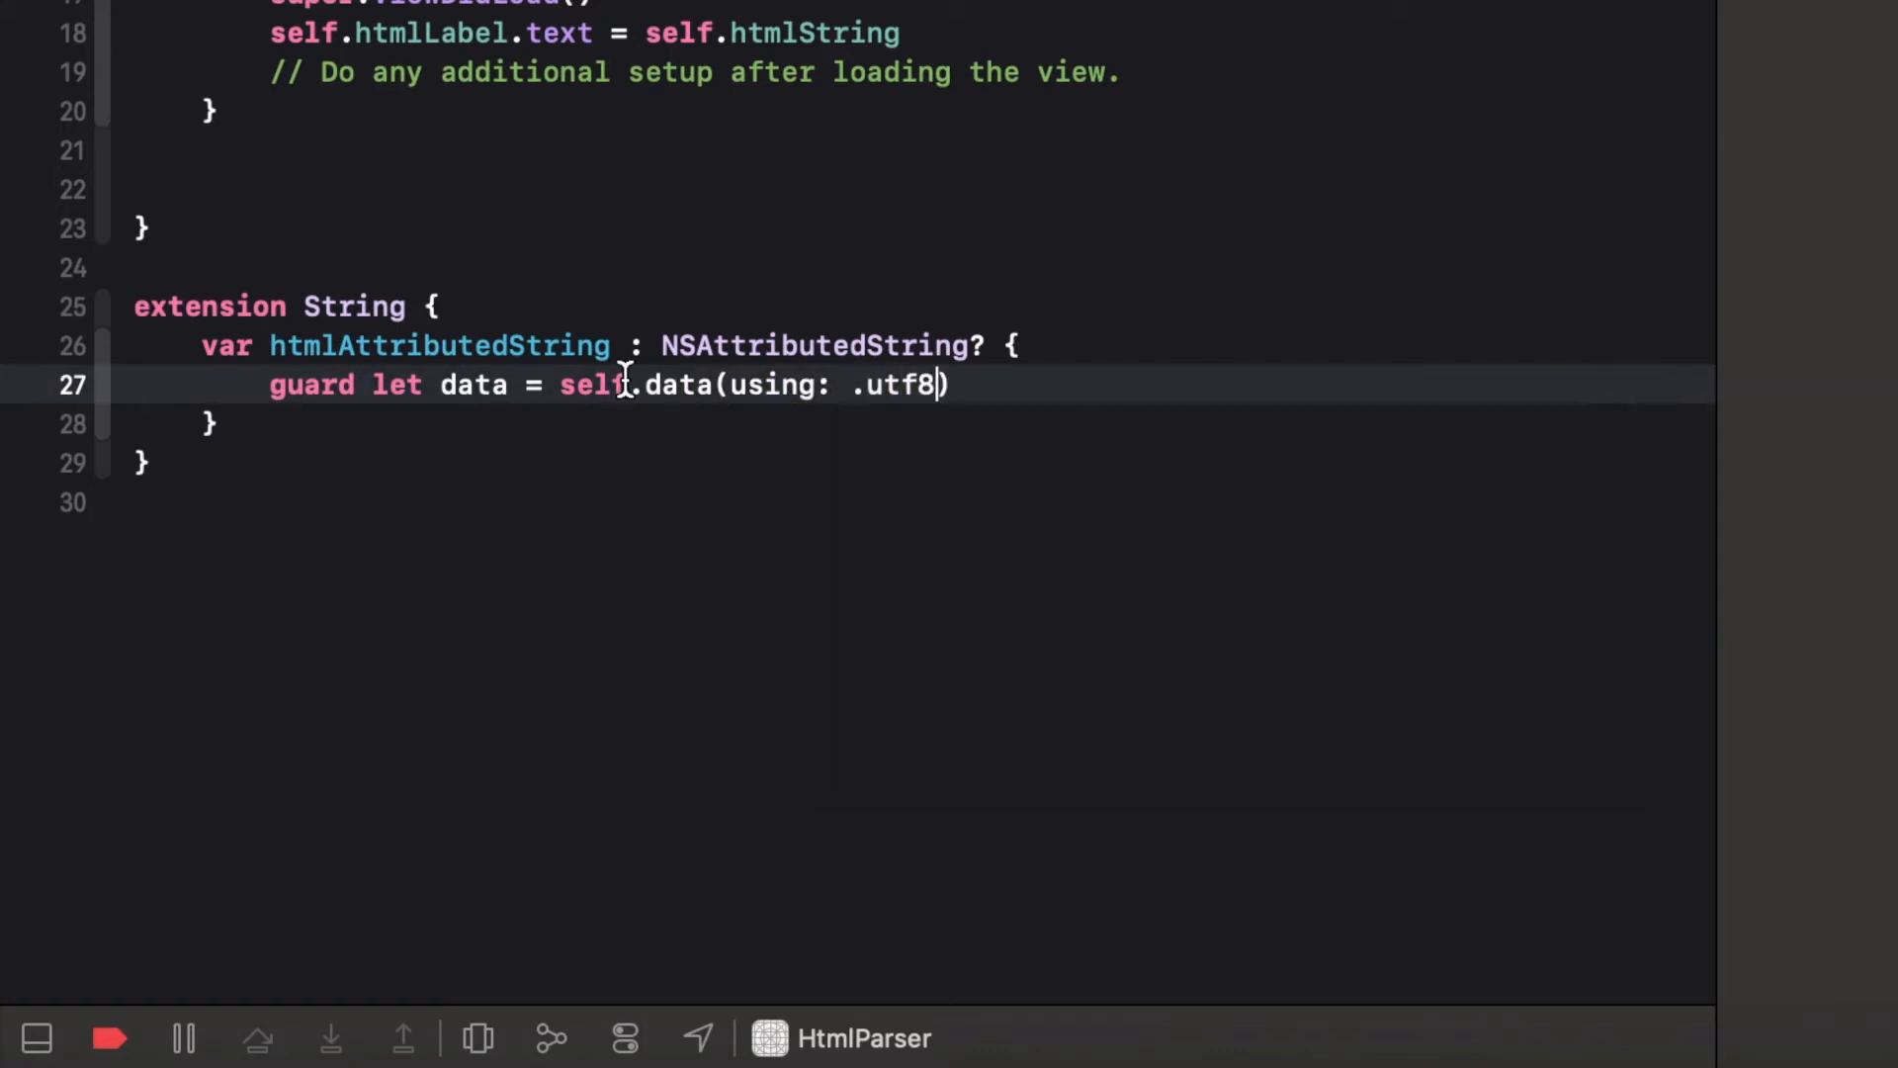
type("else")
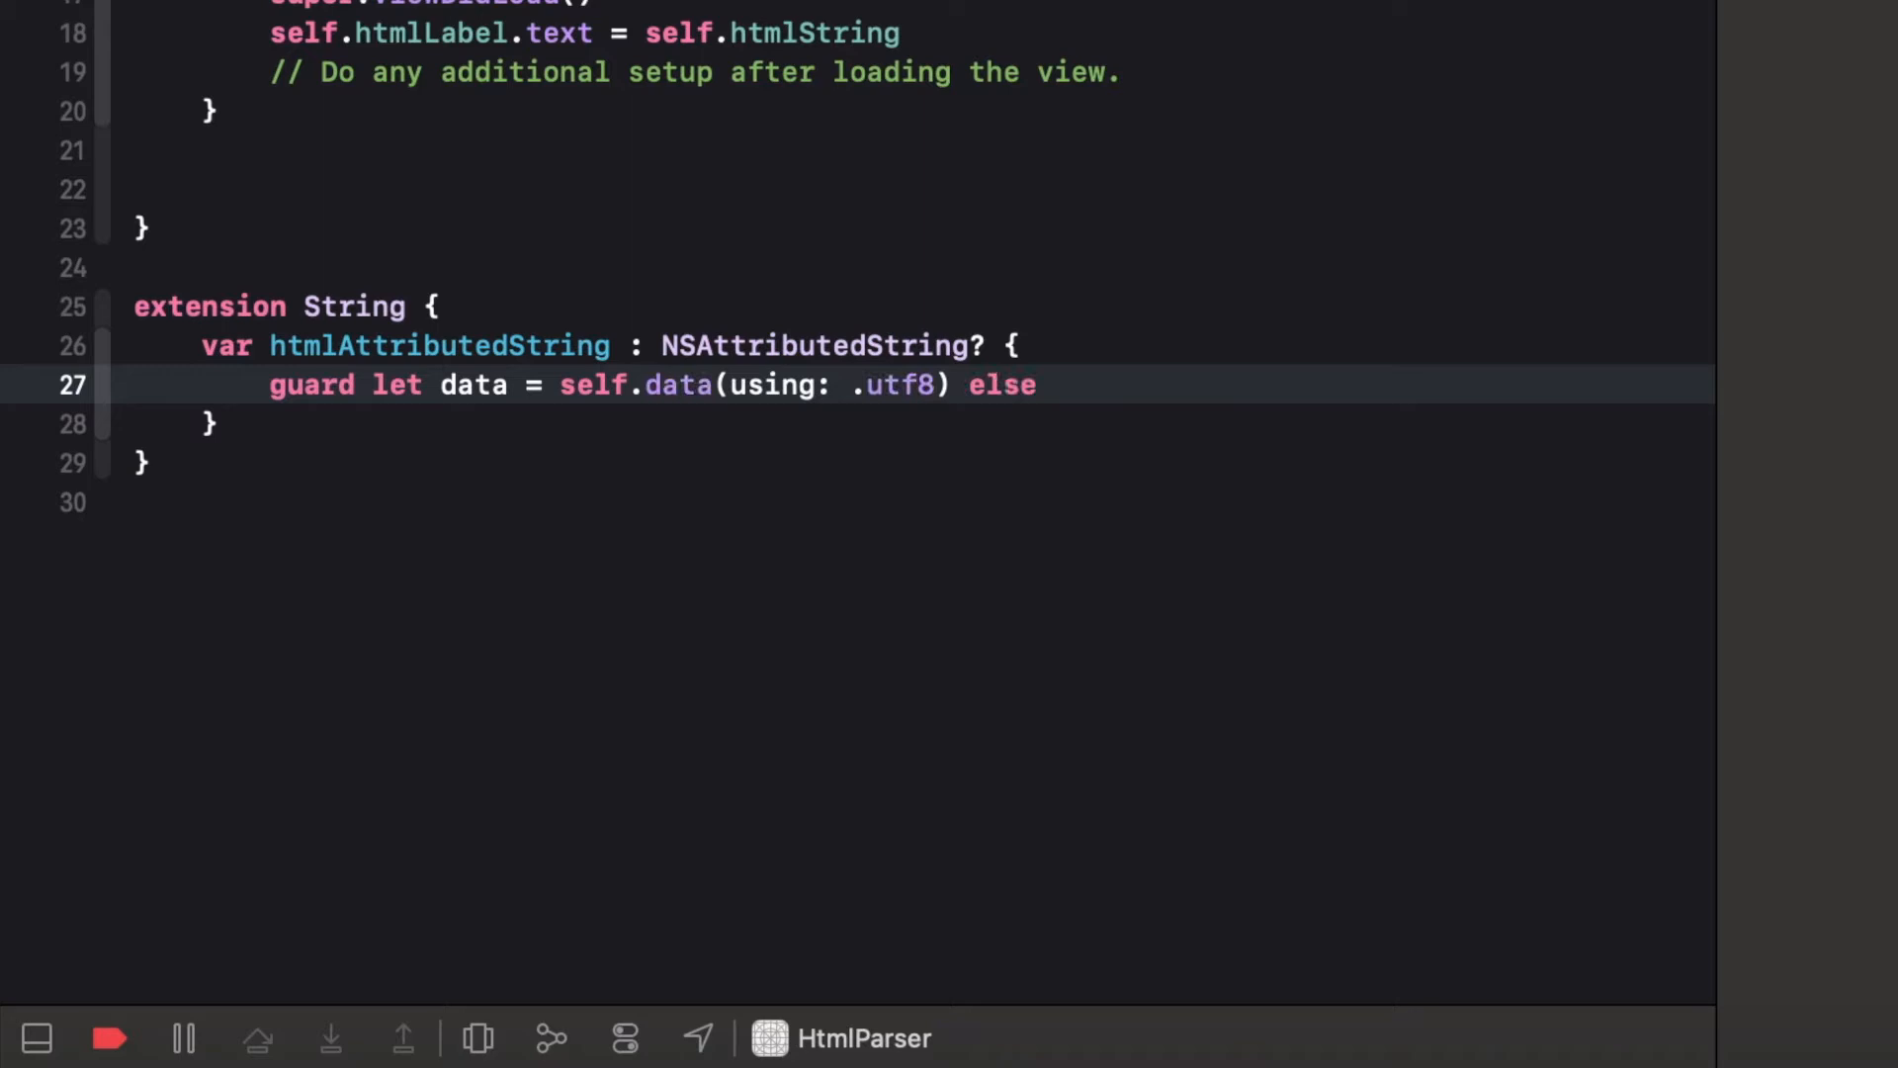
type("{ return nil")
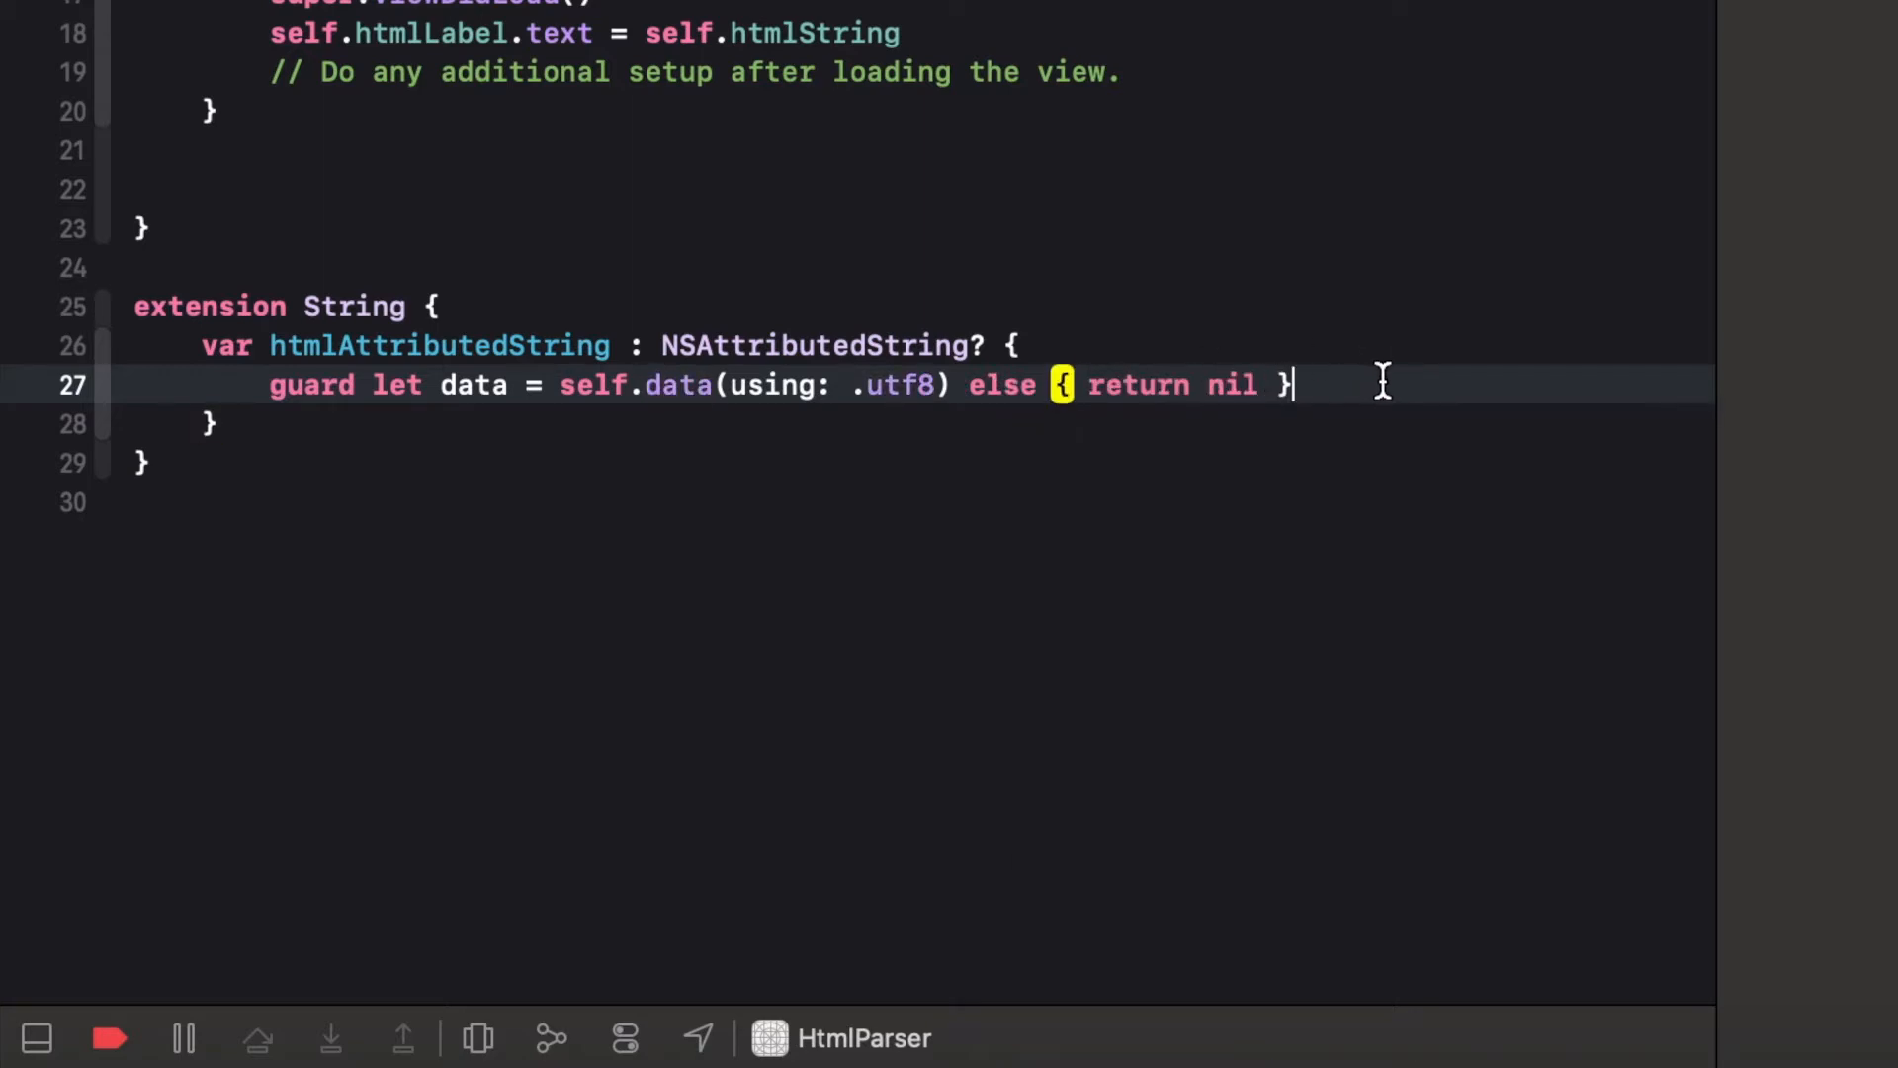
Add a do/catch that returns try NSAttributedString(...) and returns nil on error
type("do {")
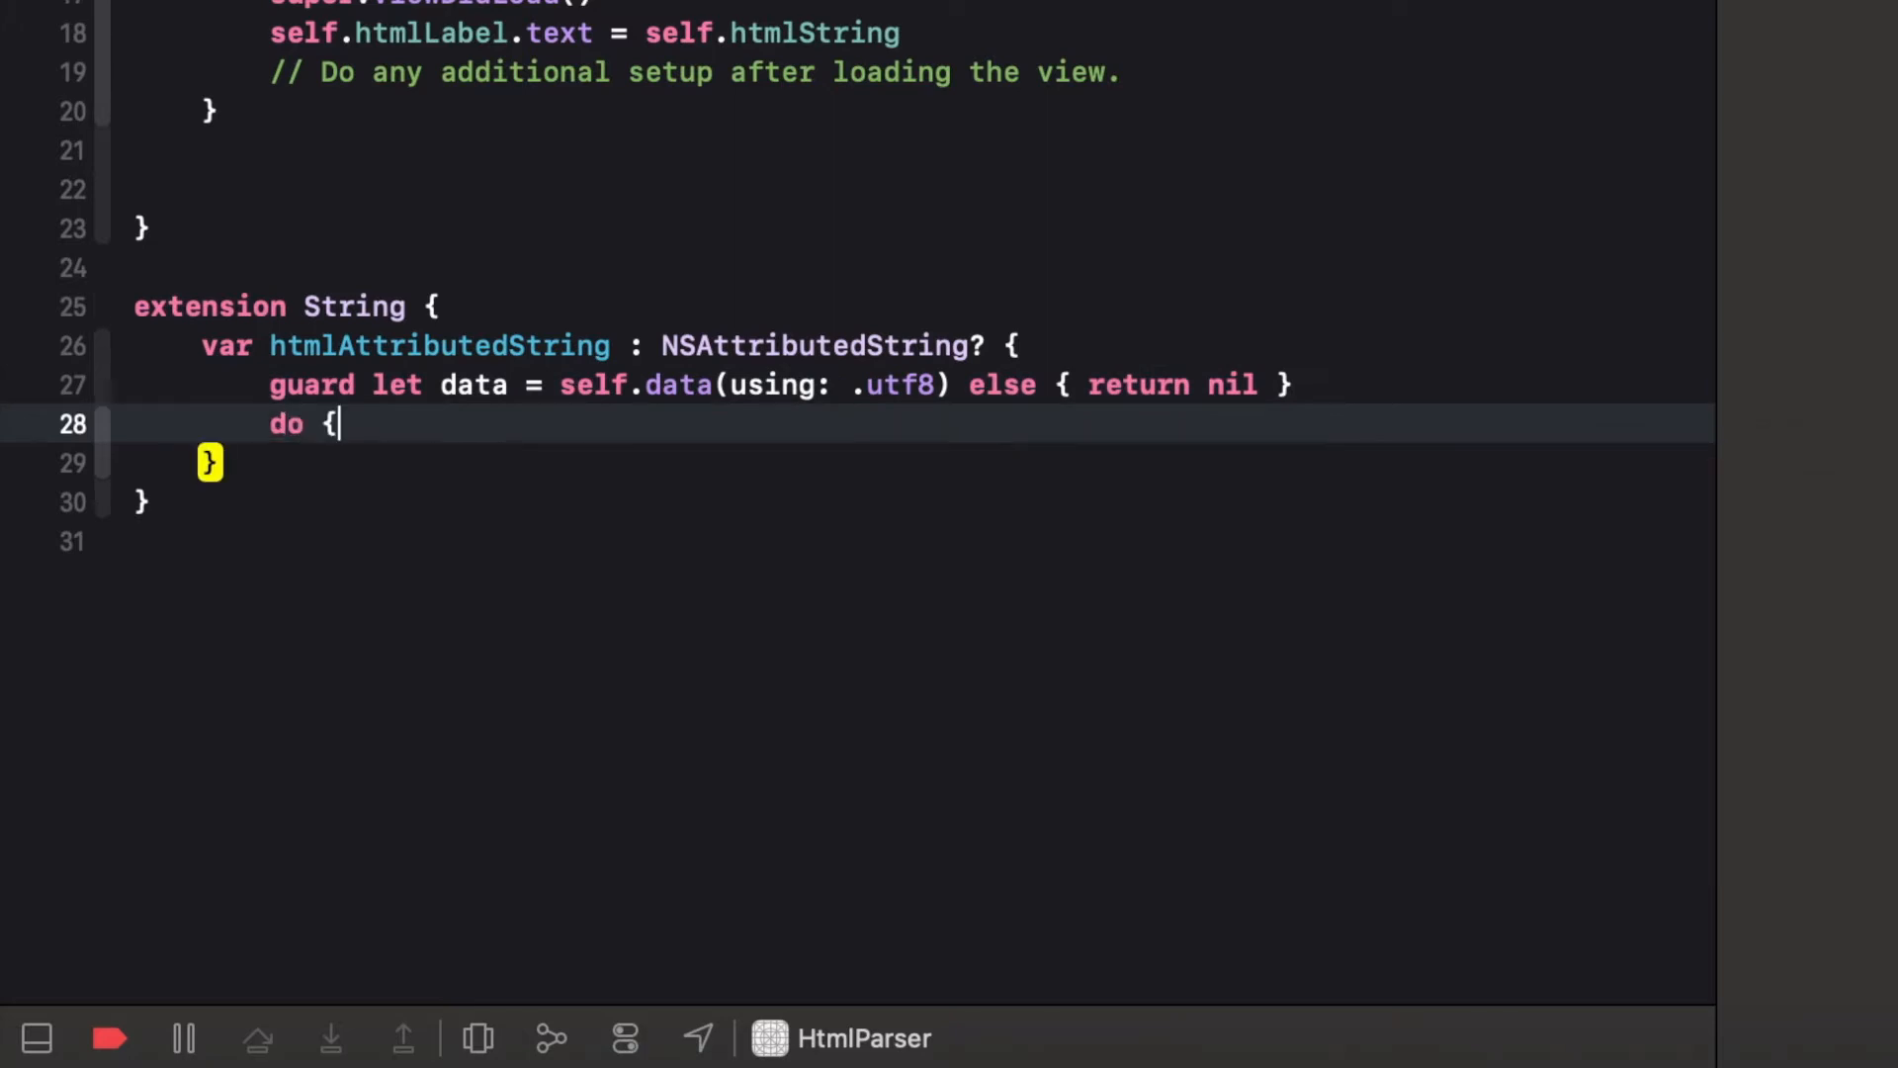
type("cat")
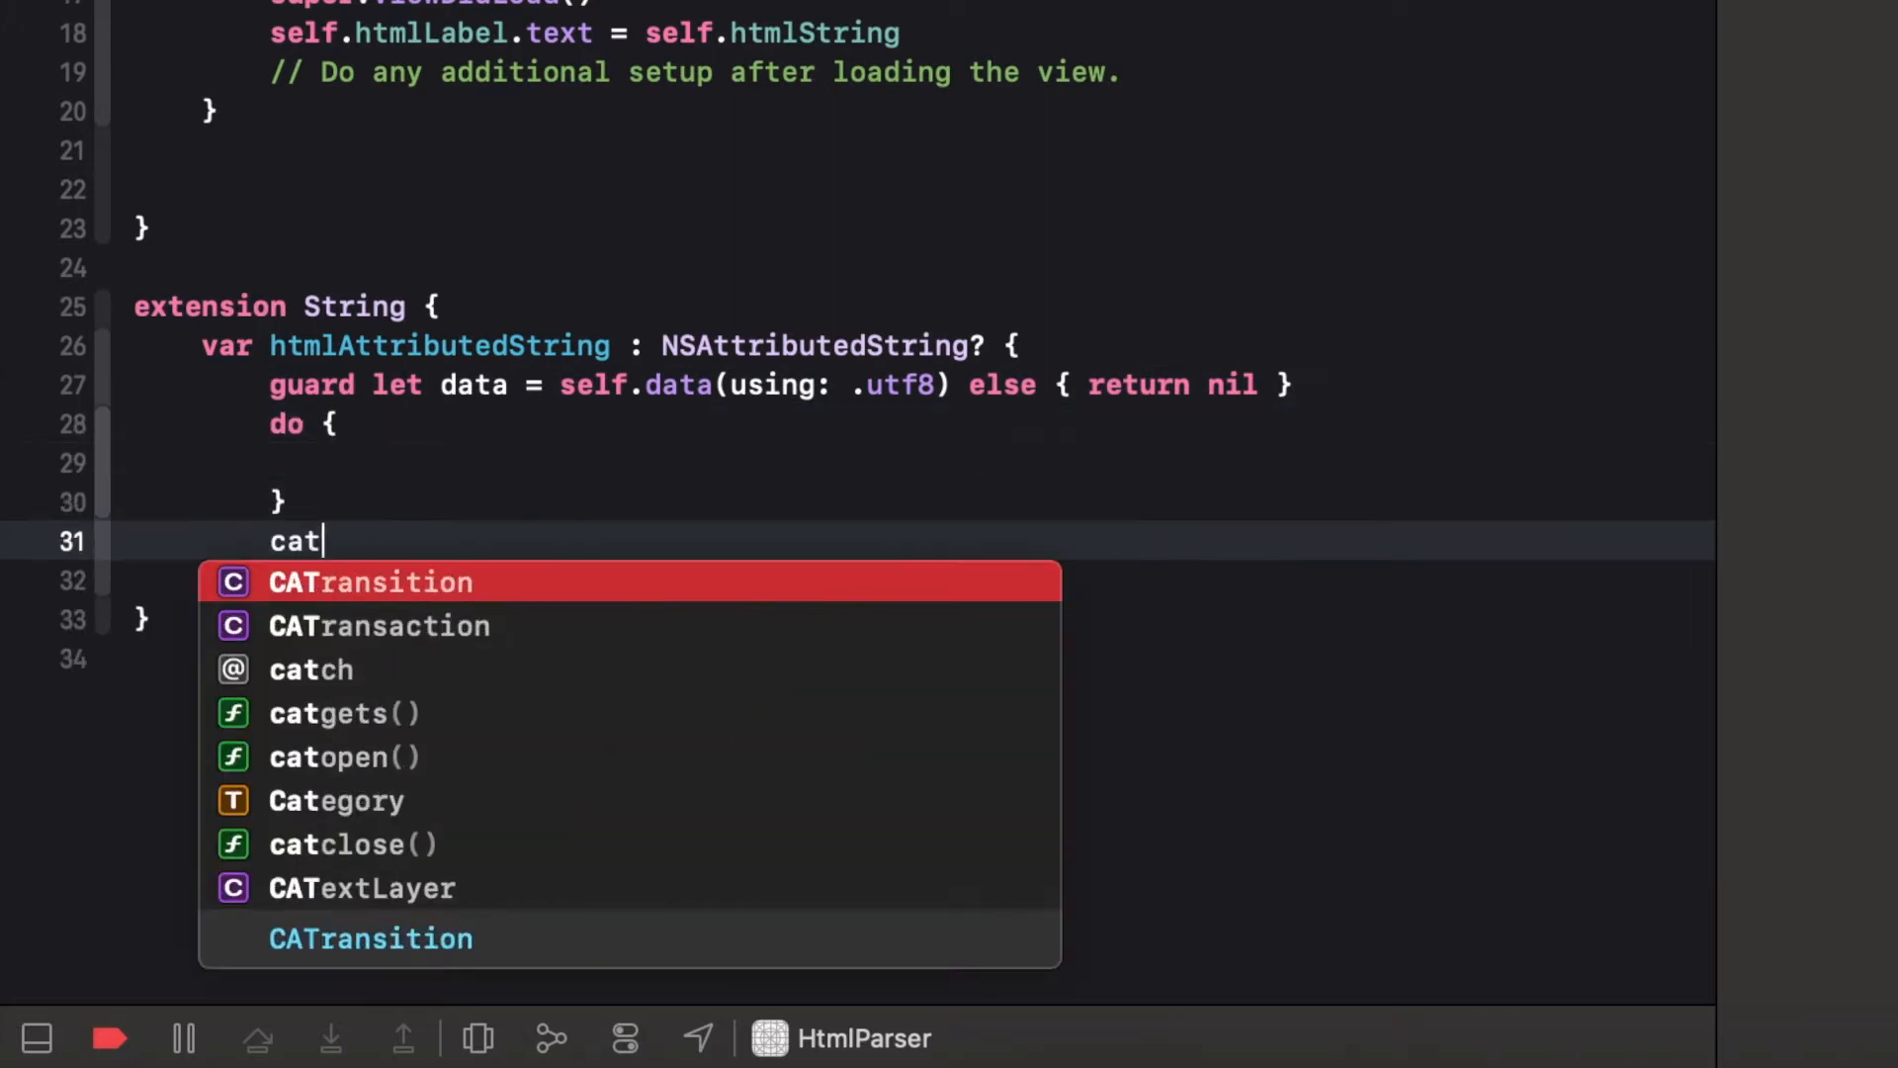
type("catch{")
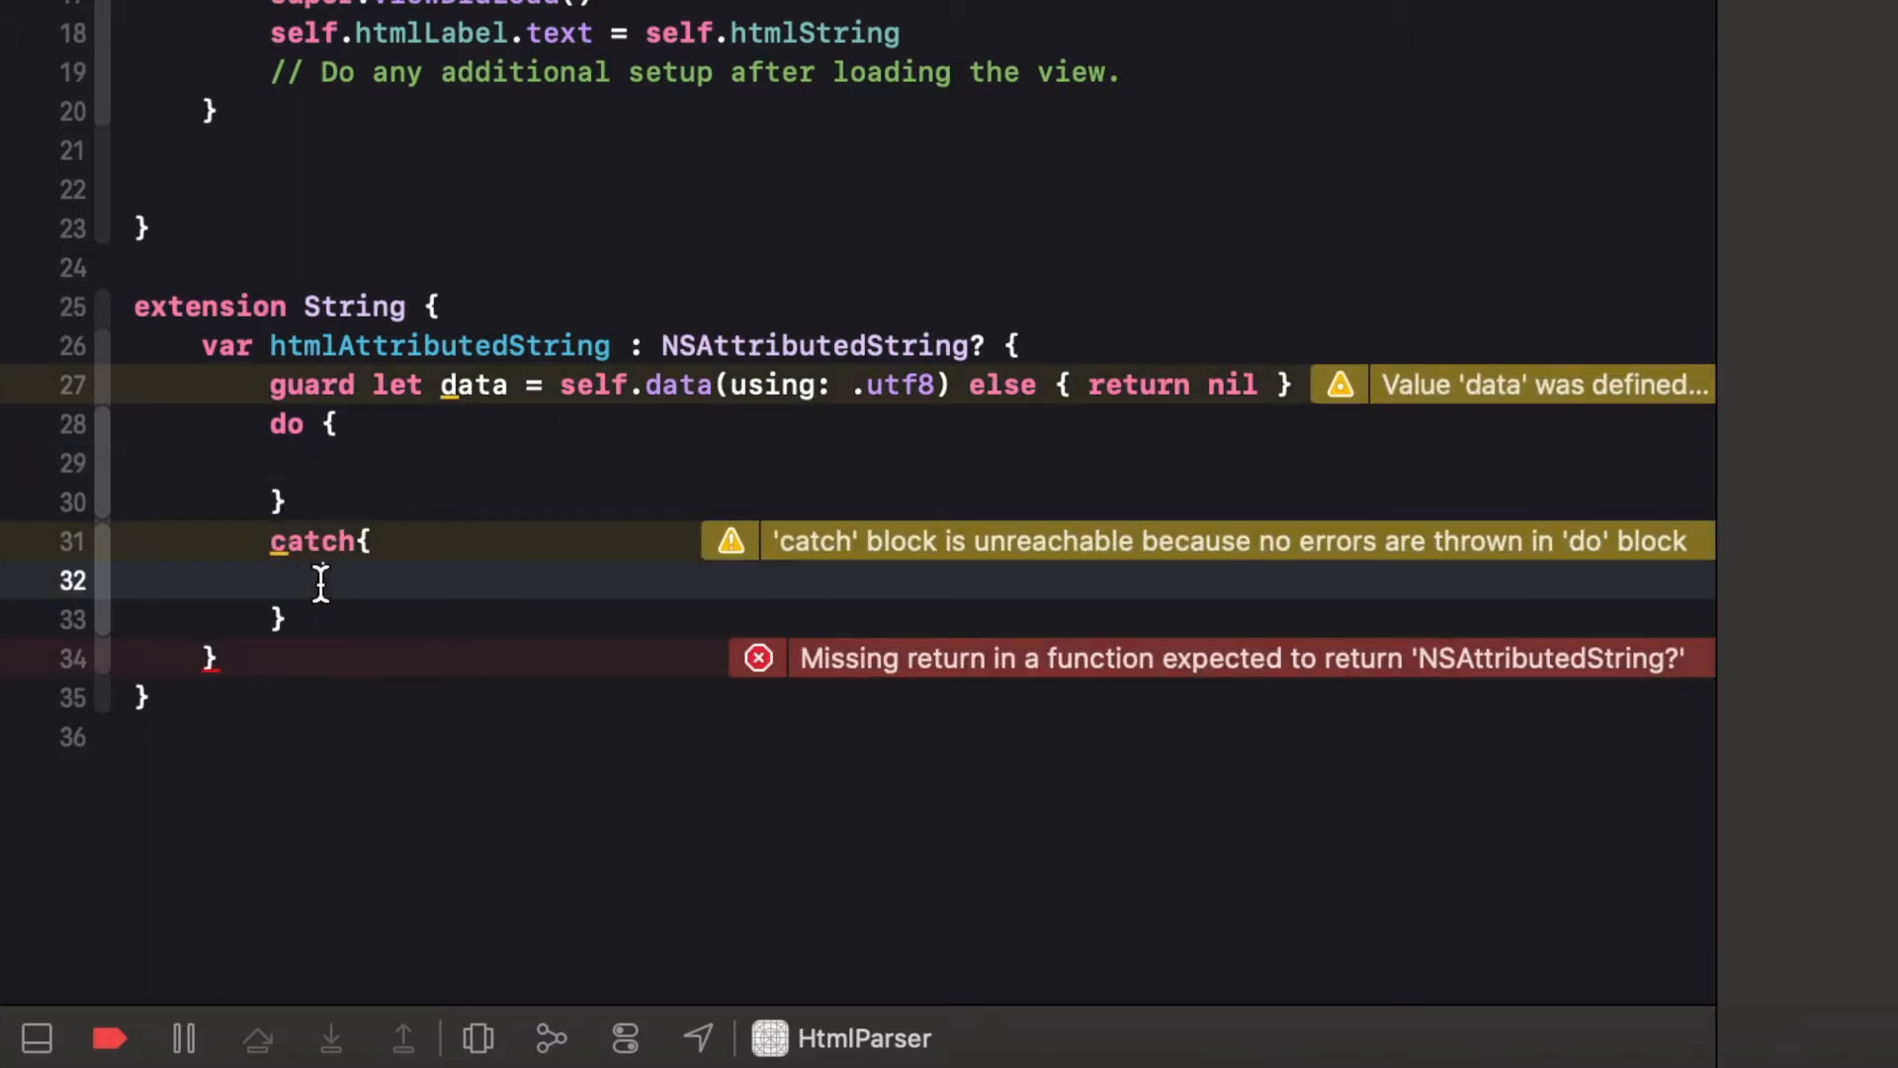
type("return nil")
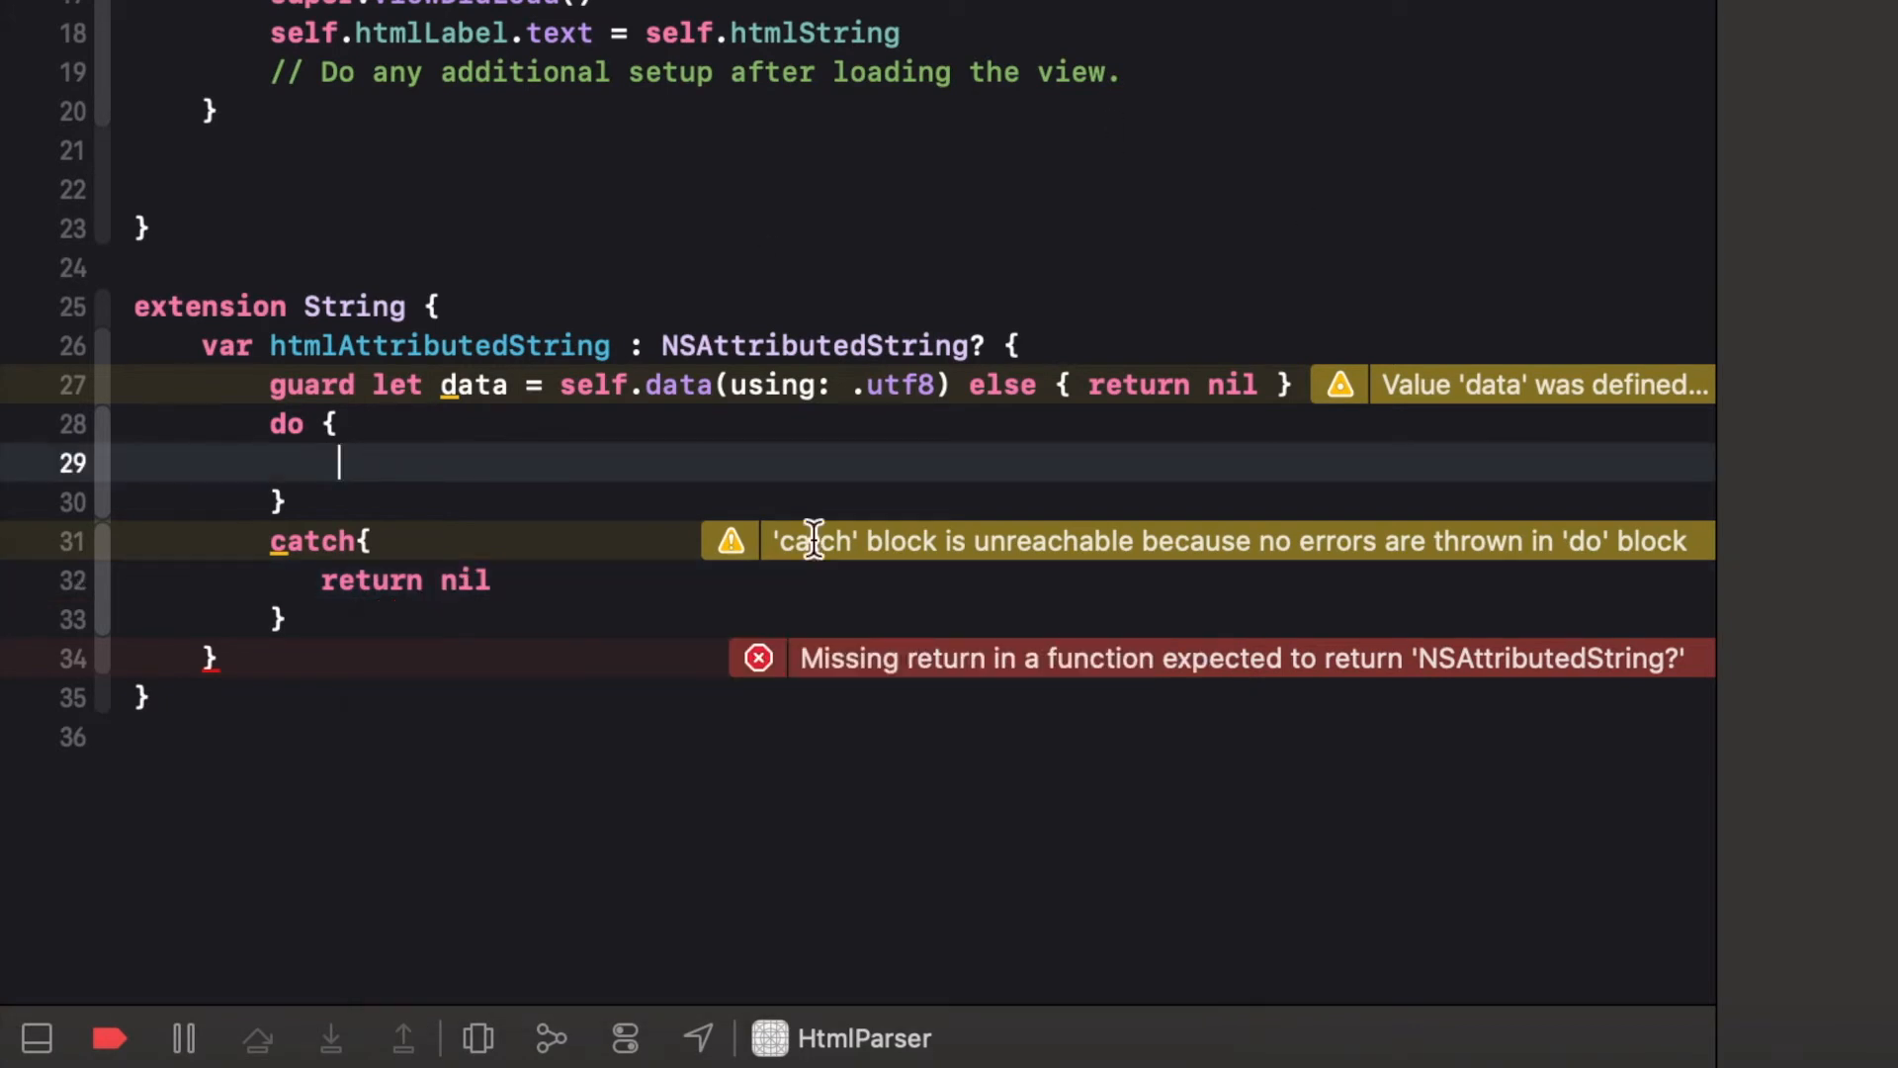
type("return try n")
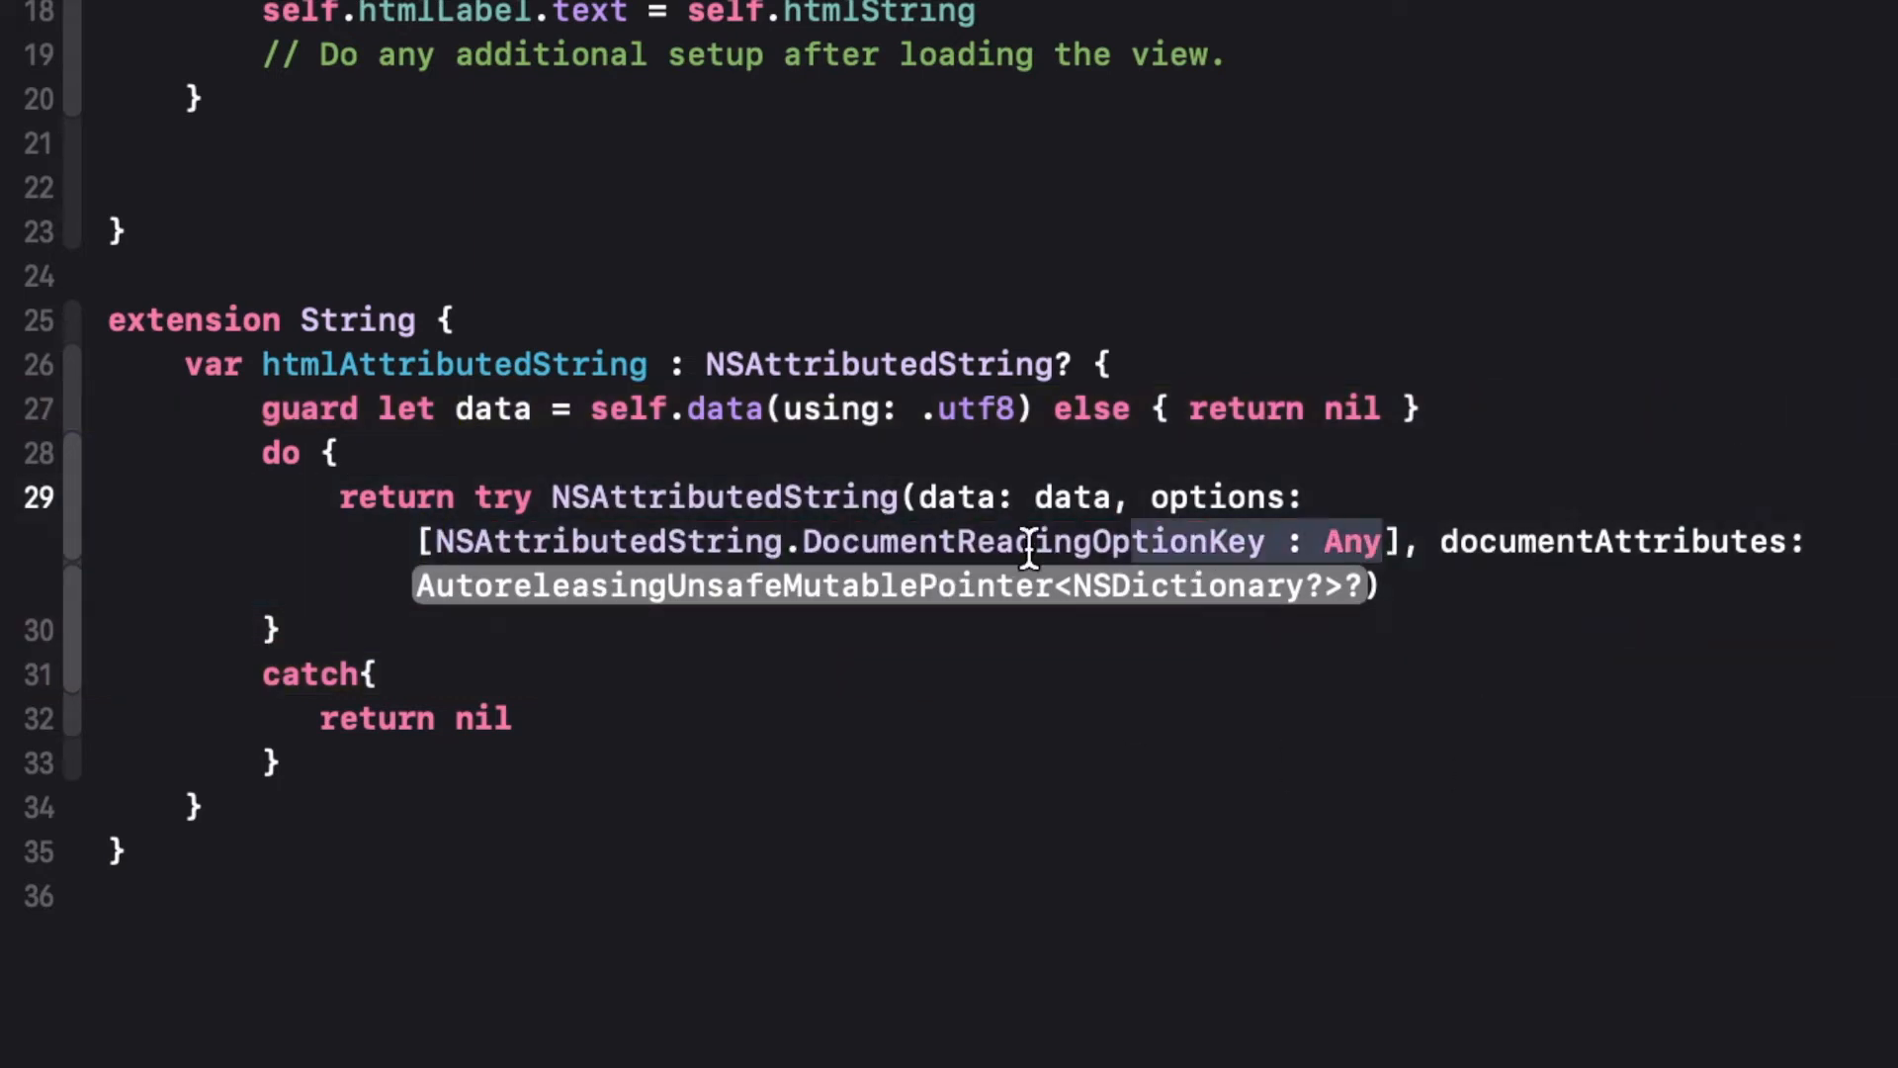
Pass options .documentType: .html and .characterEncoding: String.Encoding.utf8 to the initializer
type("[.d")
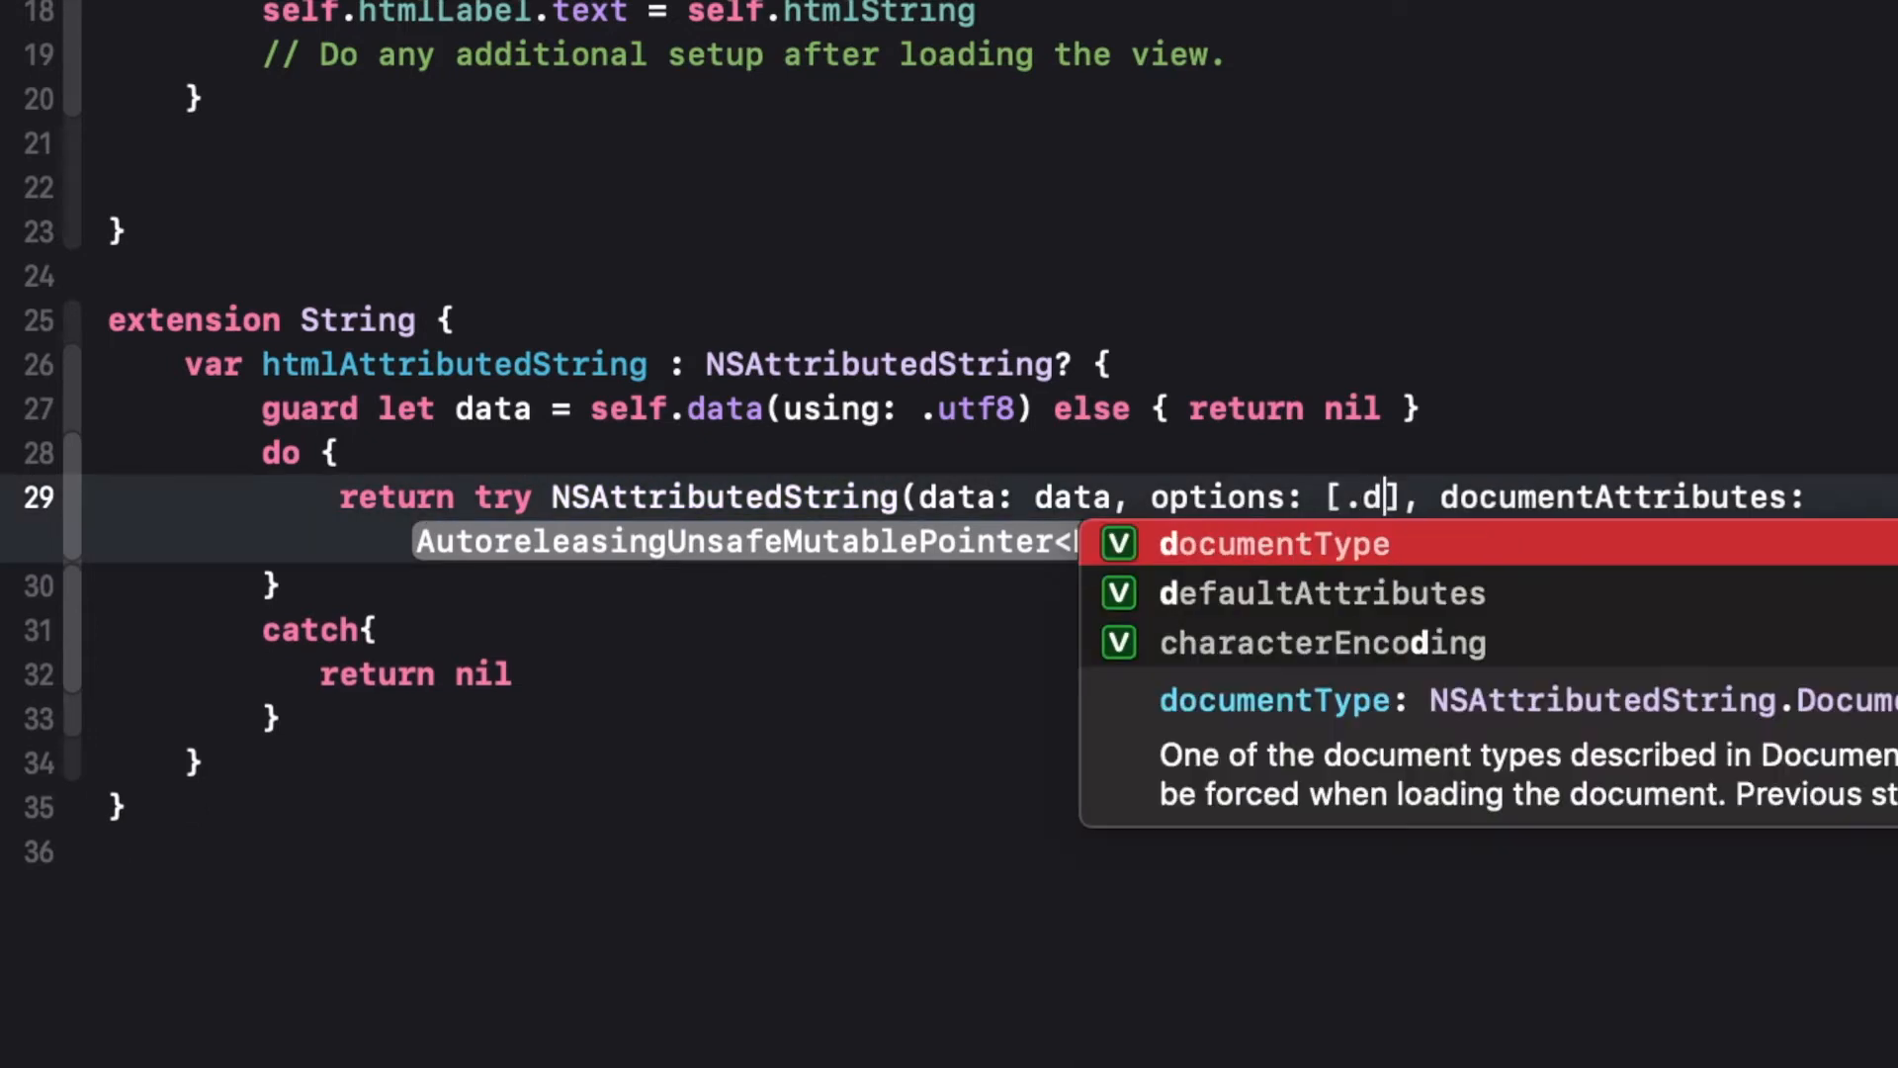
left_click(1273, 544)
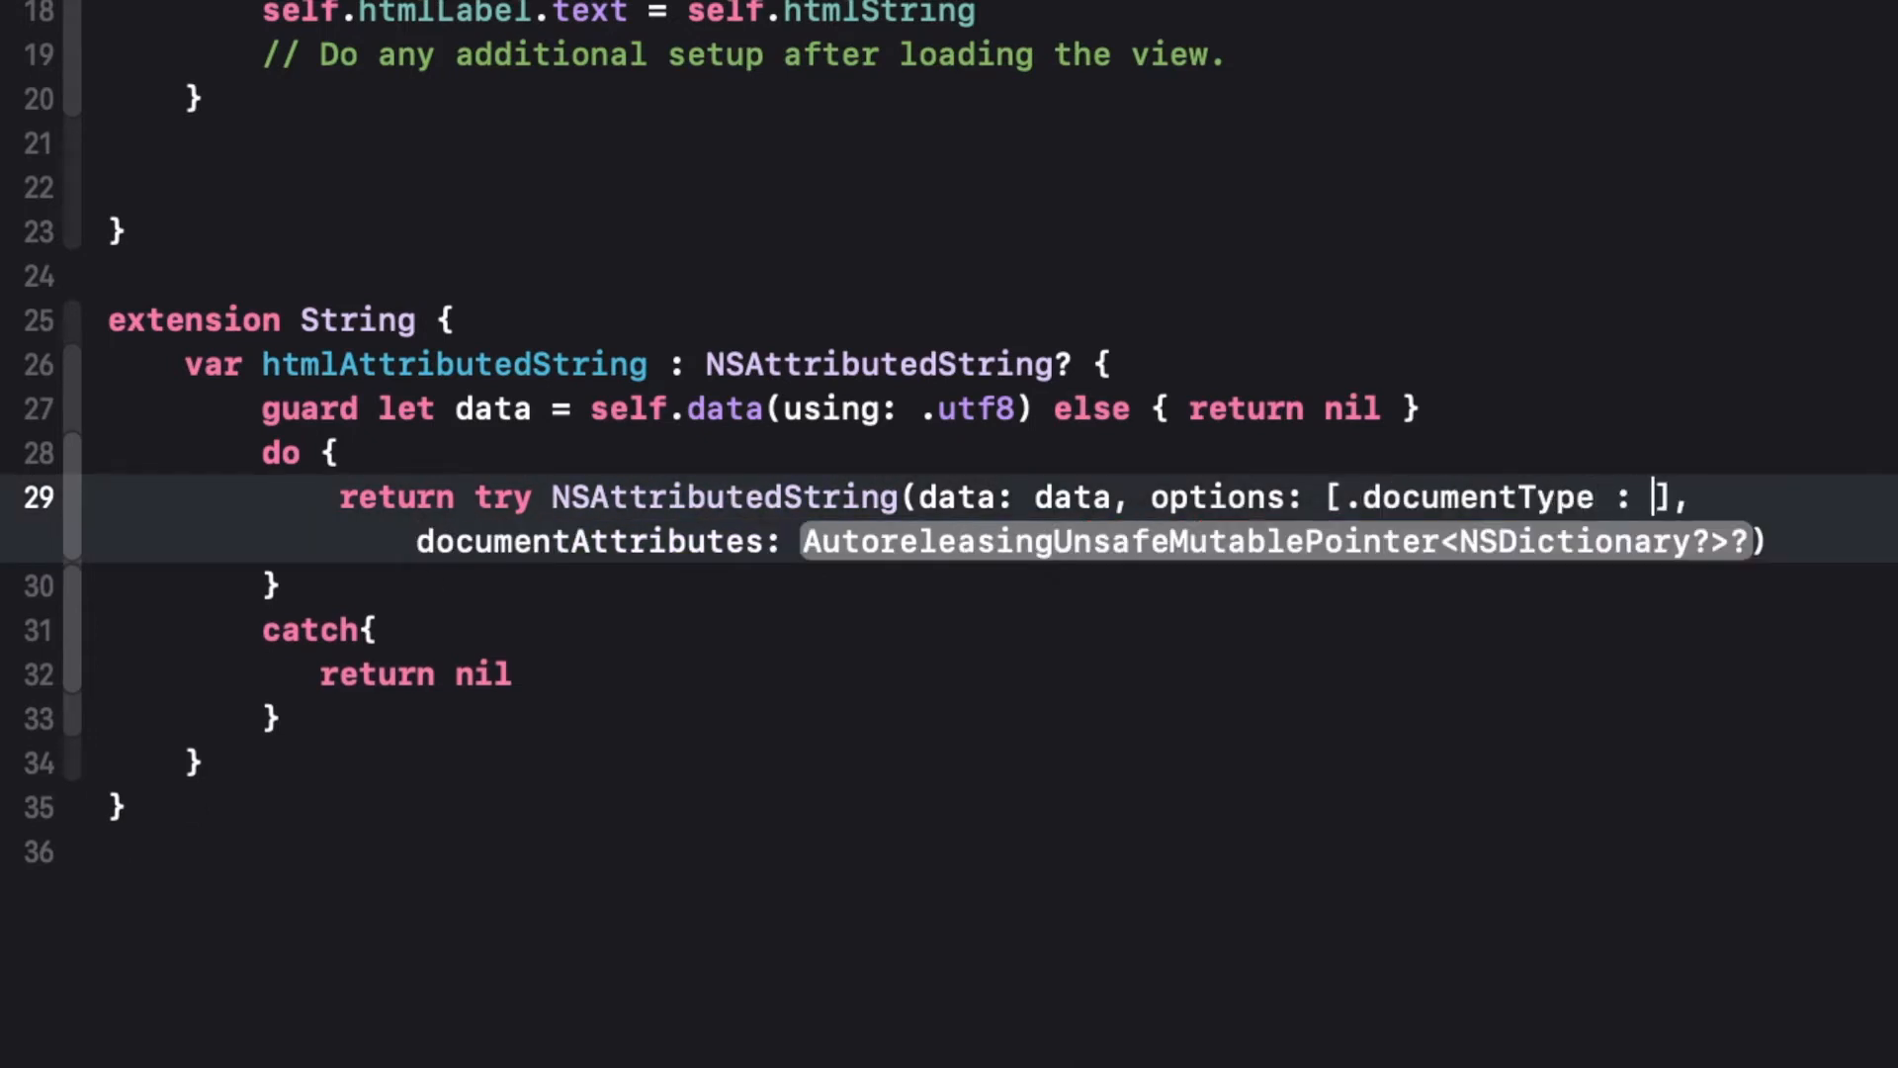
type(".ht")
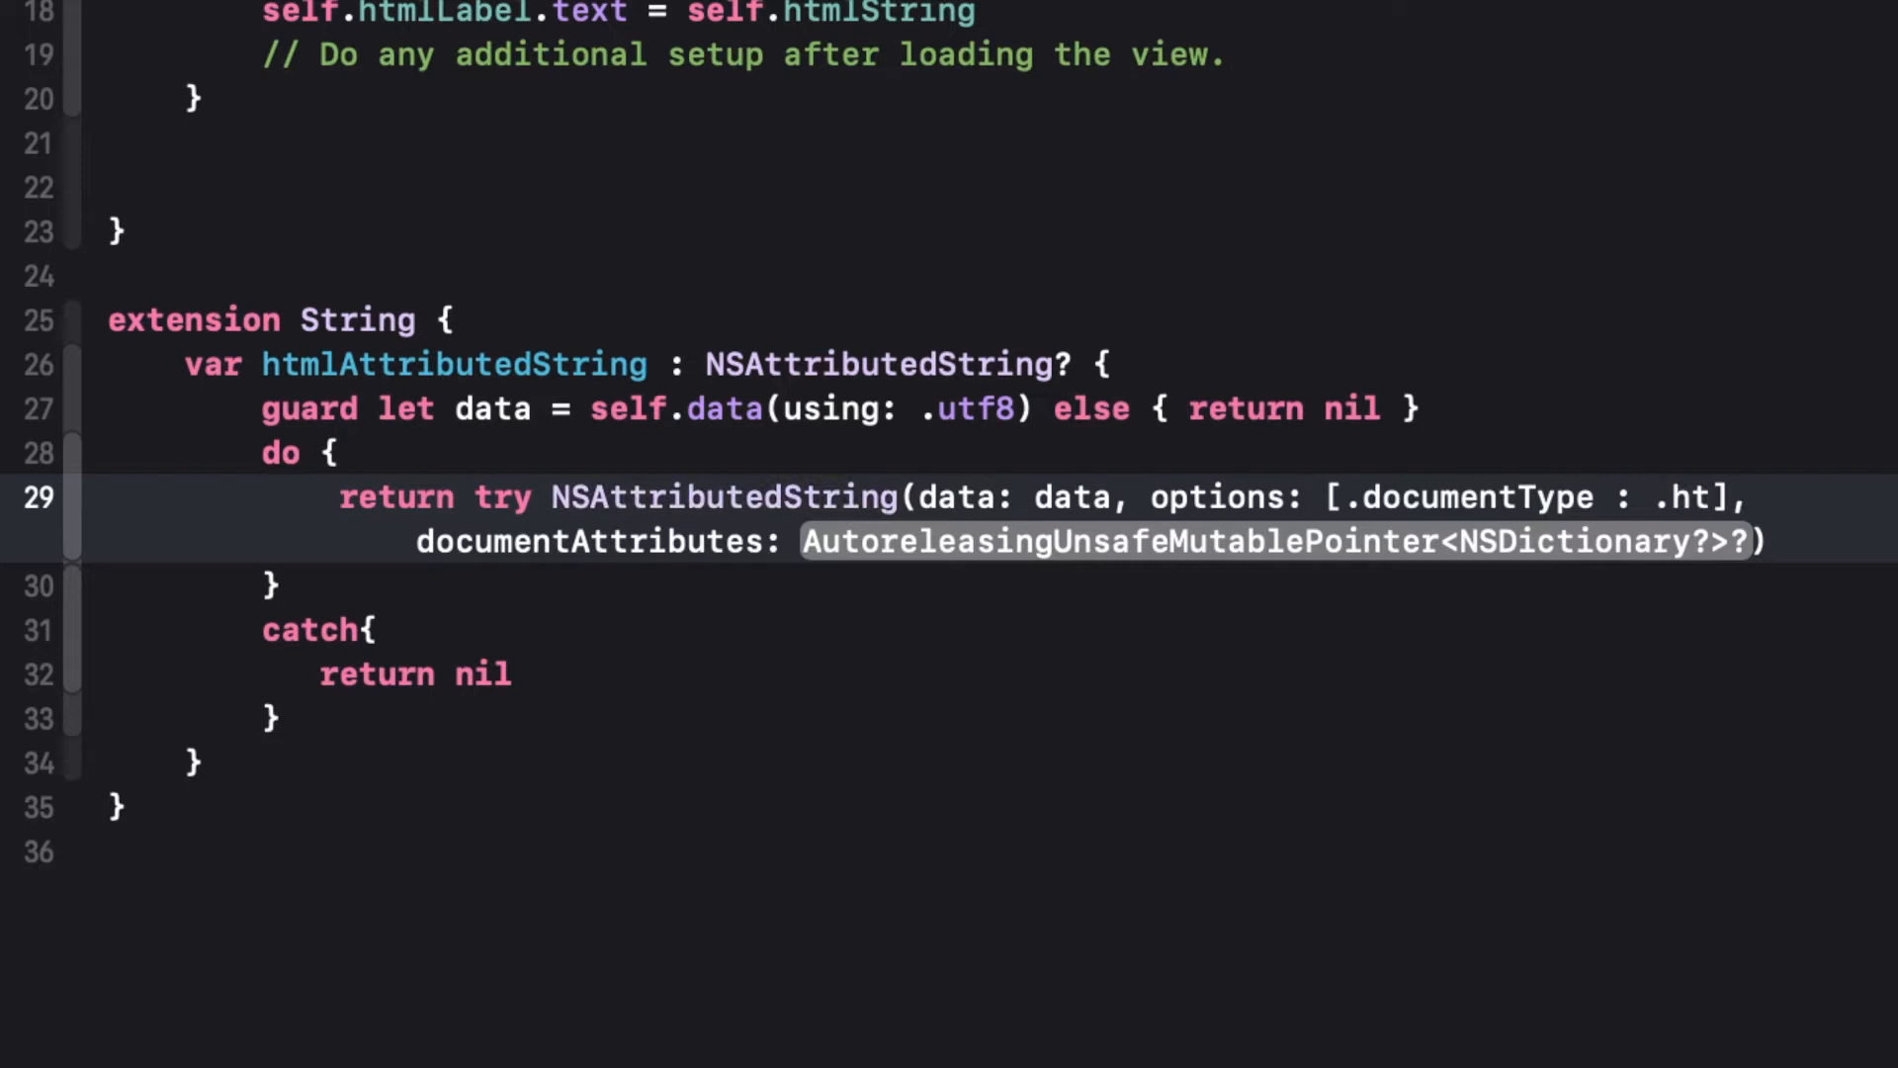
type("nsa")
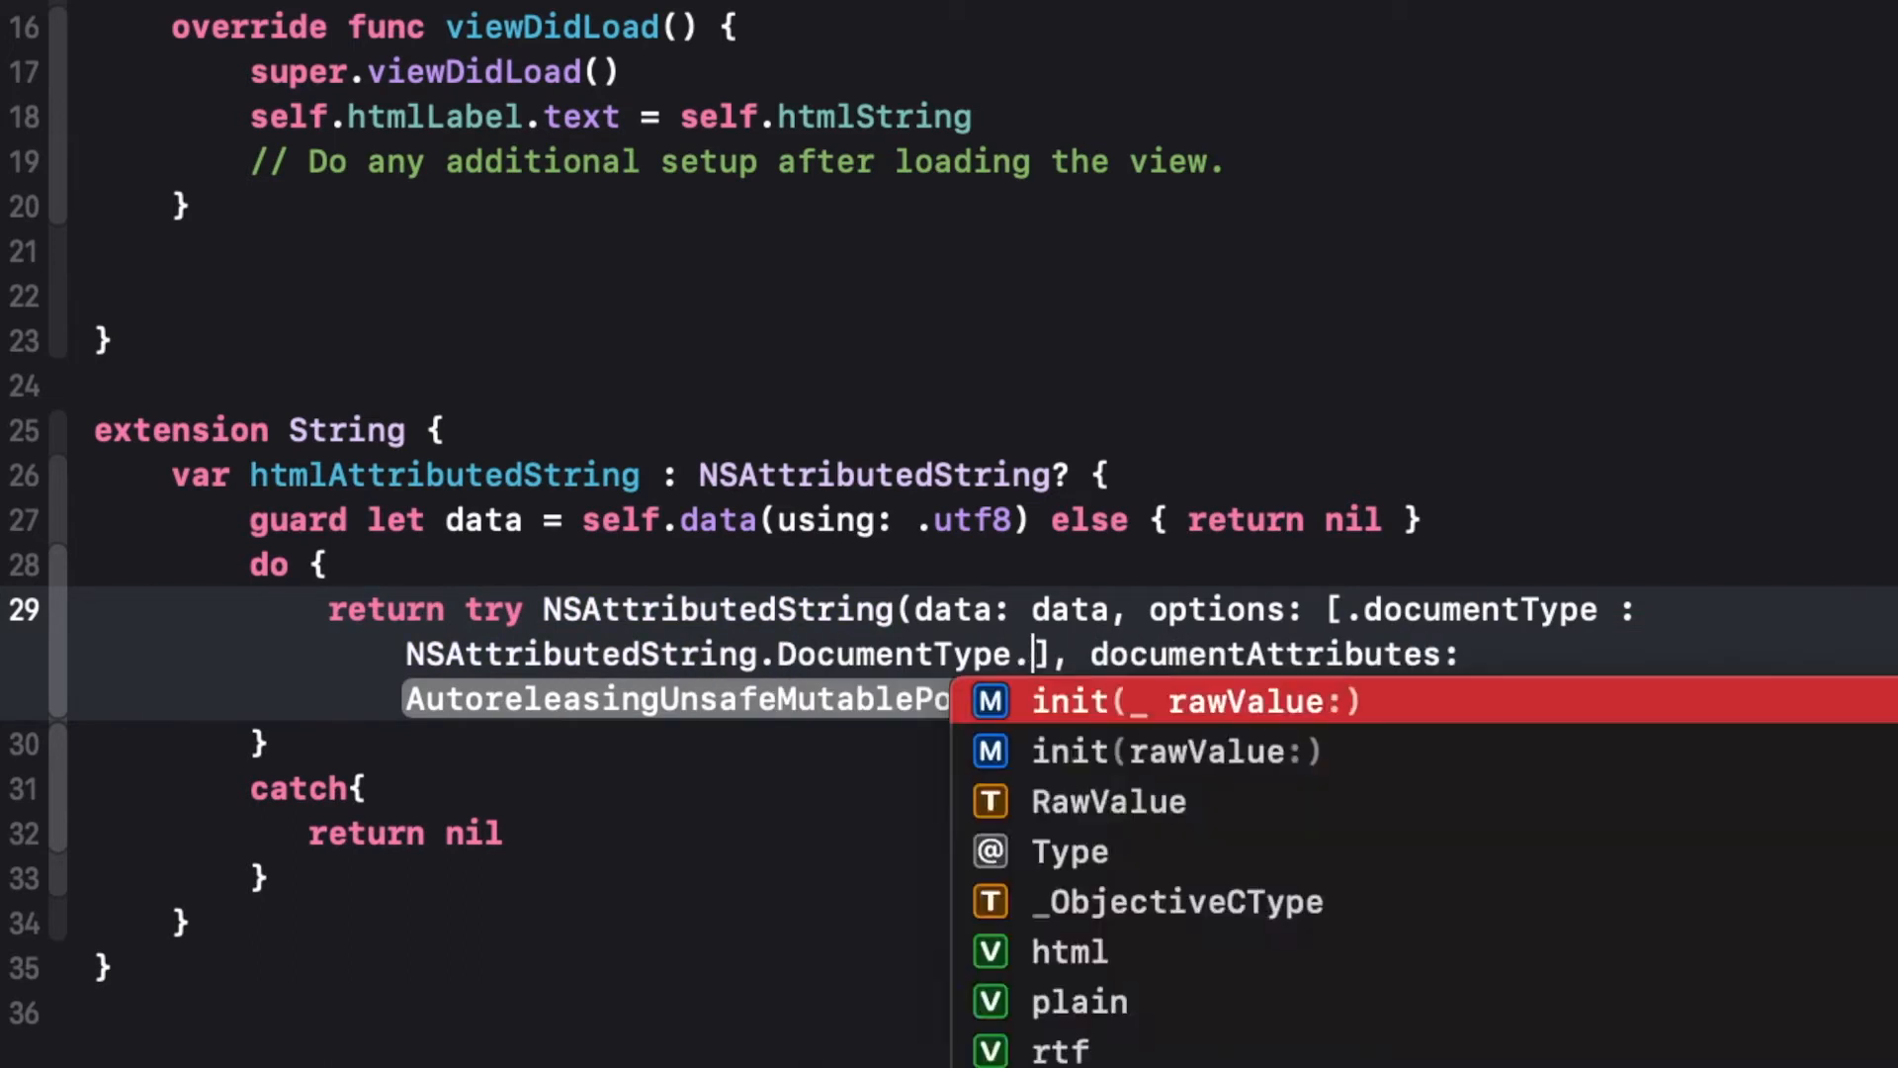
left_click(1067, 951)
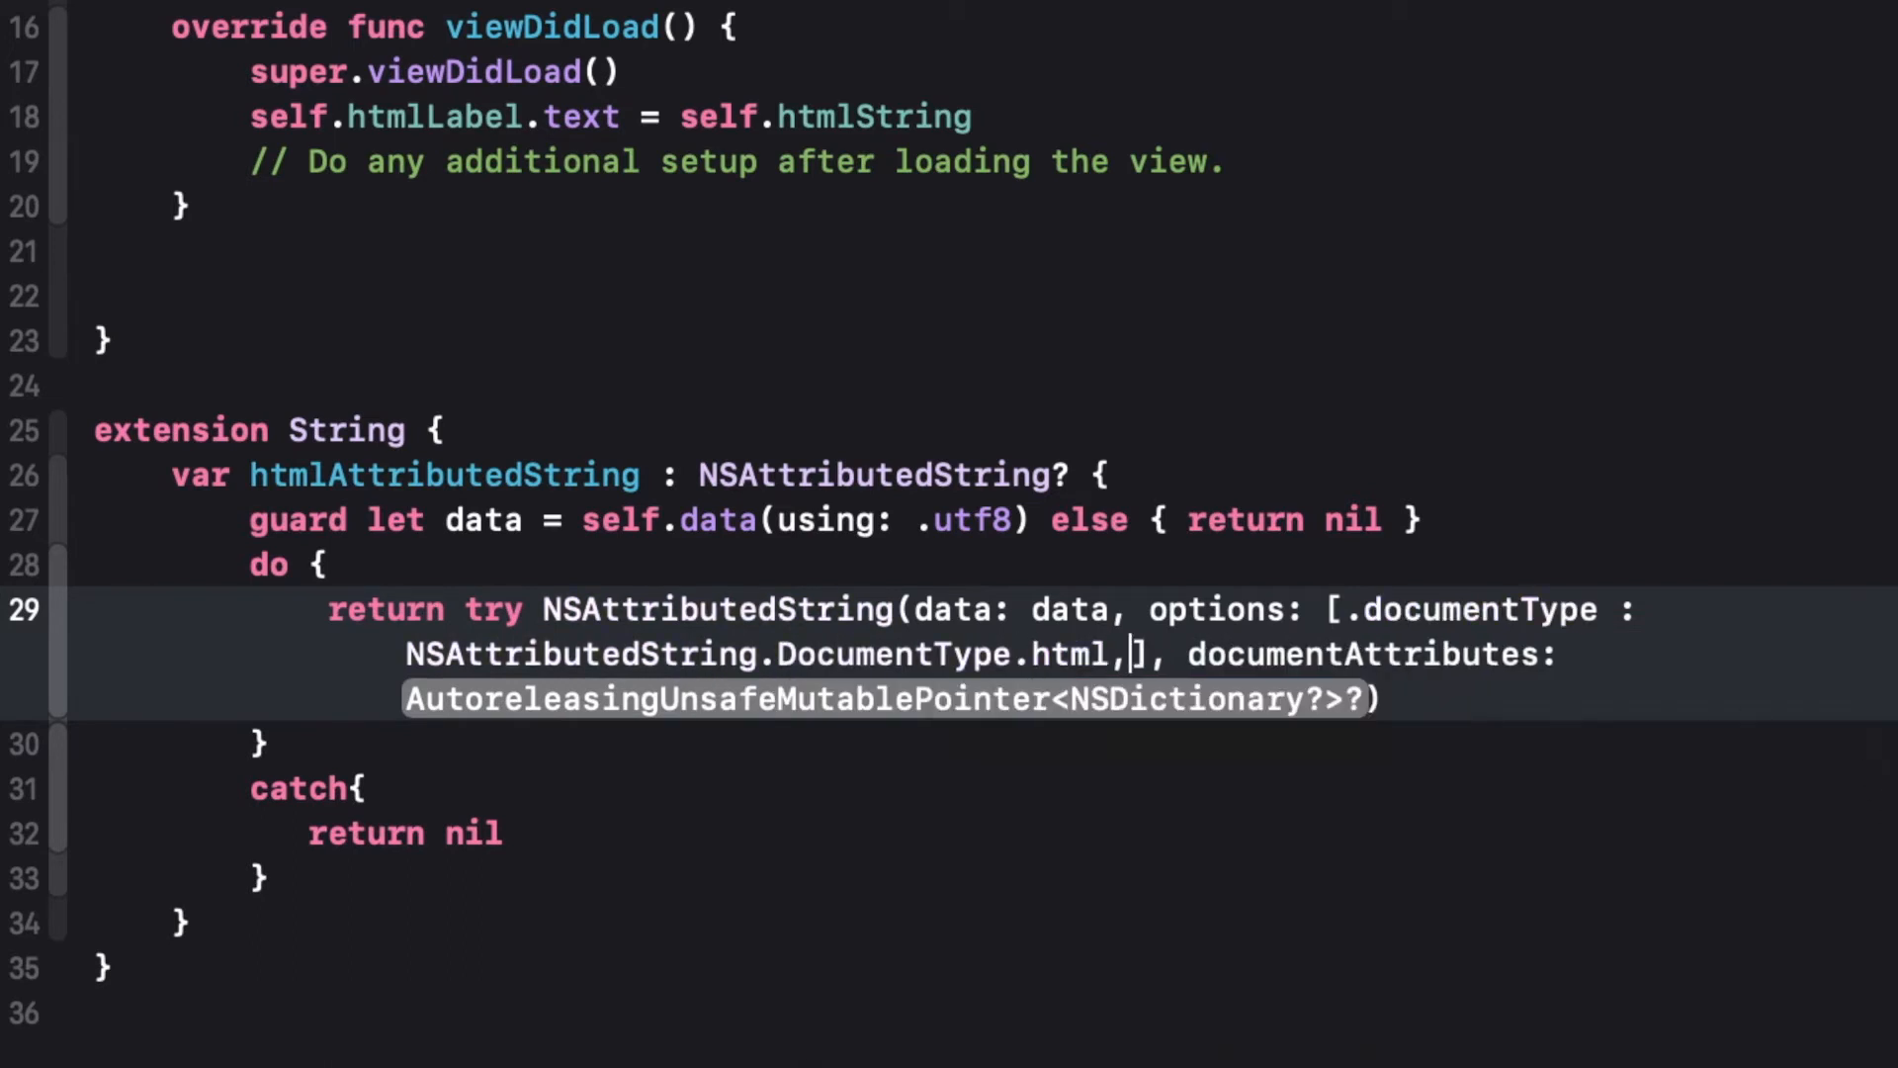
type(".characterEncoding :")
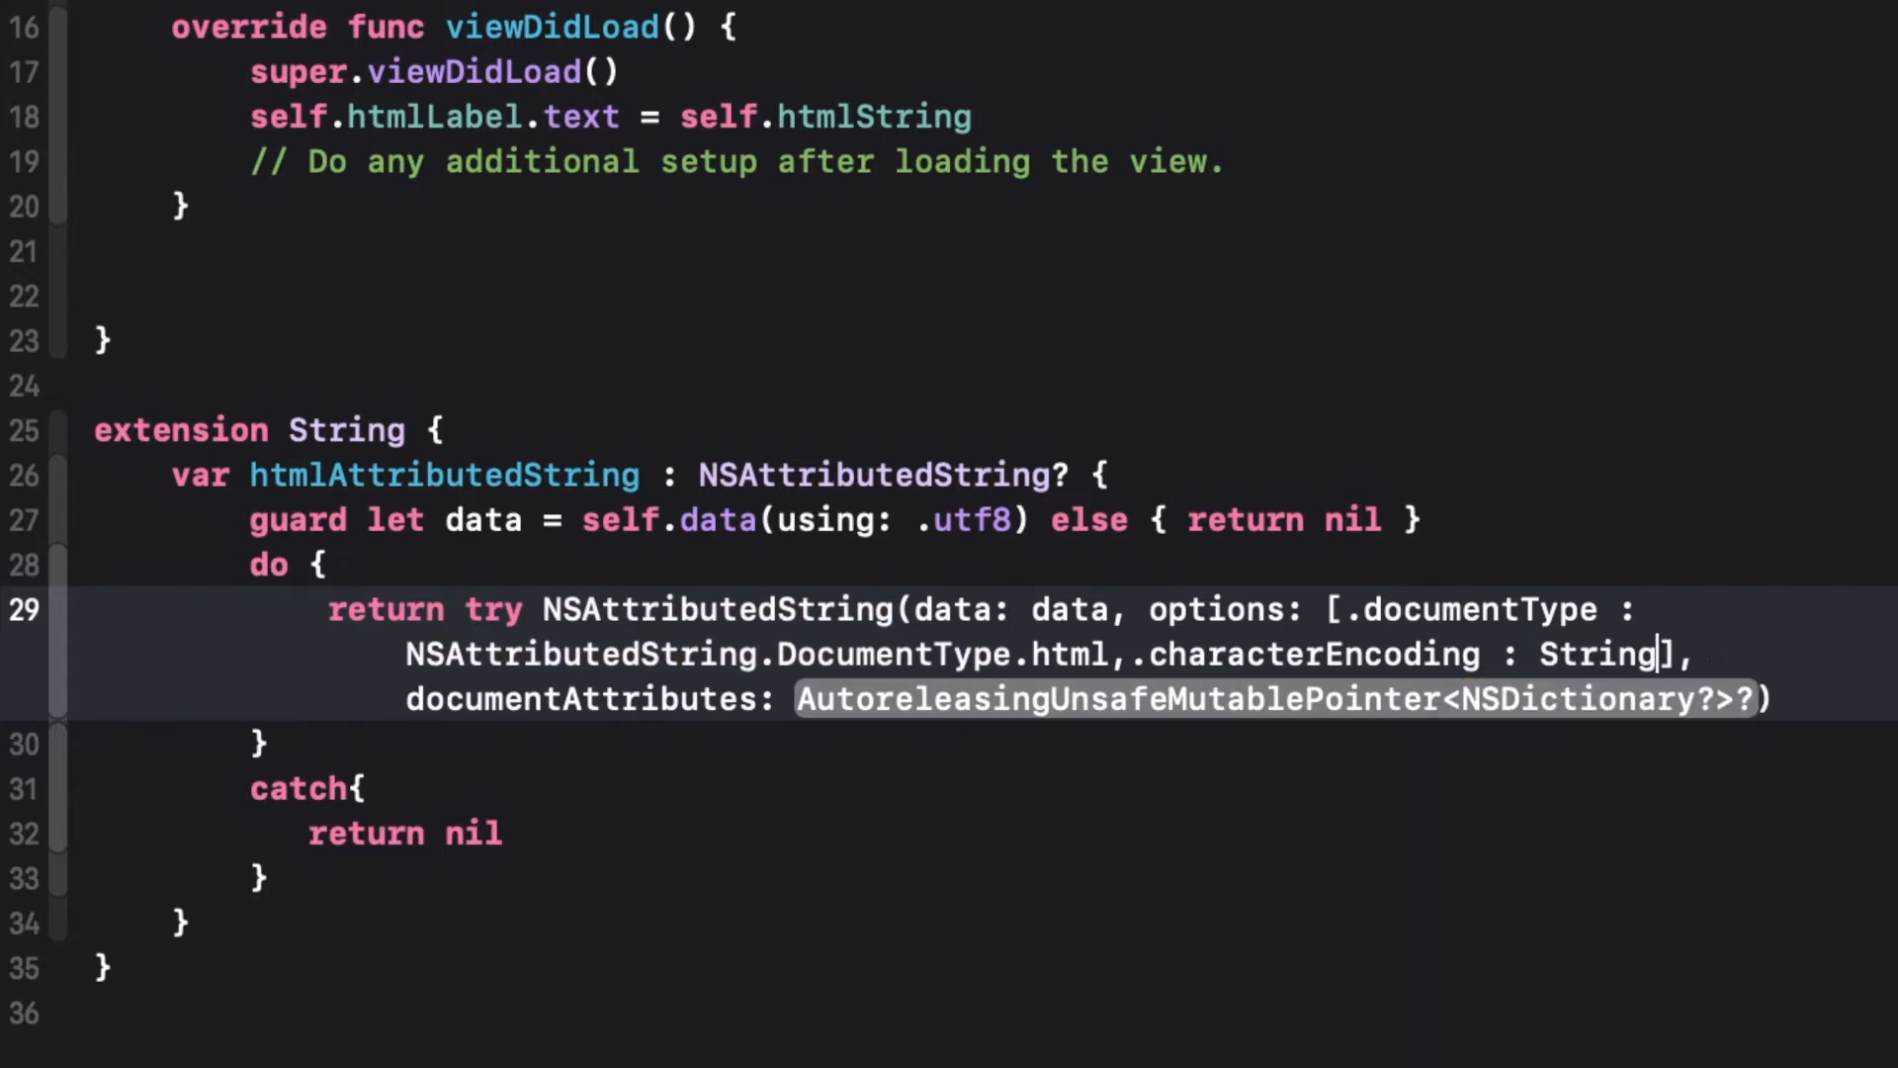
type("String.Encoding.ut")
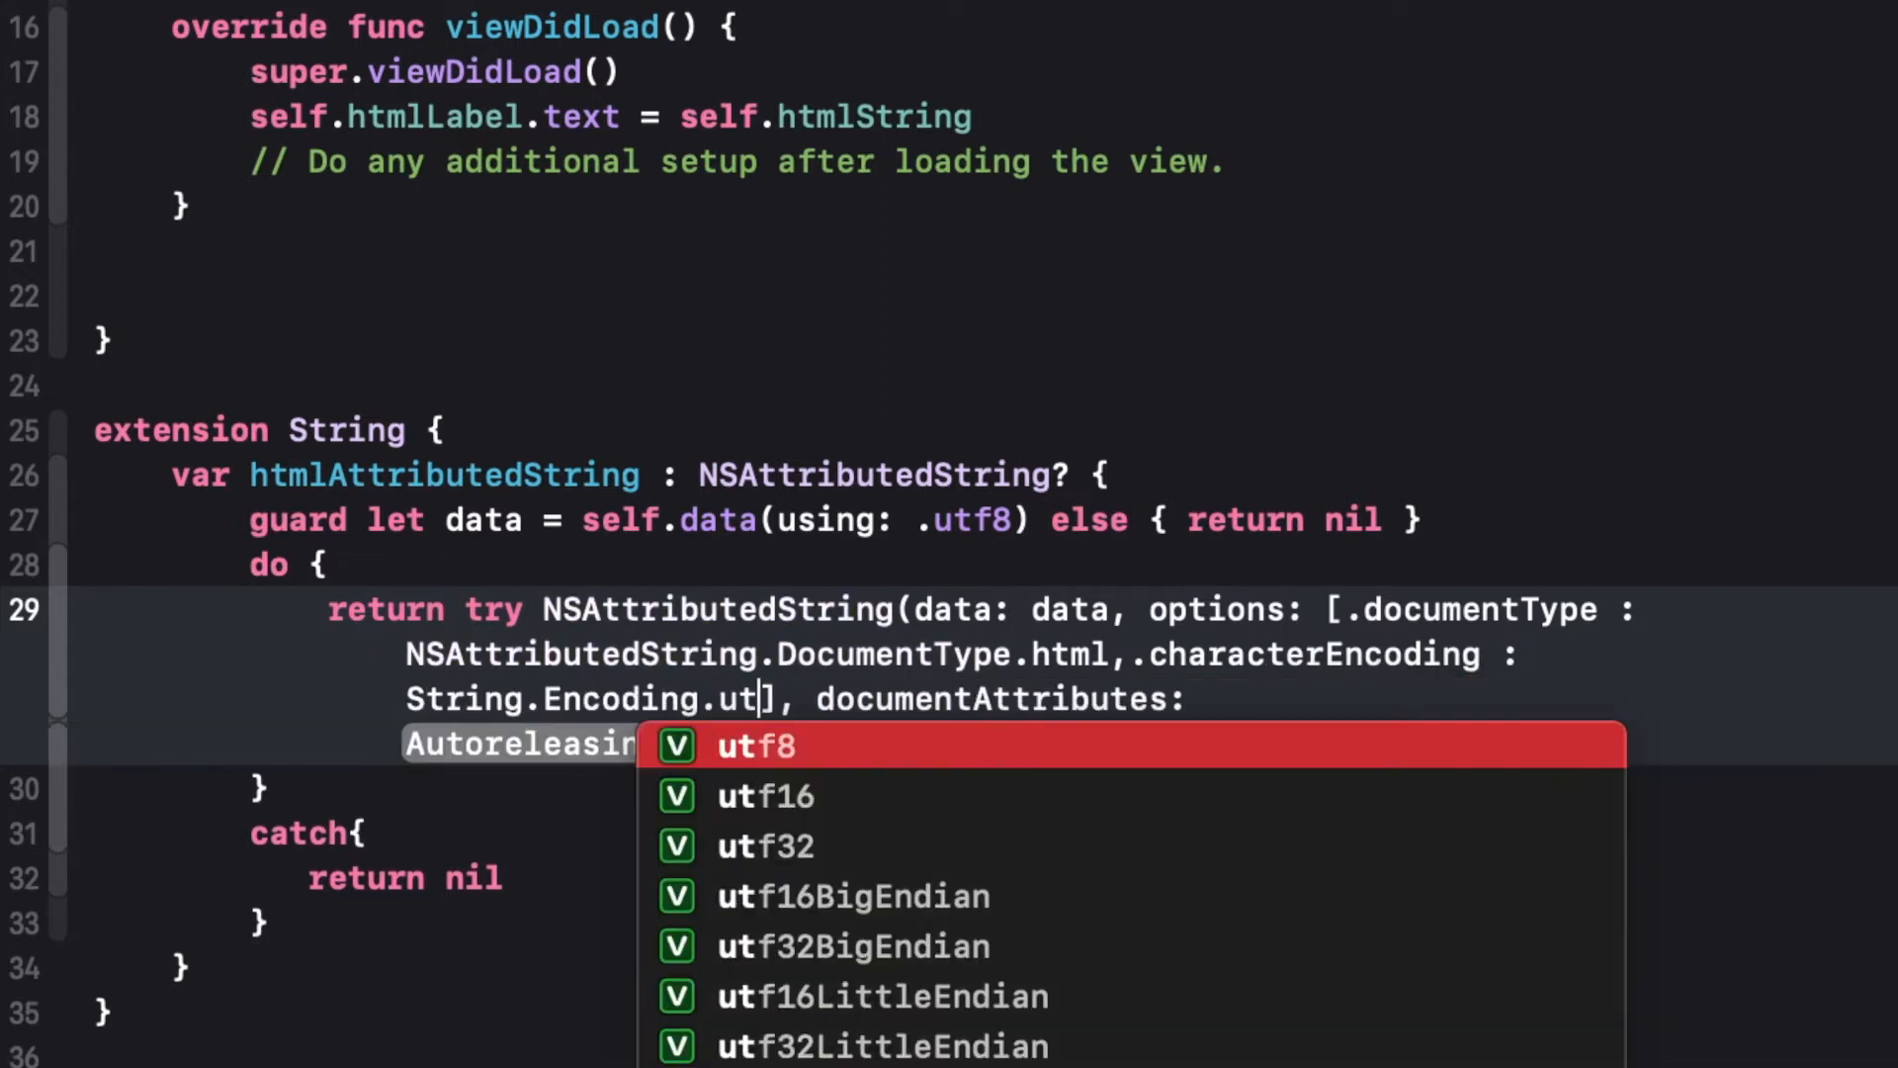
left_click(754, 746)
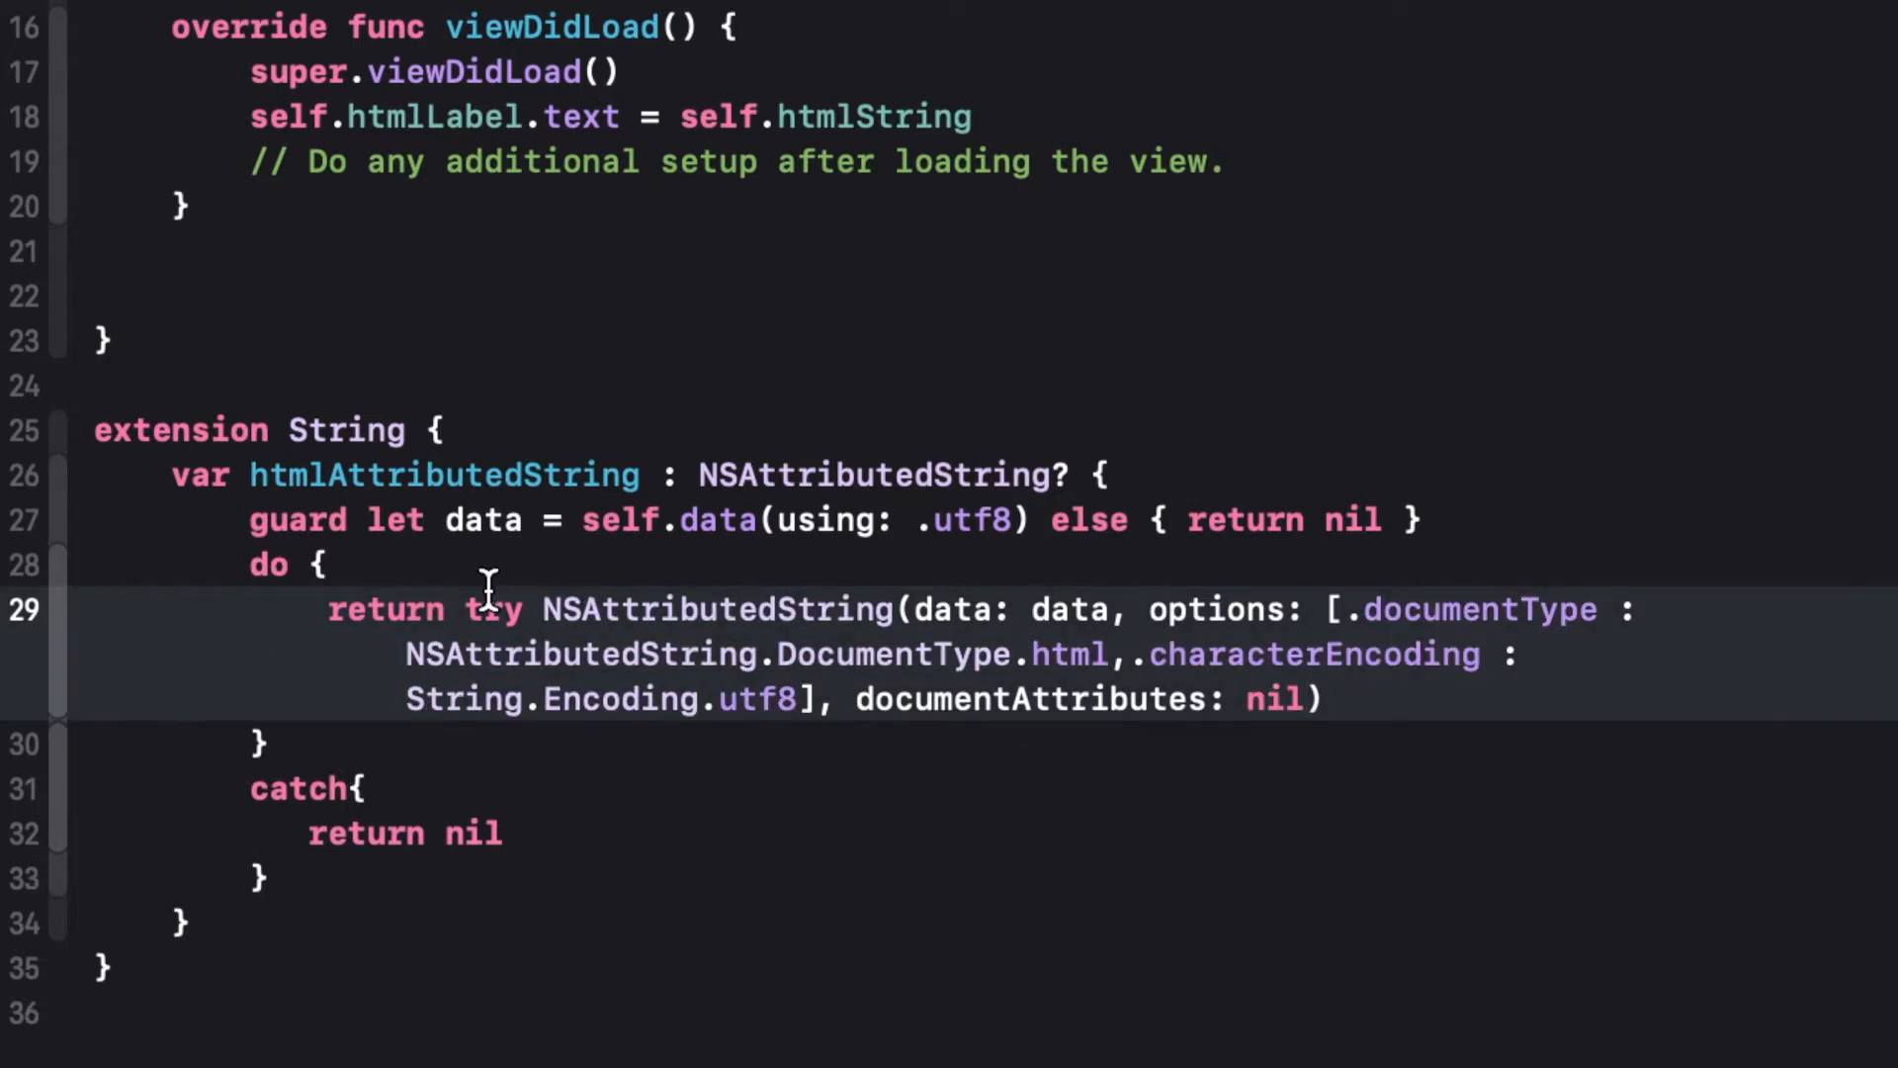
double_click(748, 700)
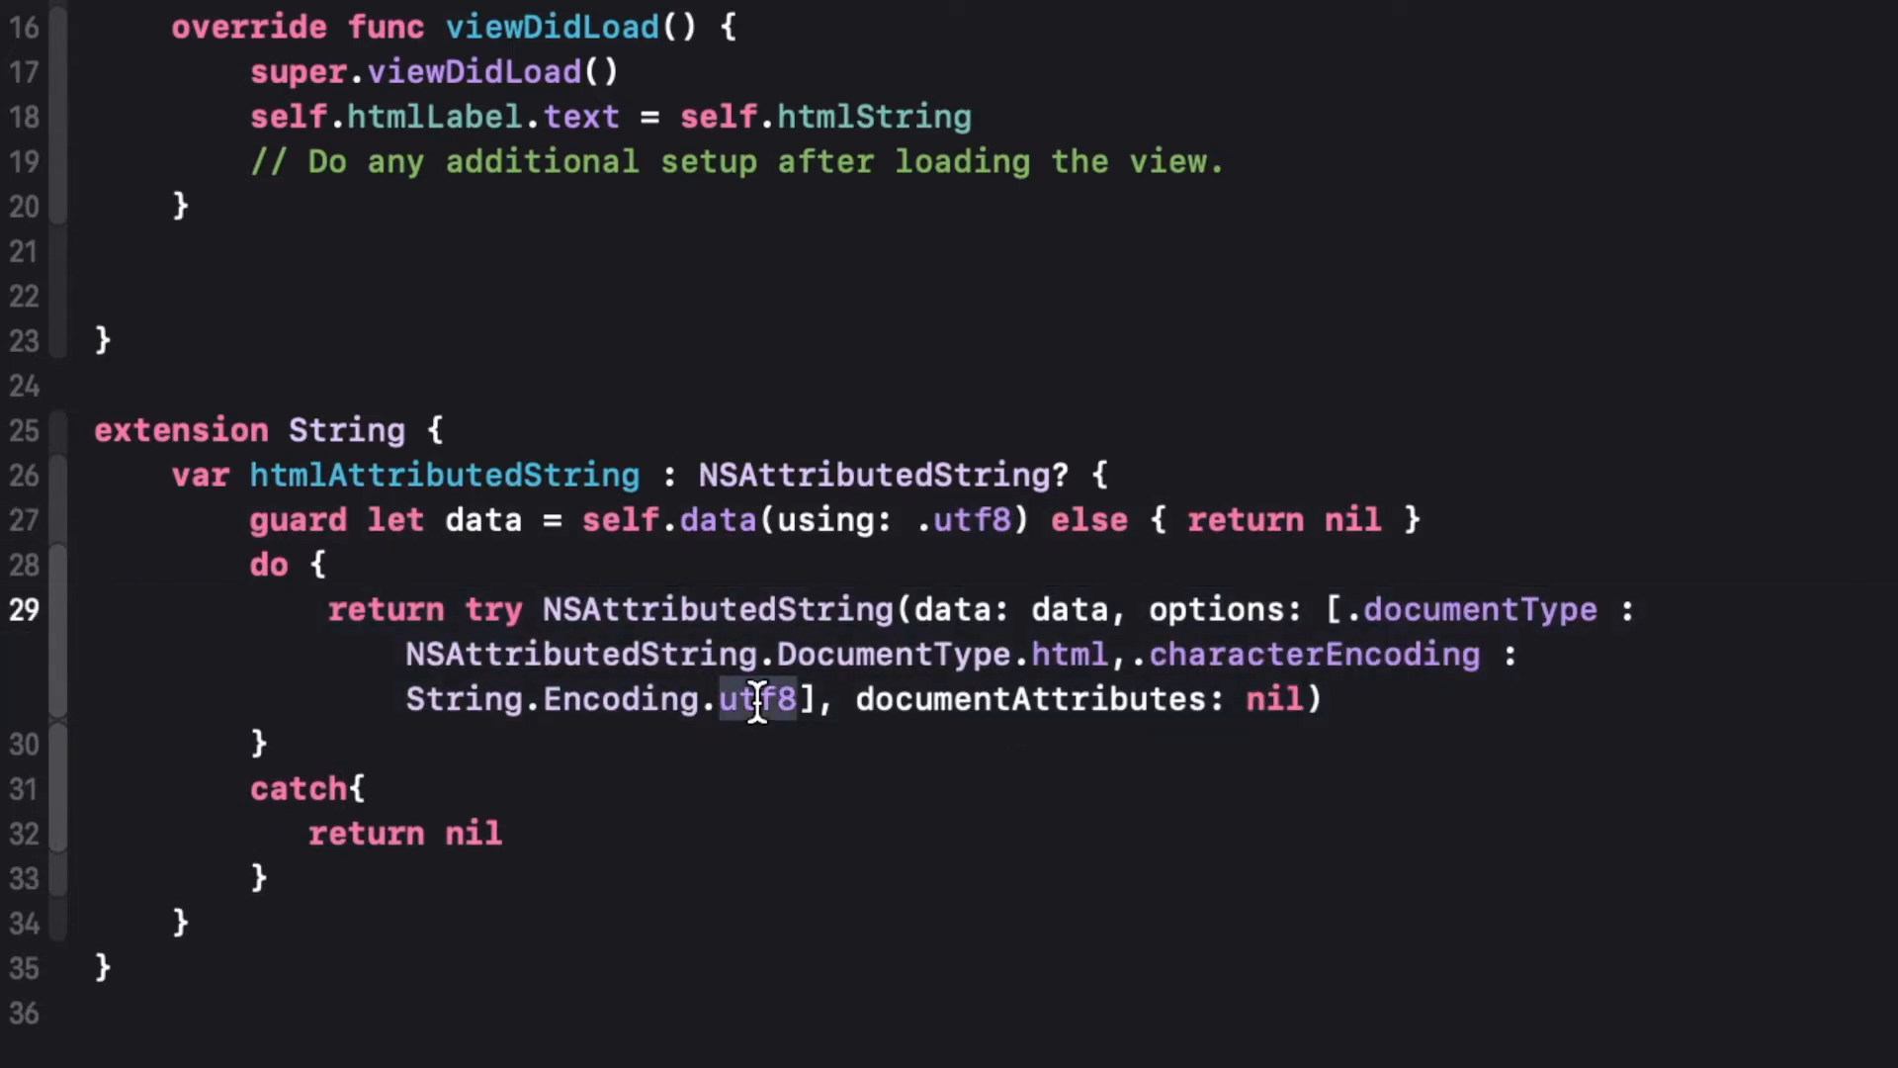
left_click(261, 878)
type(".rawValue")
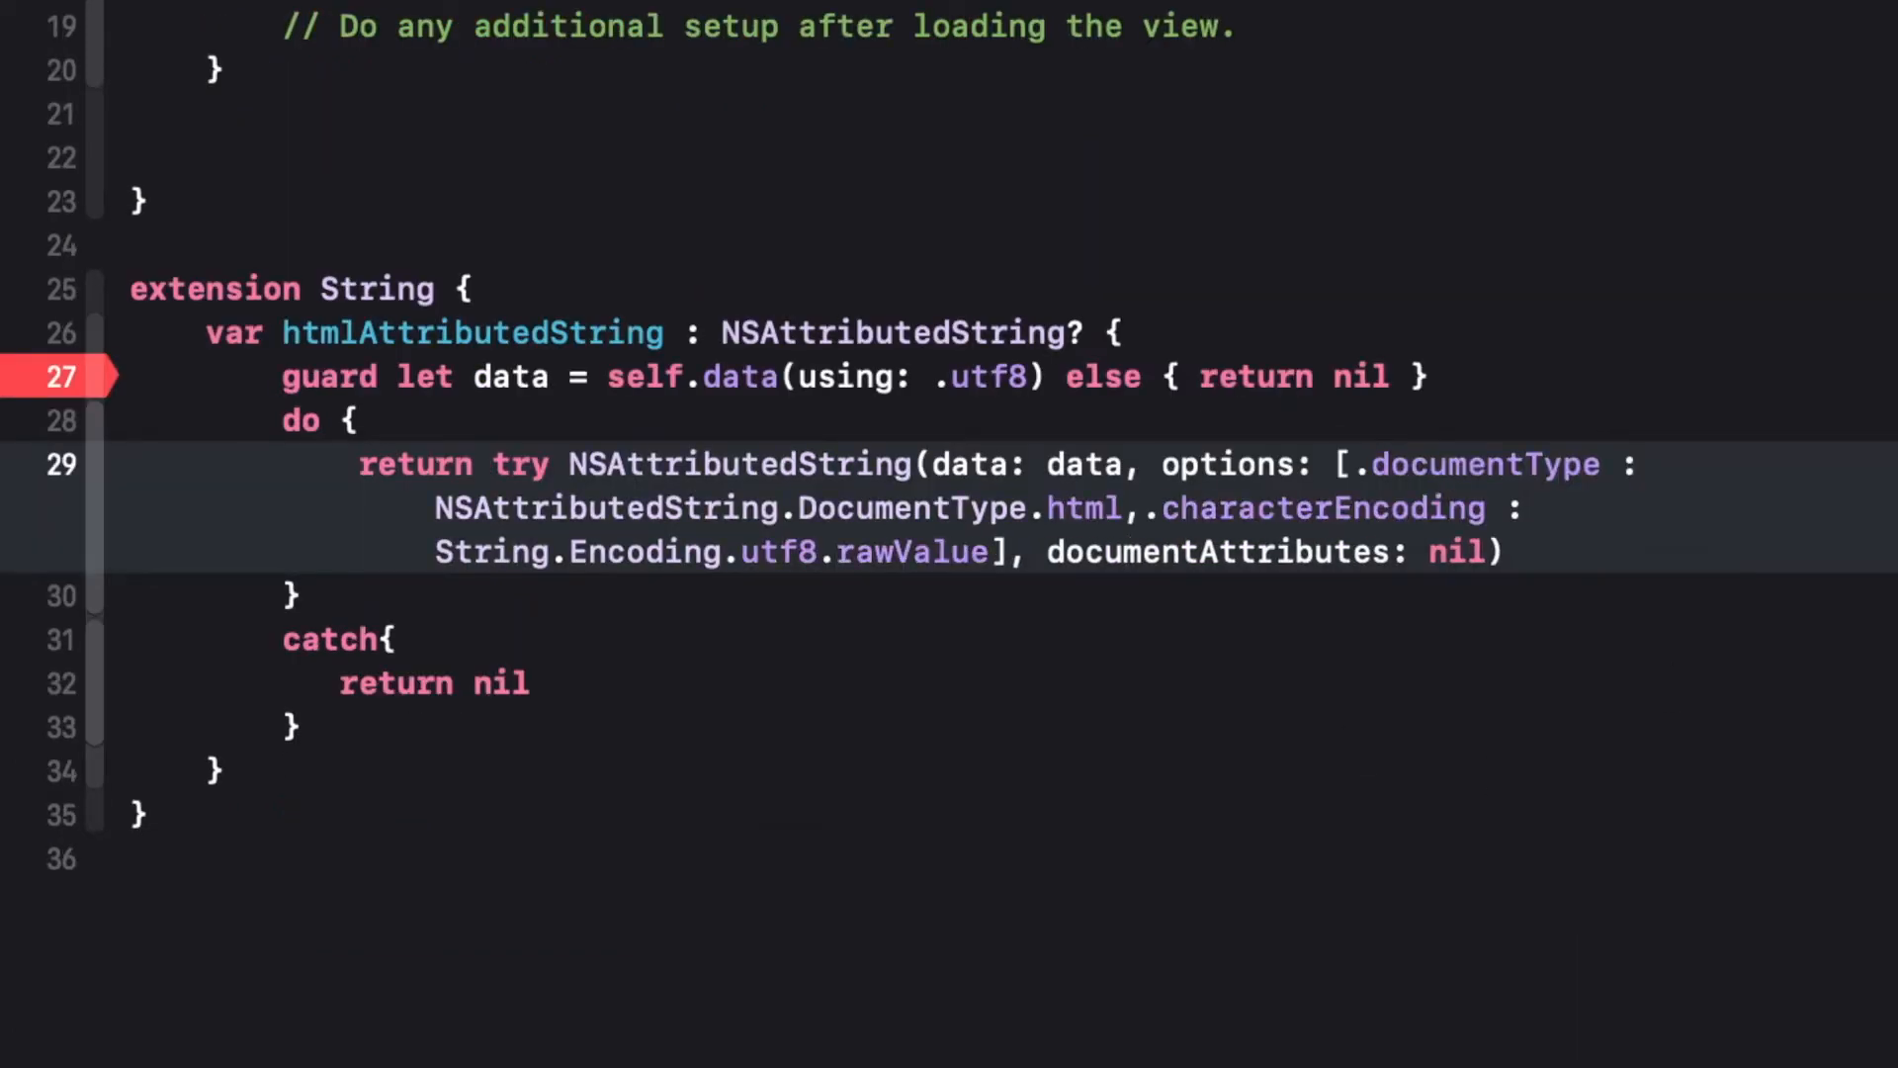
mouse_move(692, 1001)
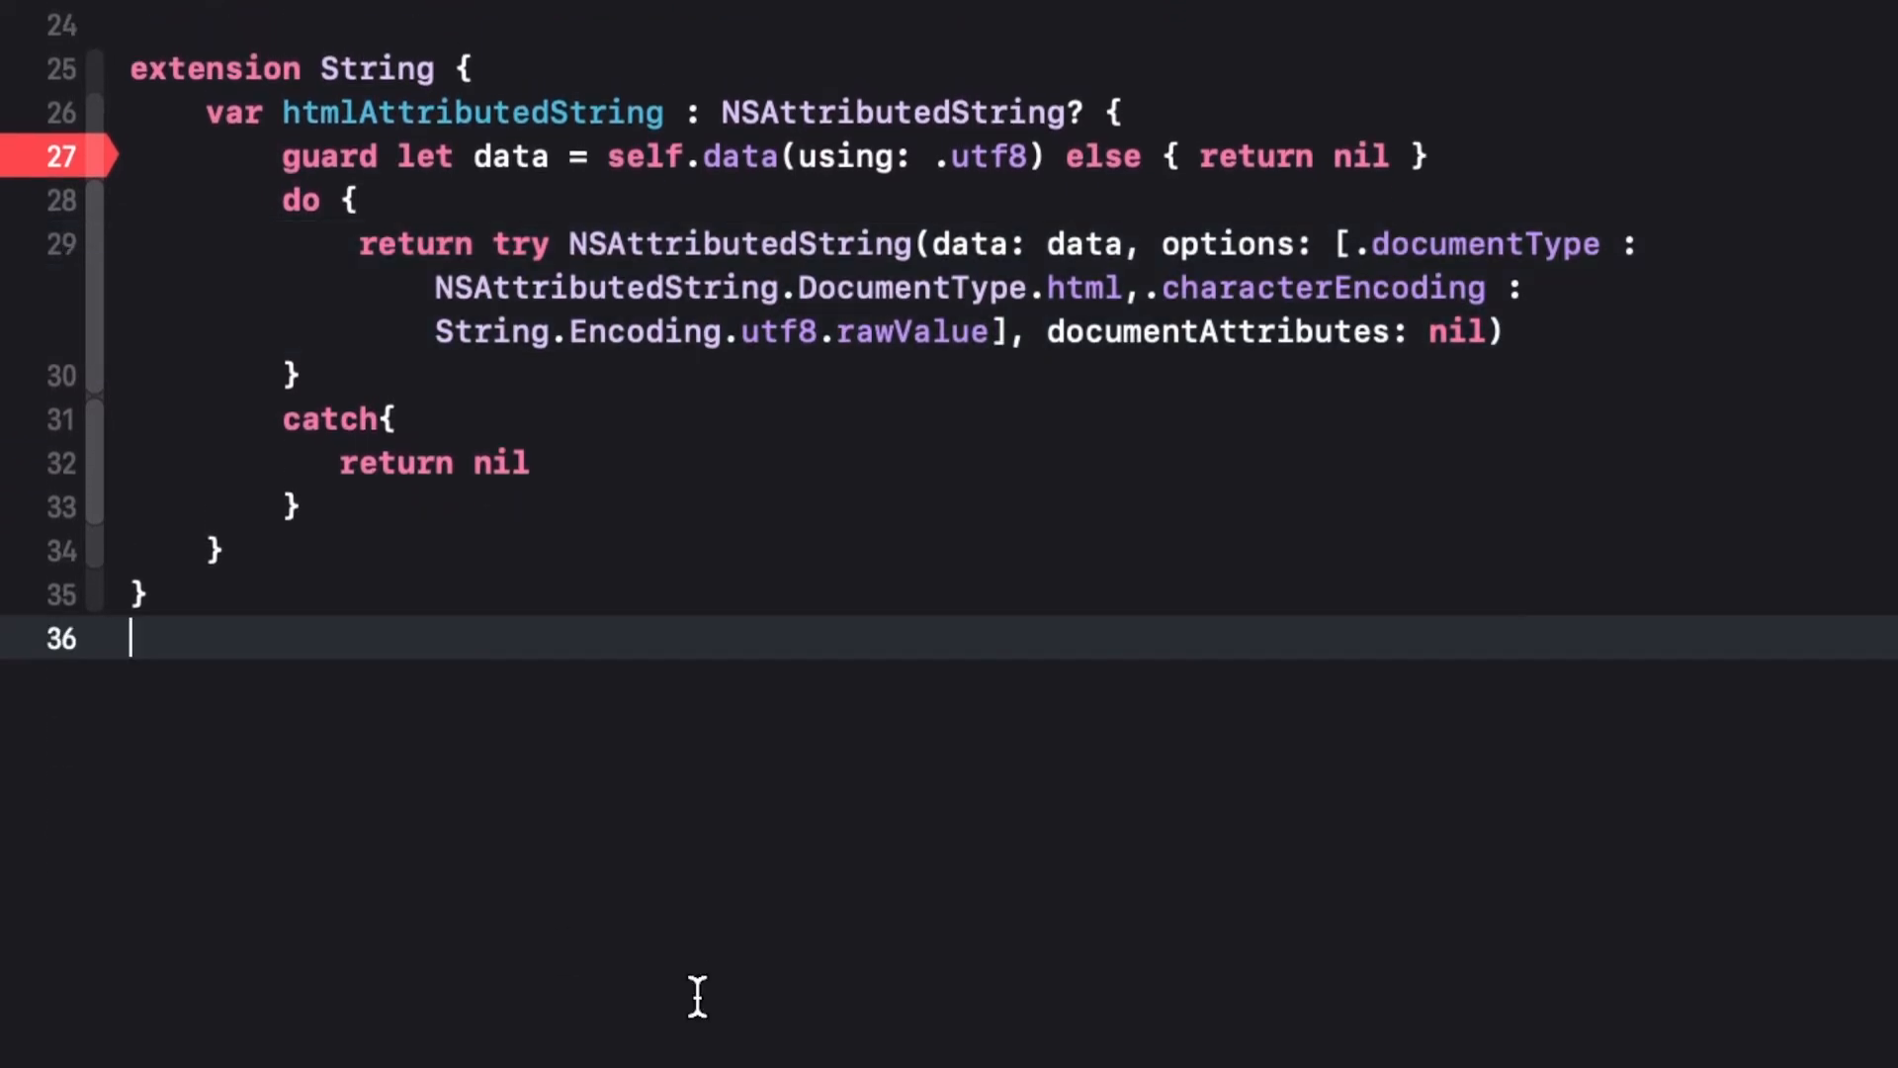
mouse_move(142, 178)
type("if let dat")
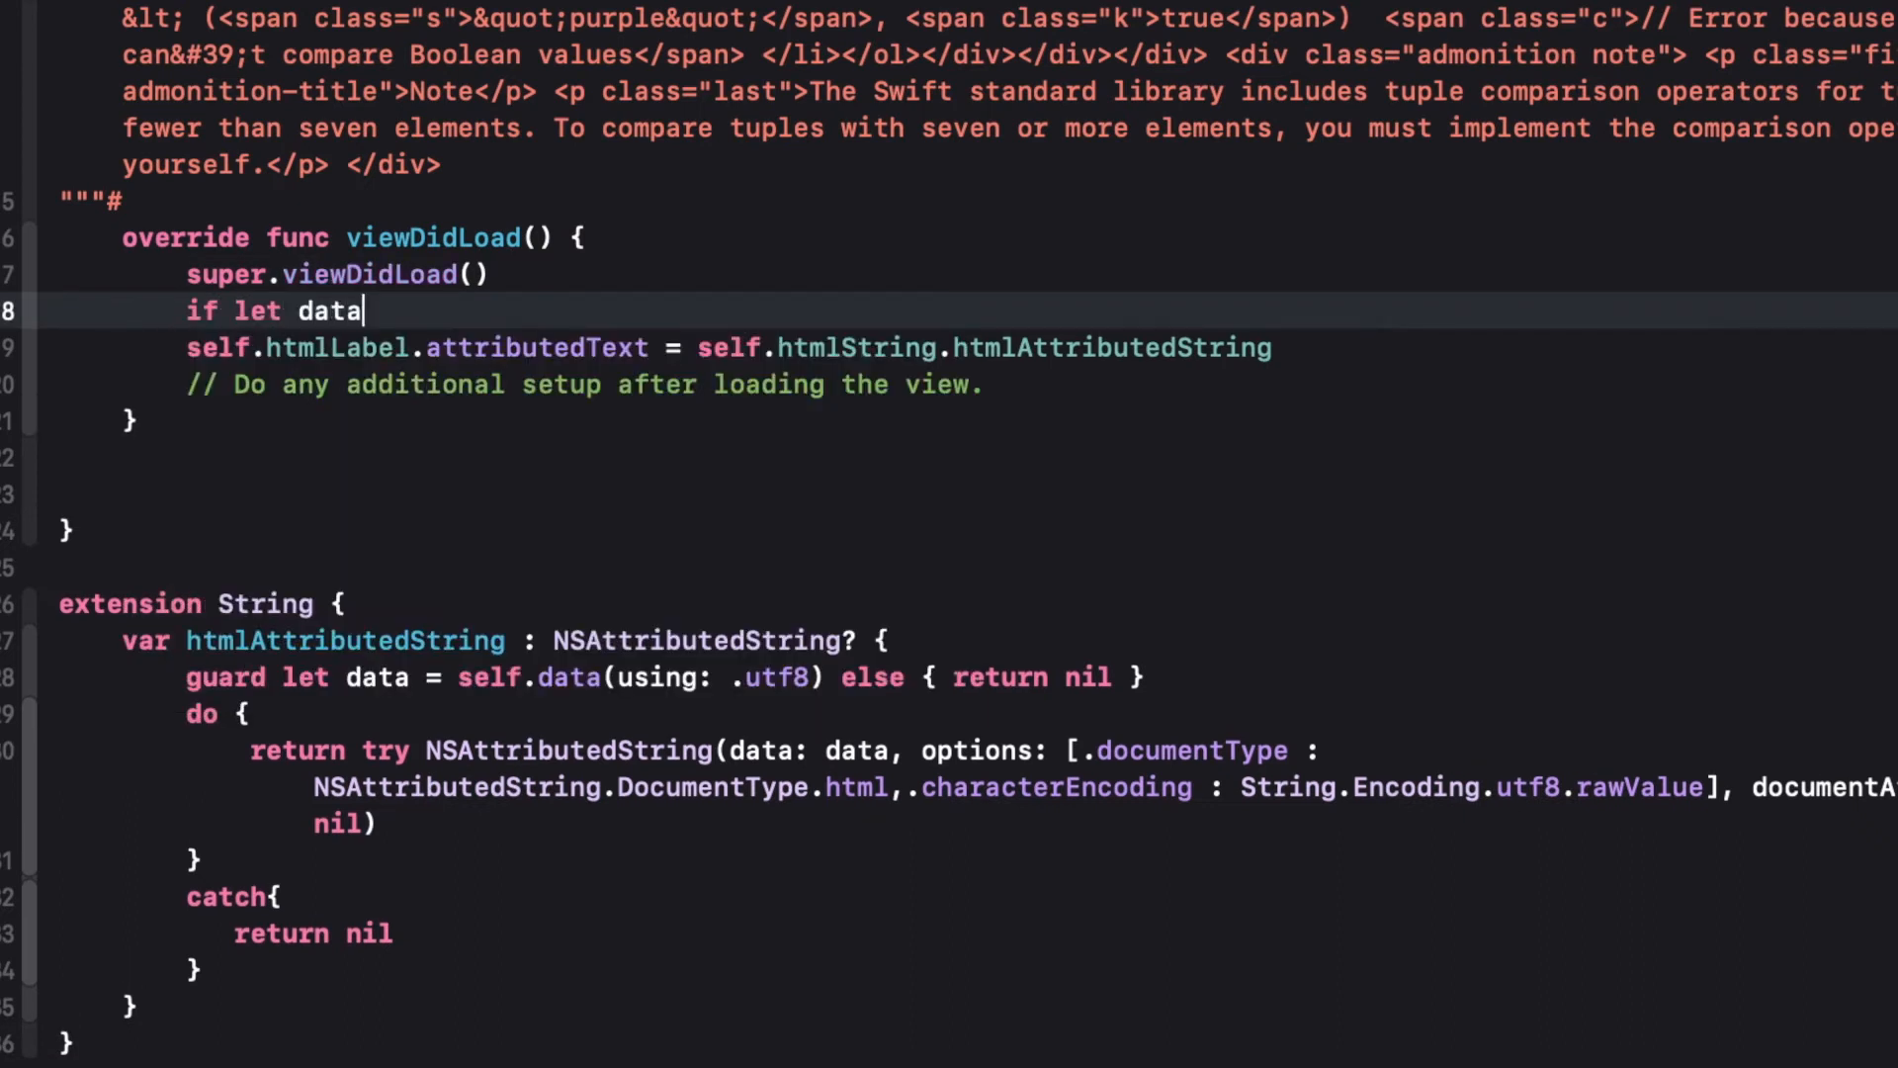
Unwrap self.htmlString.htmlAttributedString with if let and assign it to htmlLabel.attributedText
type("attributedD")
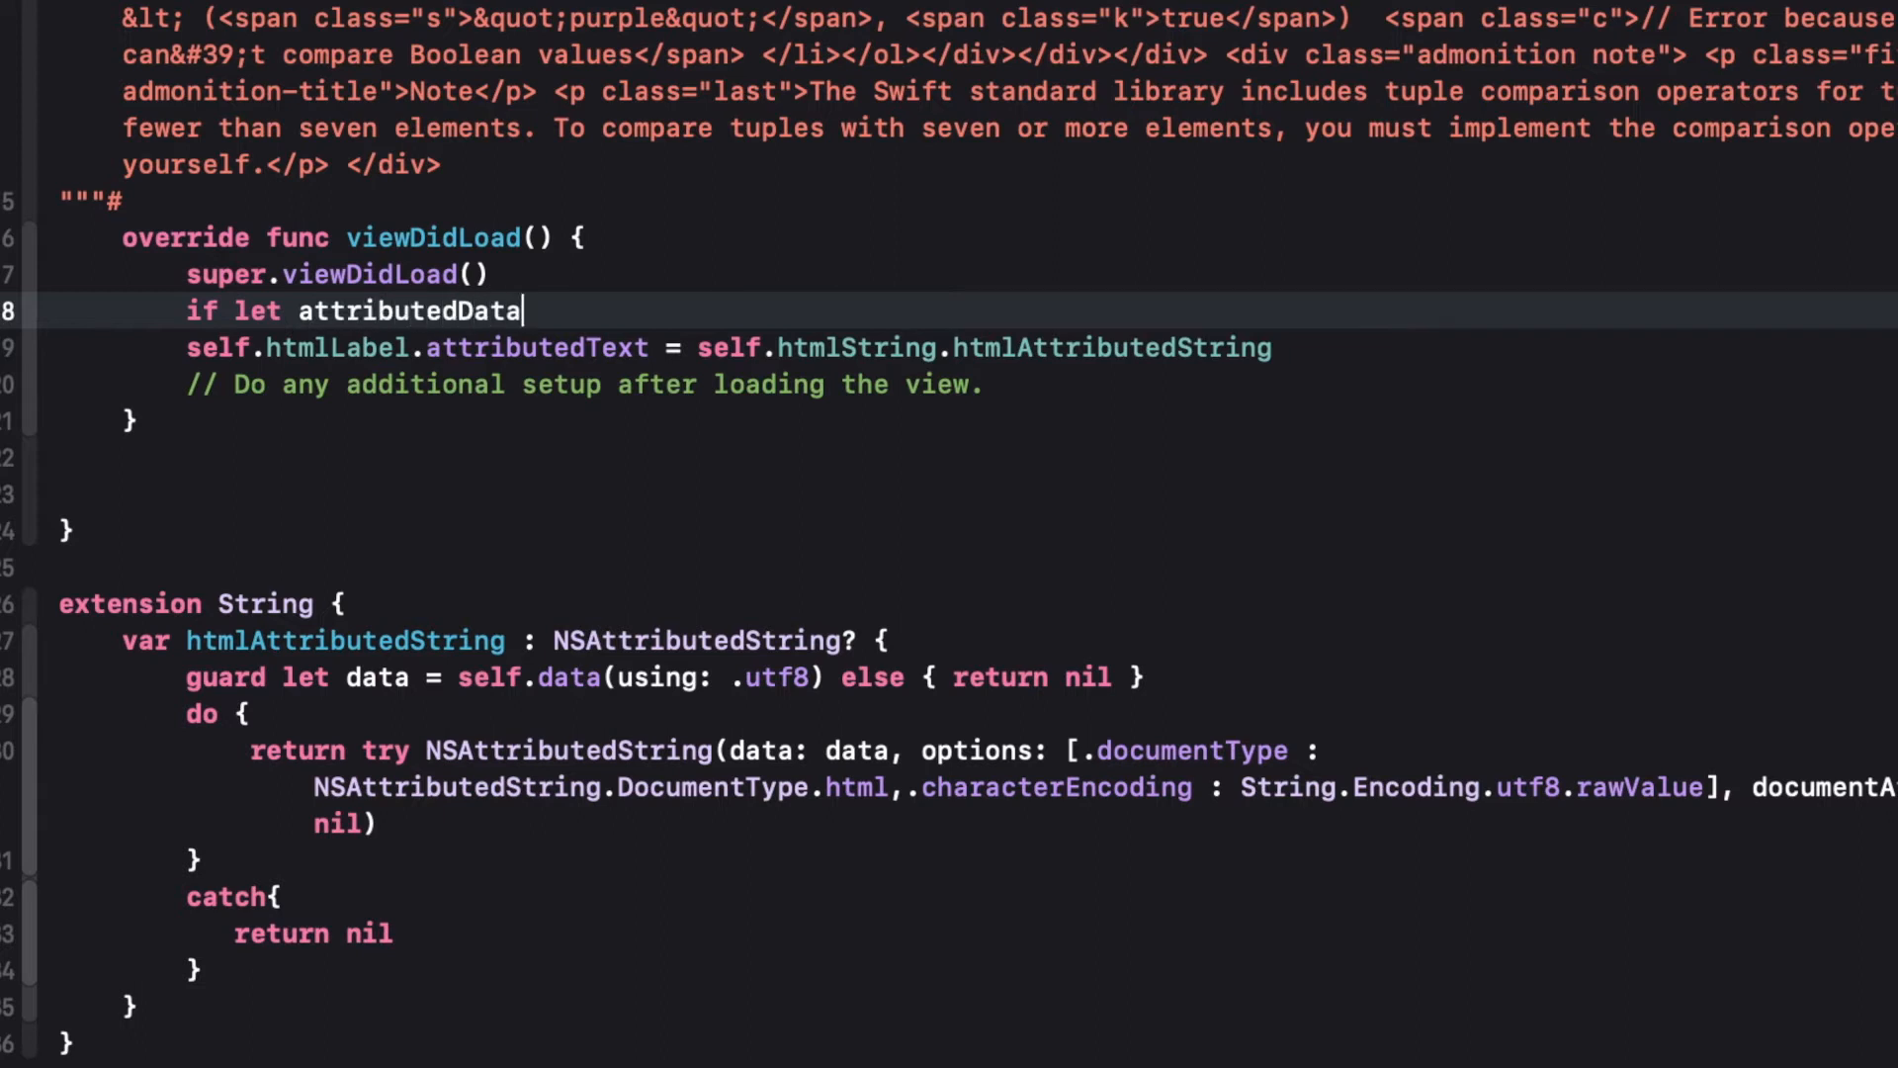
type("=")
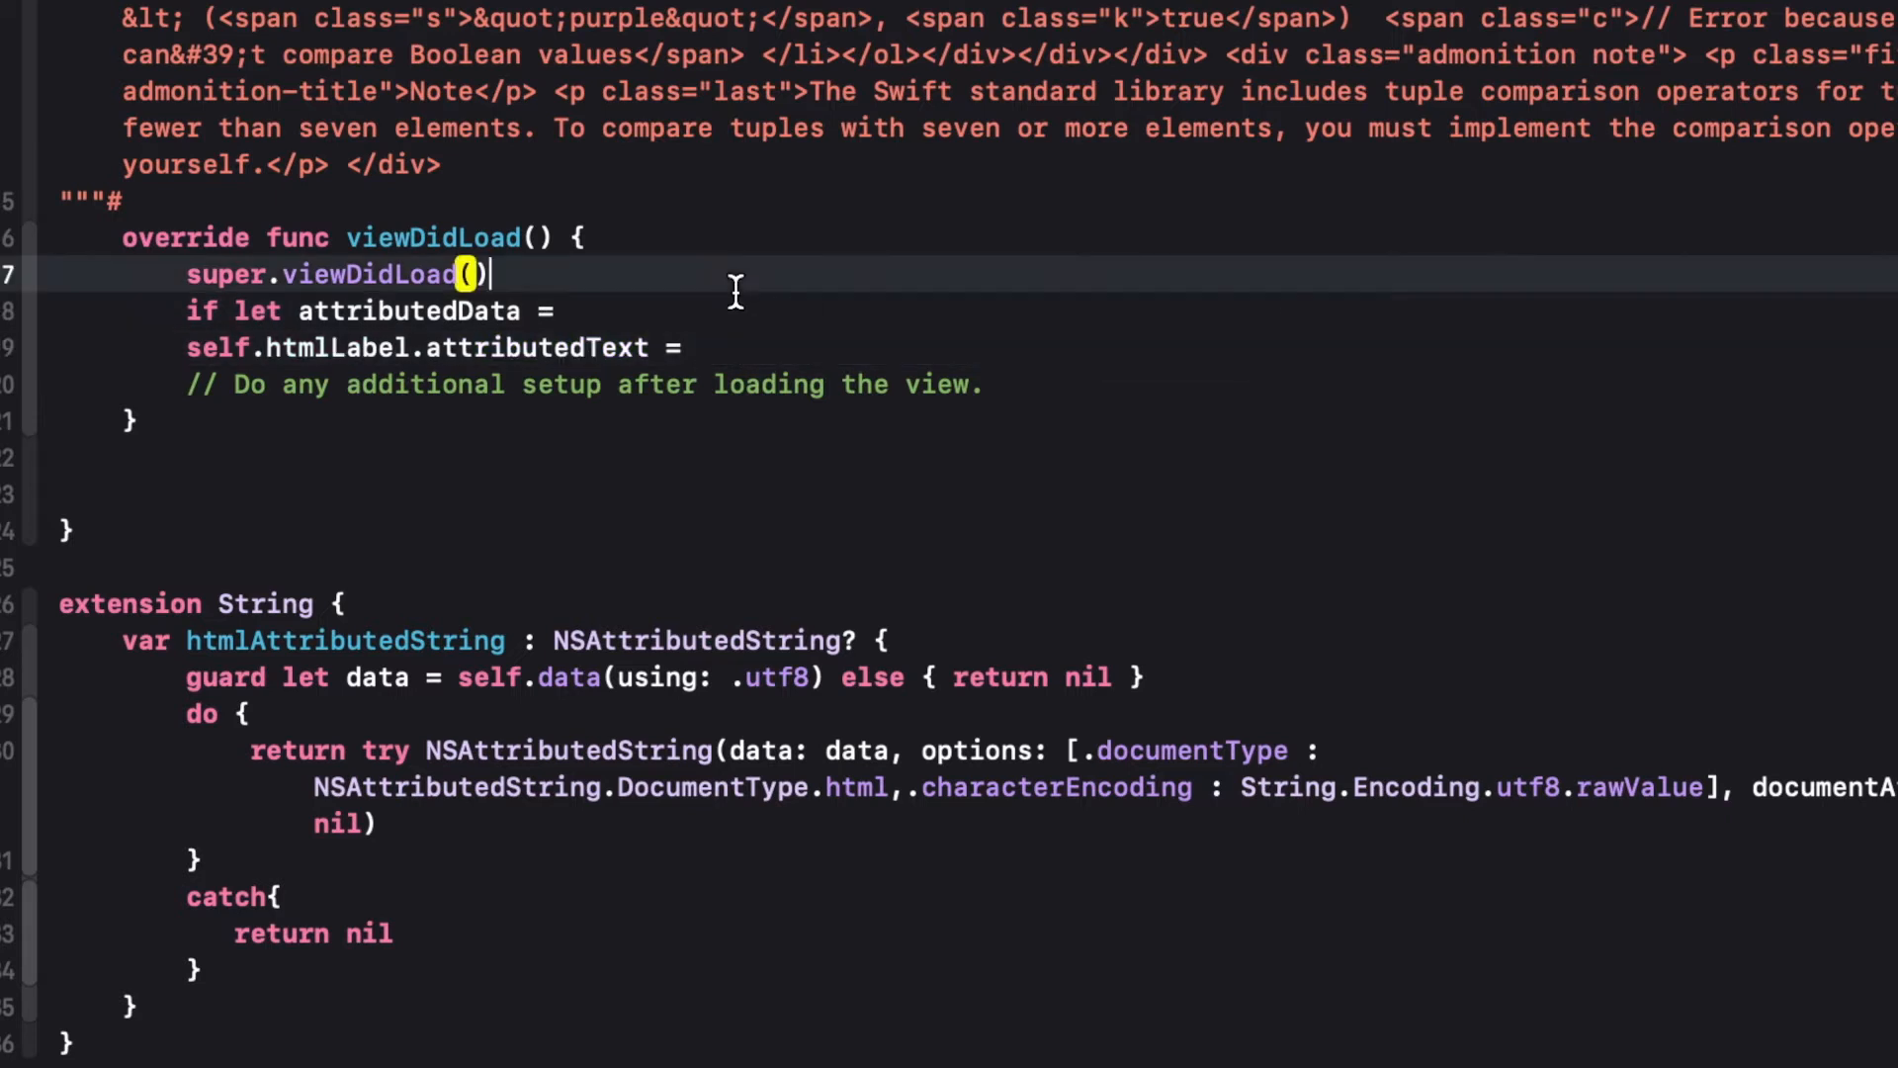
type("self.htmlString.htmlAttributedString {")
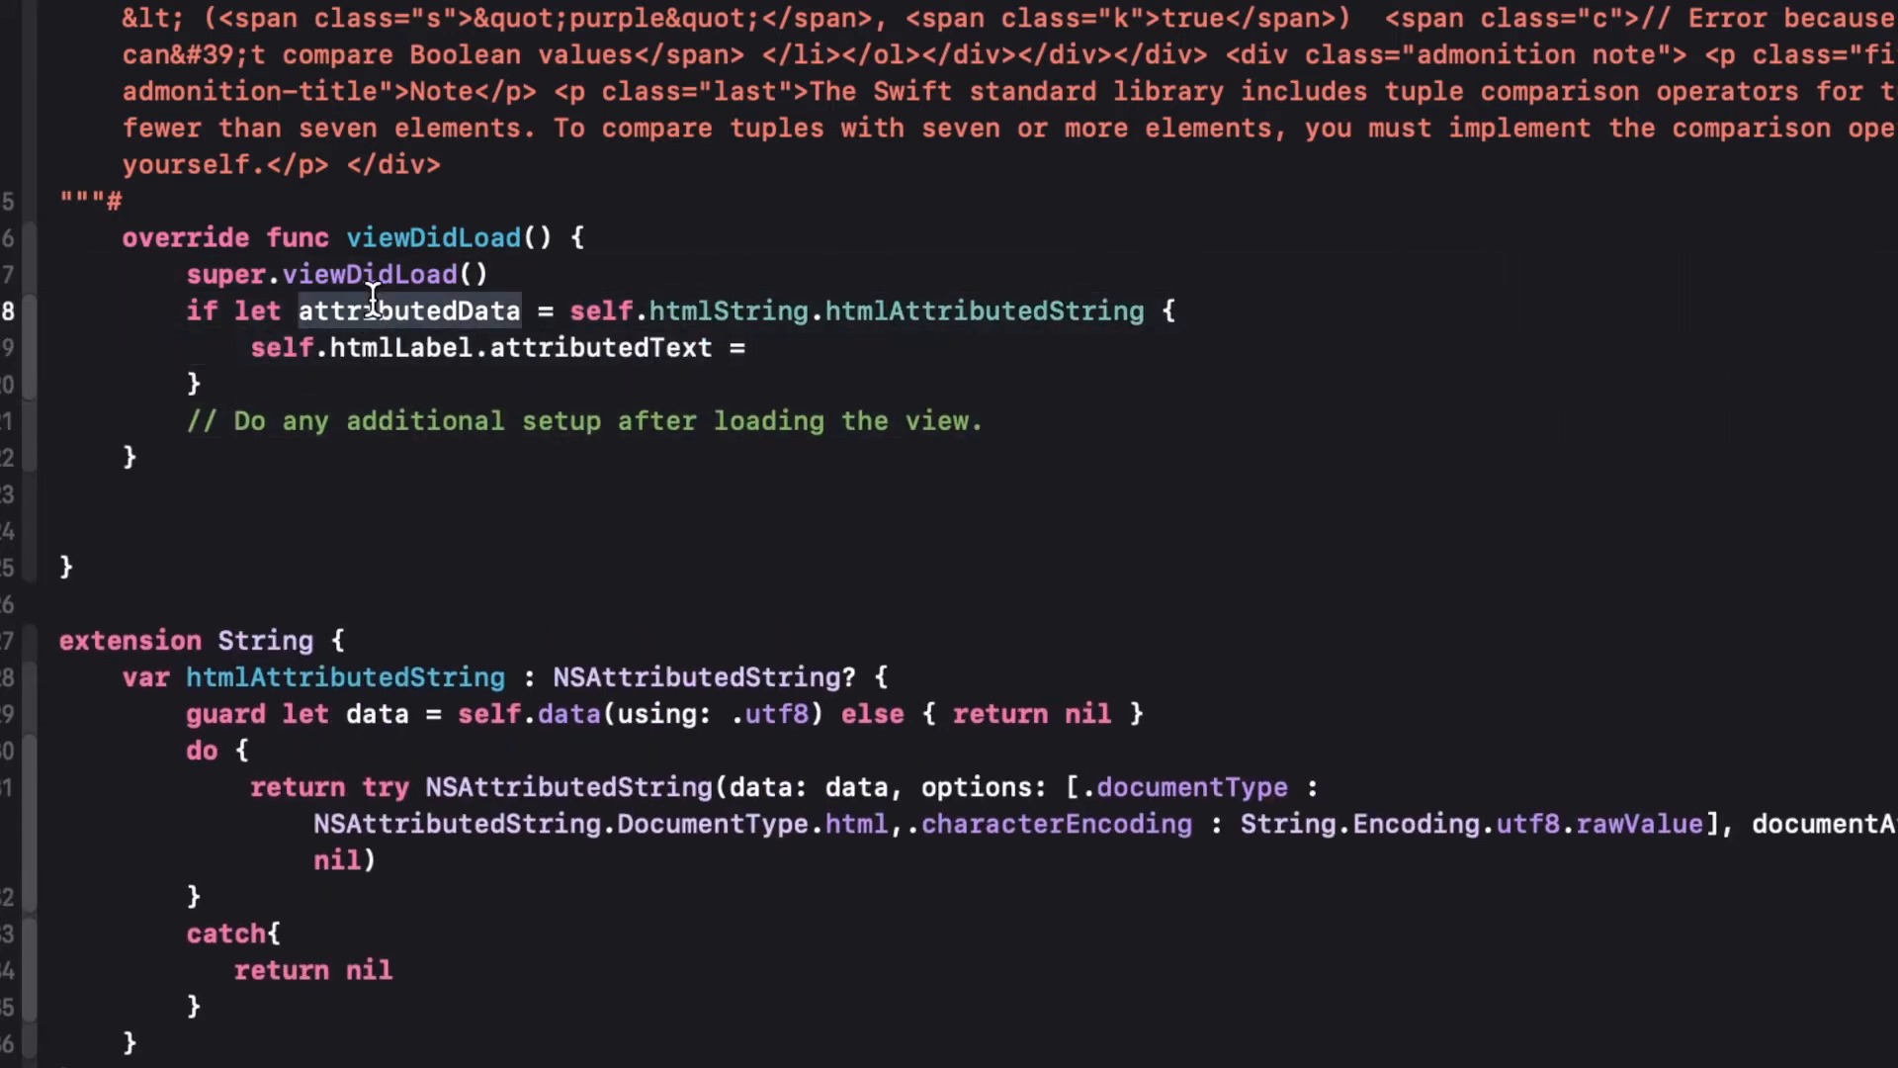
type("attributedData")
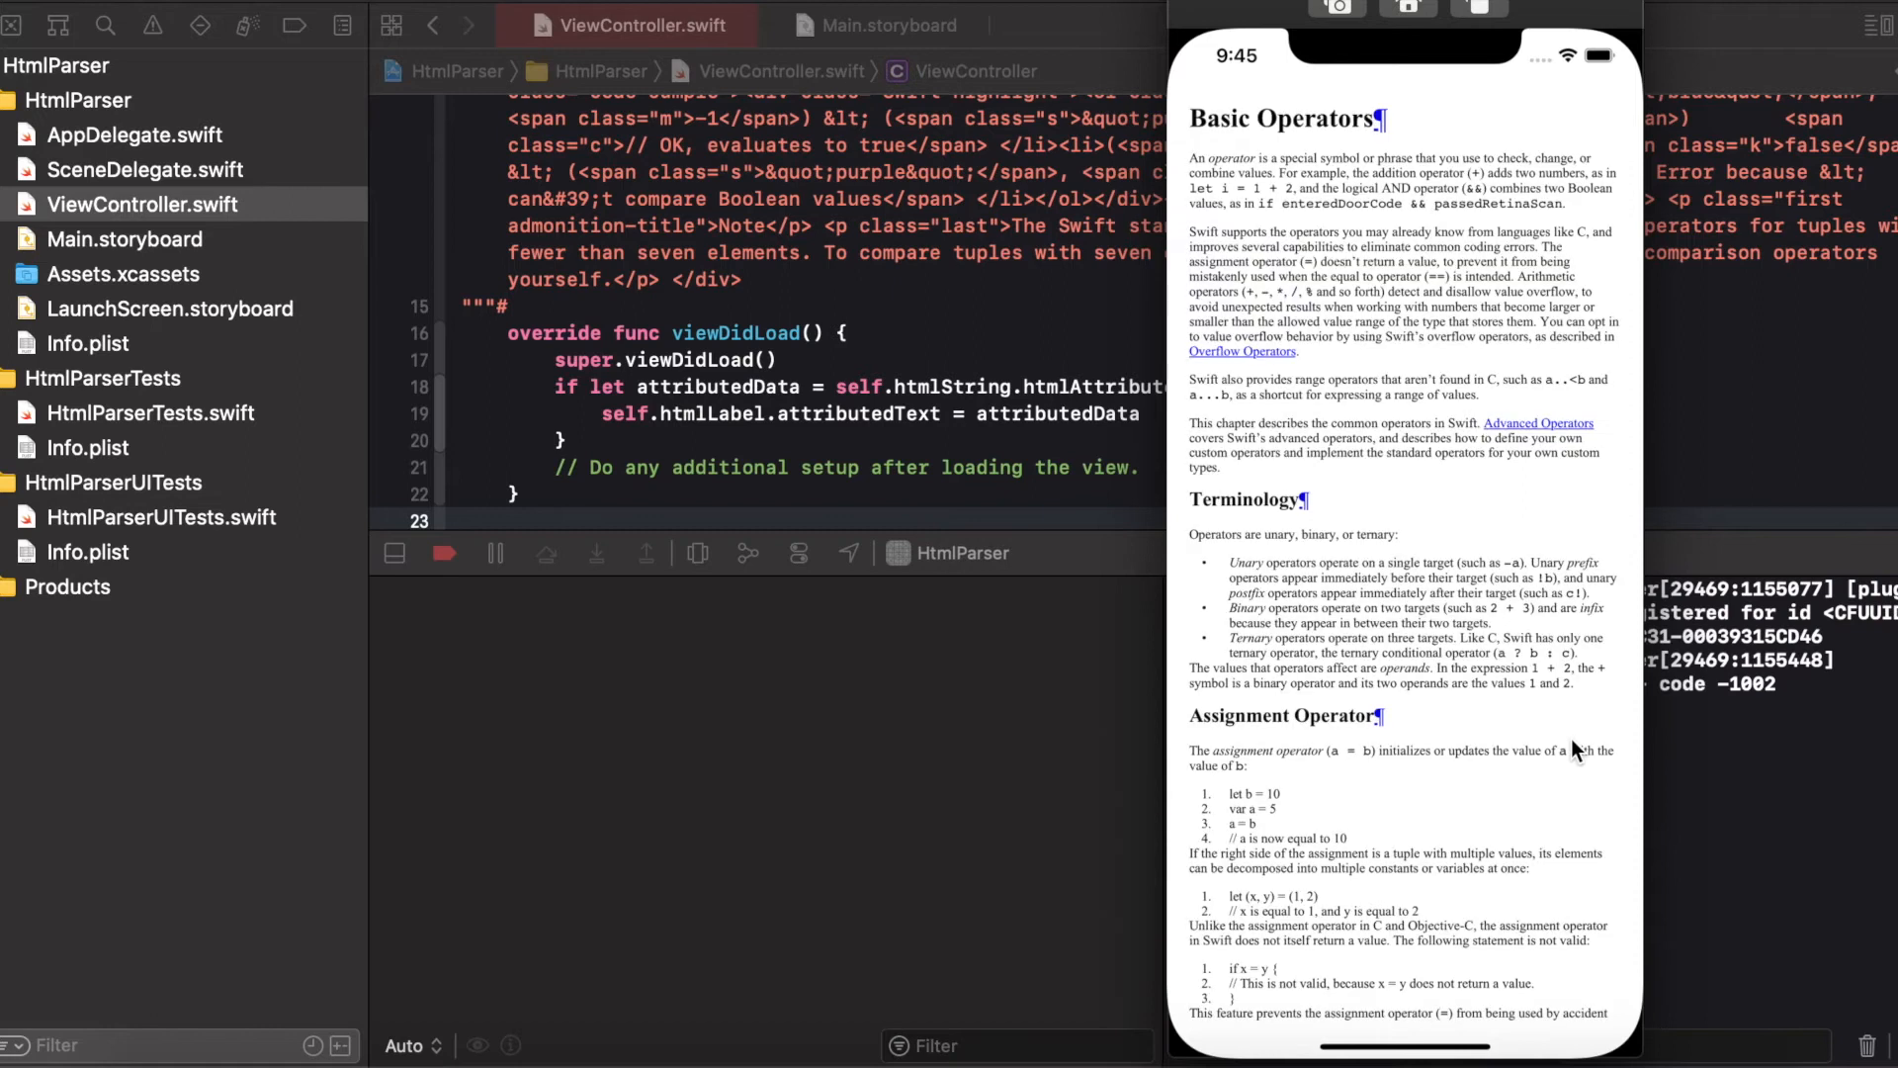
mouse_move(1337, 605)
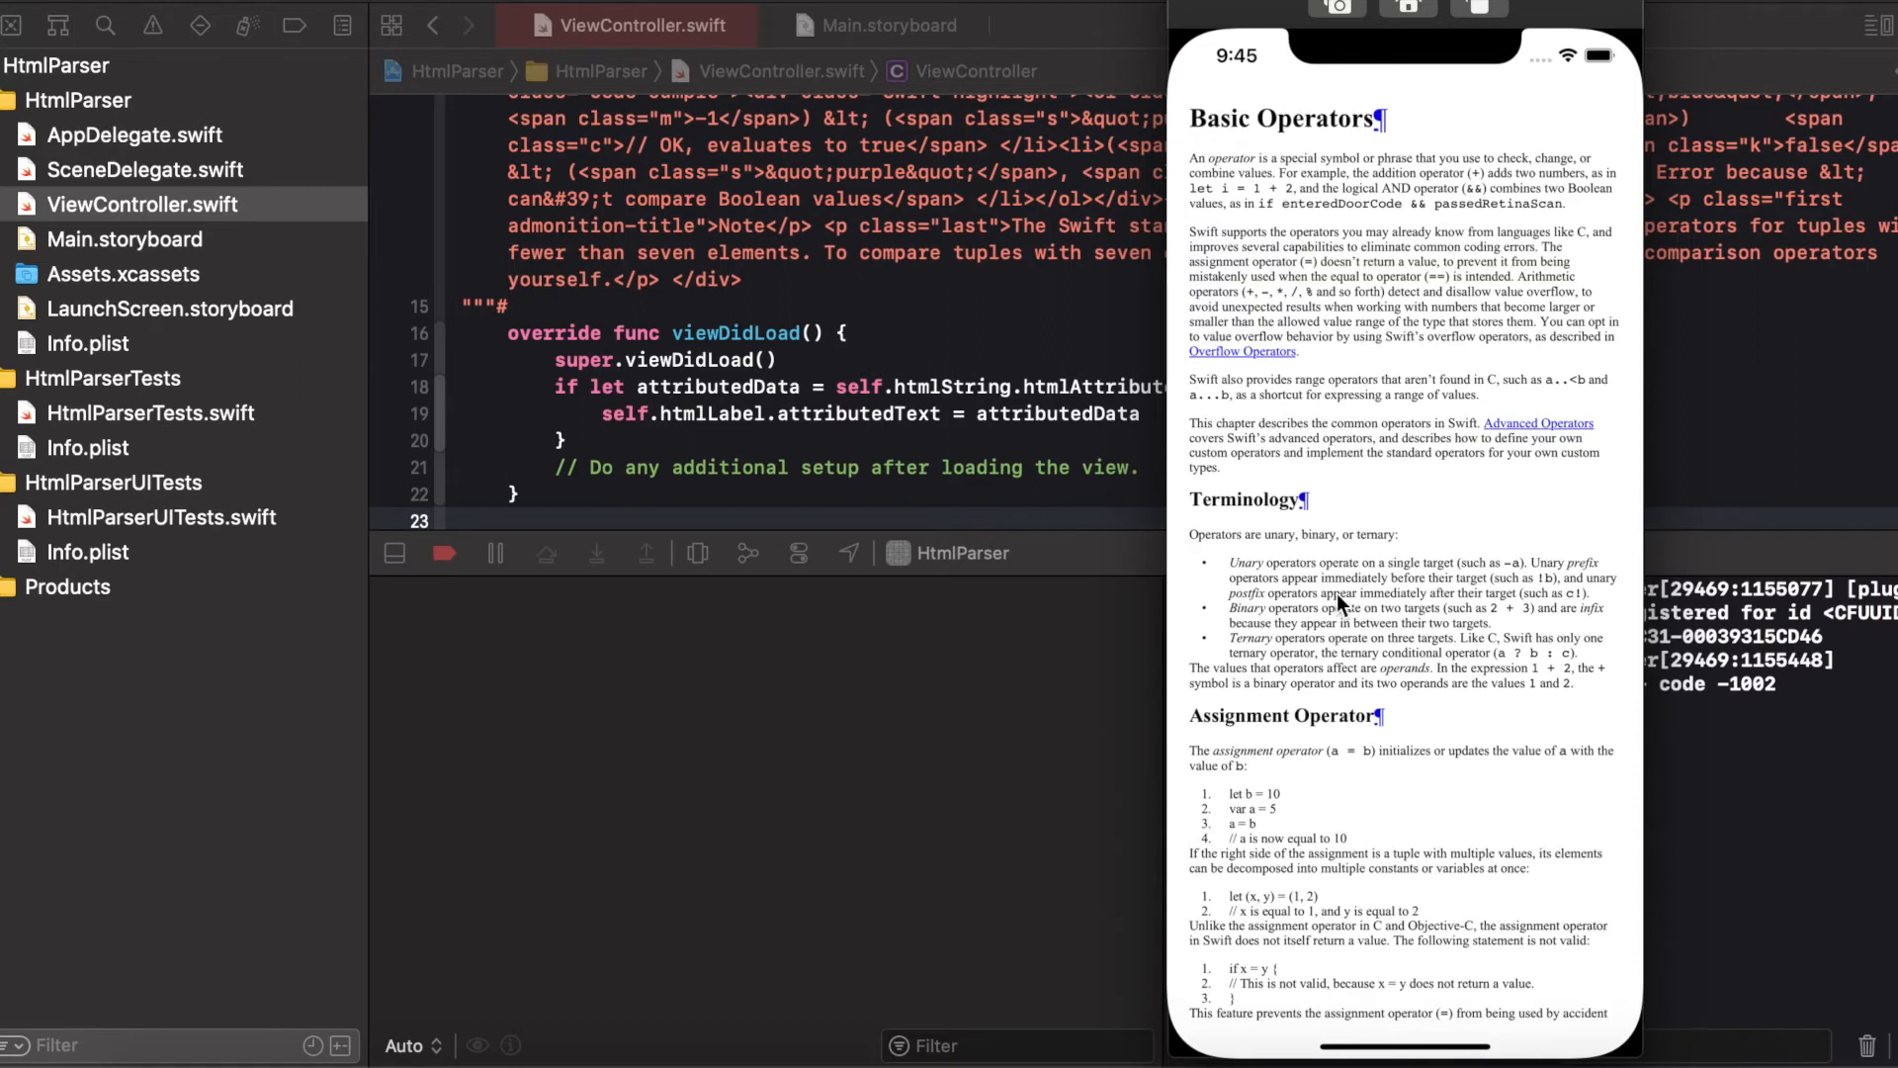
Scroll down through the rendered Basic Operators page in the simulator
scroll("down", 3)
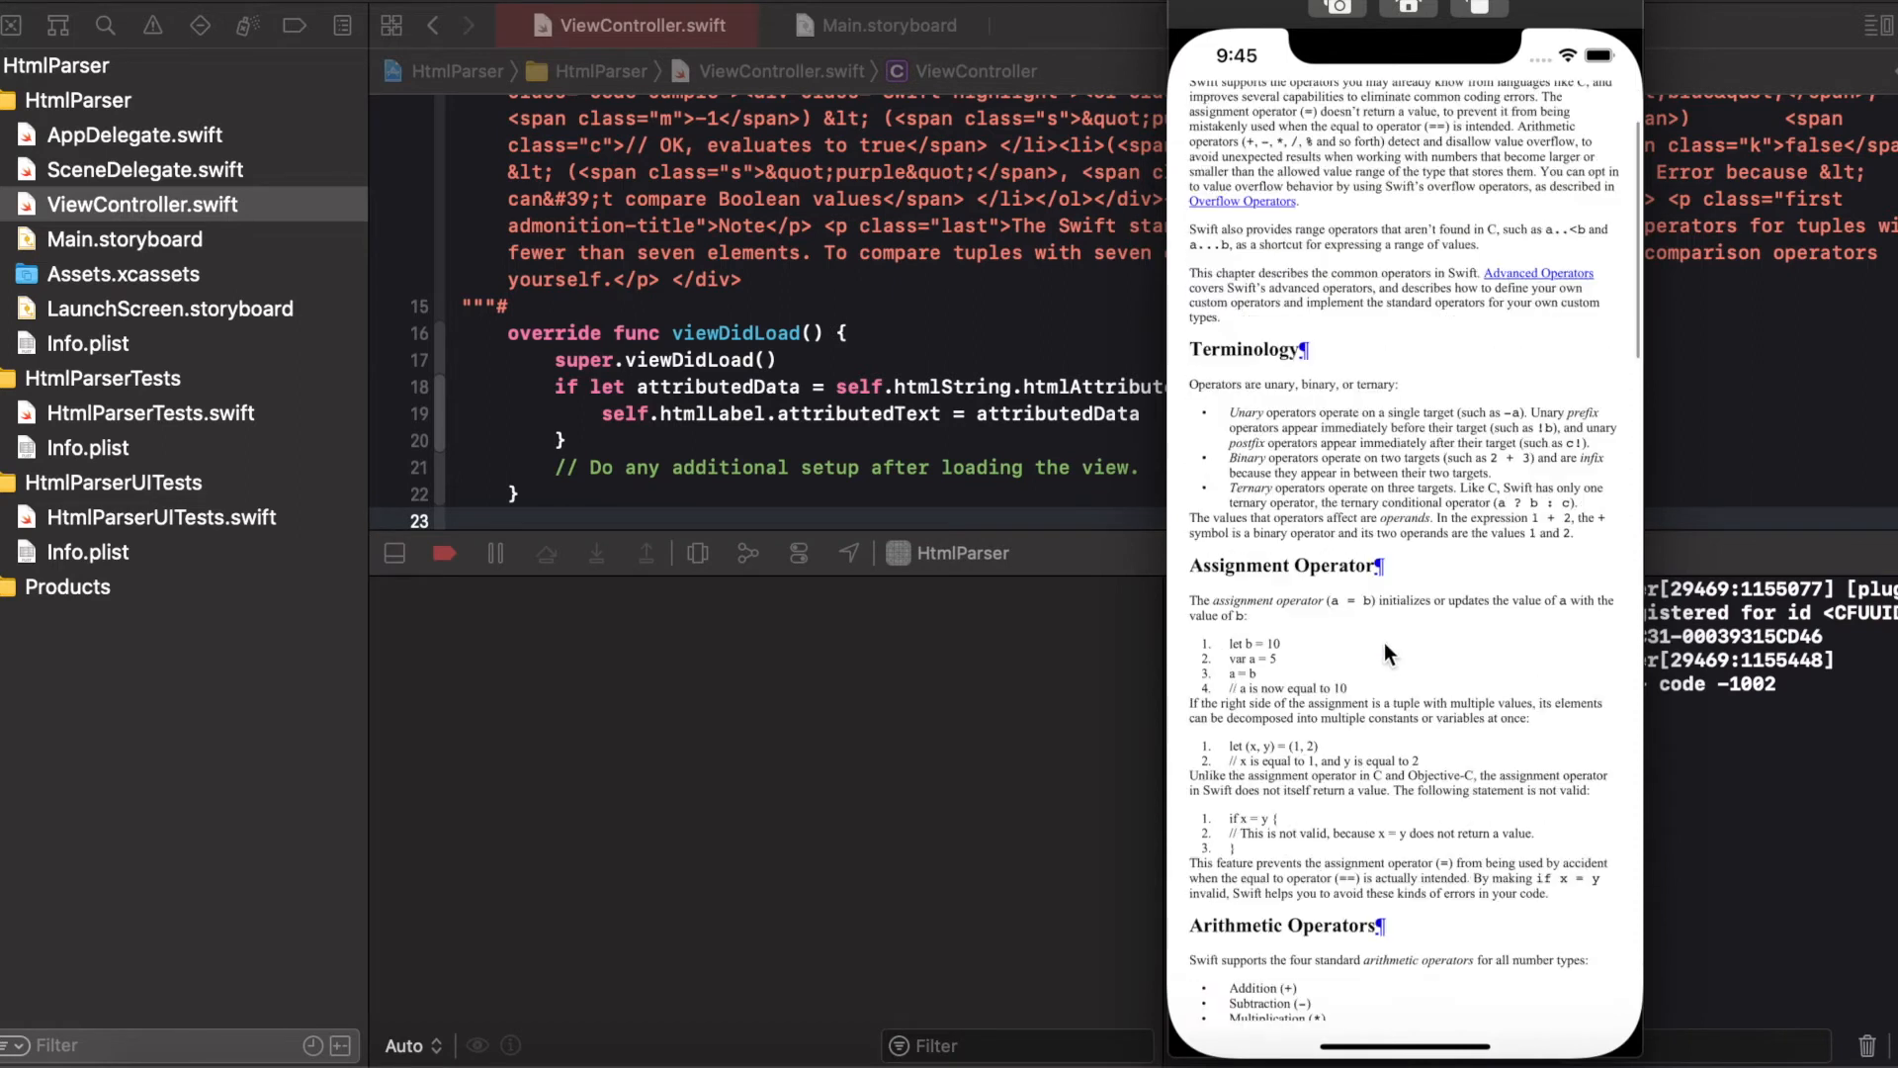
scroll("down", 3)
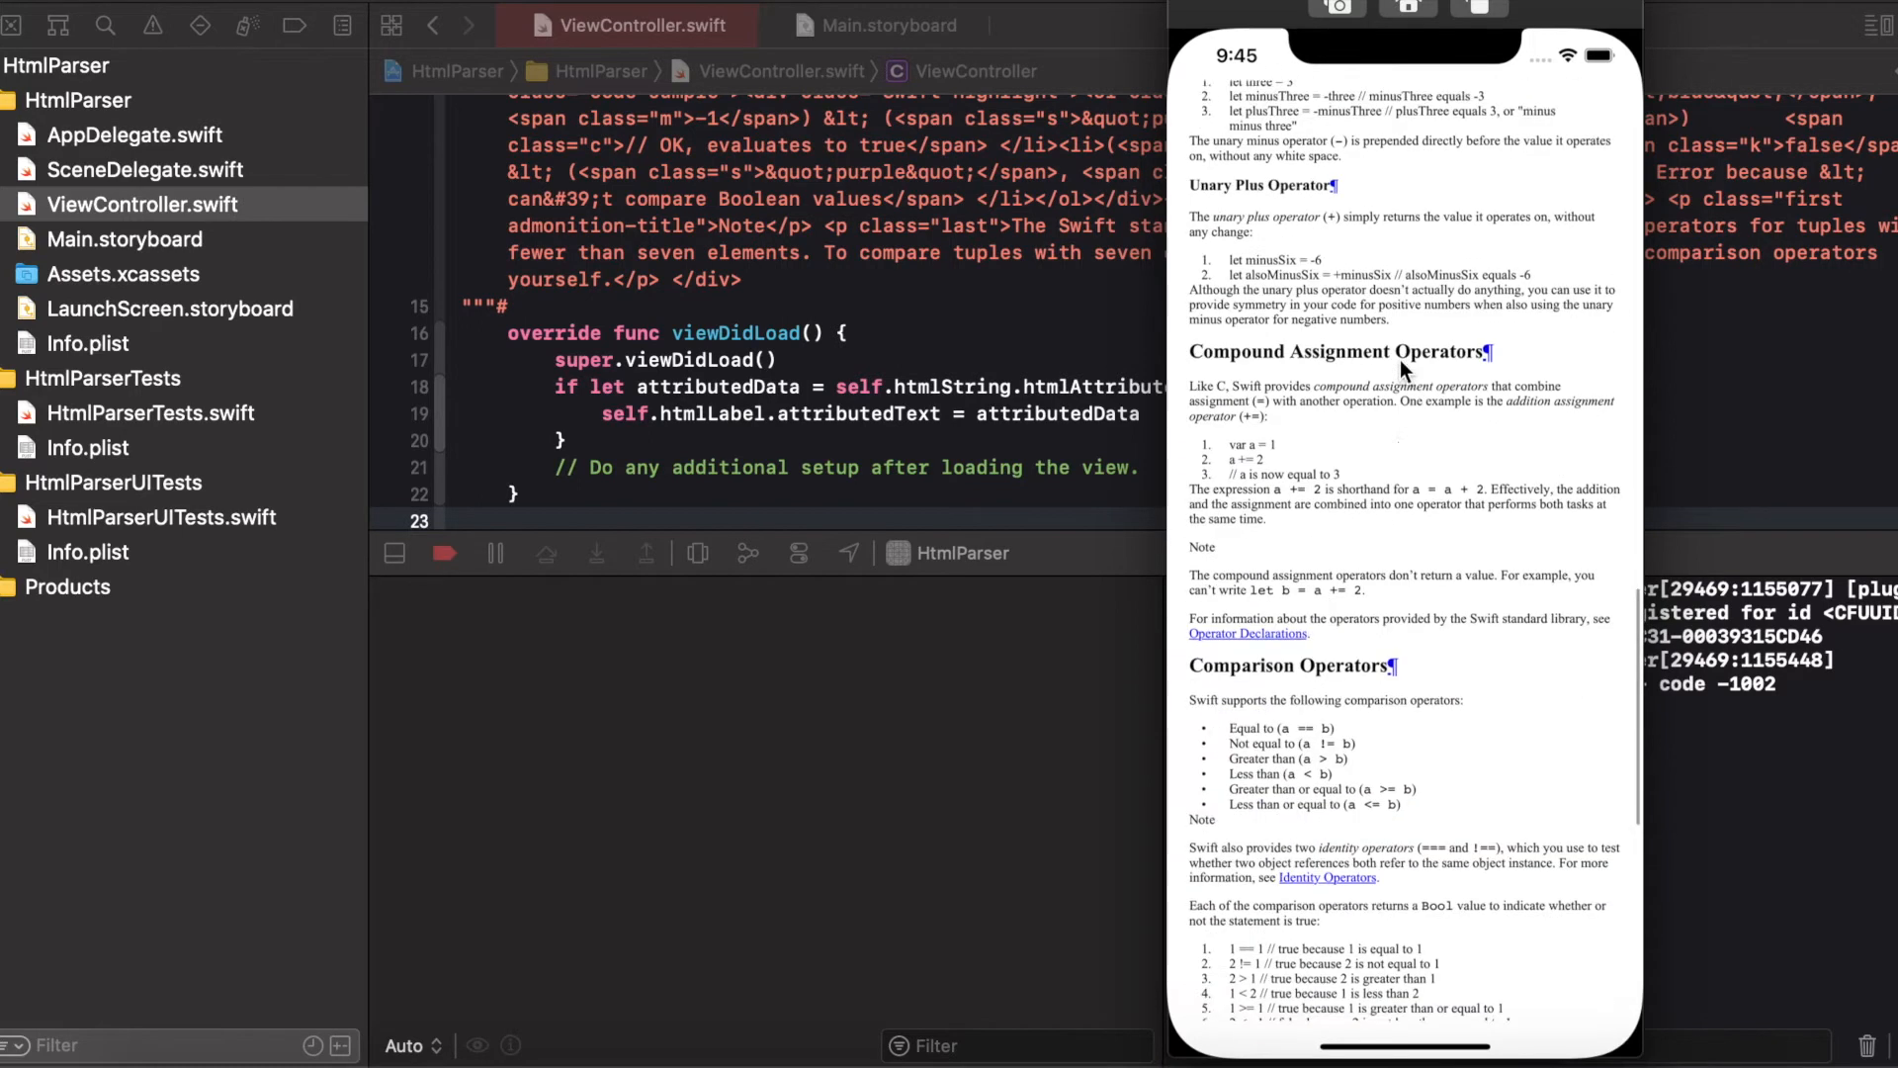
scroll("down", 3)
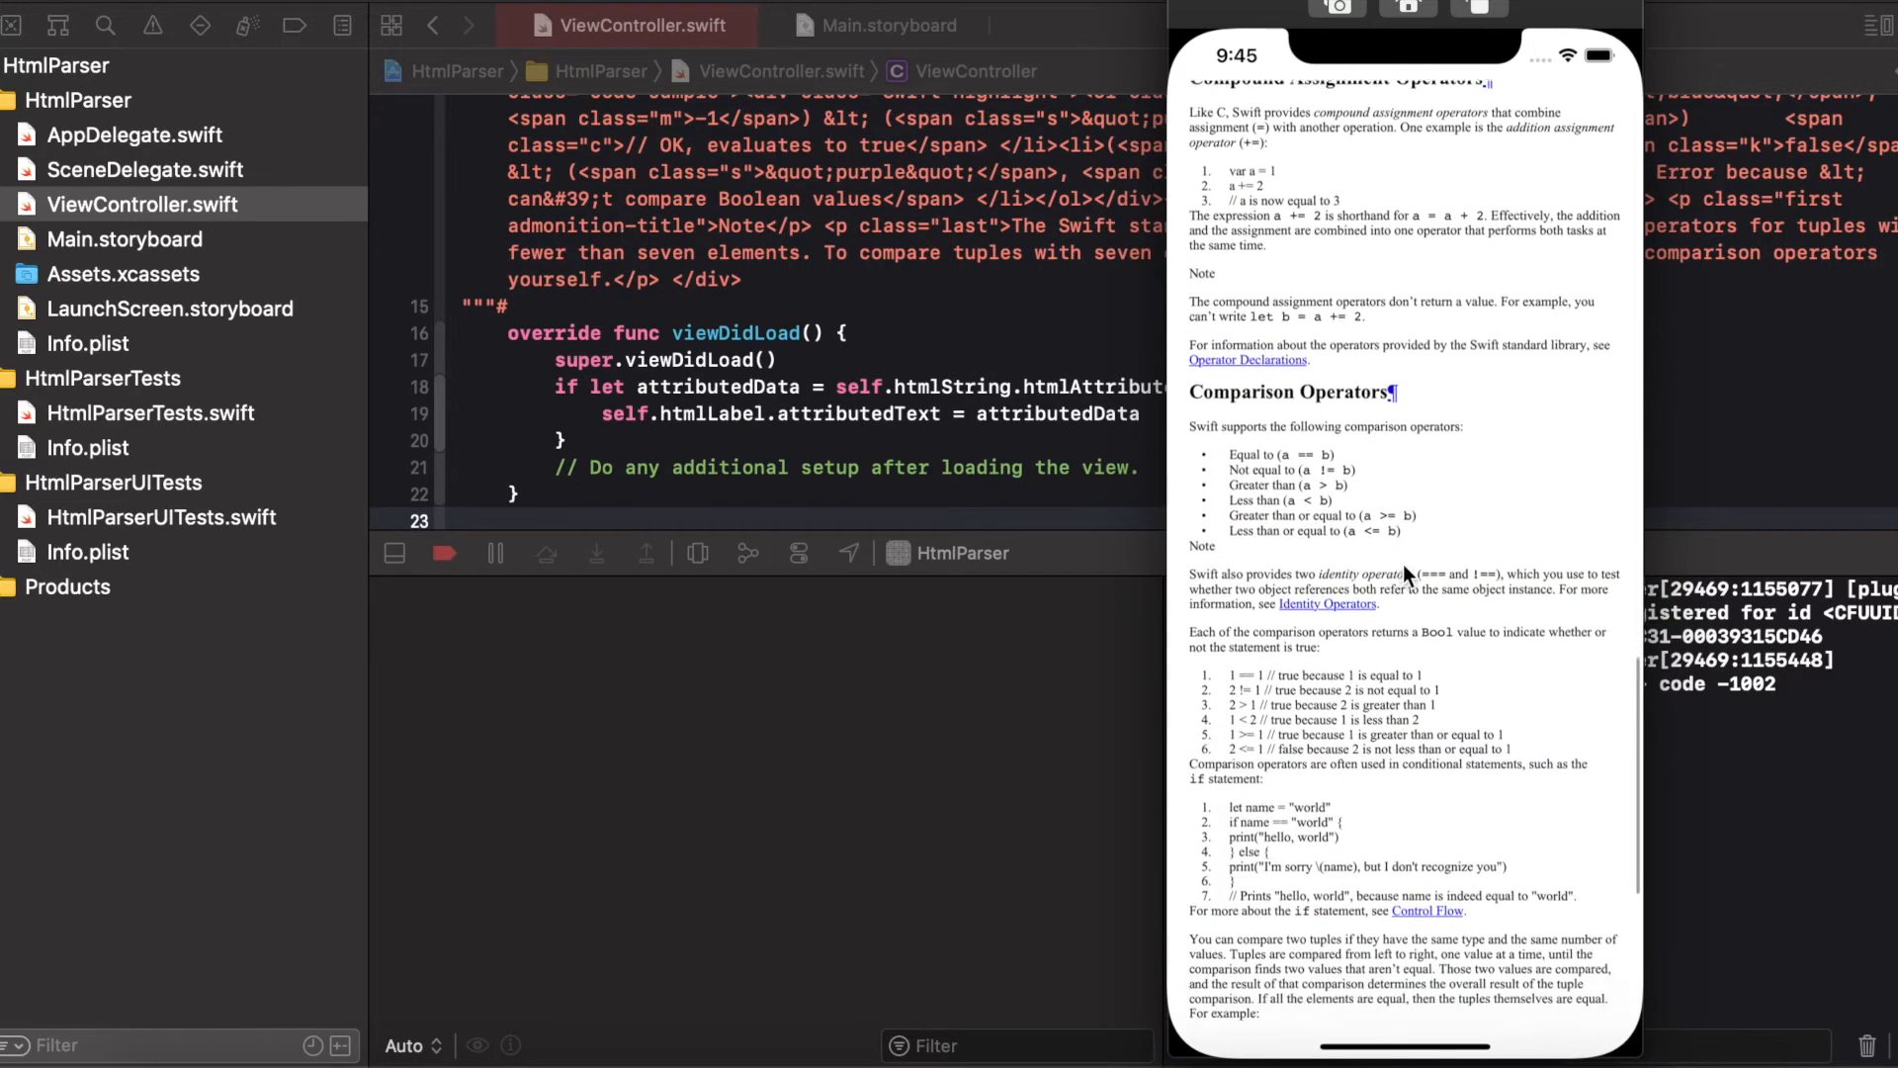
scroll("down", 3)
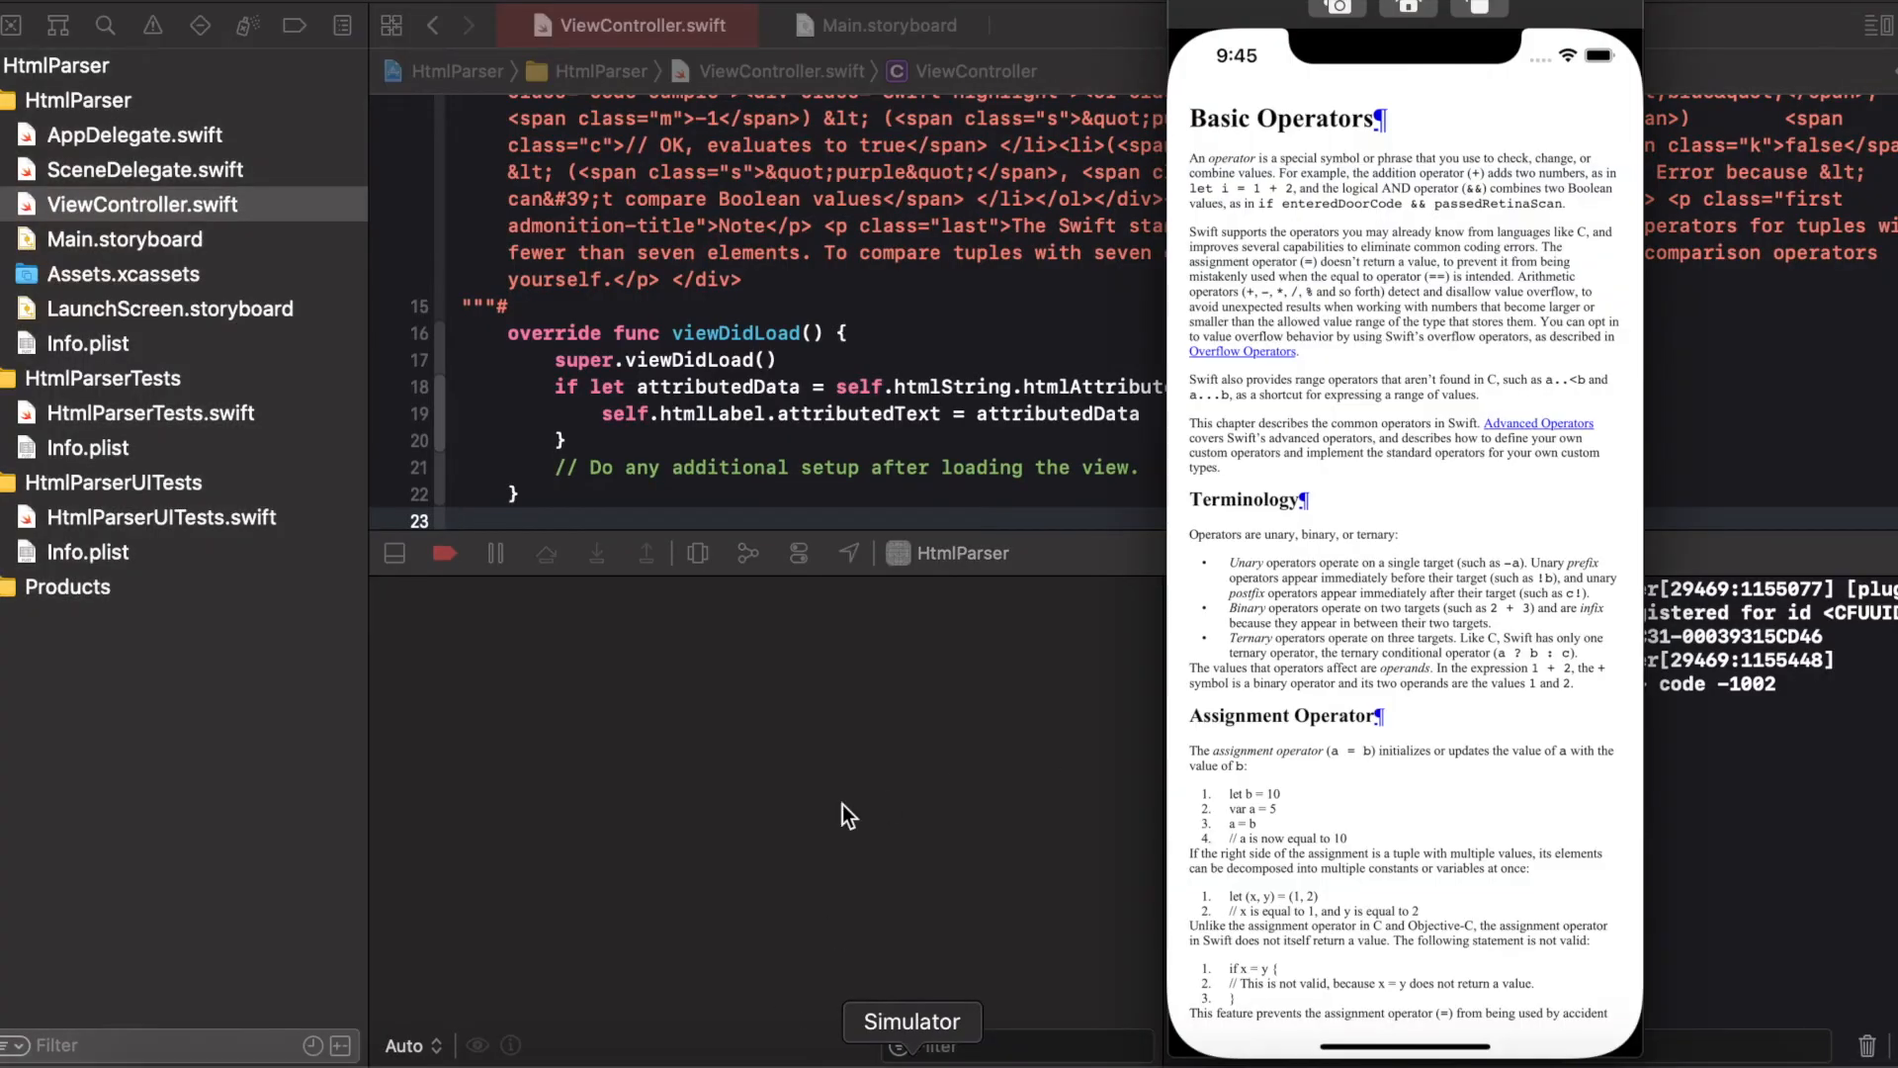
scroll("down", 3)
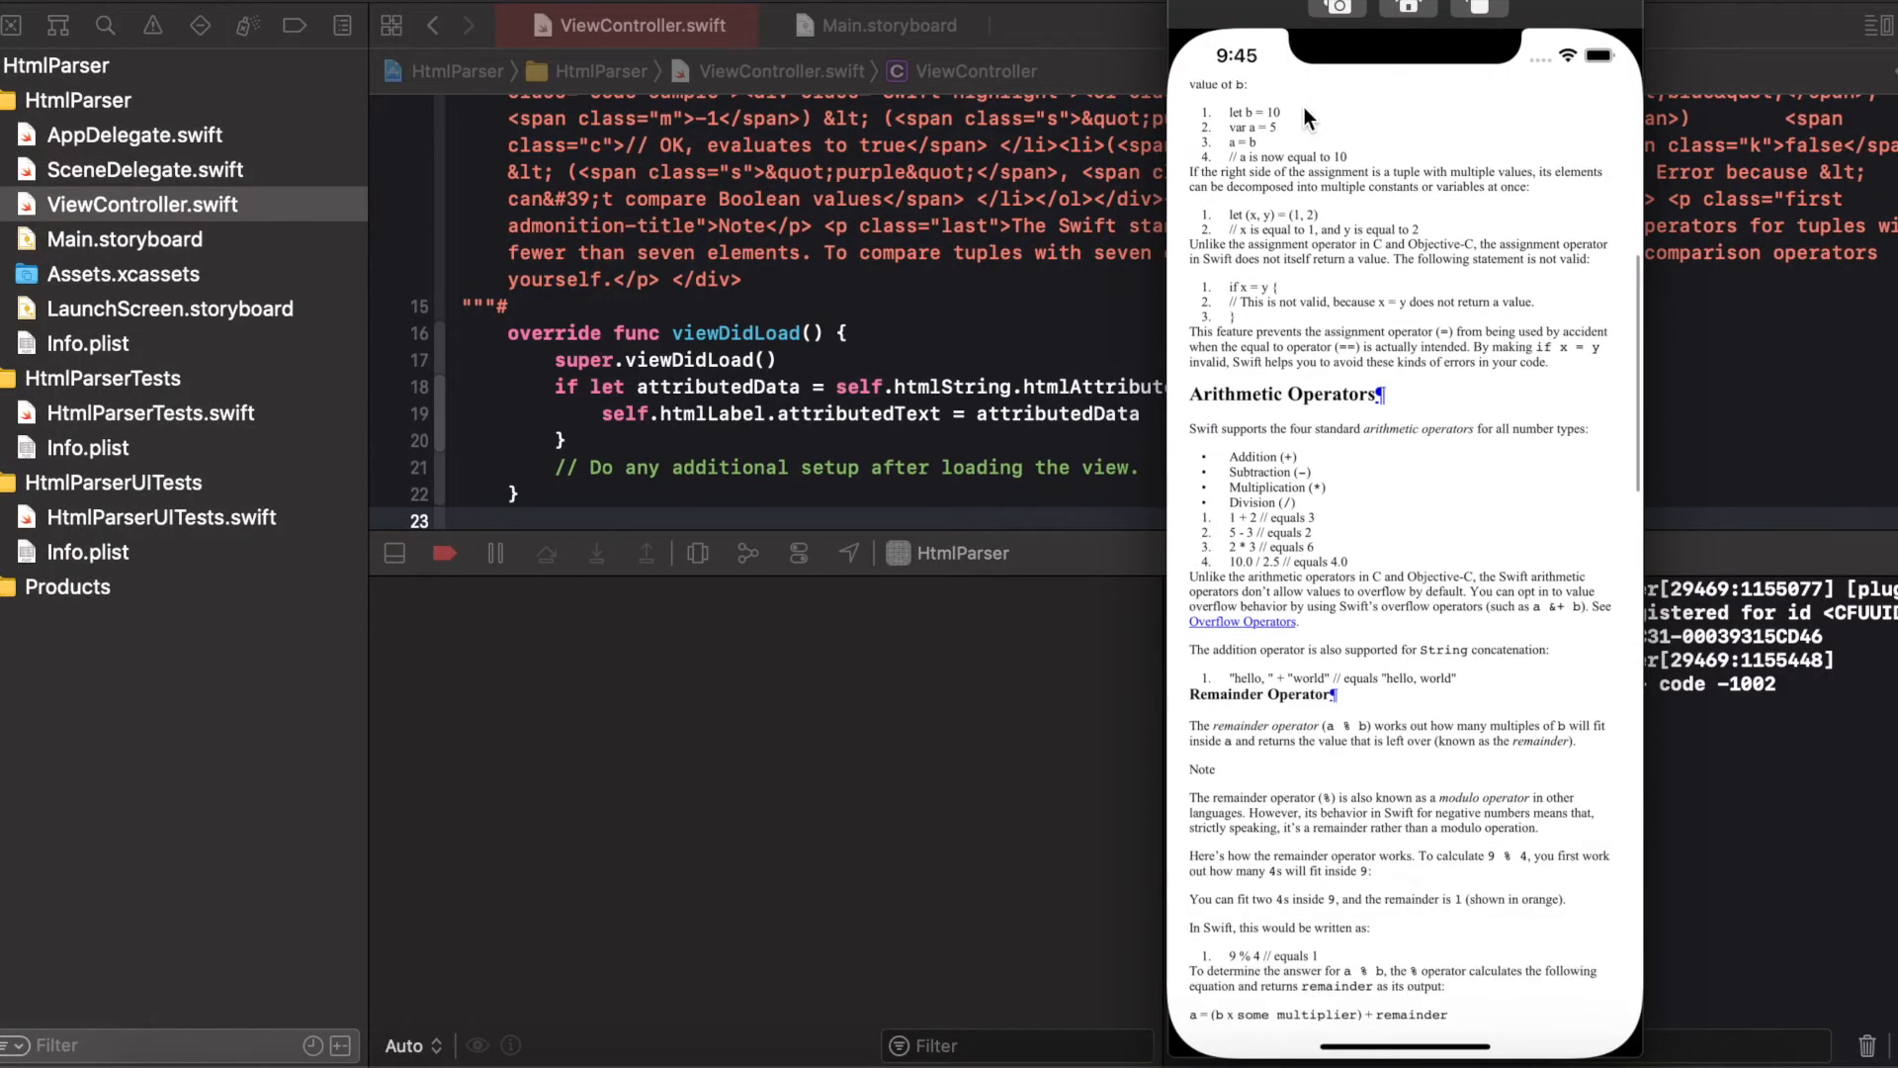
scroll("down", 3)
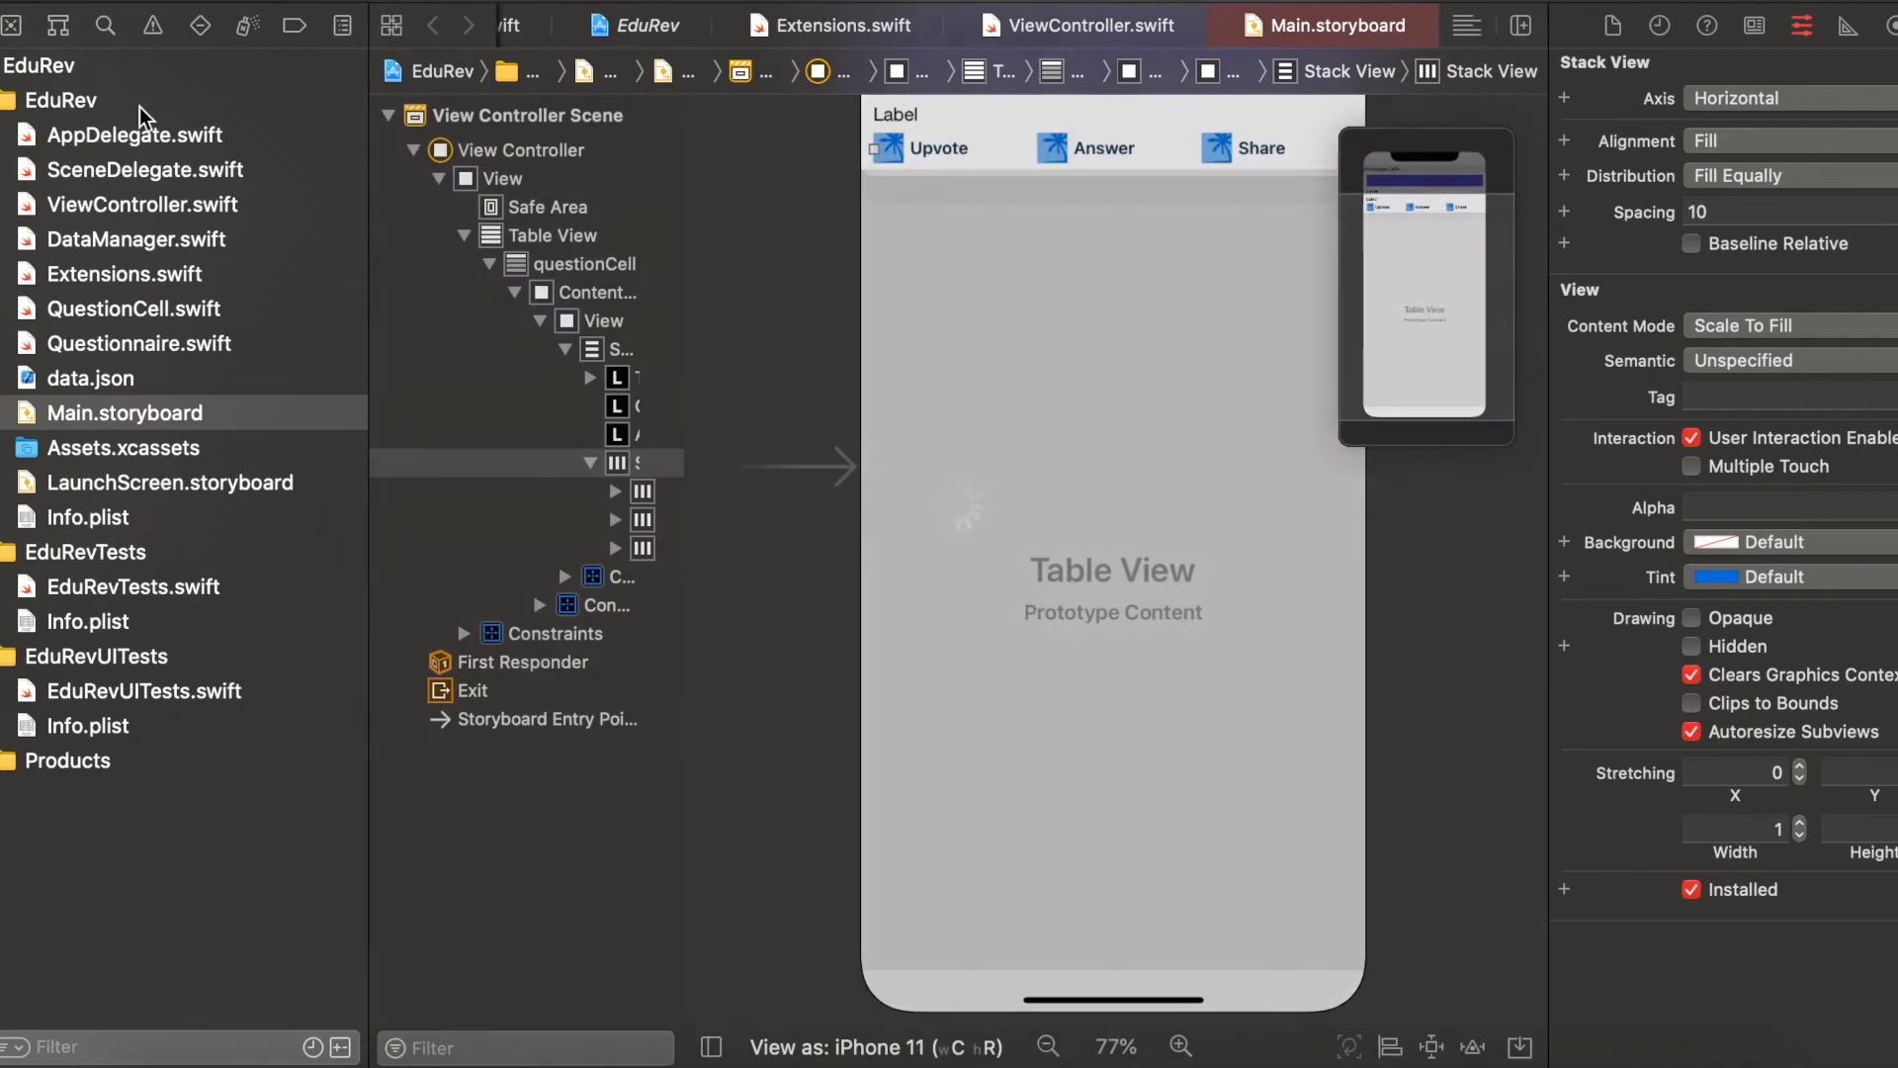
Review EduRev's AppDelegate.swift, then show ViewController.swift loading questionnaire data into the table
left_click(127, 135)
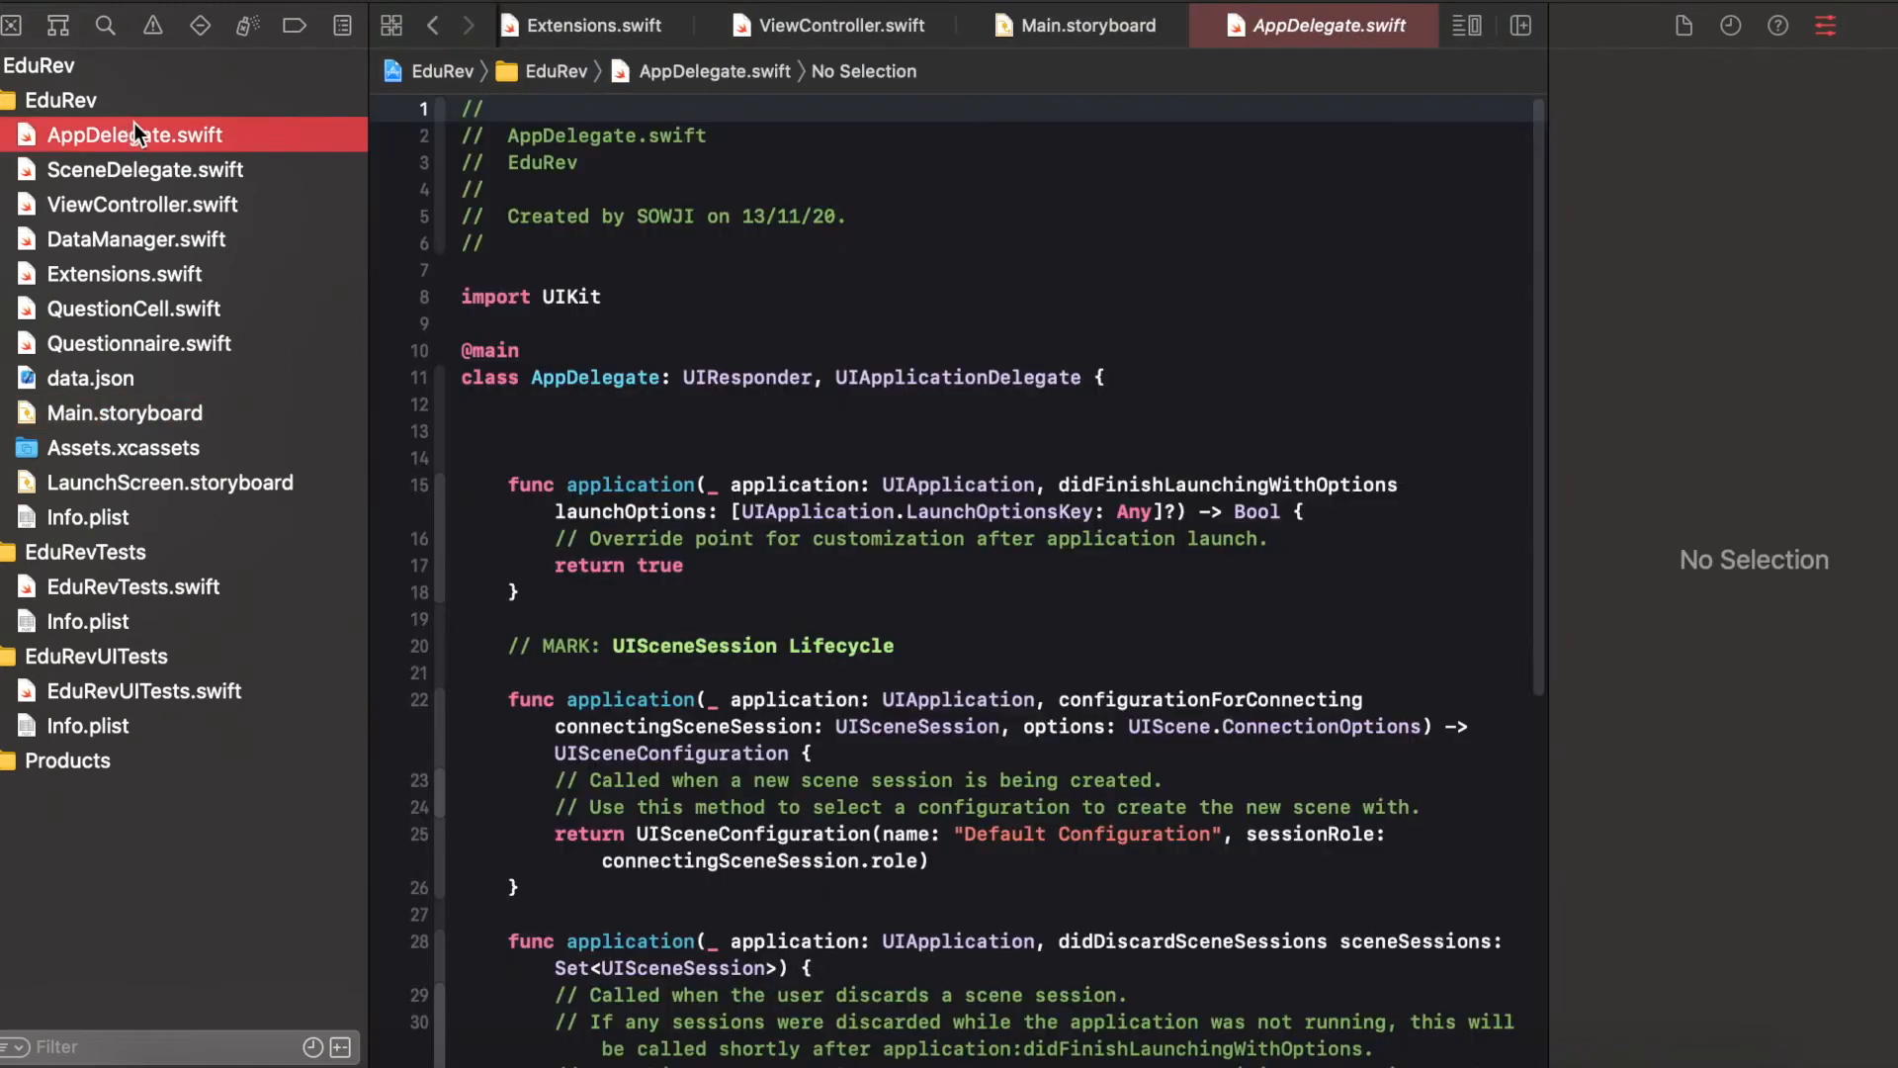
scroll("down", 3)
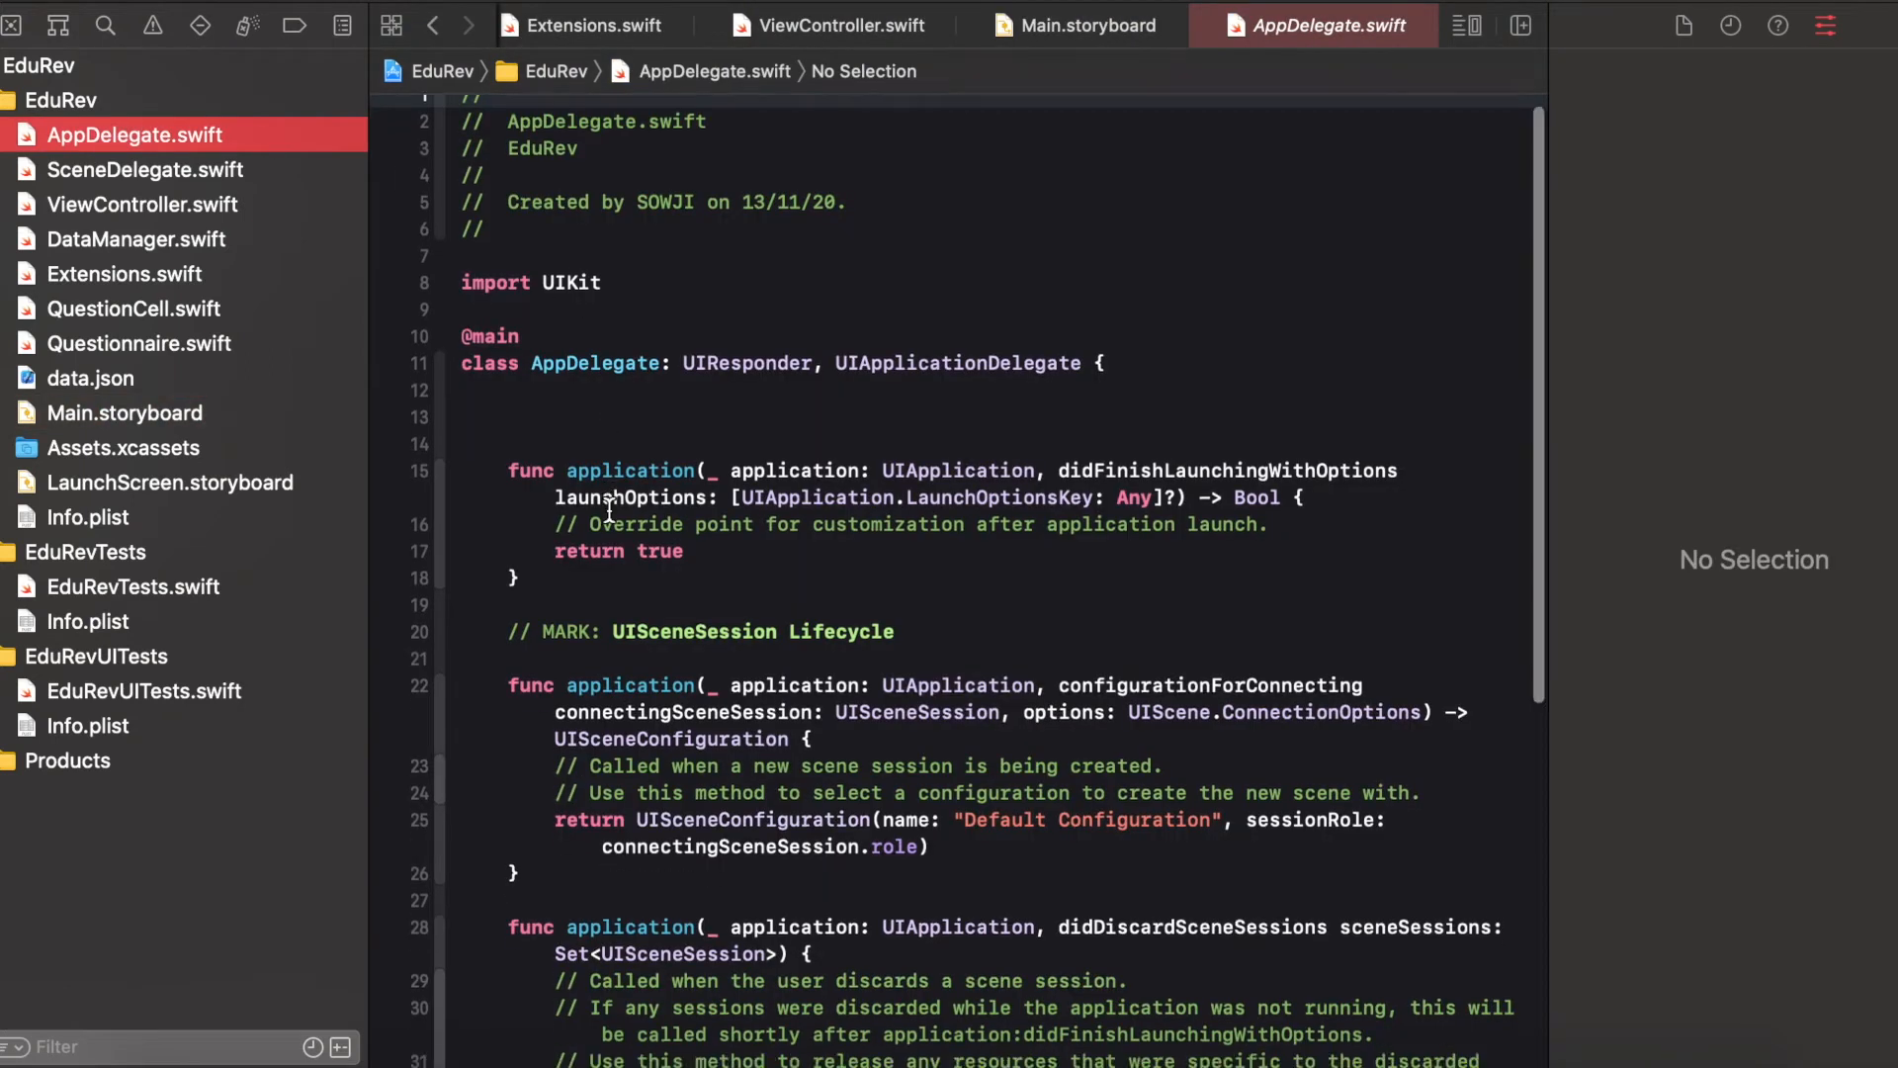
scroll("down", 3)
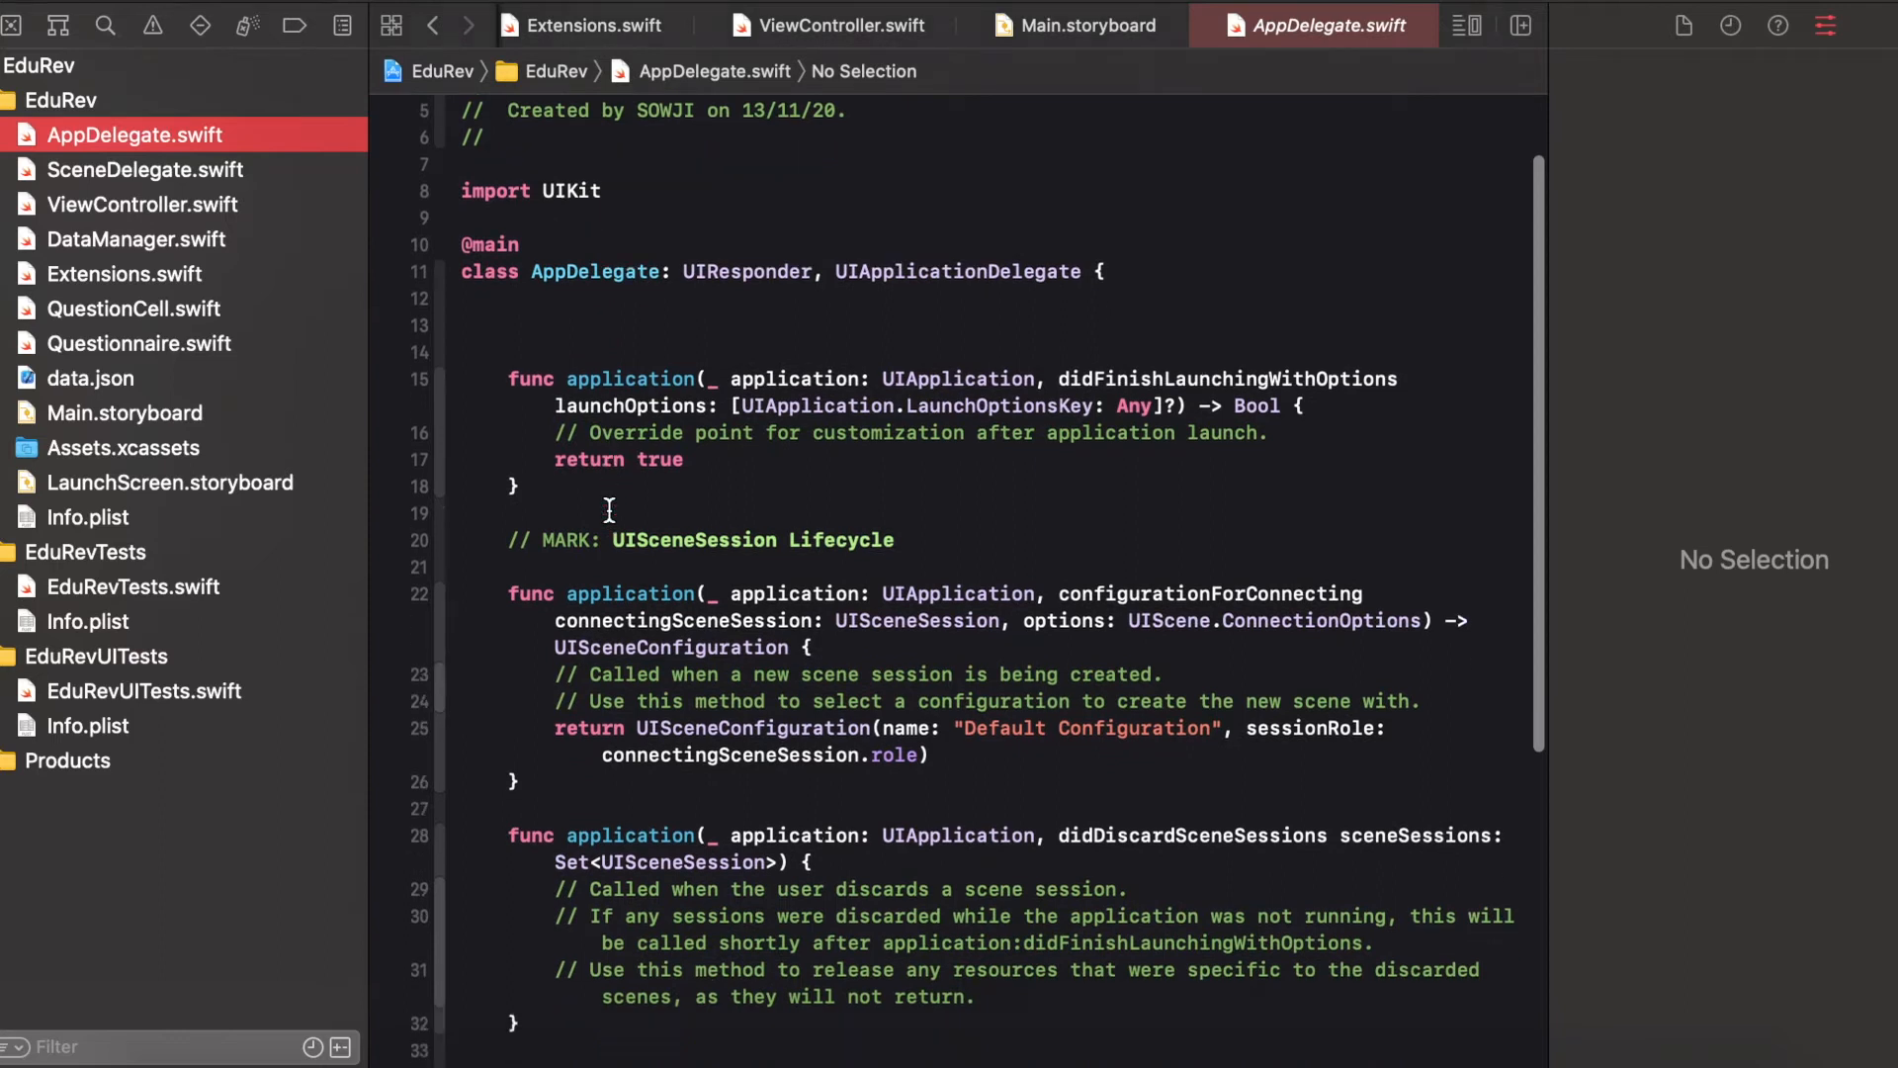
left_click(142, 204)
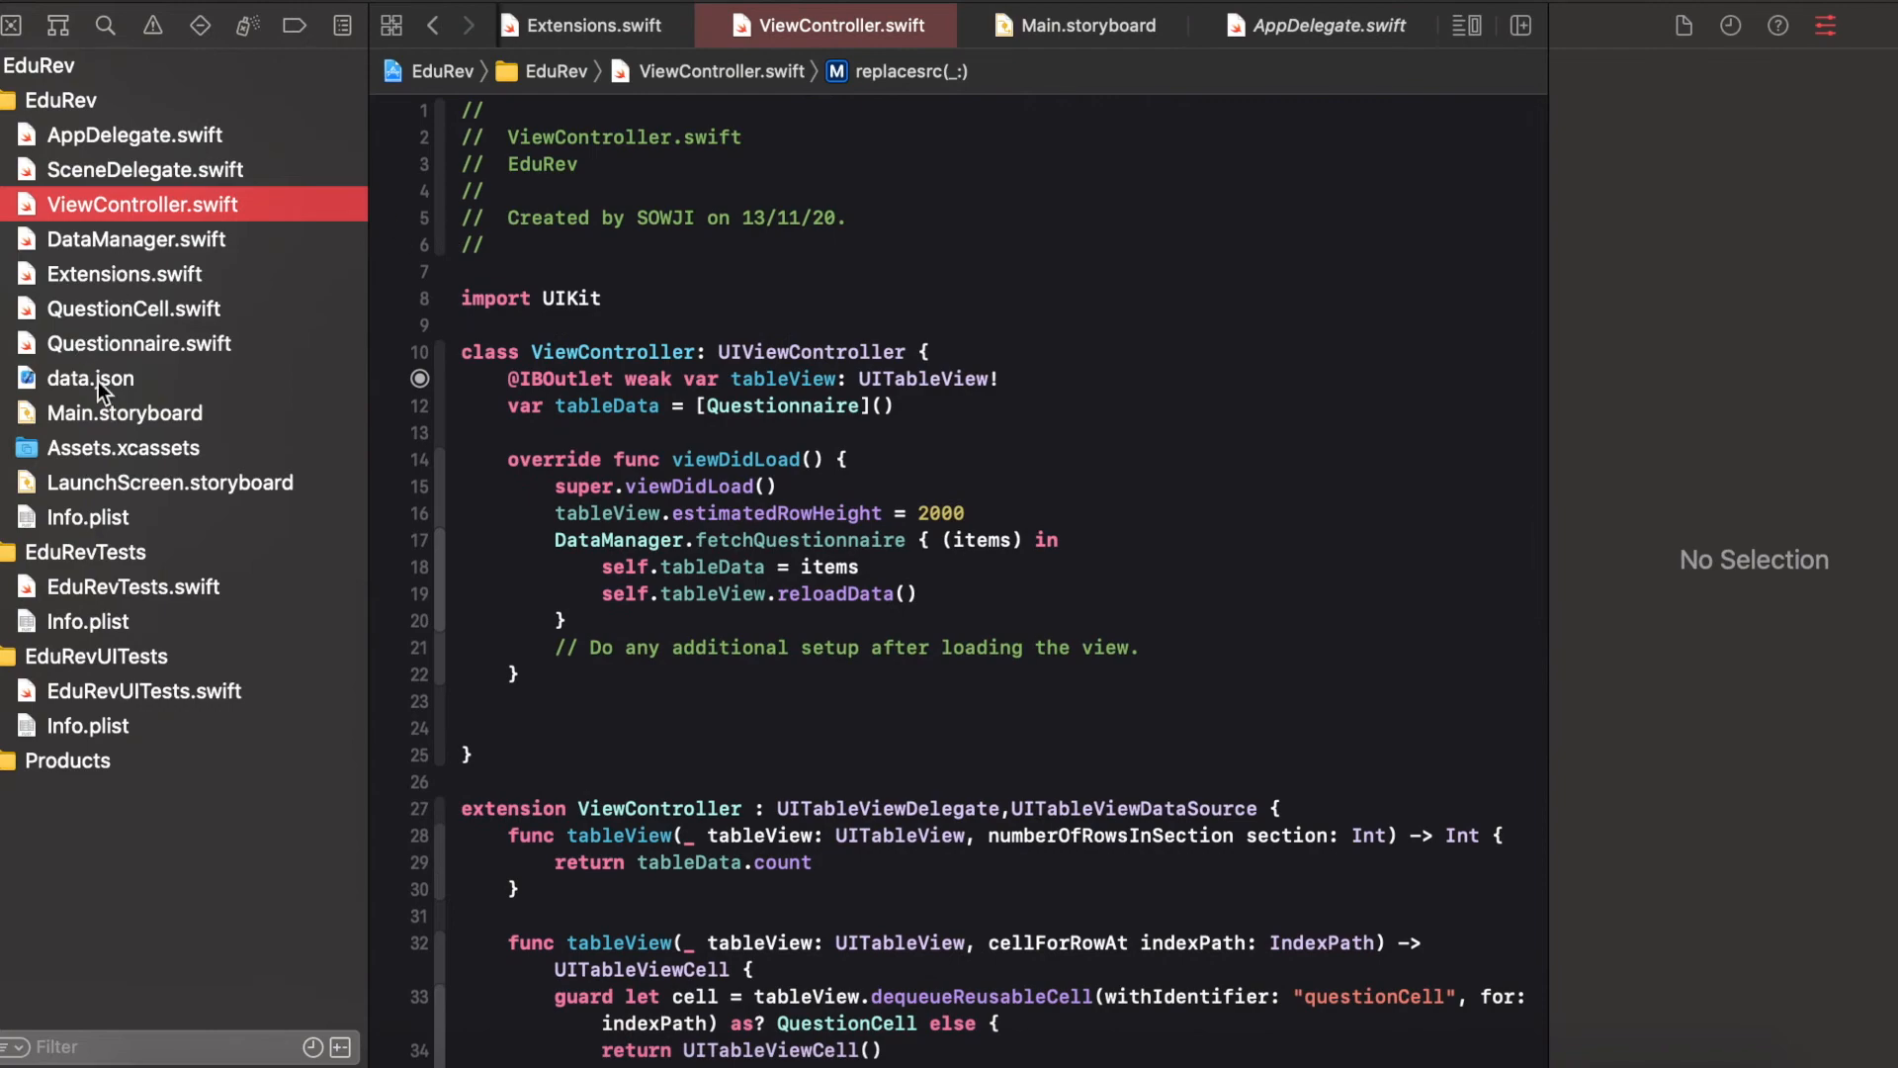
Read through the questions in data.json
left_click(91, 378)
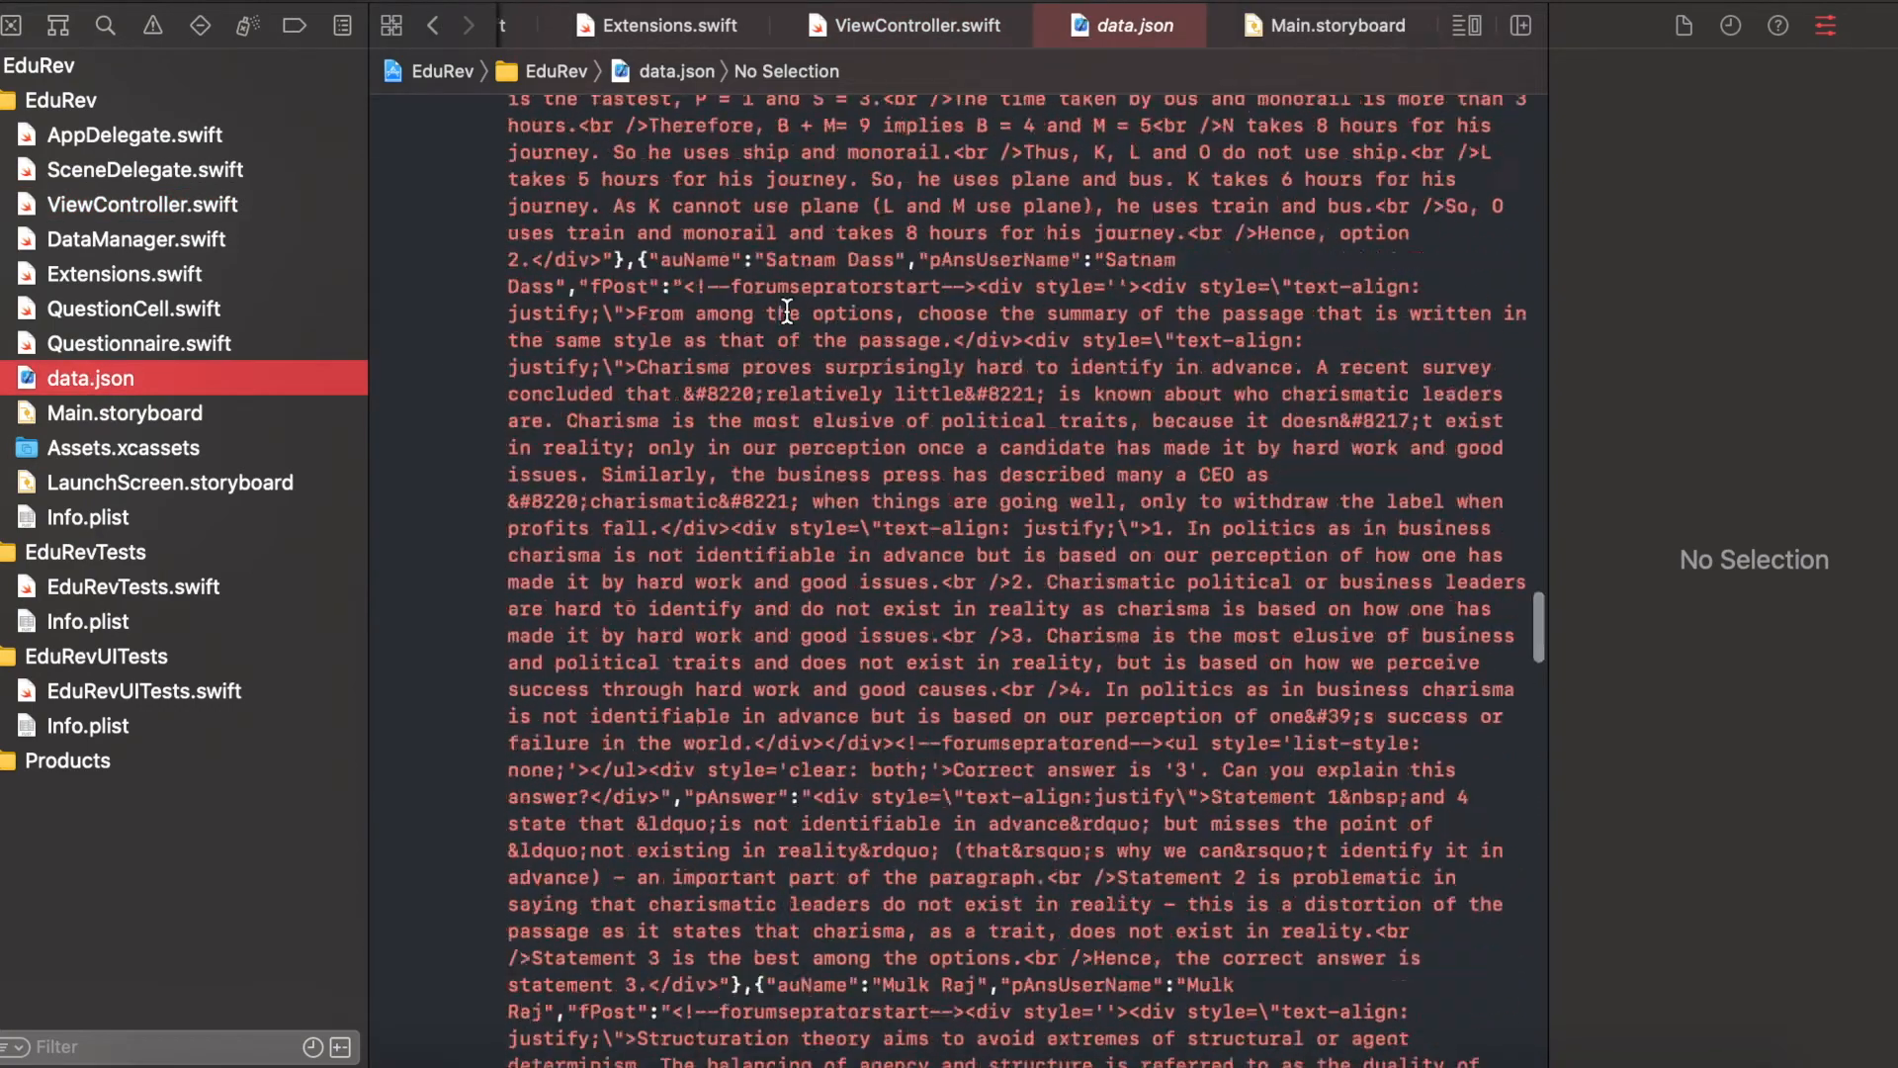
scroll("down", 3)
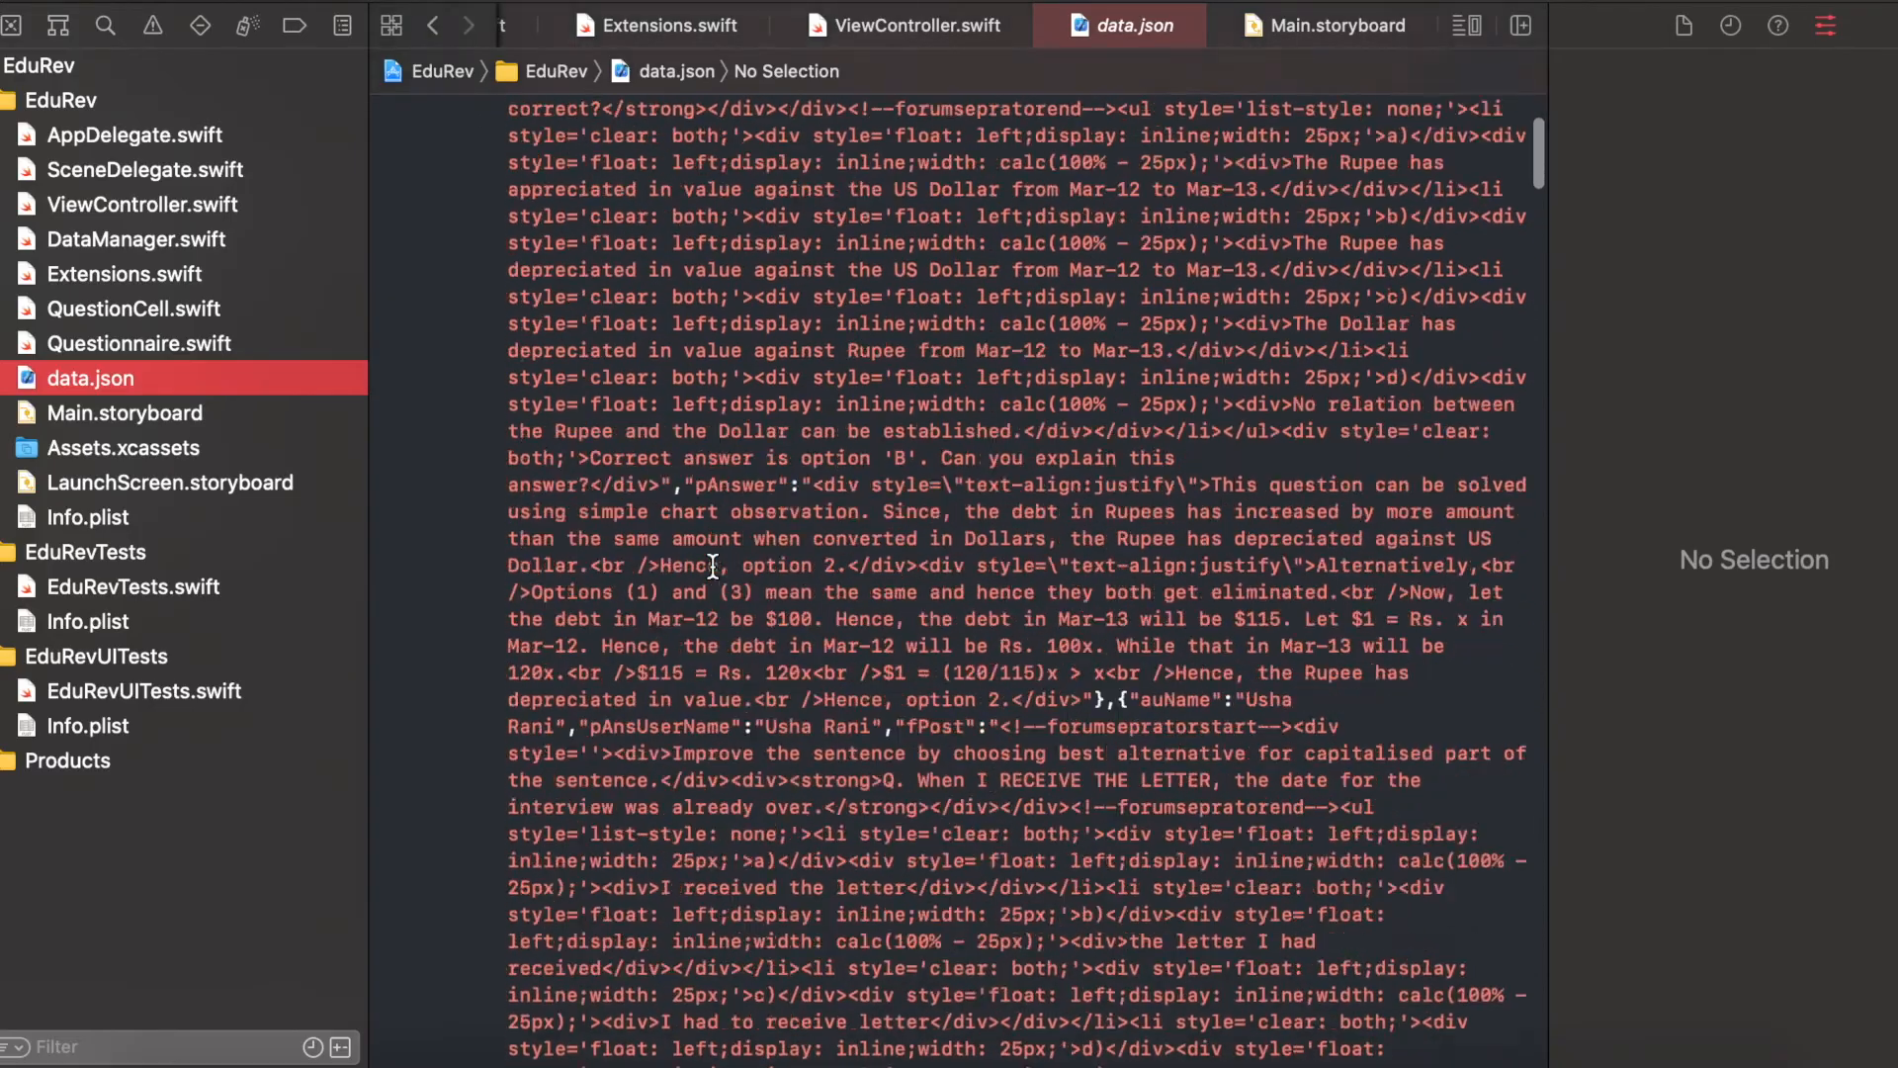
scroll("down", 3)
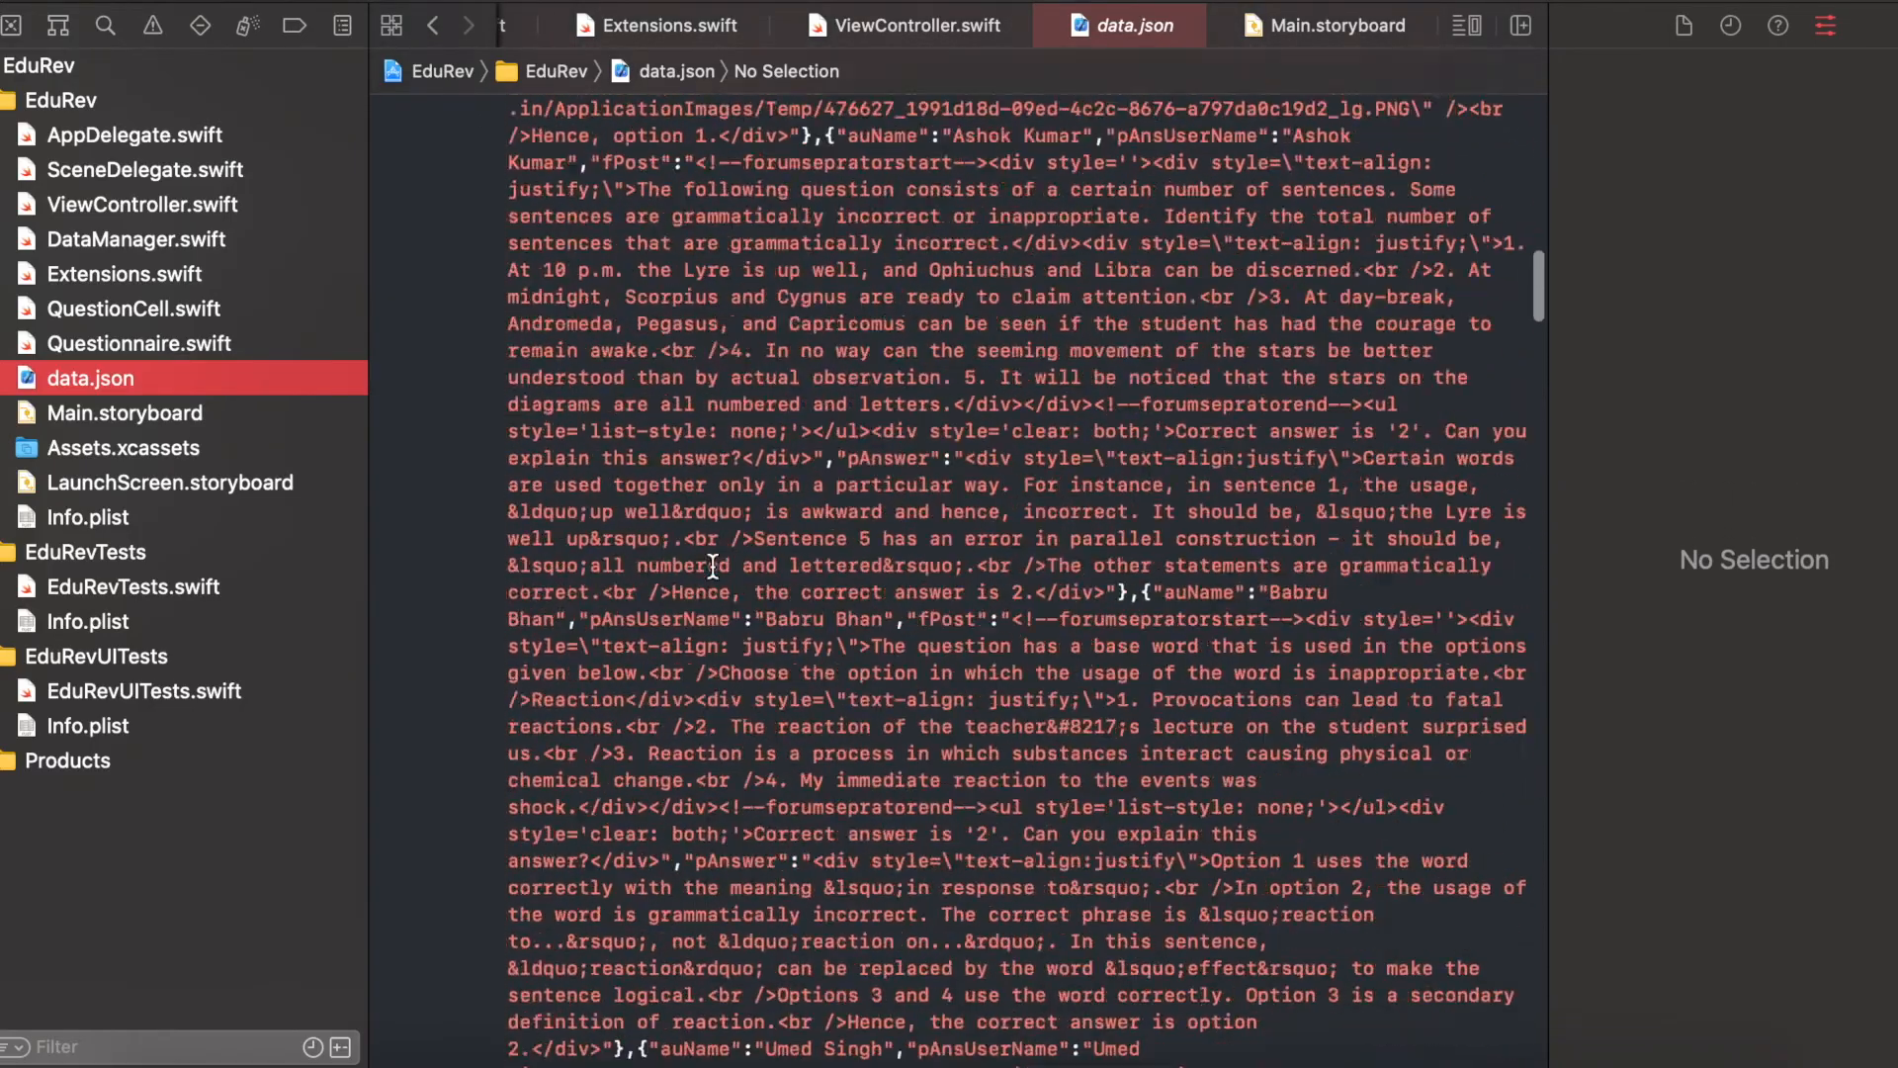
scroll("down", 3)
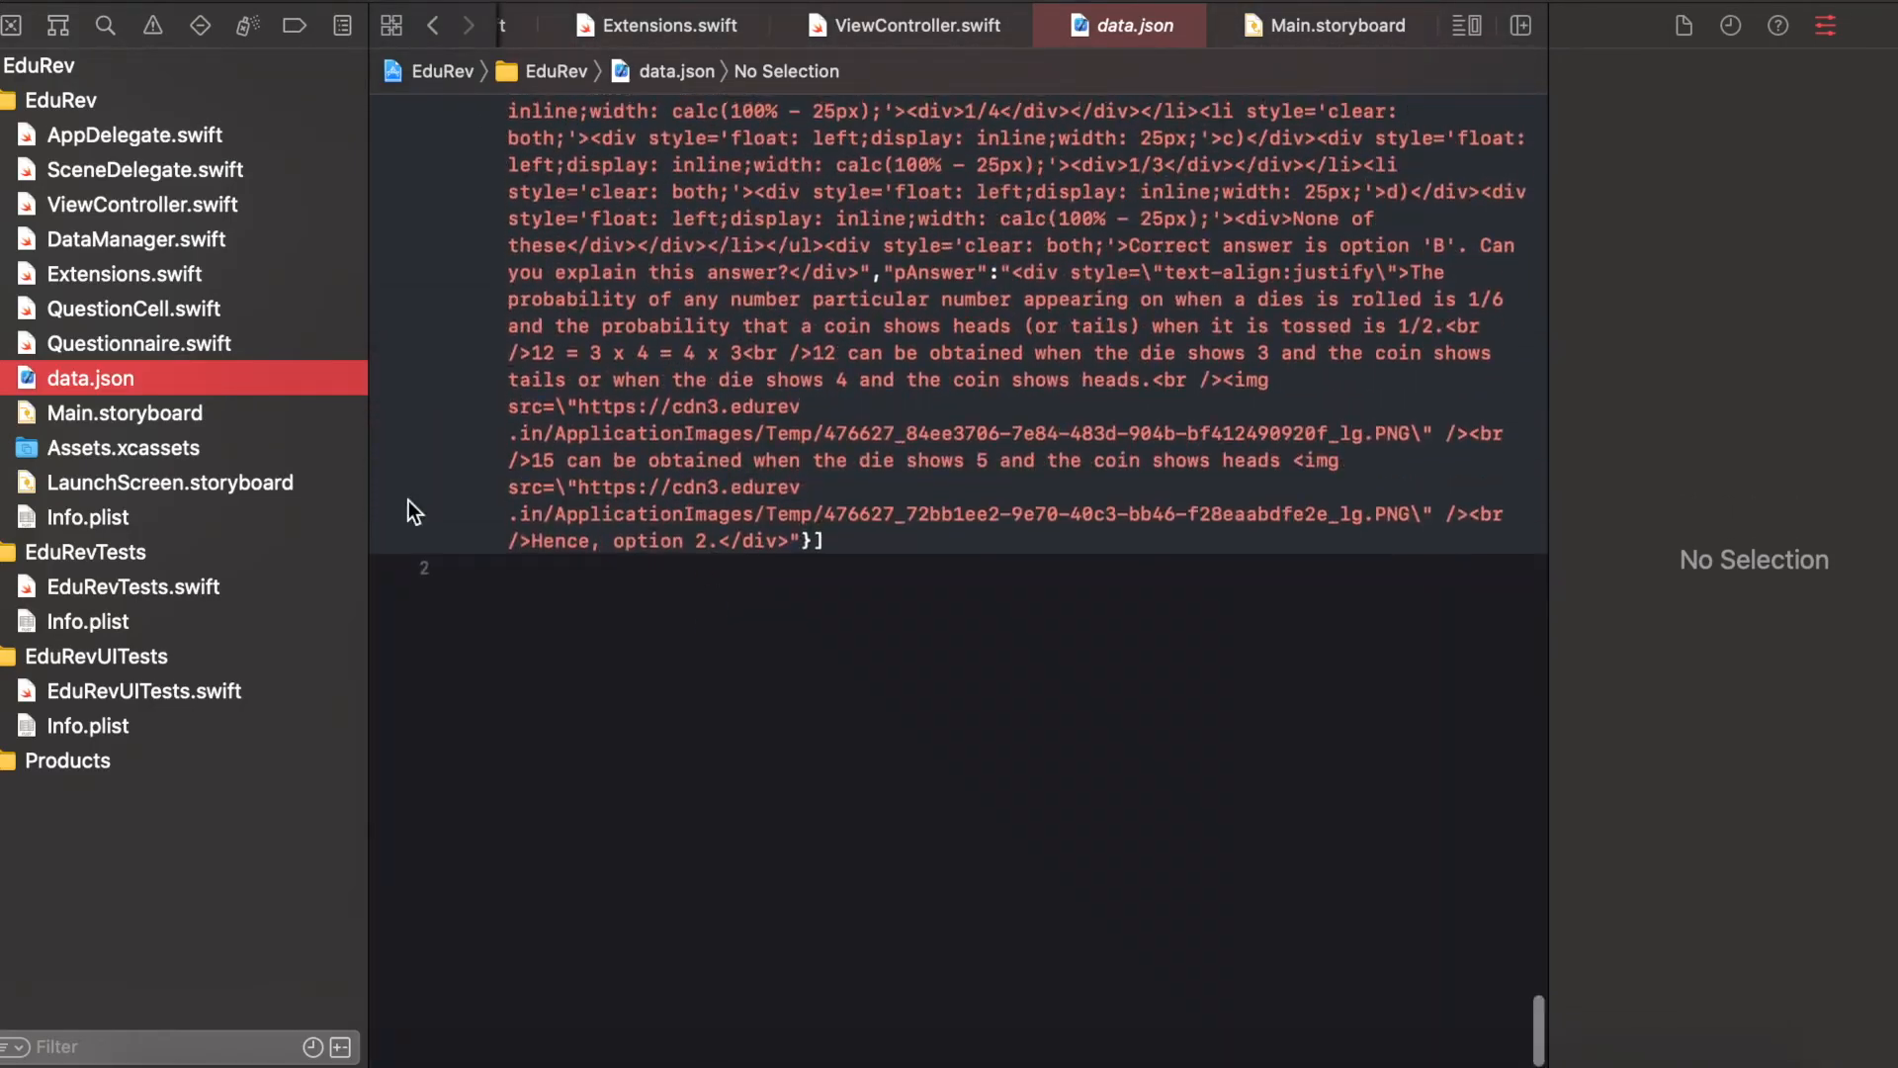
mouse_move(127, 281)
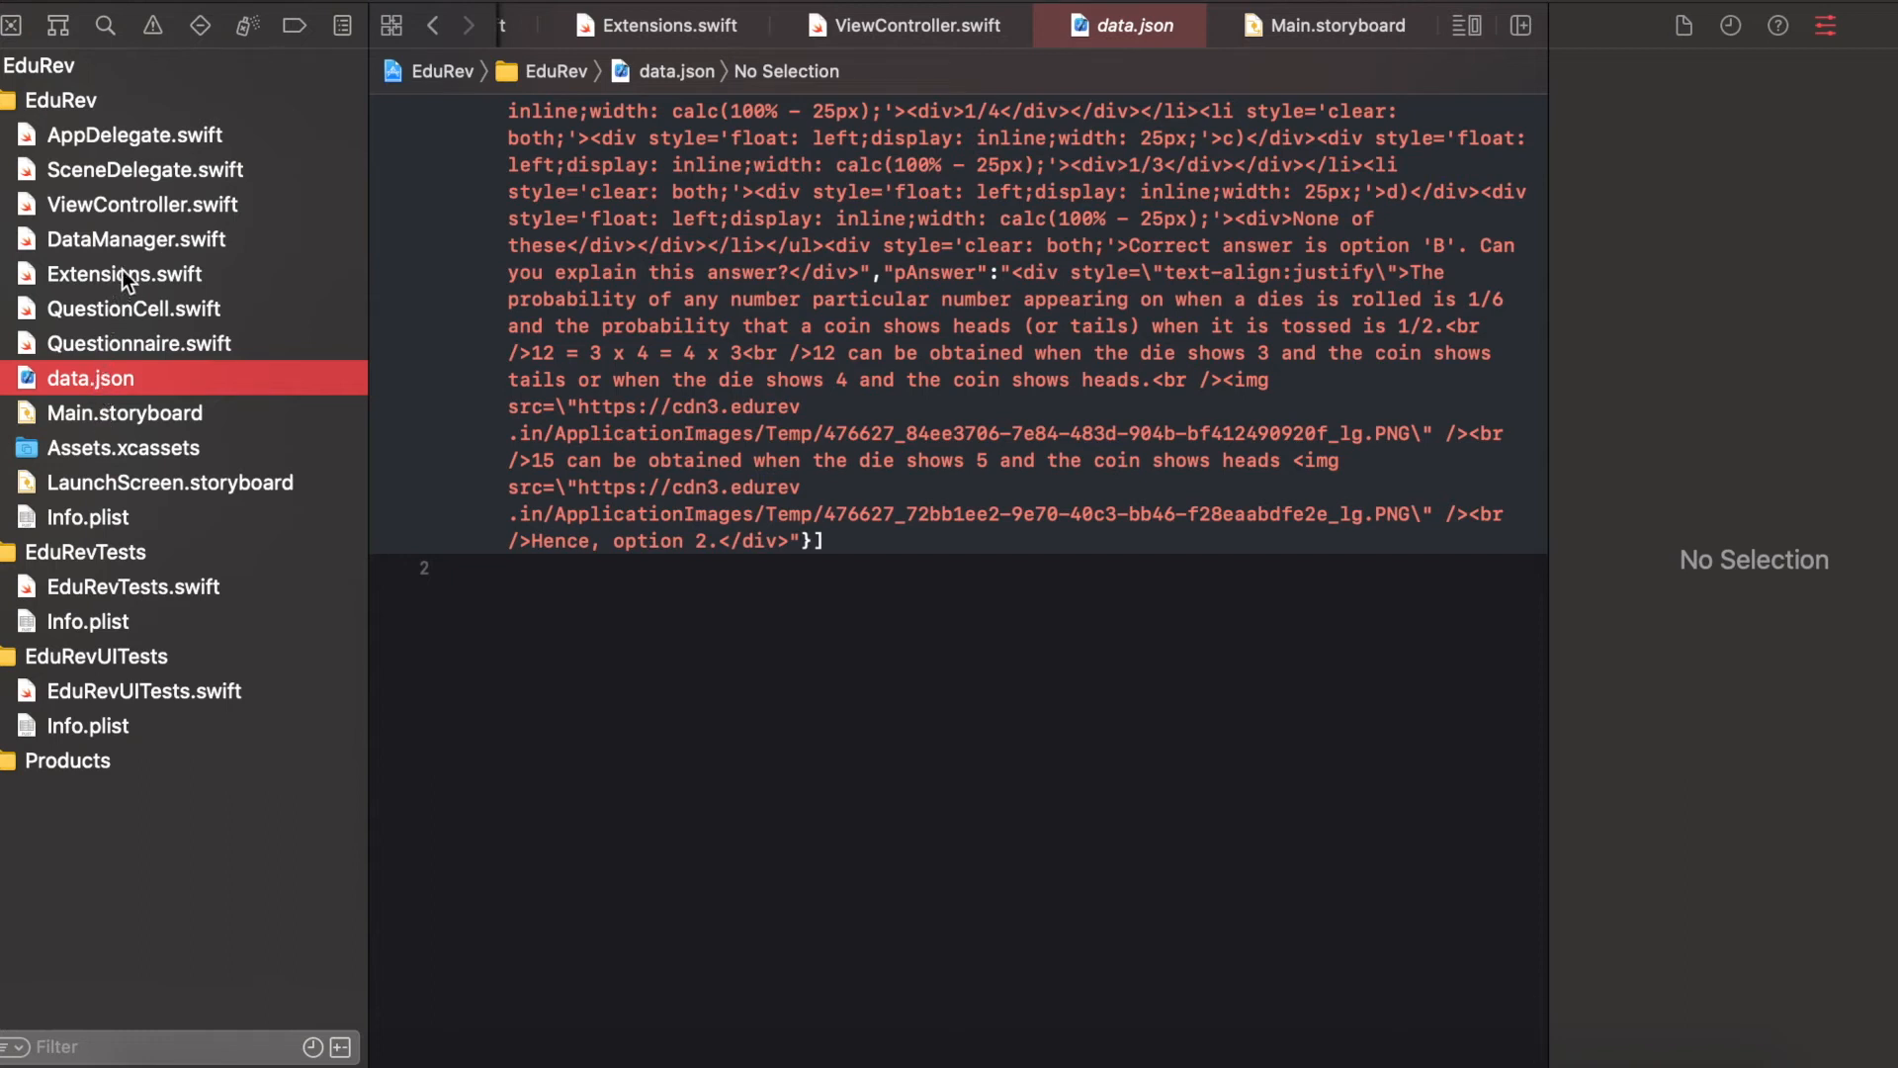
Inspect DataManager's Questionnaire decoding, then show the Questionnaire.swift model
left_click(136, 239)
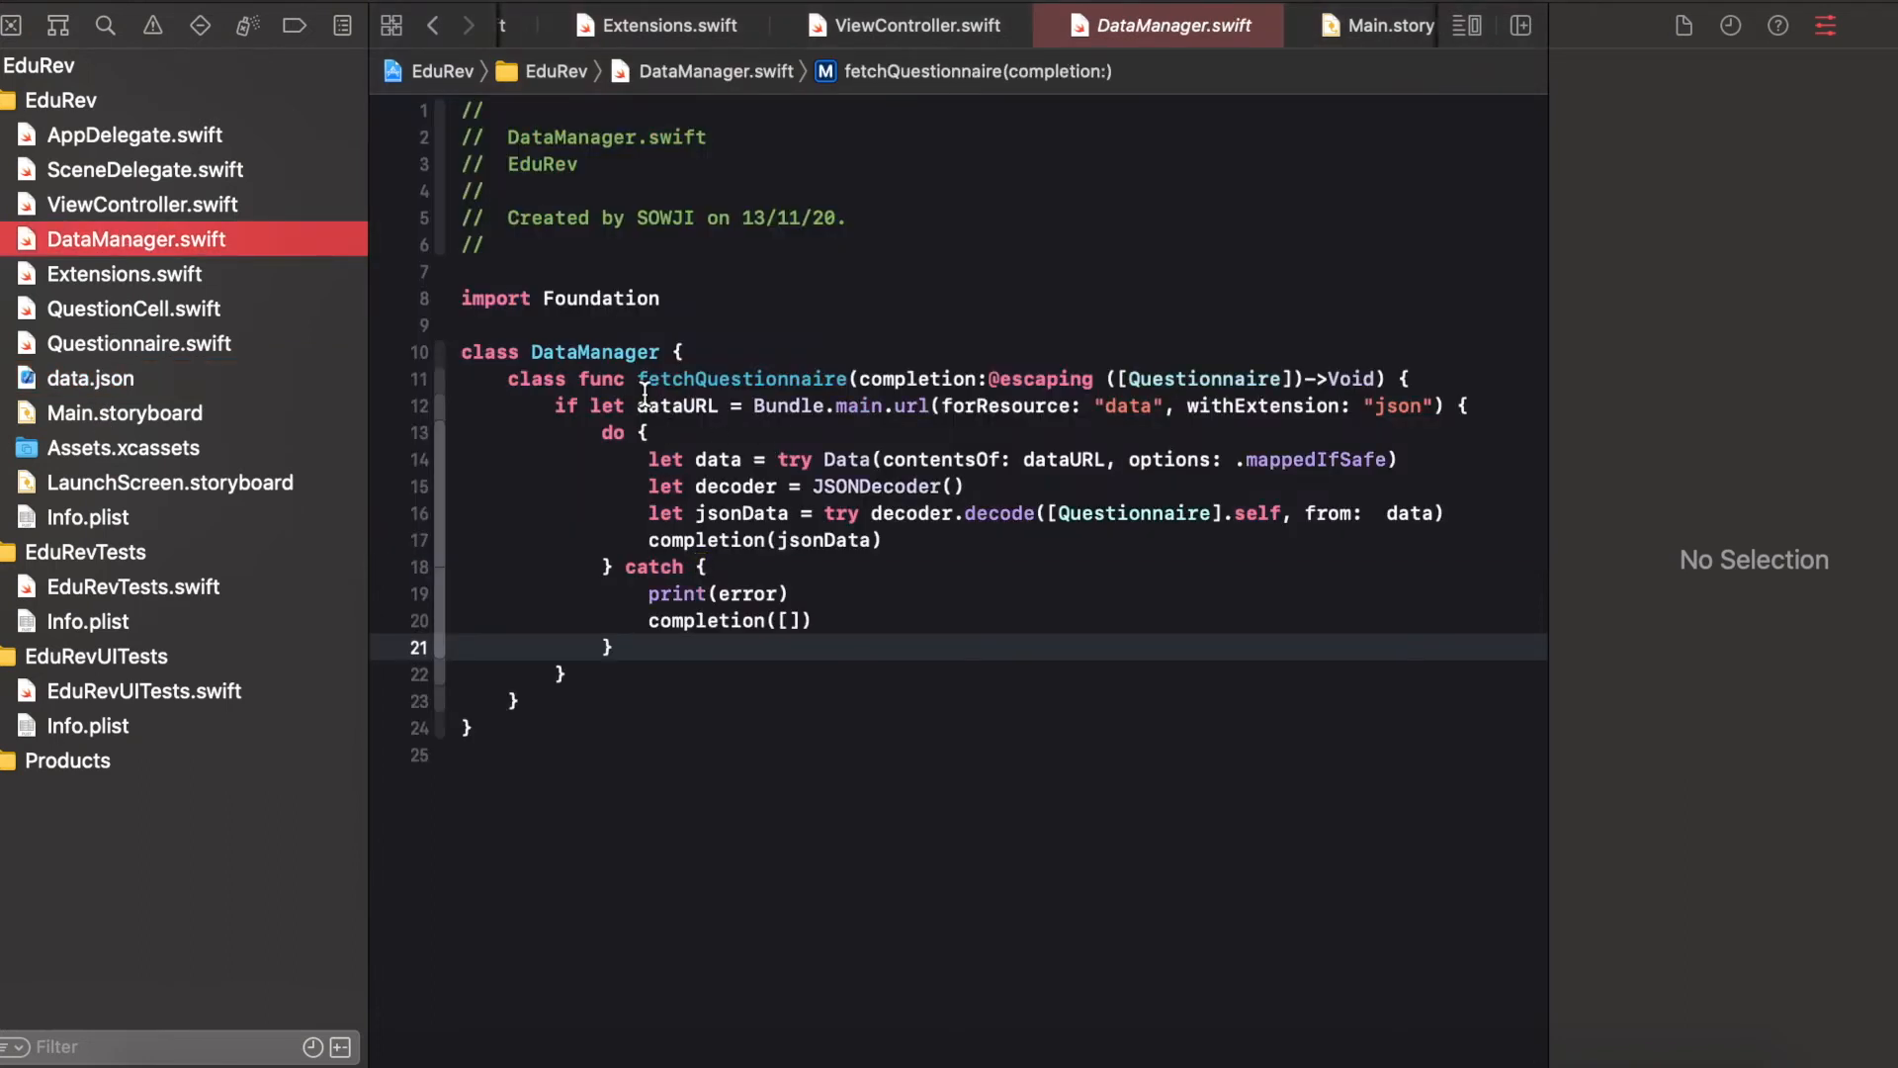
double_click(740, 378)
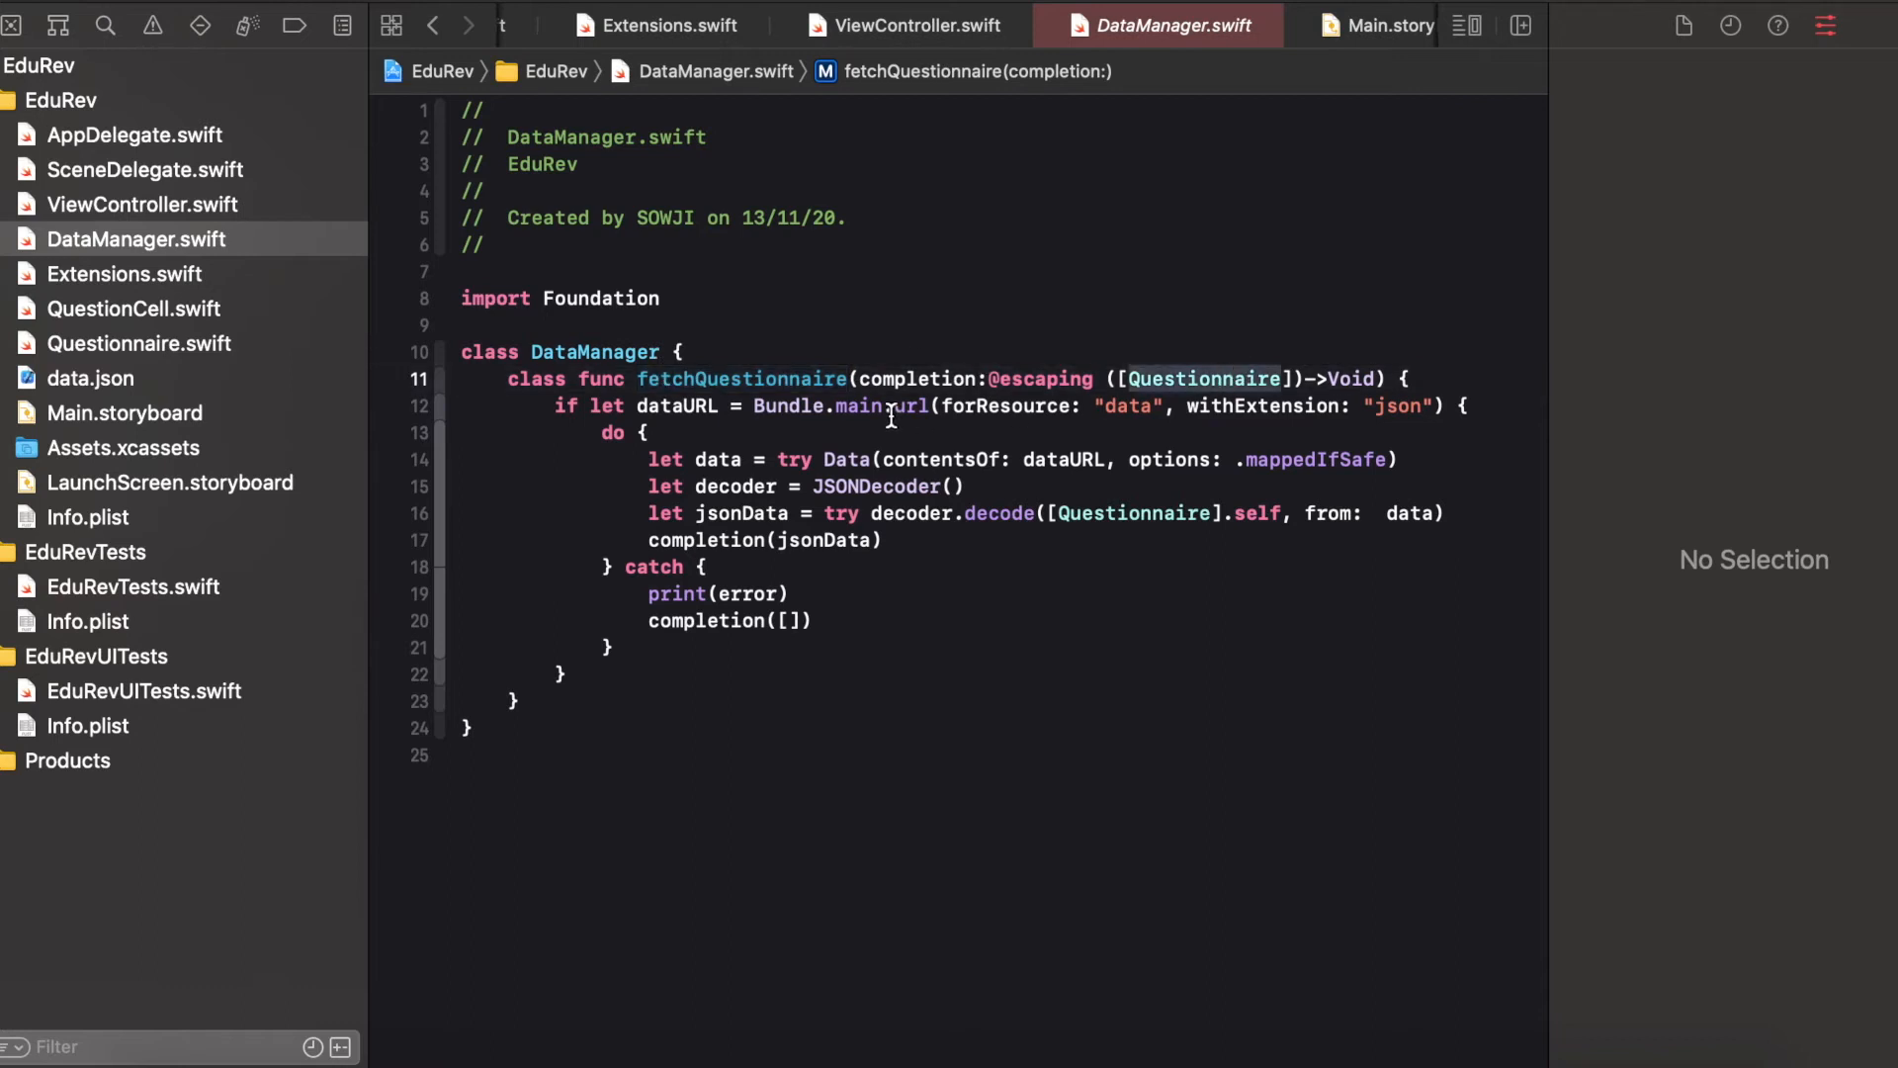
left_click(831, 514)
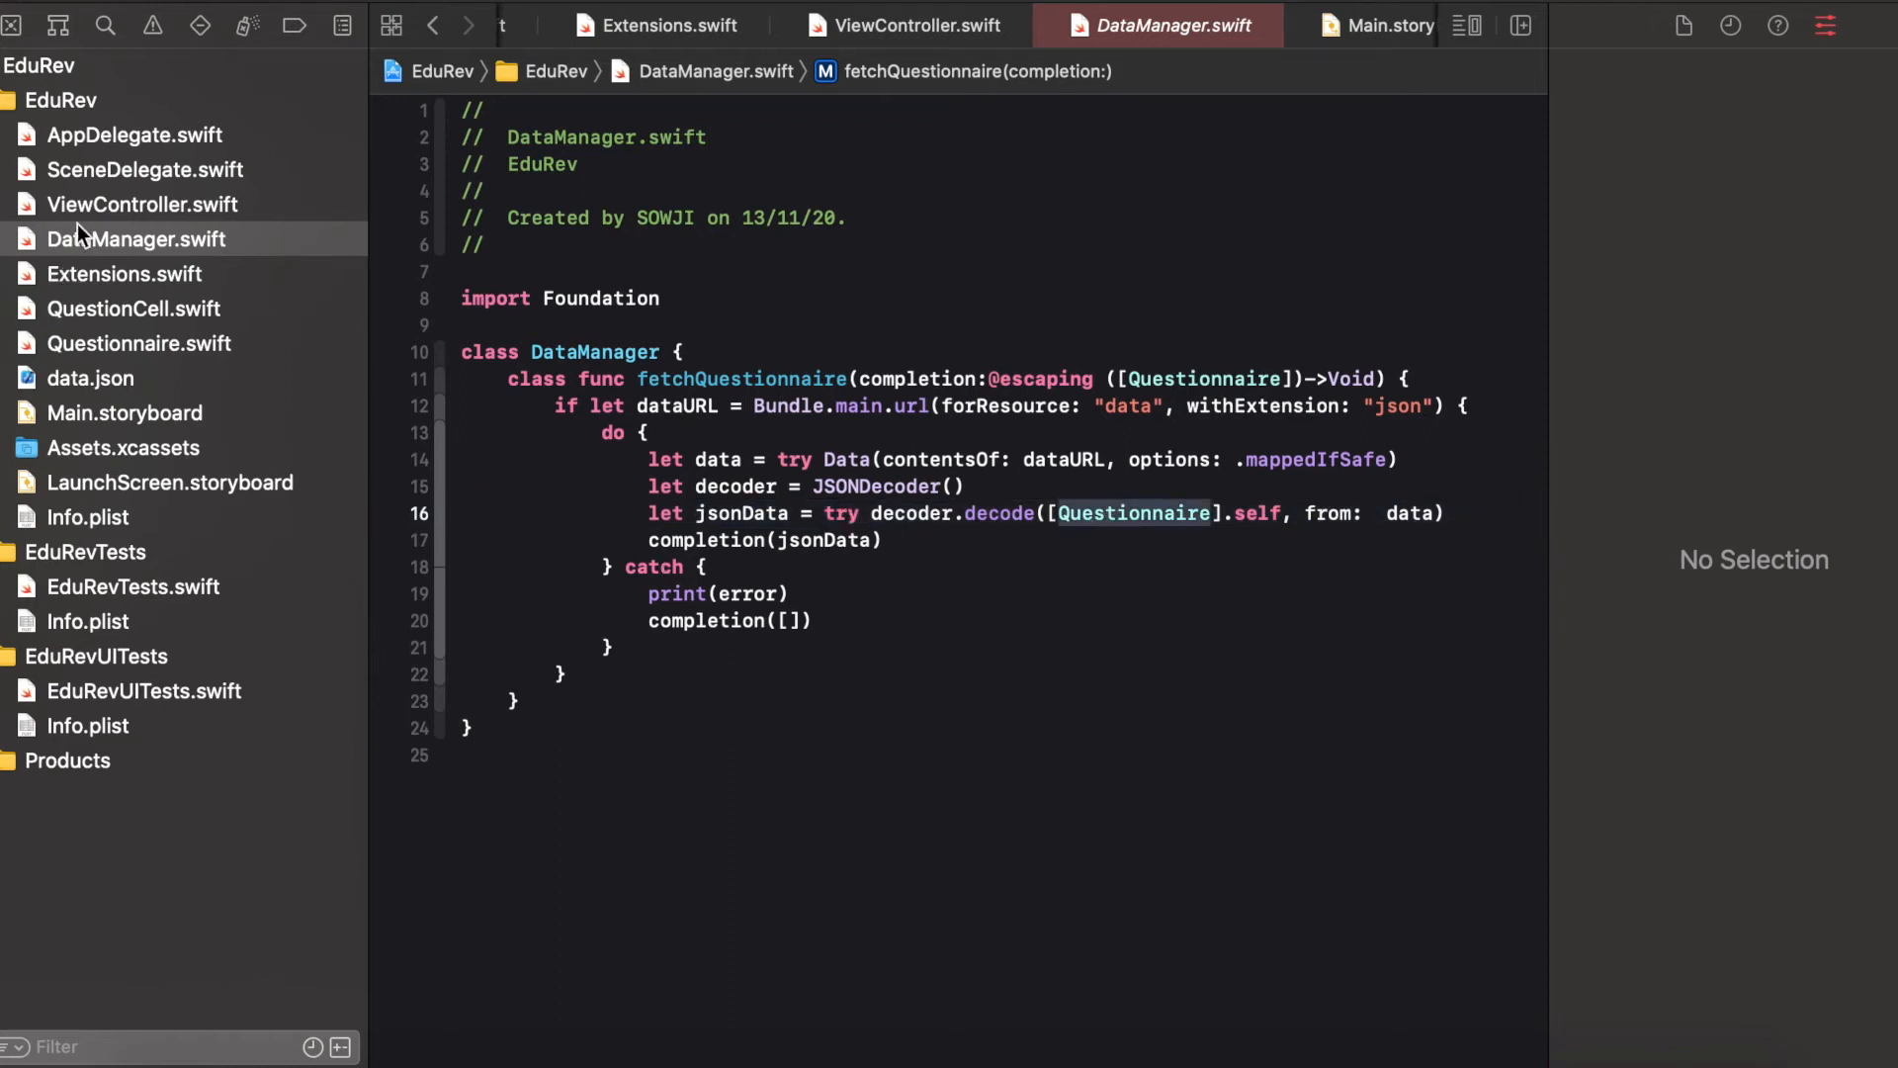
left_click(140, 344)
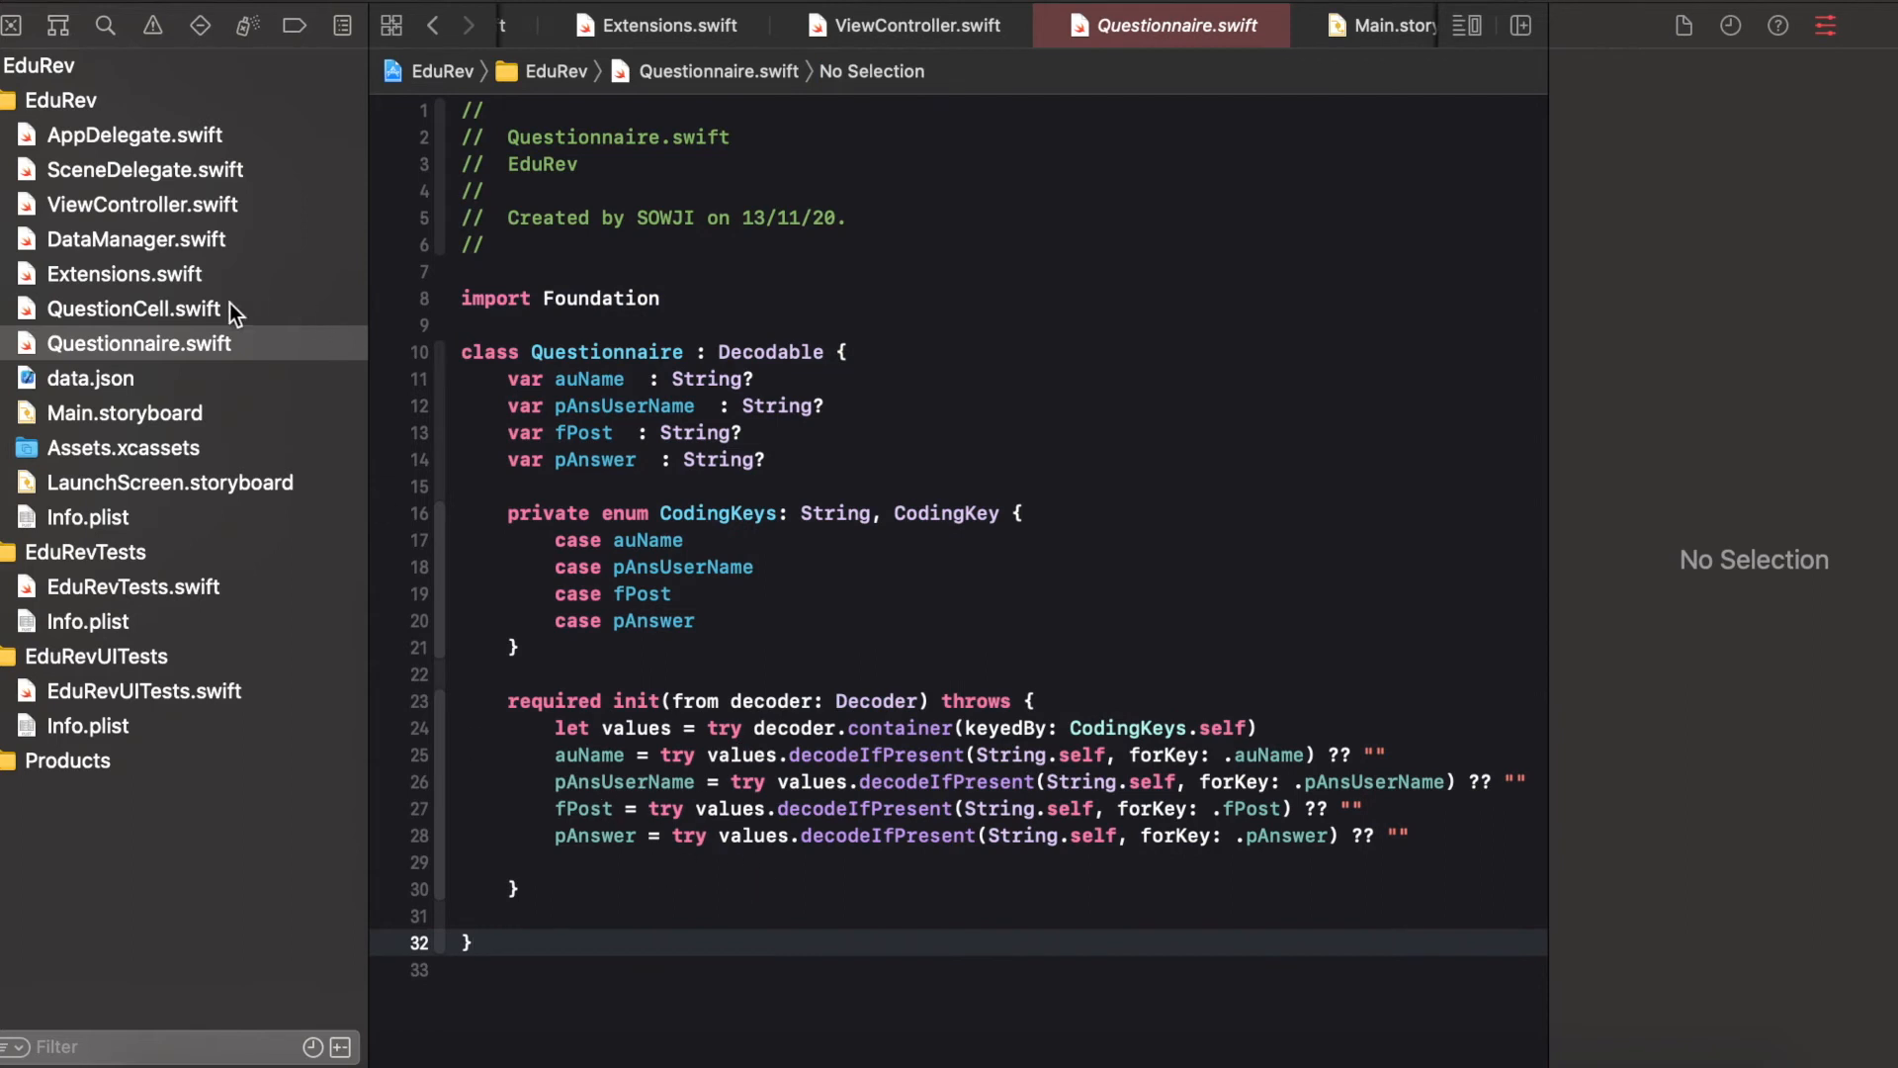
Review the QuestionCell code, then show its cell in Main.storyboard
left_click(134, 307)
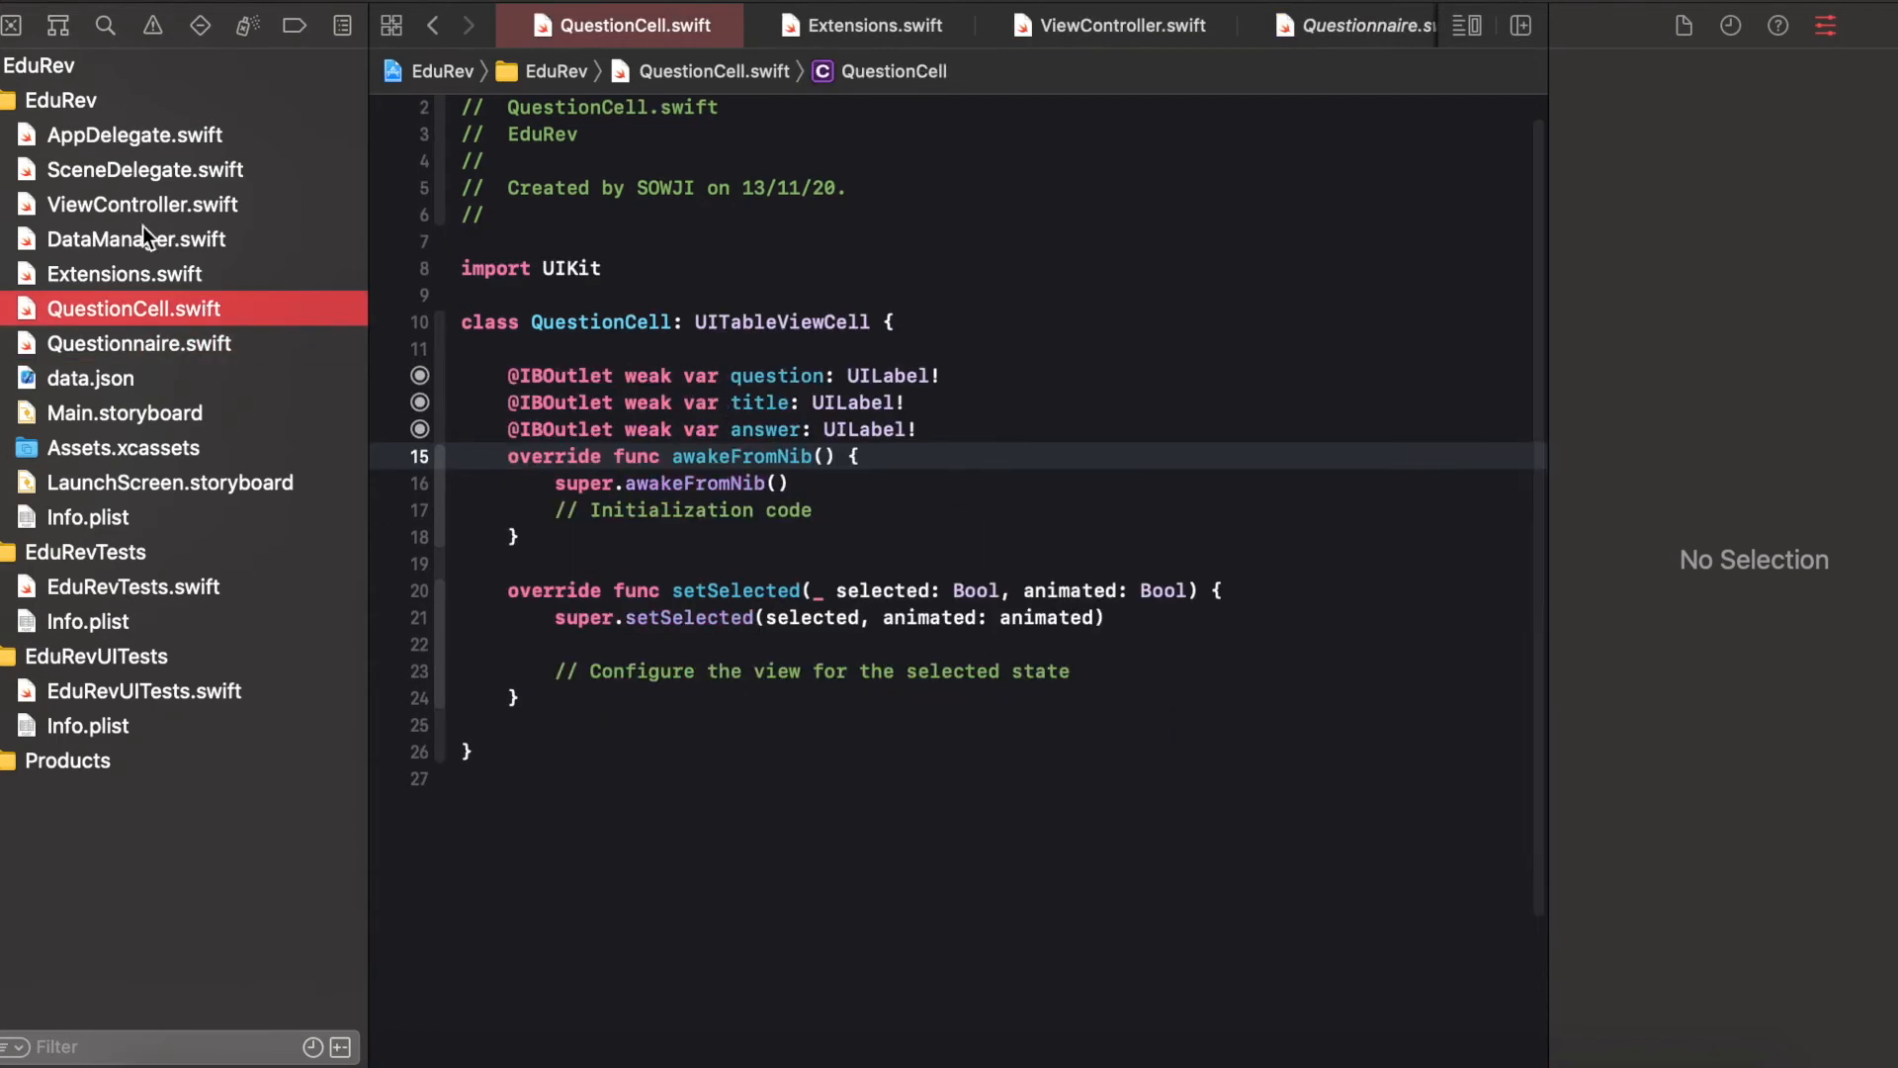
left_click(123, 413)
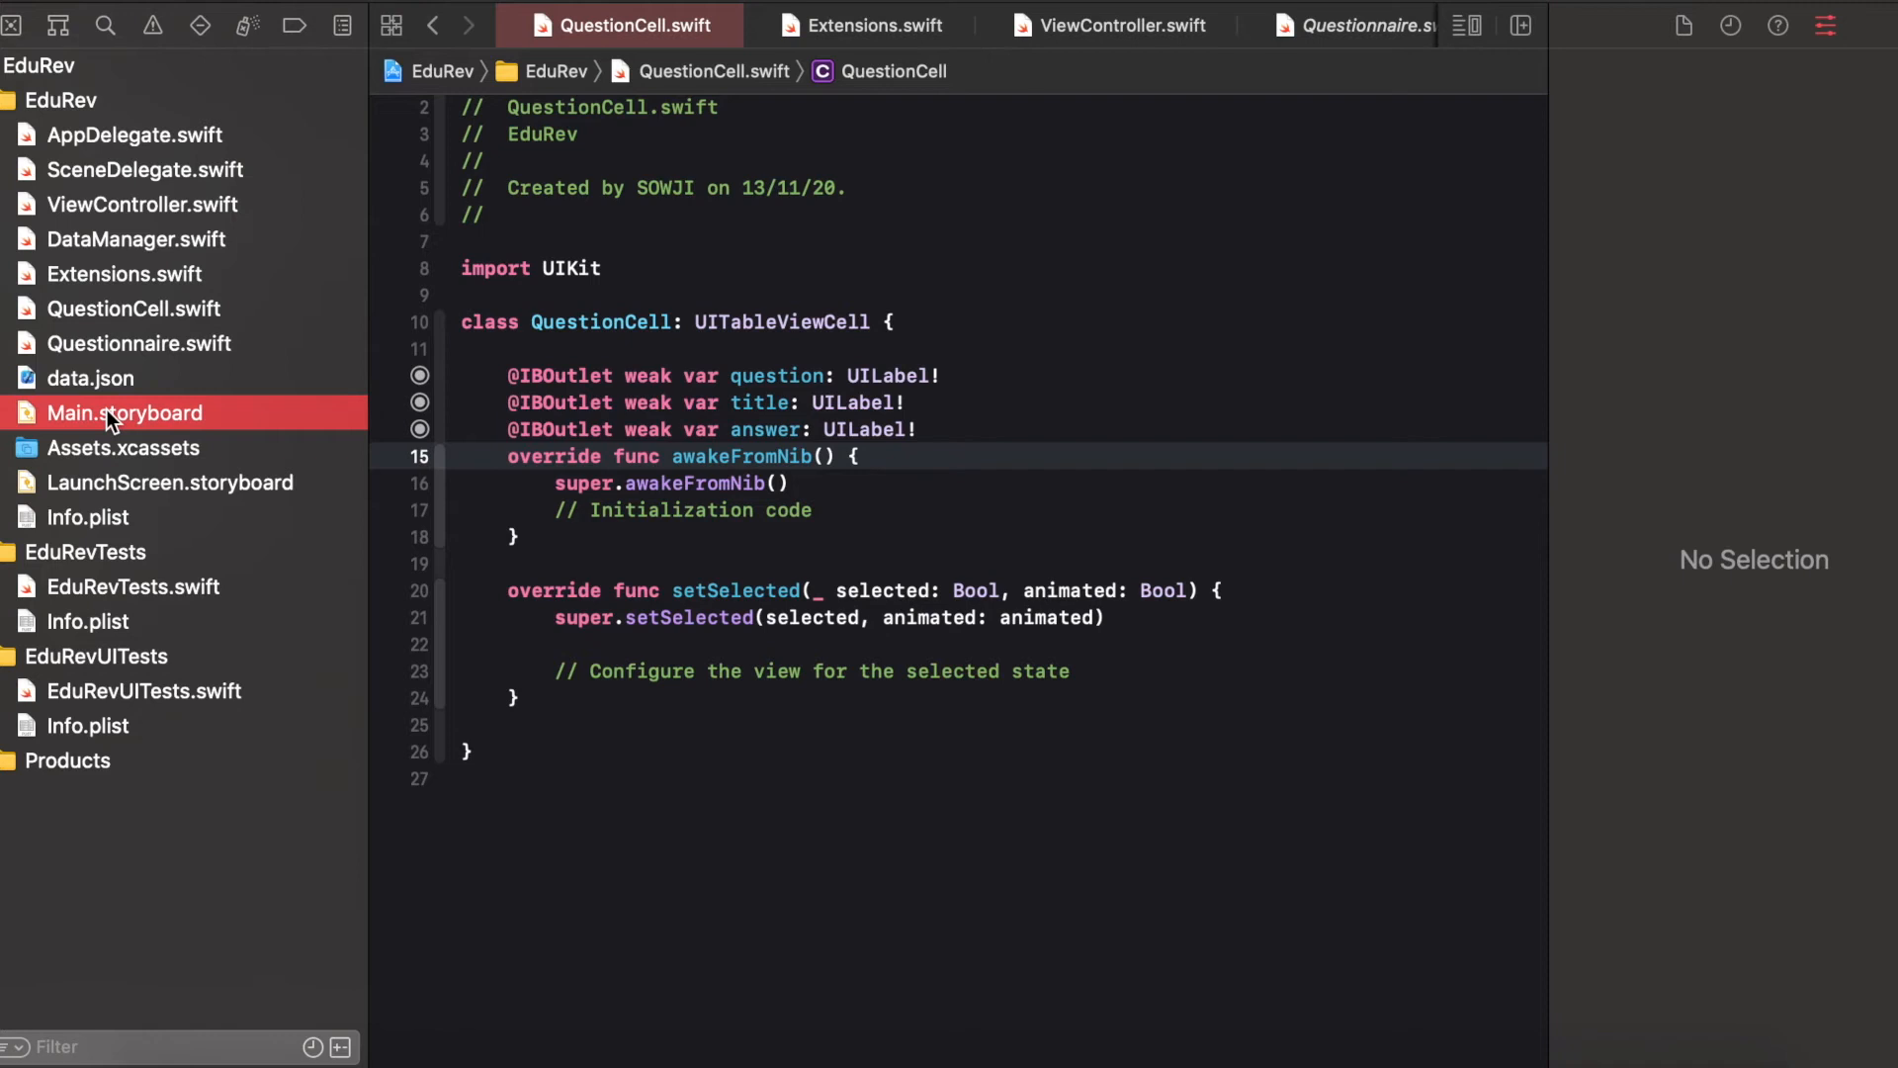
left_click(123, 411)
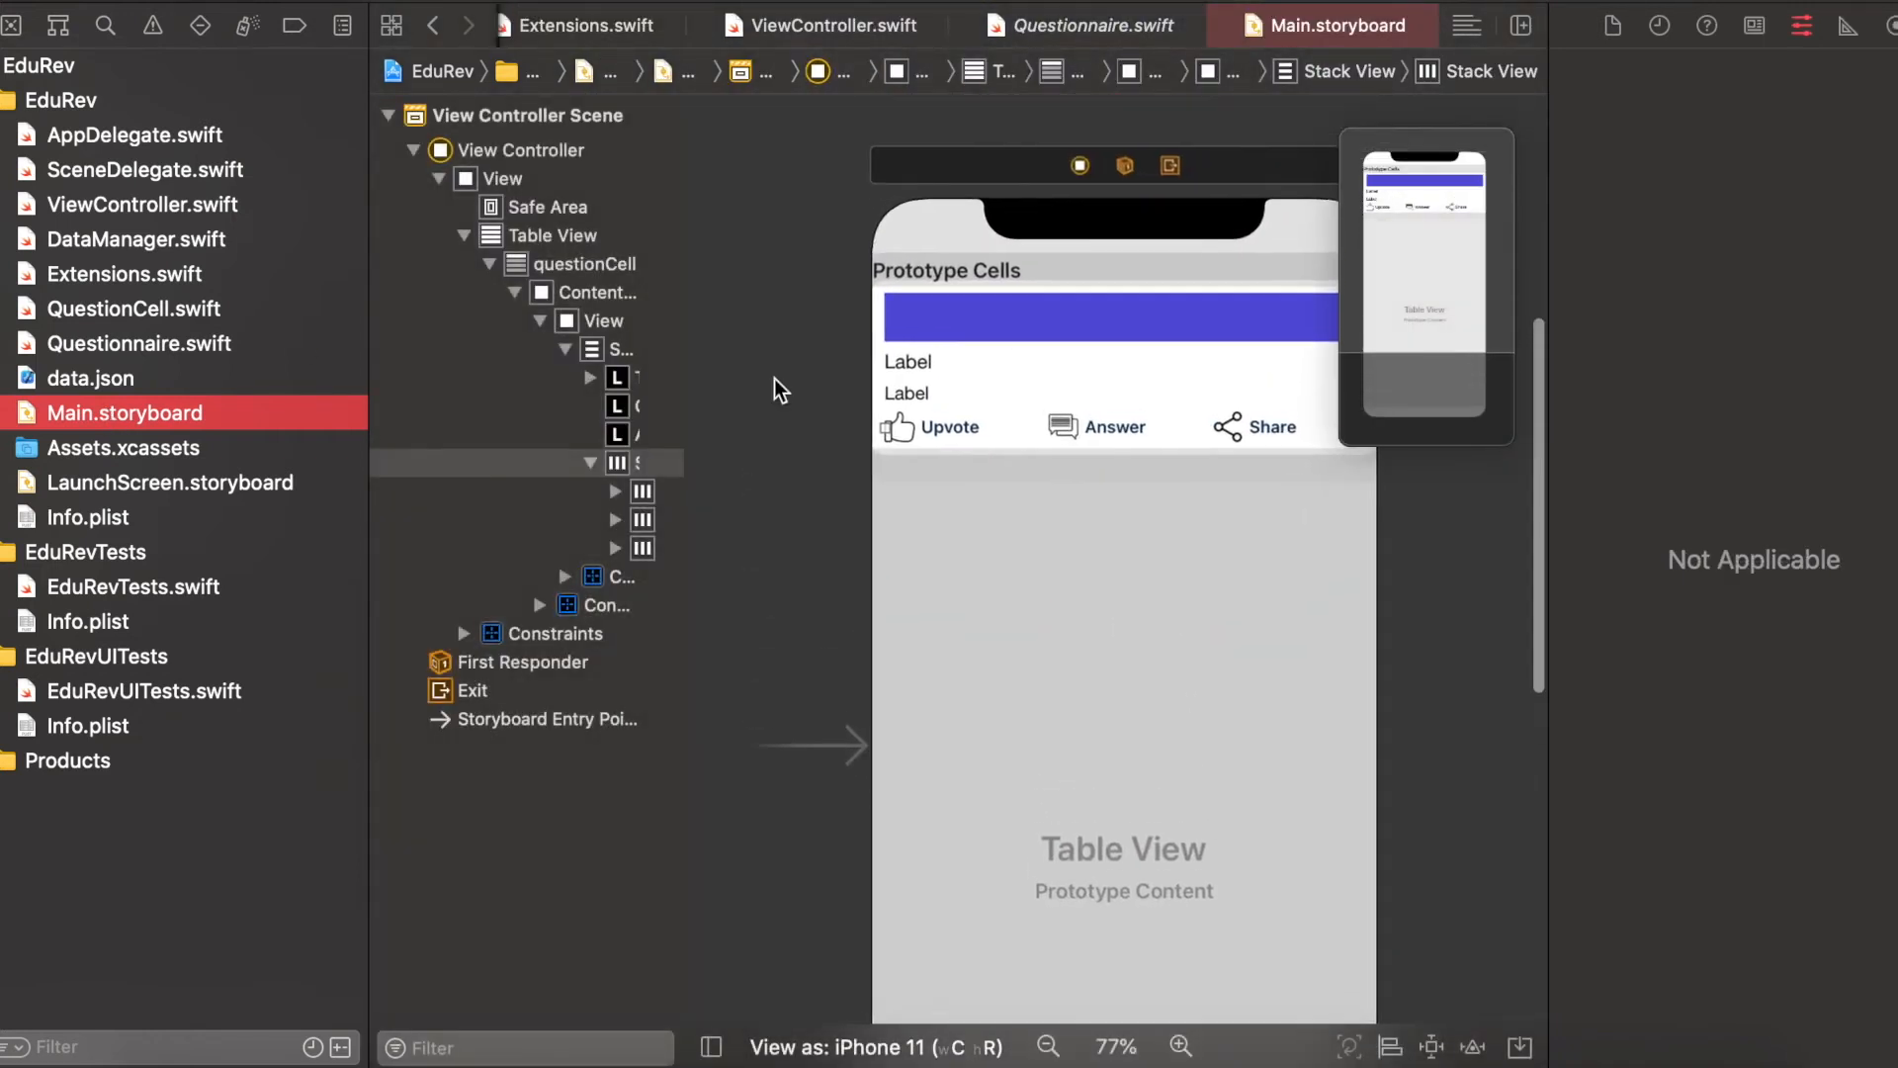
Inspect the cell's question and answer labels, then return to the Questionnaire model file
left_click(617, 405)
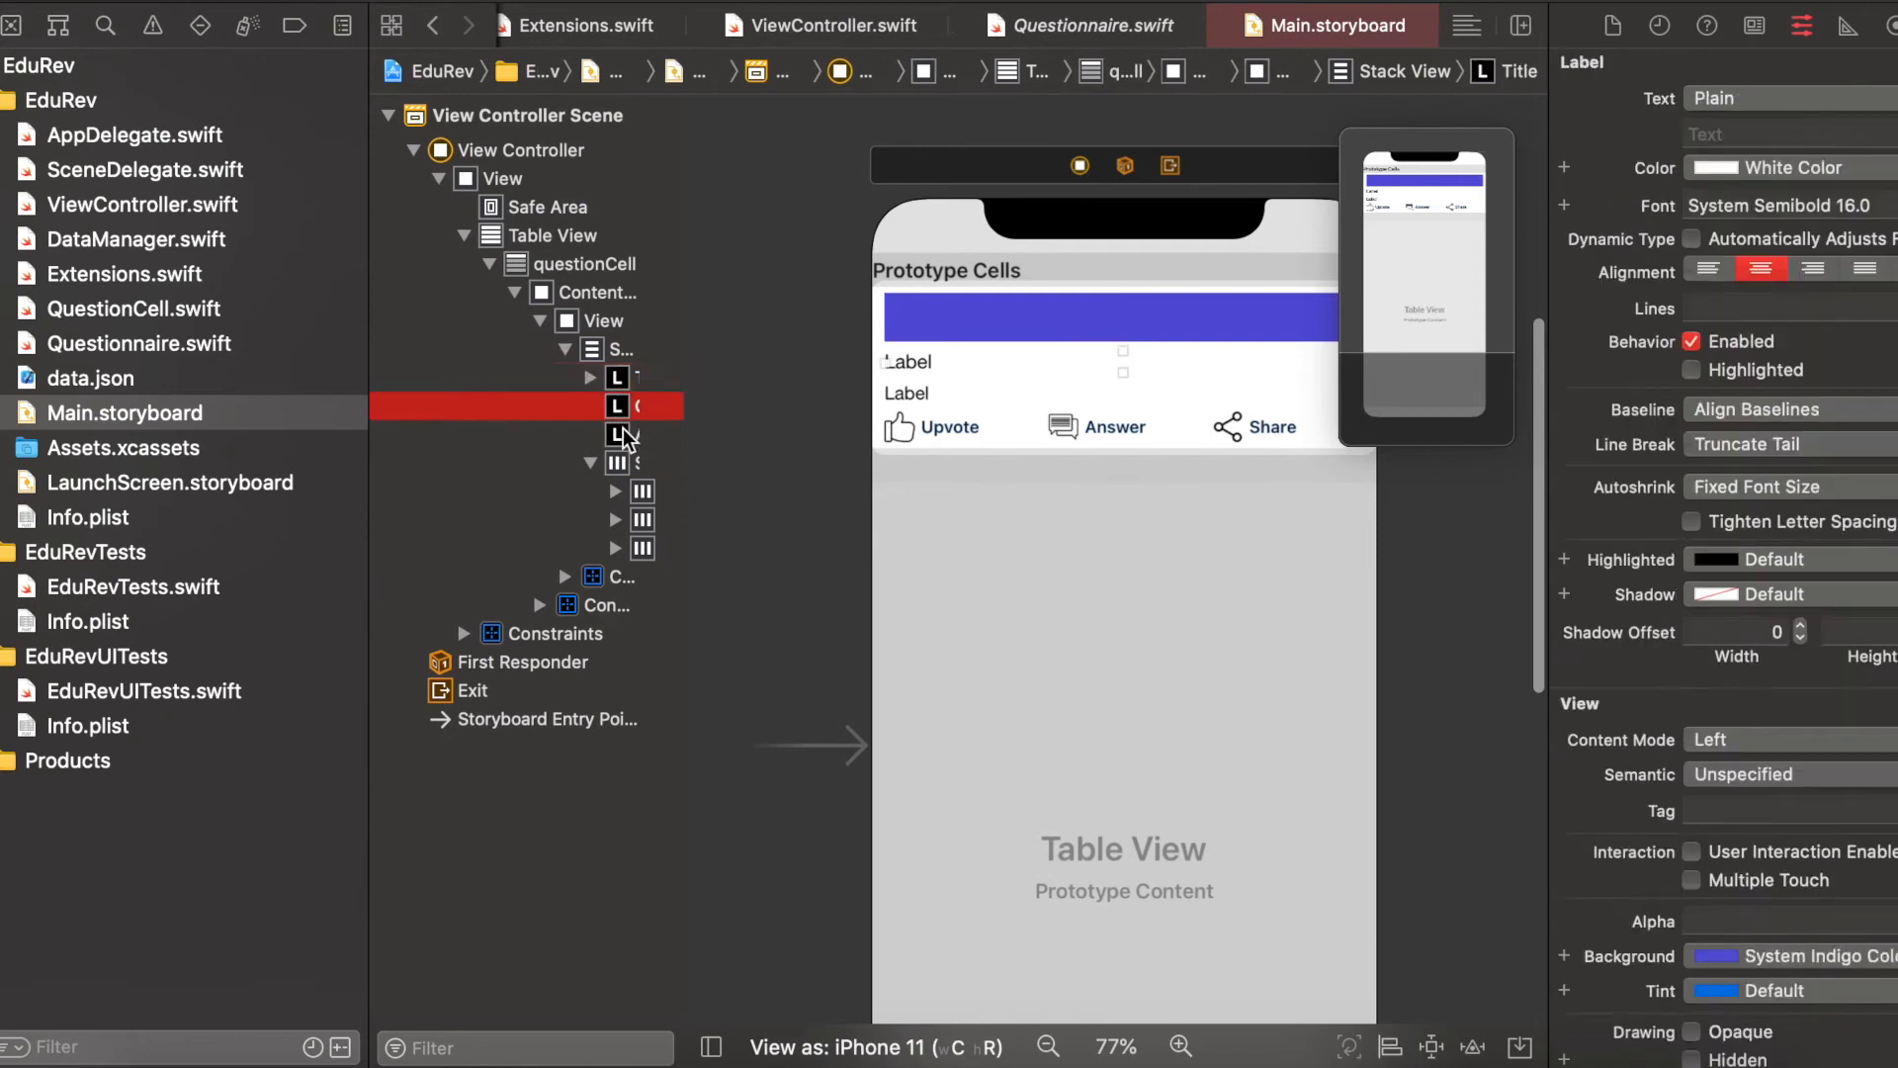
left_click(617, 463)
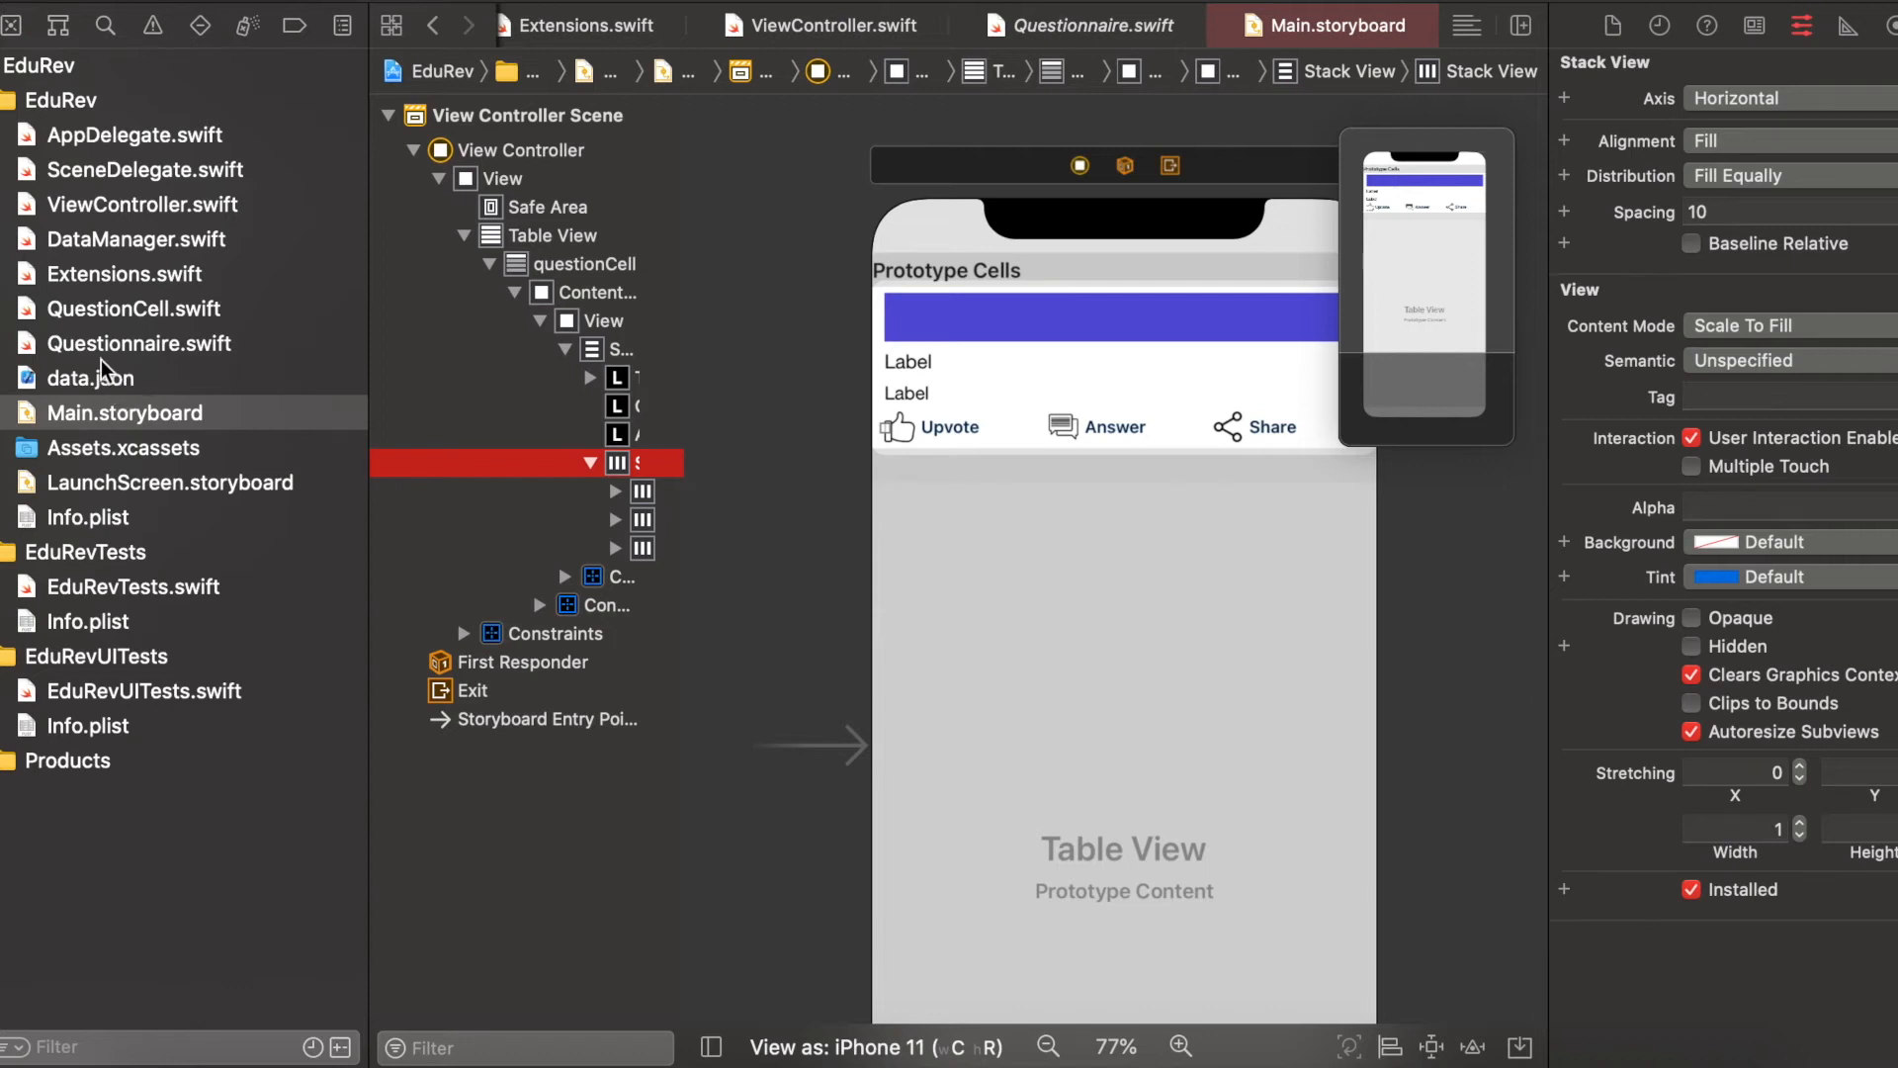
left_click(138, 344)
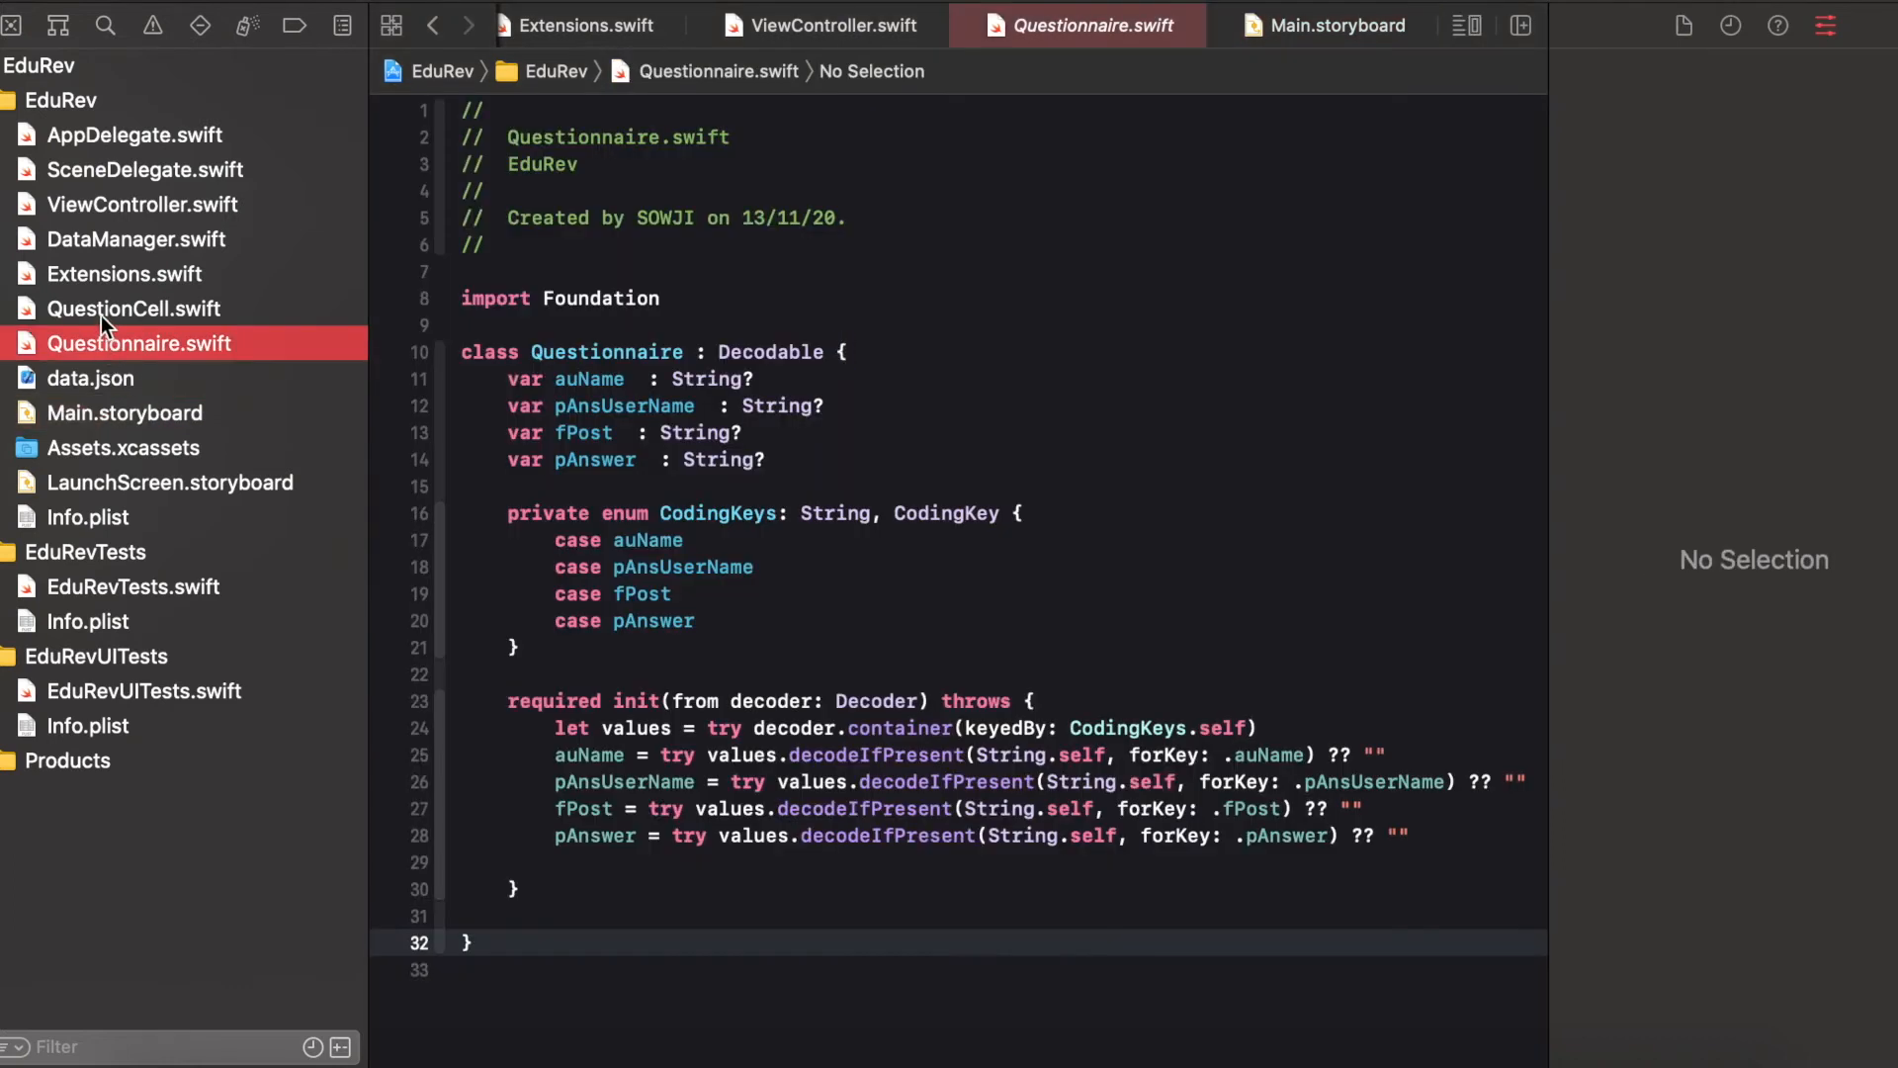
Review ViewController's table code down to the cellForRowAt method
left_click(136, 308)
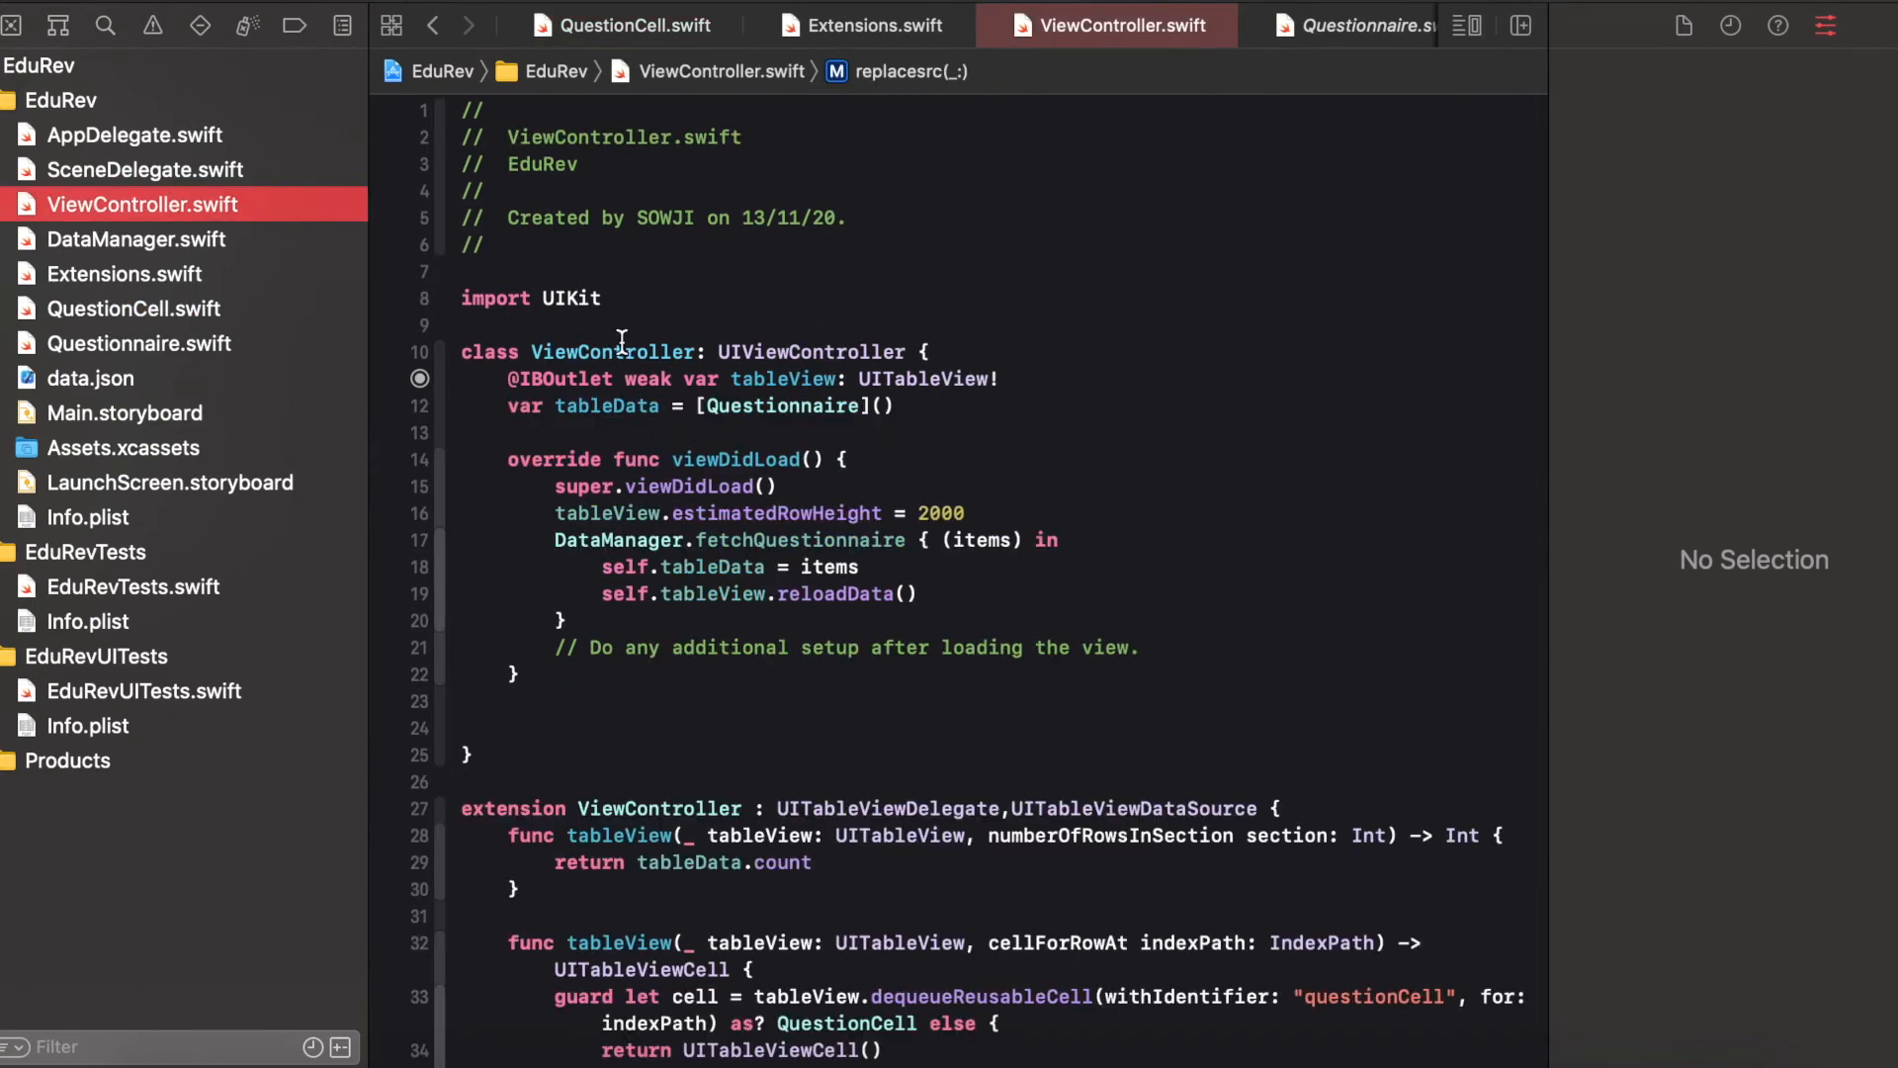
scroll("down", 3)
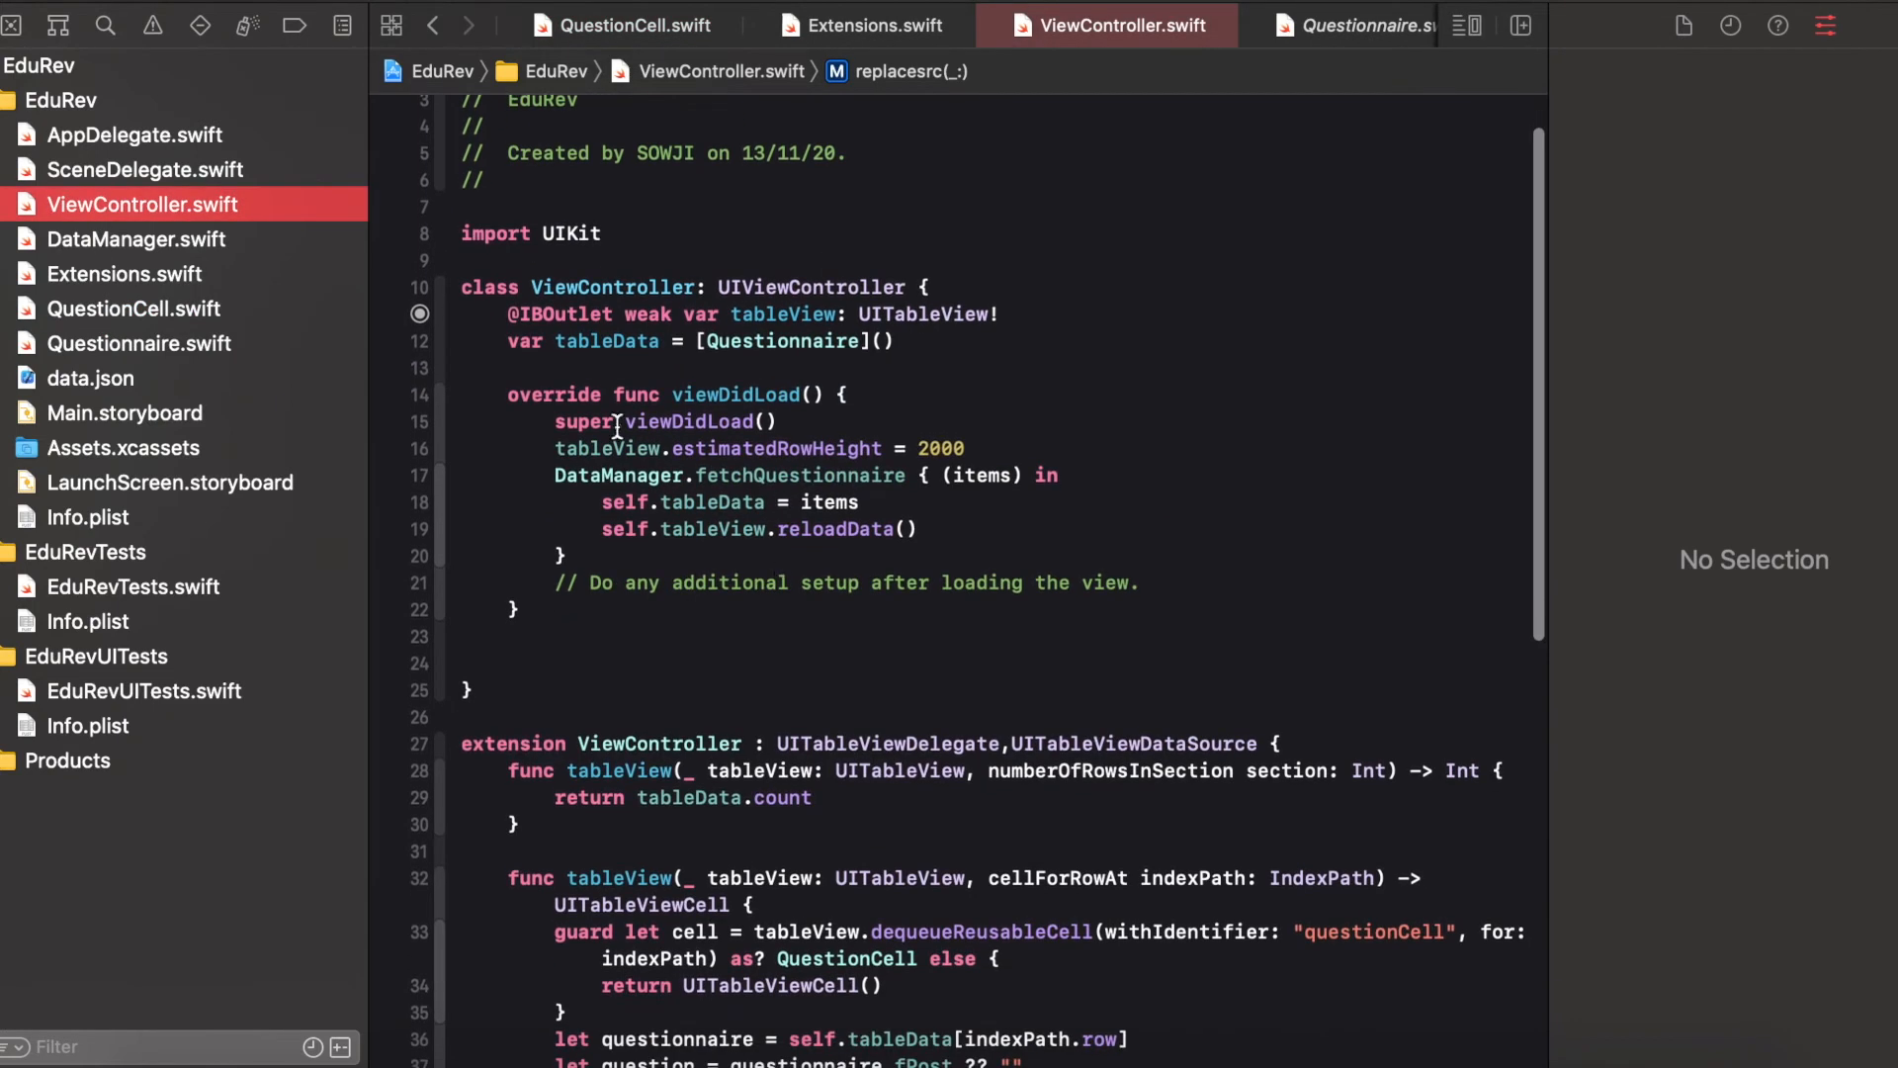
left_click(641, 502)
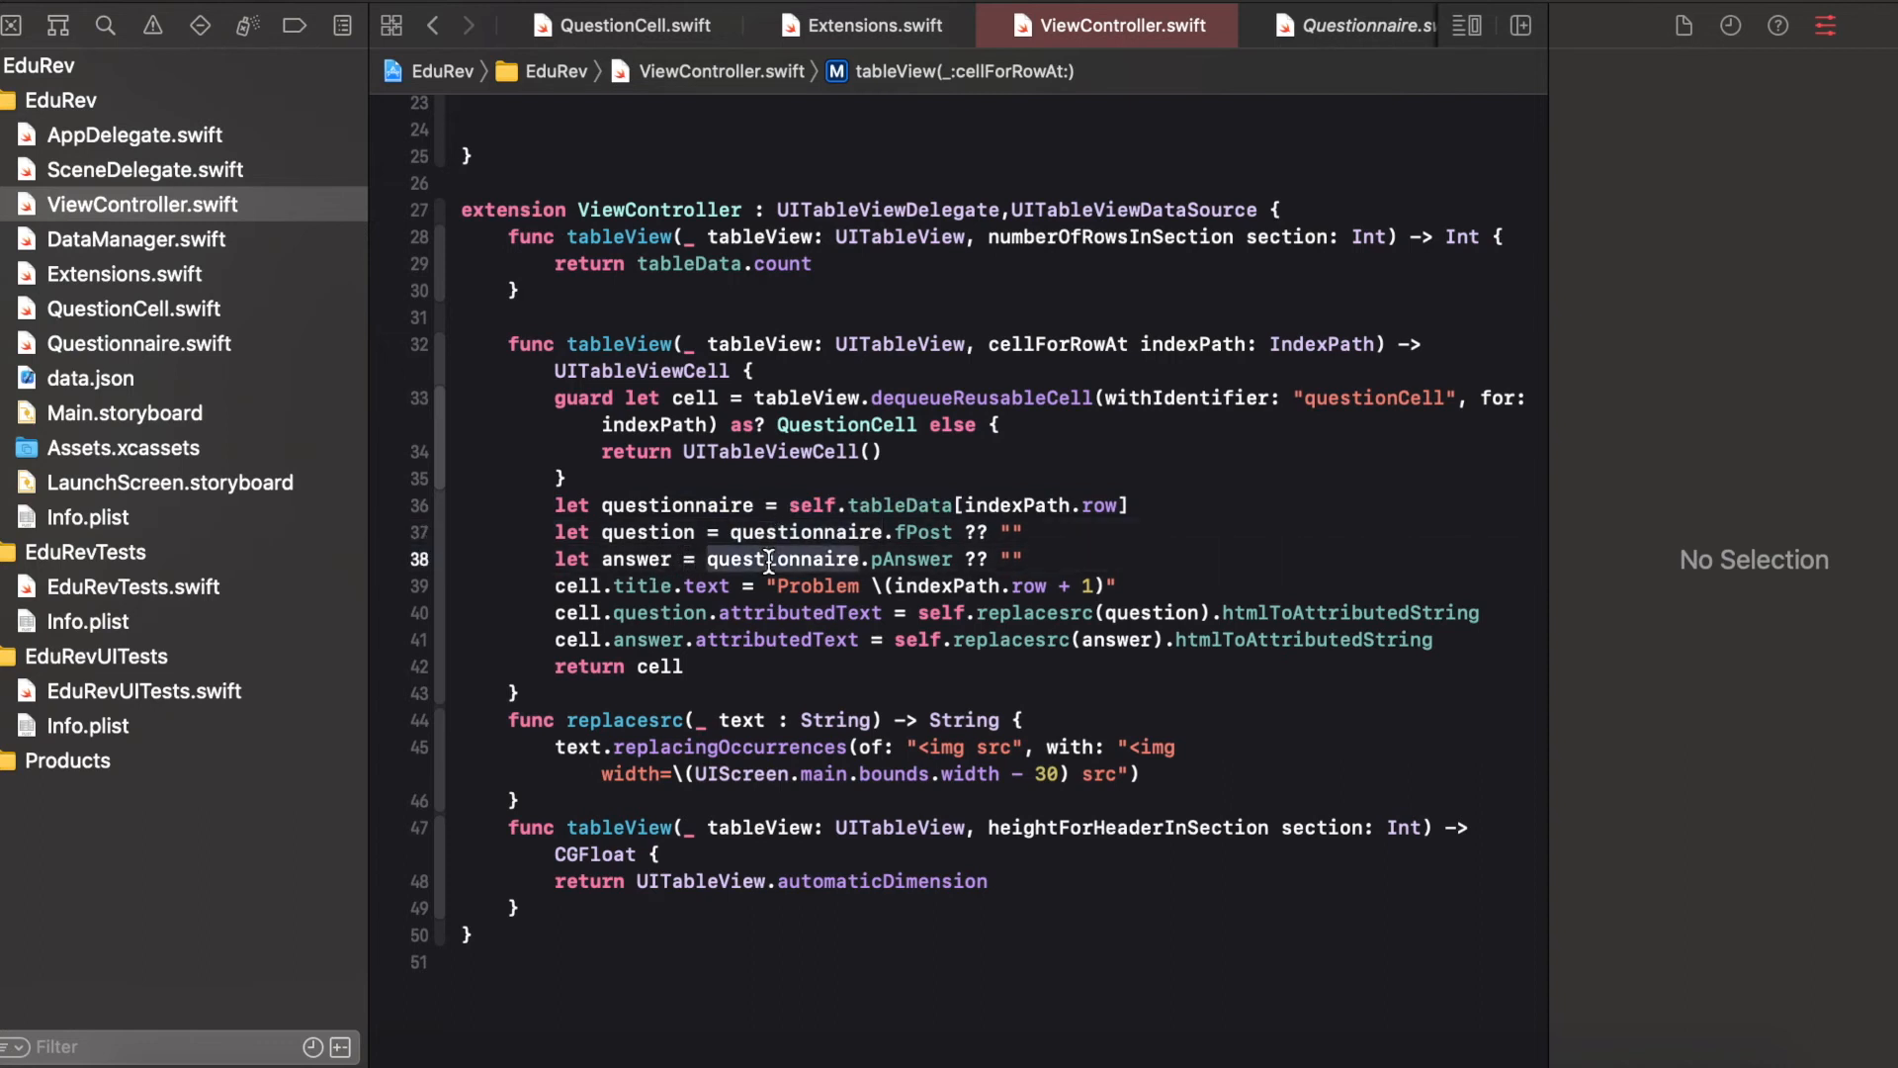
mouse_move(625, 585)
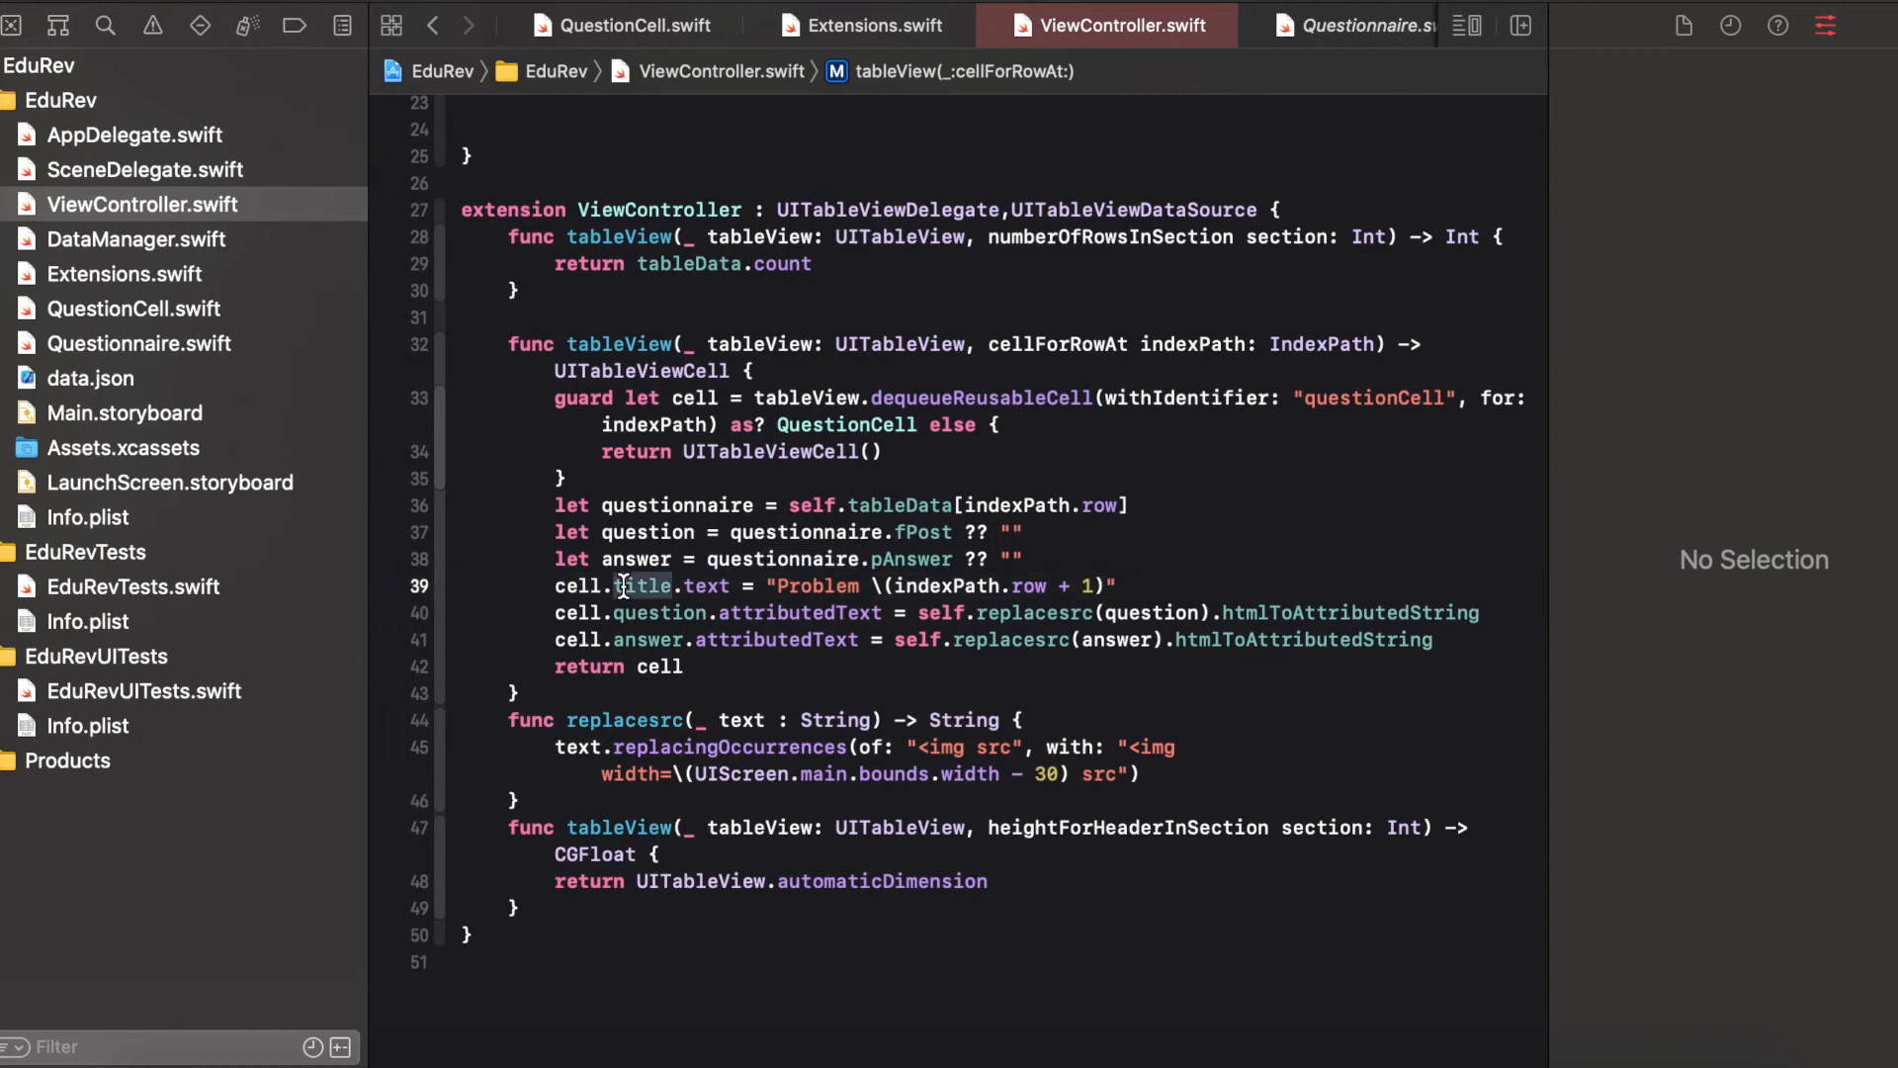
Examine the question and attributedText assignments in the cell setup, then switch to DataManager.swift
double_click(660, 613)
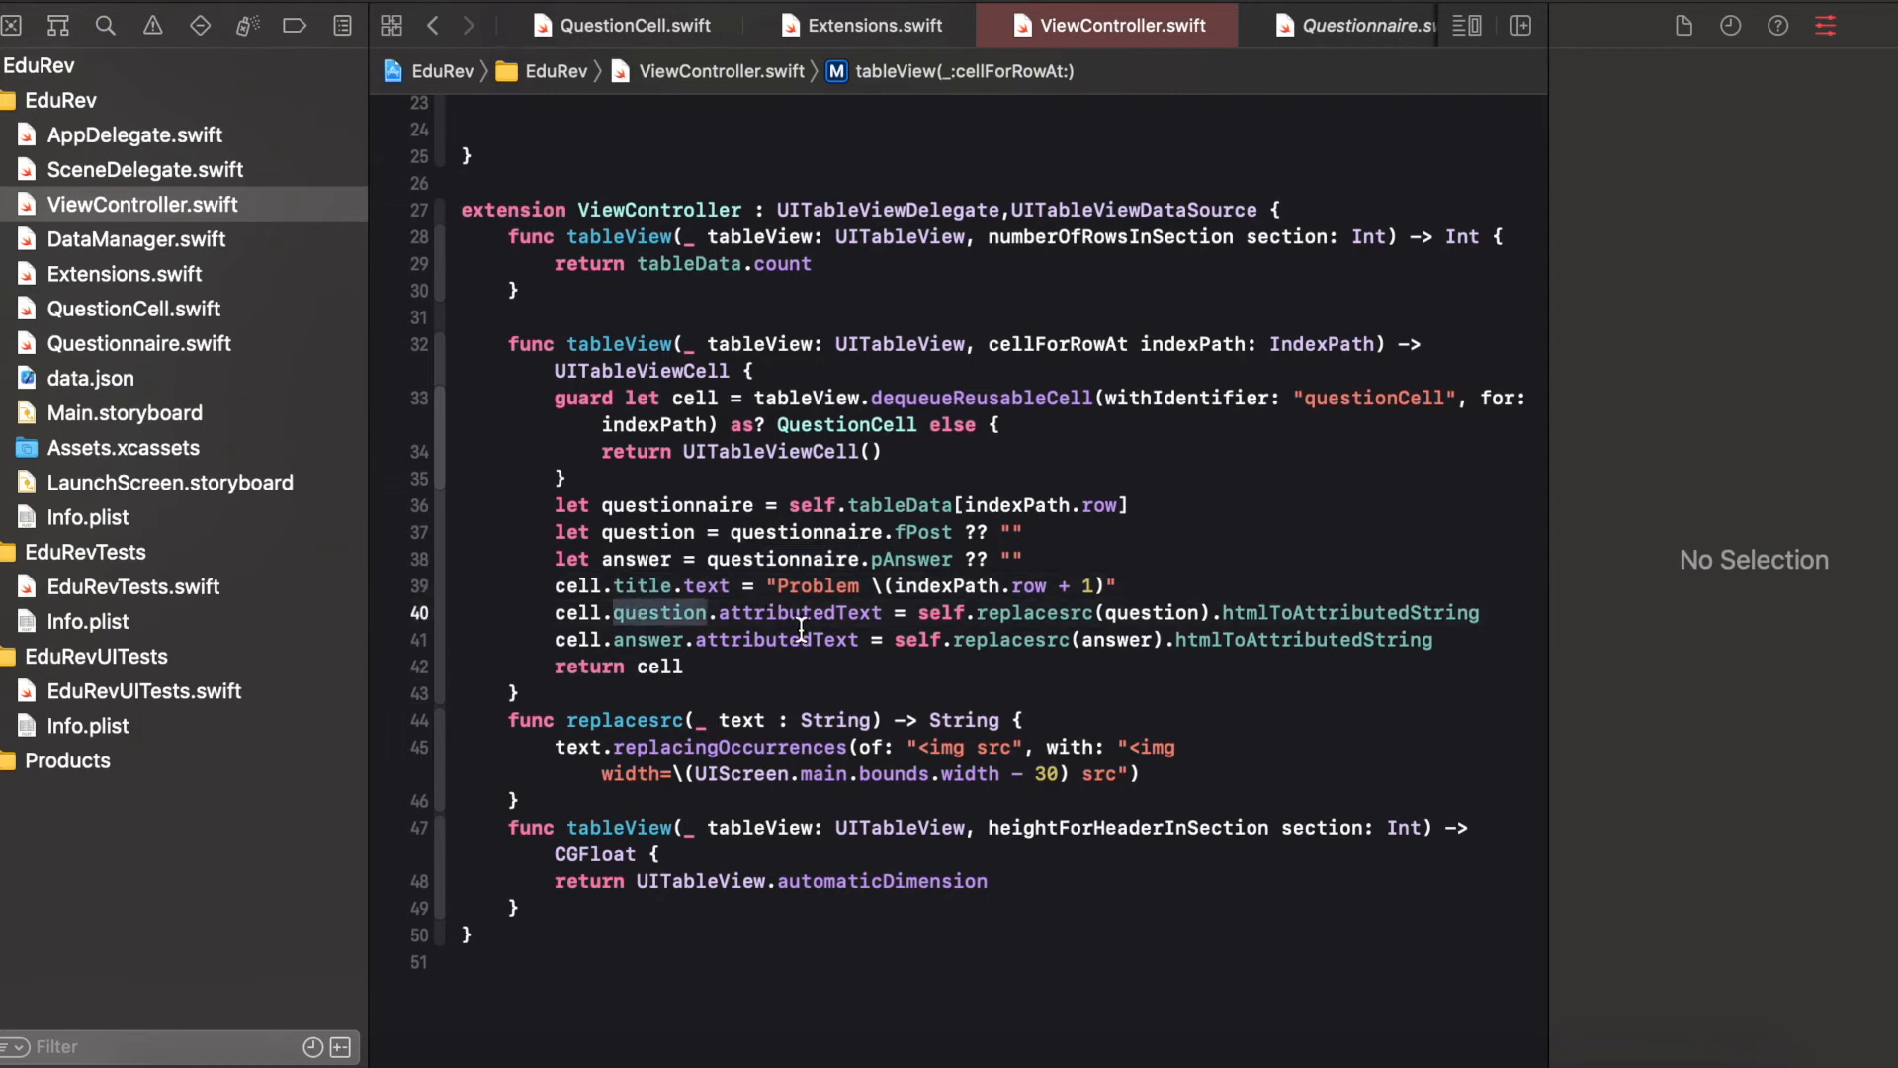
double_click(777, 641)
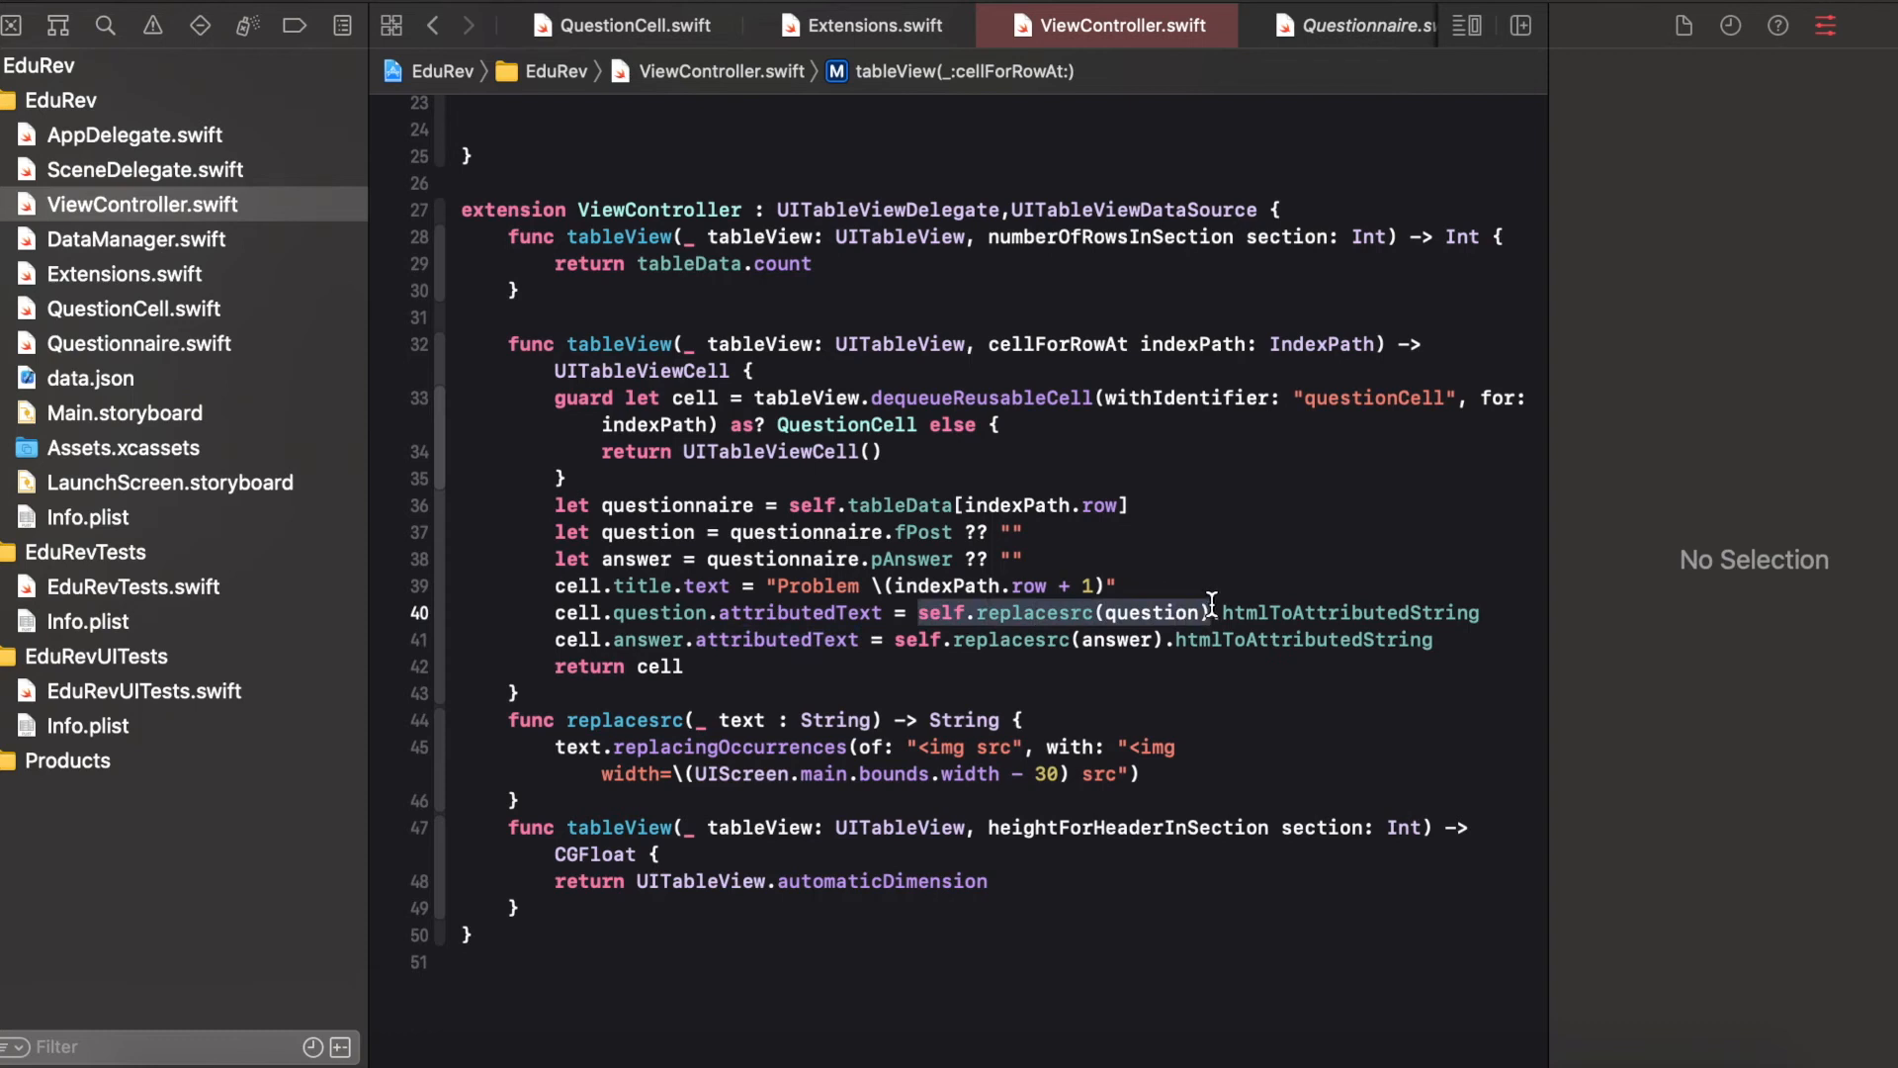
left_click(998, 747)
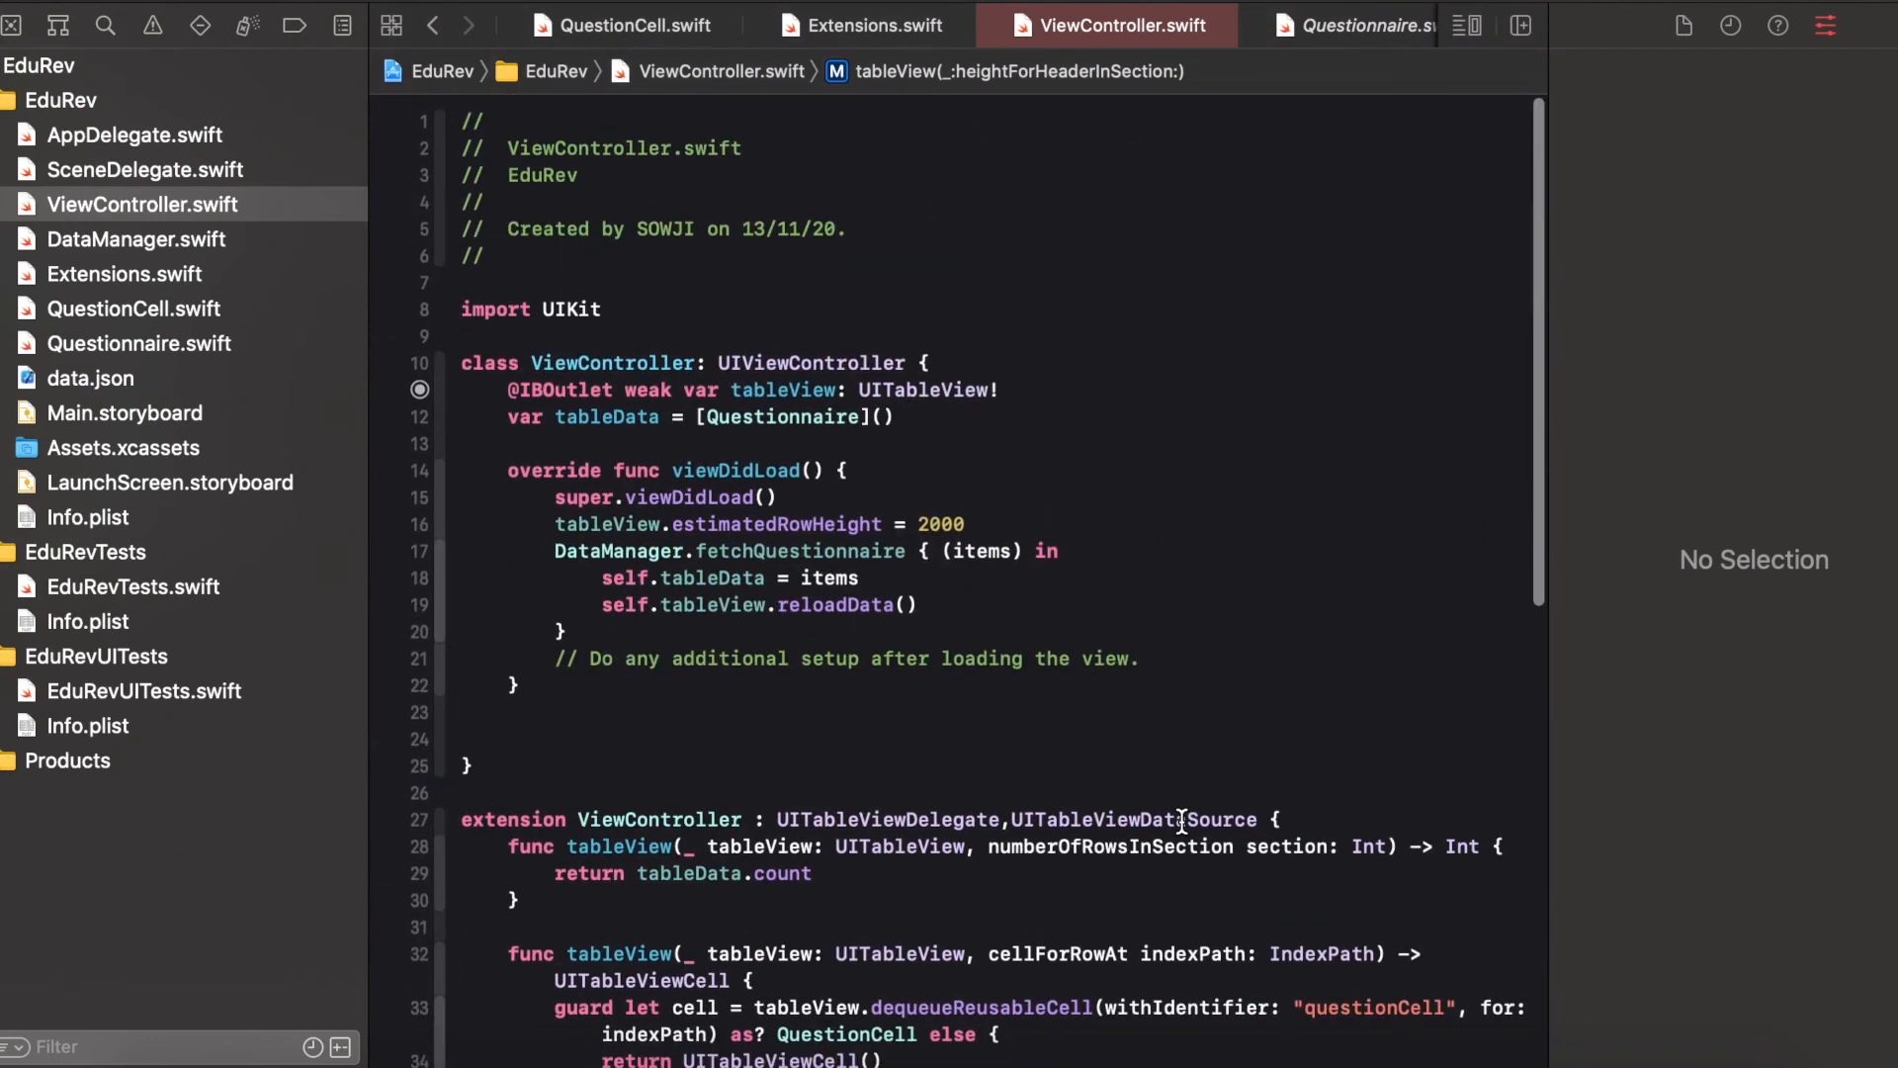
left_click(135, 239)
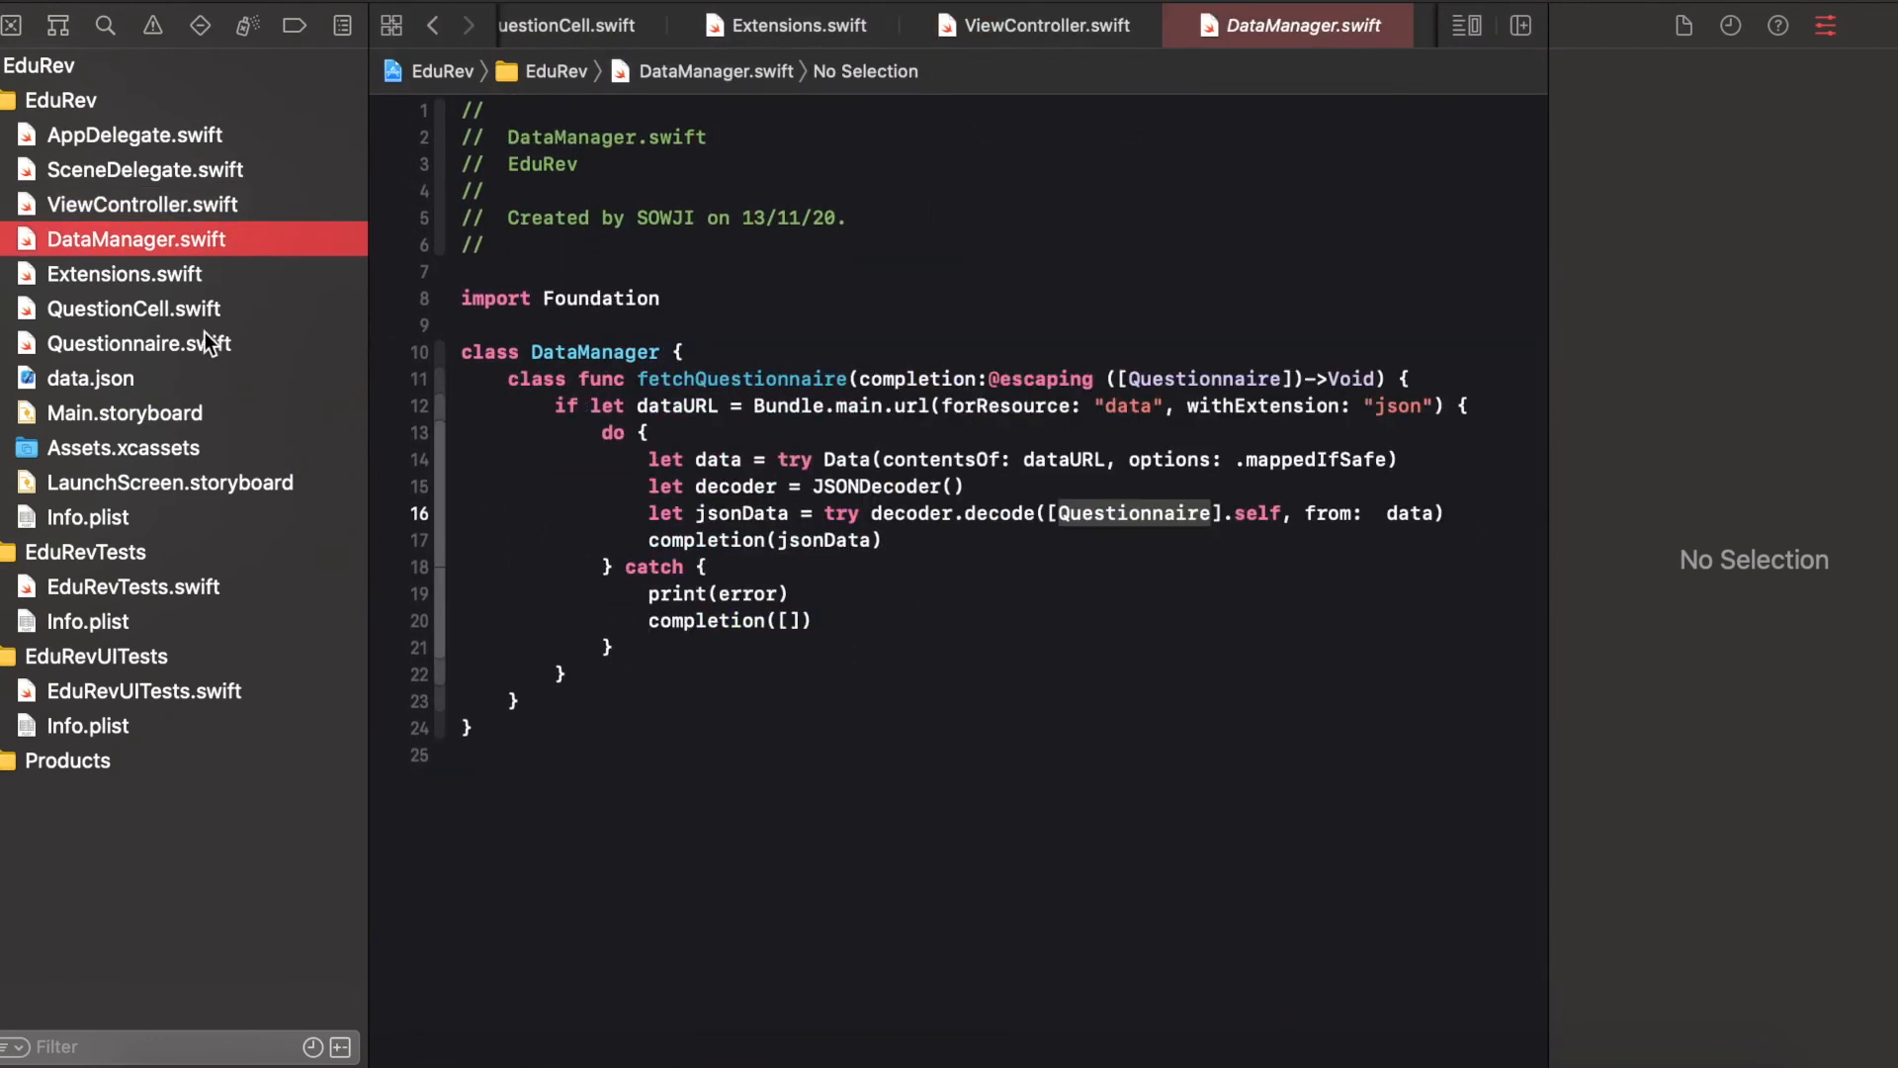
Scroll the running EduRev problem list in the simulator from Problem 1 down past Problem 16
left_click(139, 344)
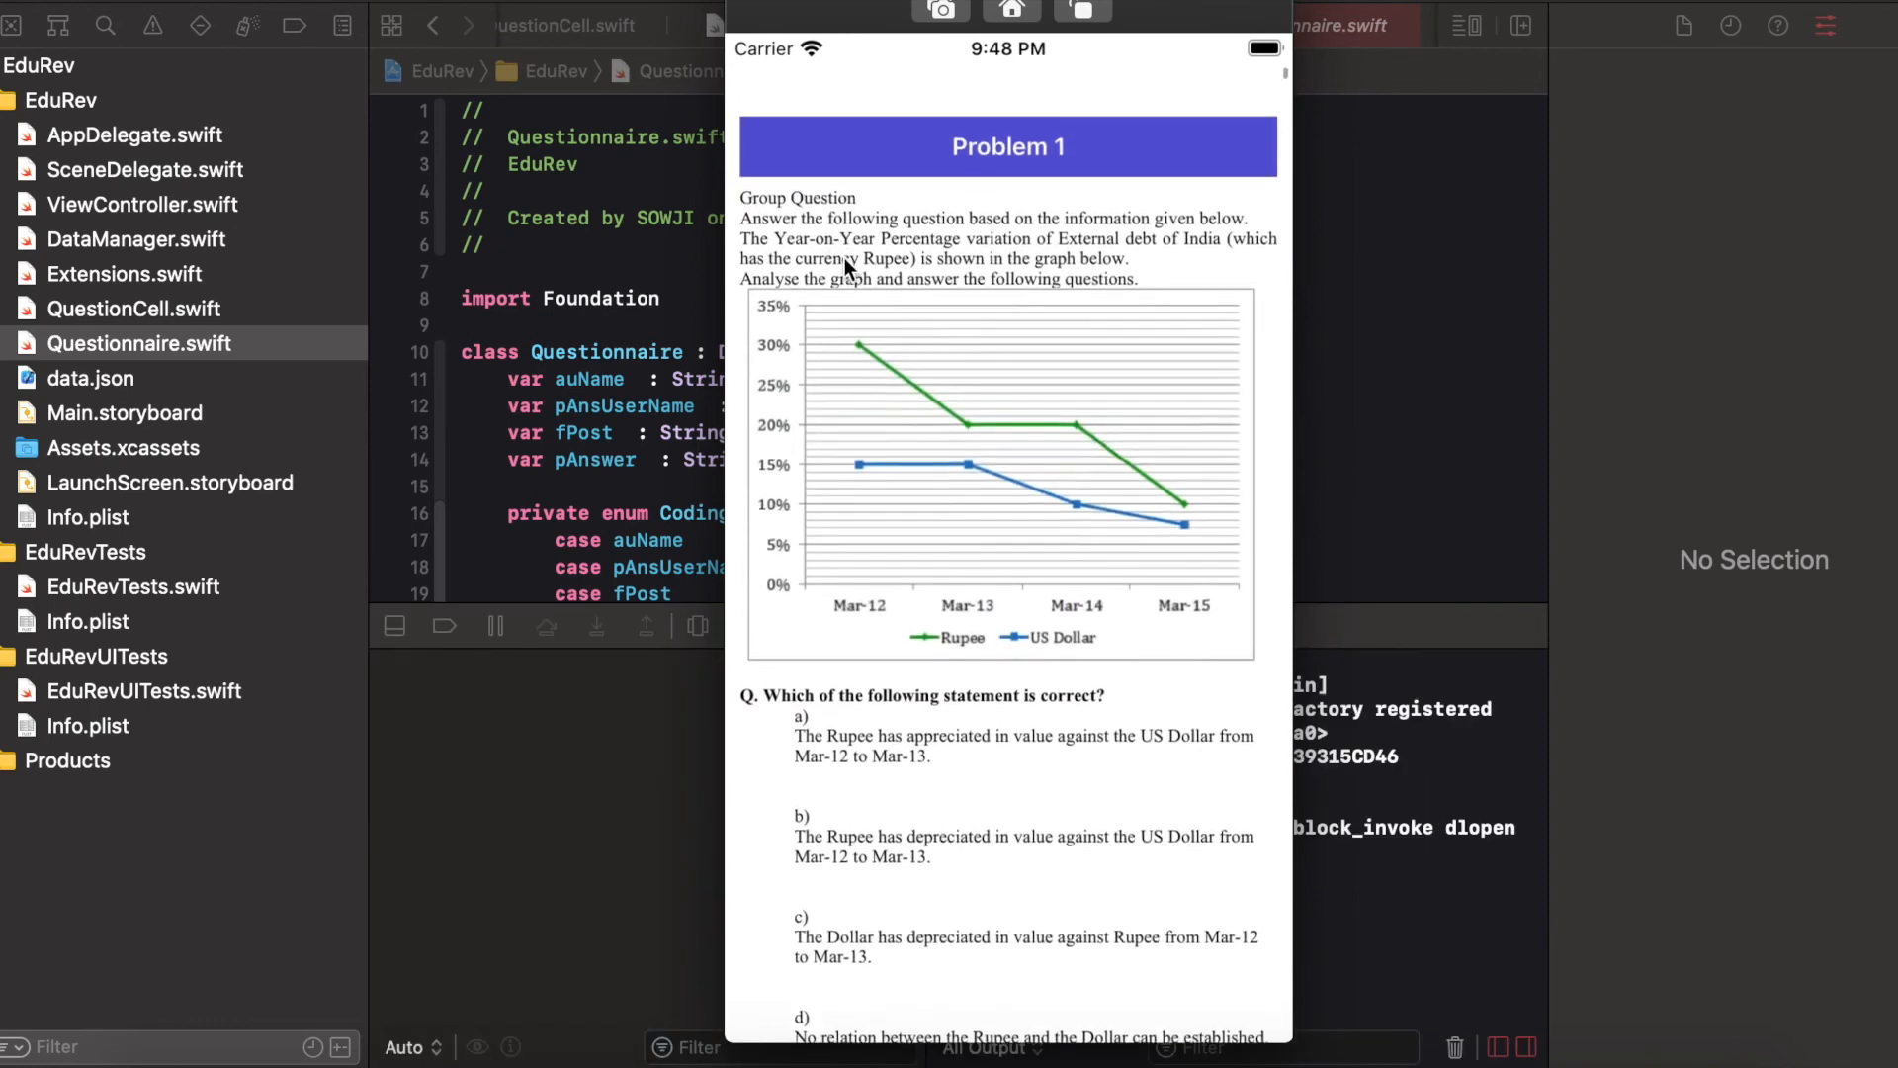
scroll("down", 3)
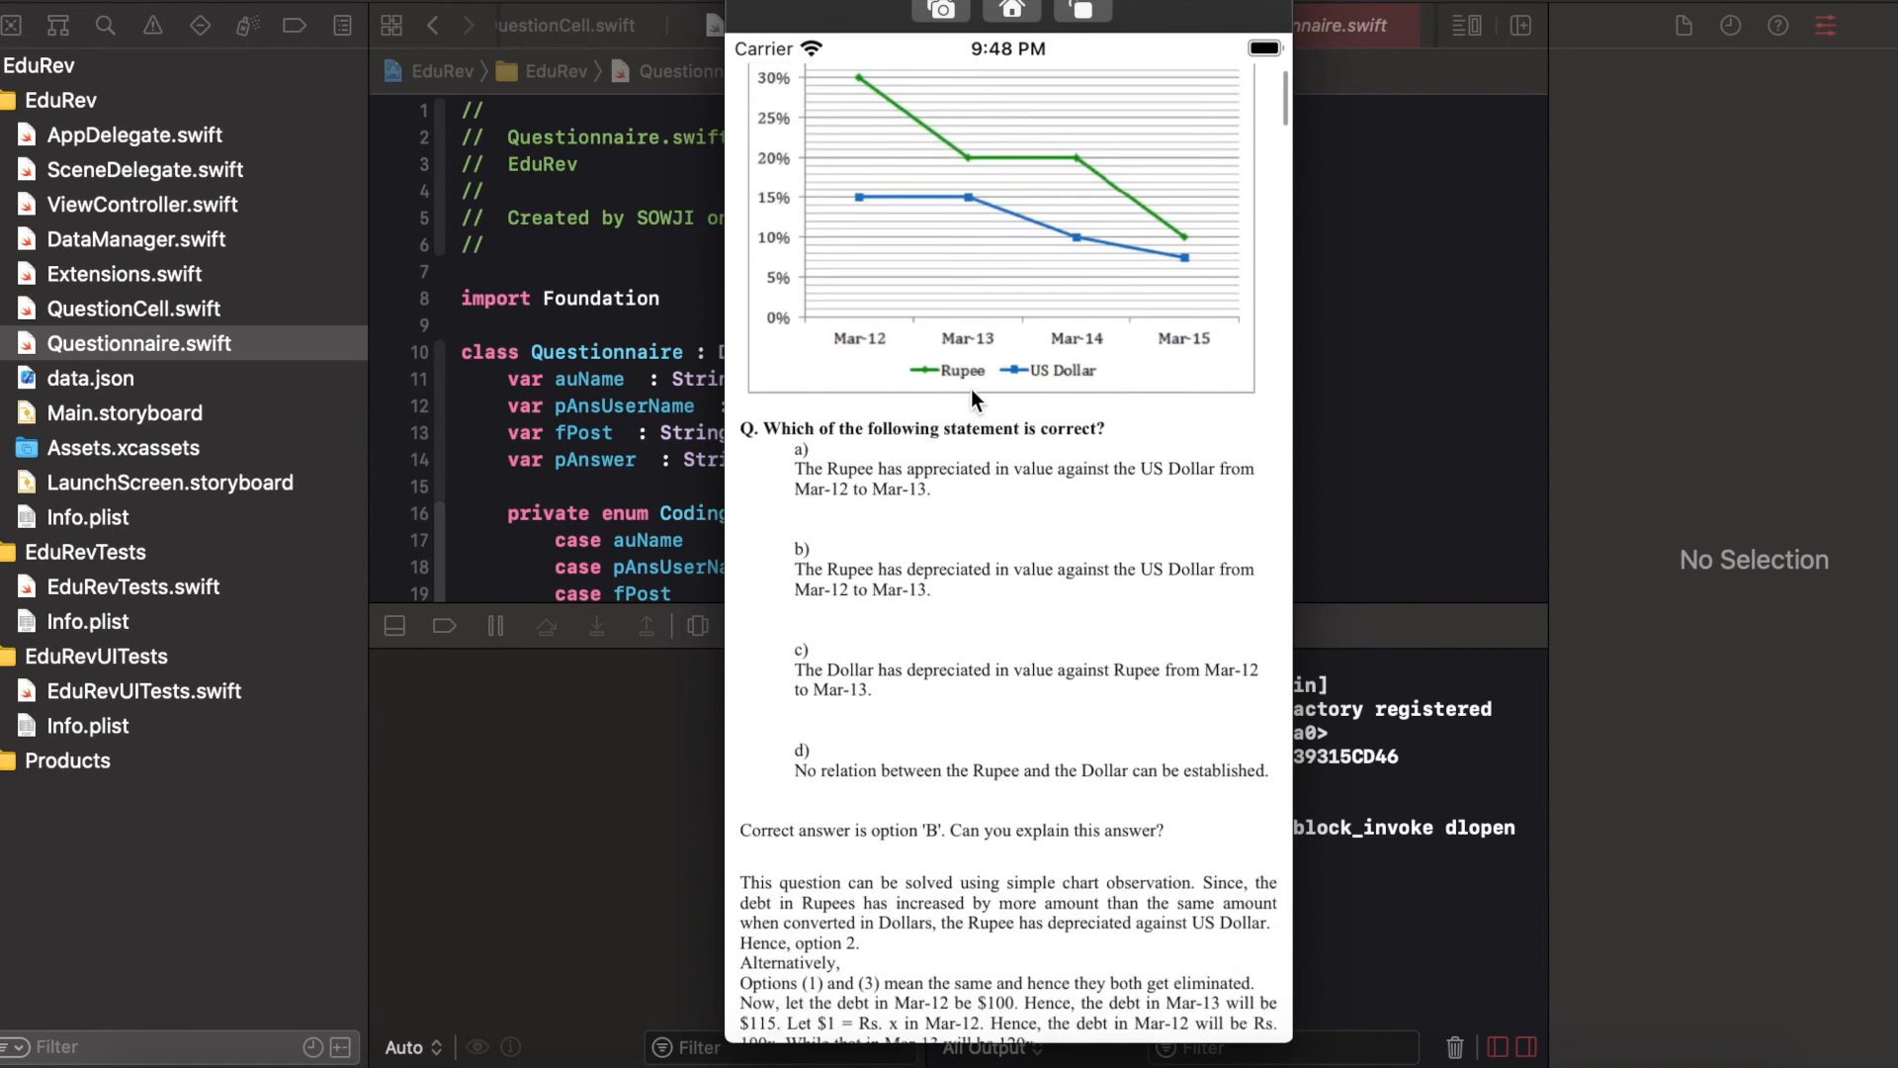
scroll("down", 3)
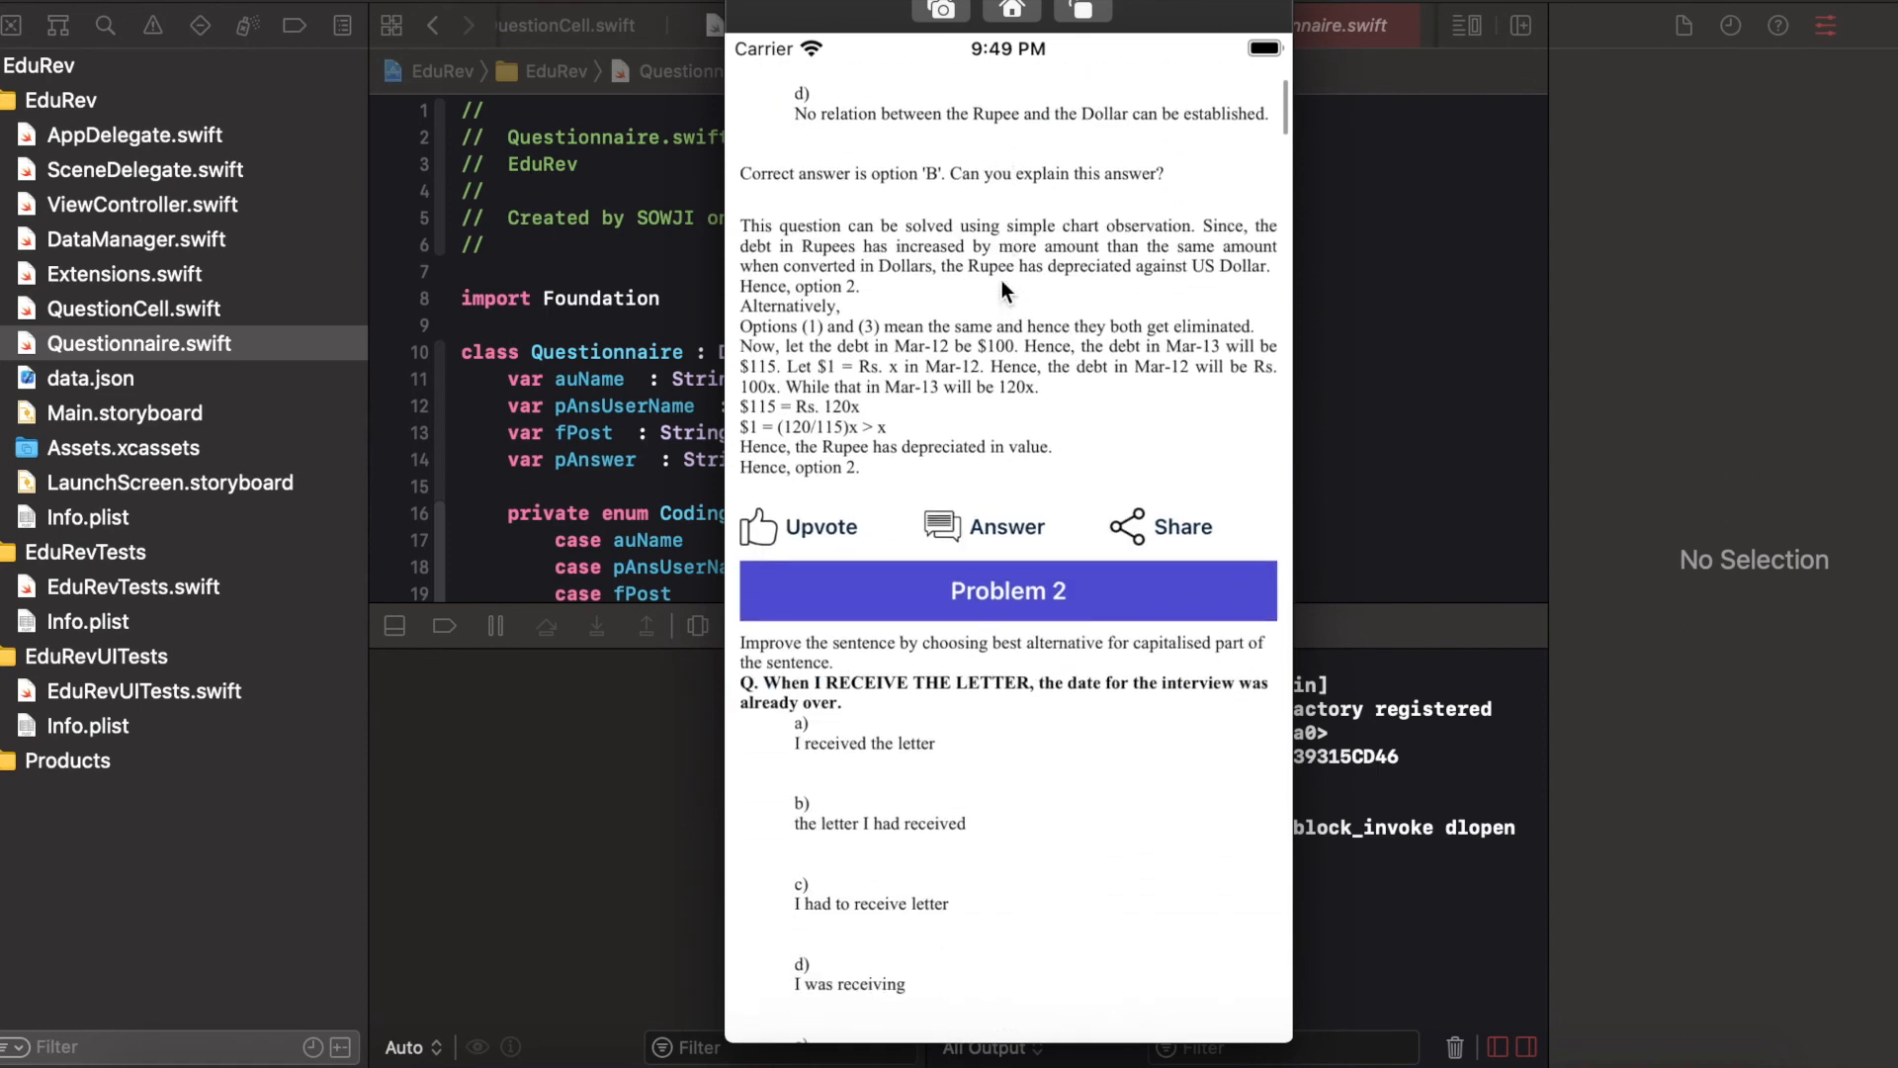
scroll("down", 3)
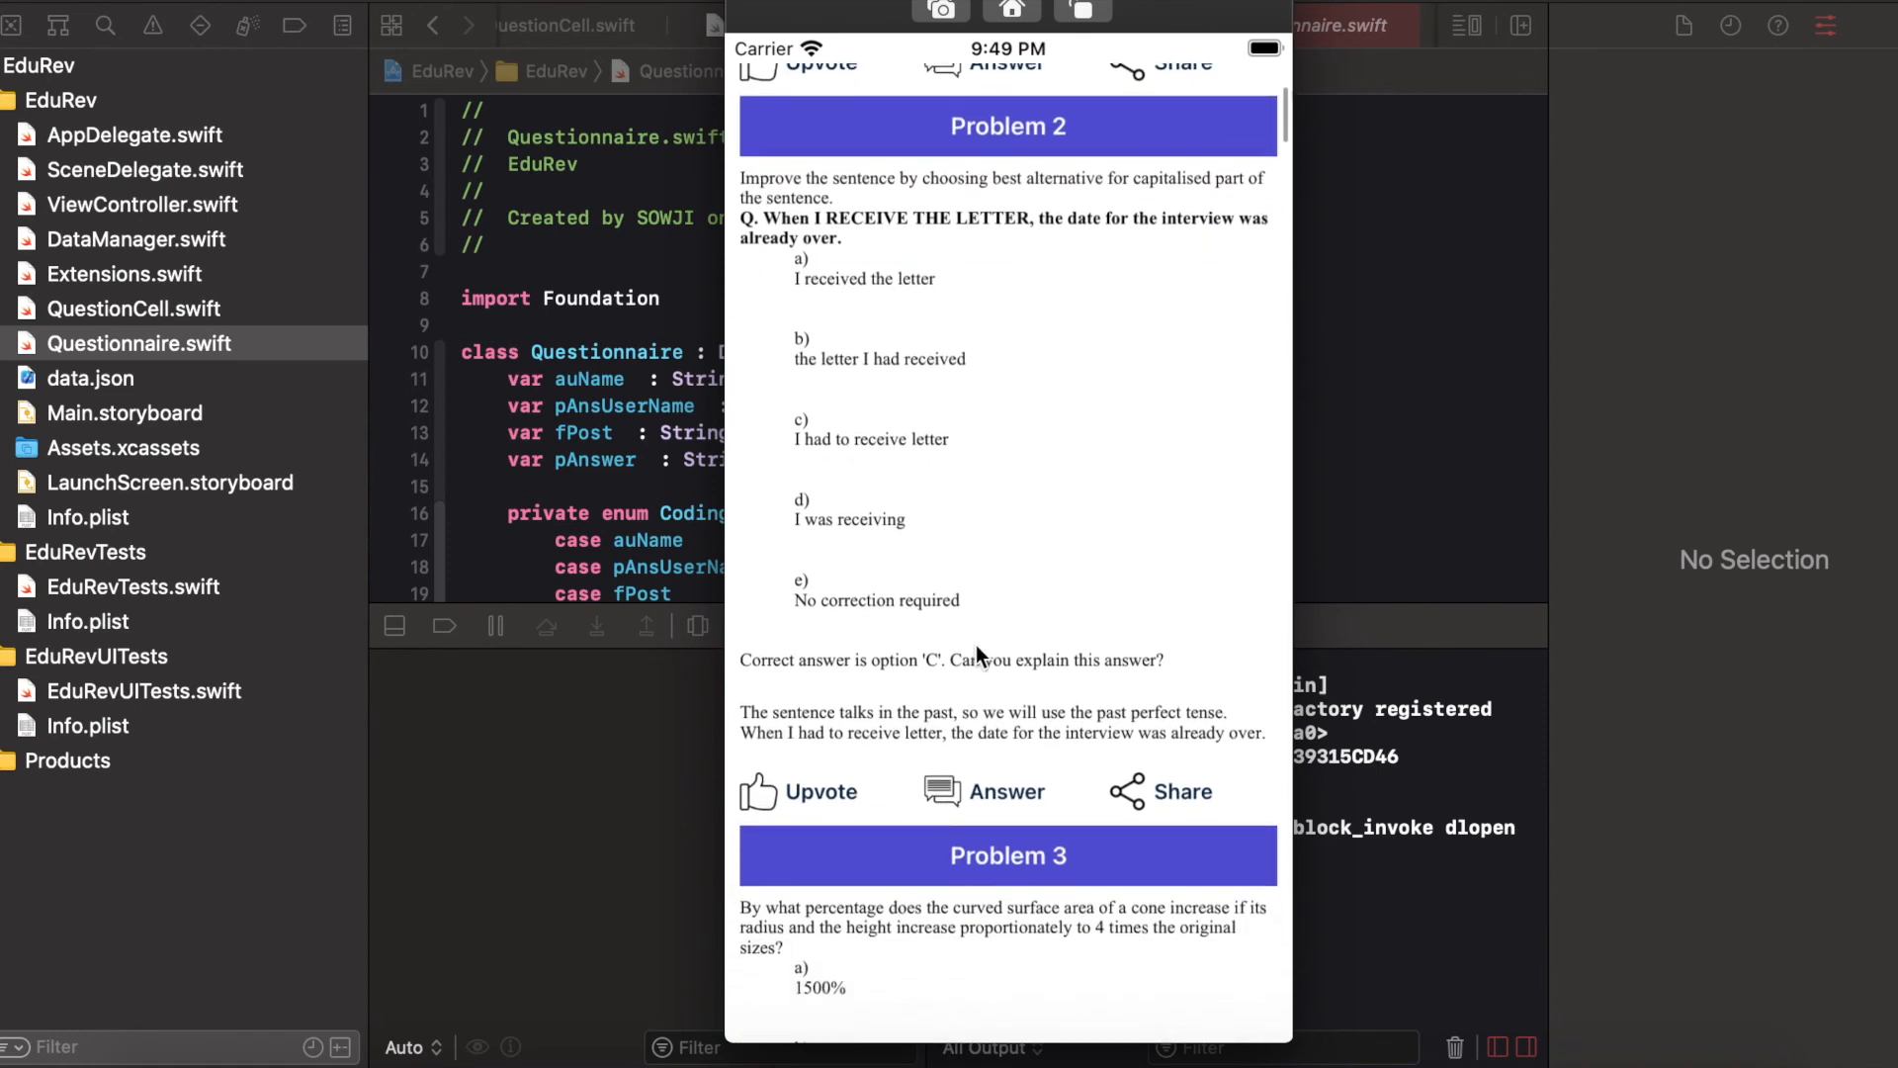
scroll("down", 3)
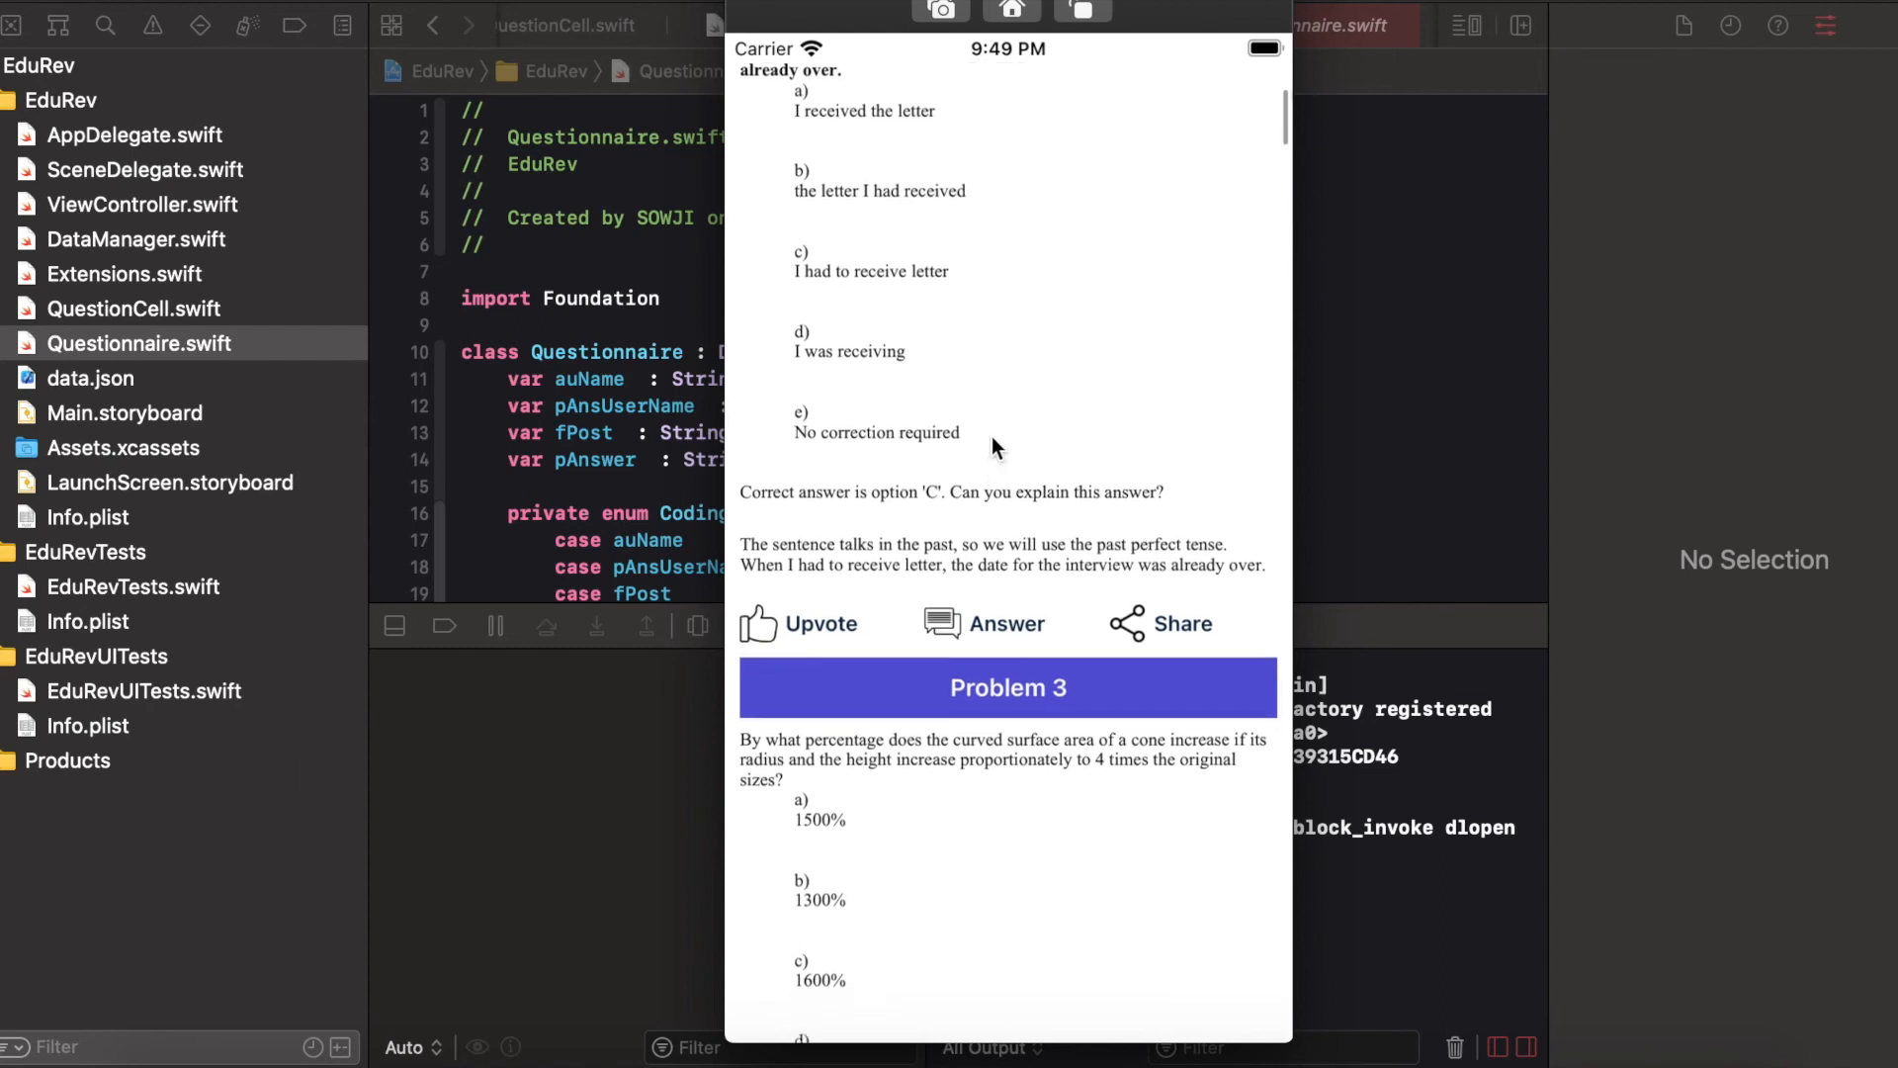
scroll("down", 3)
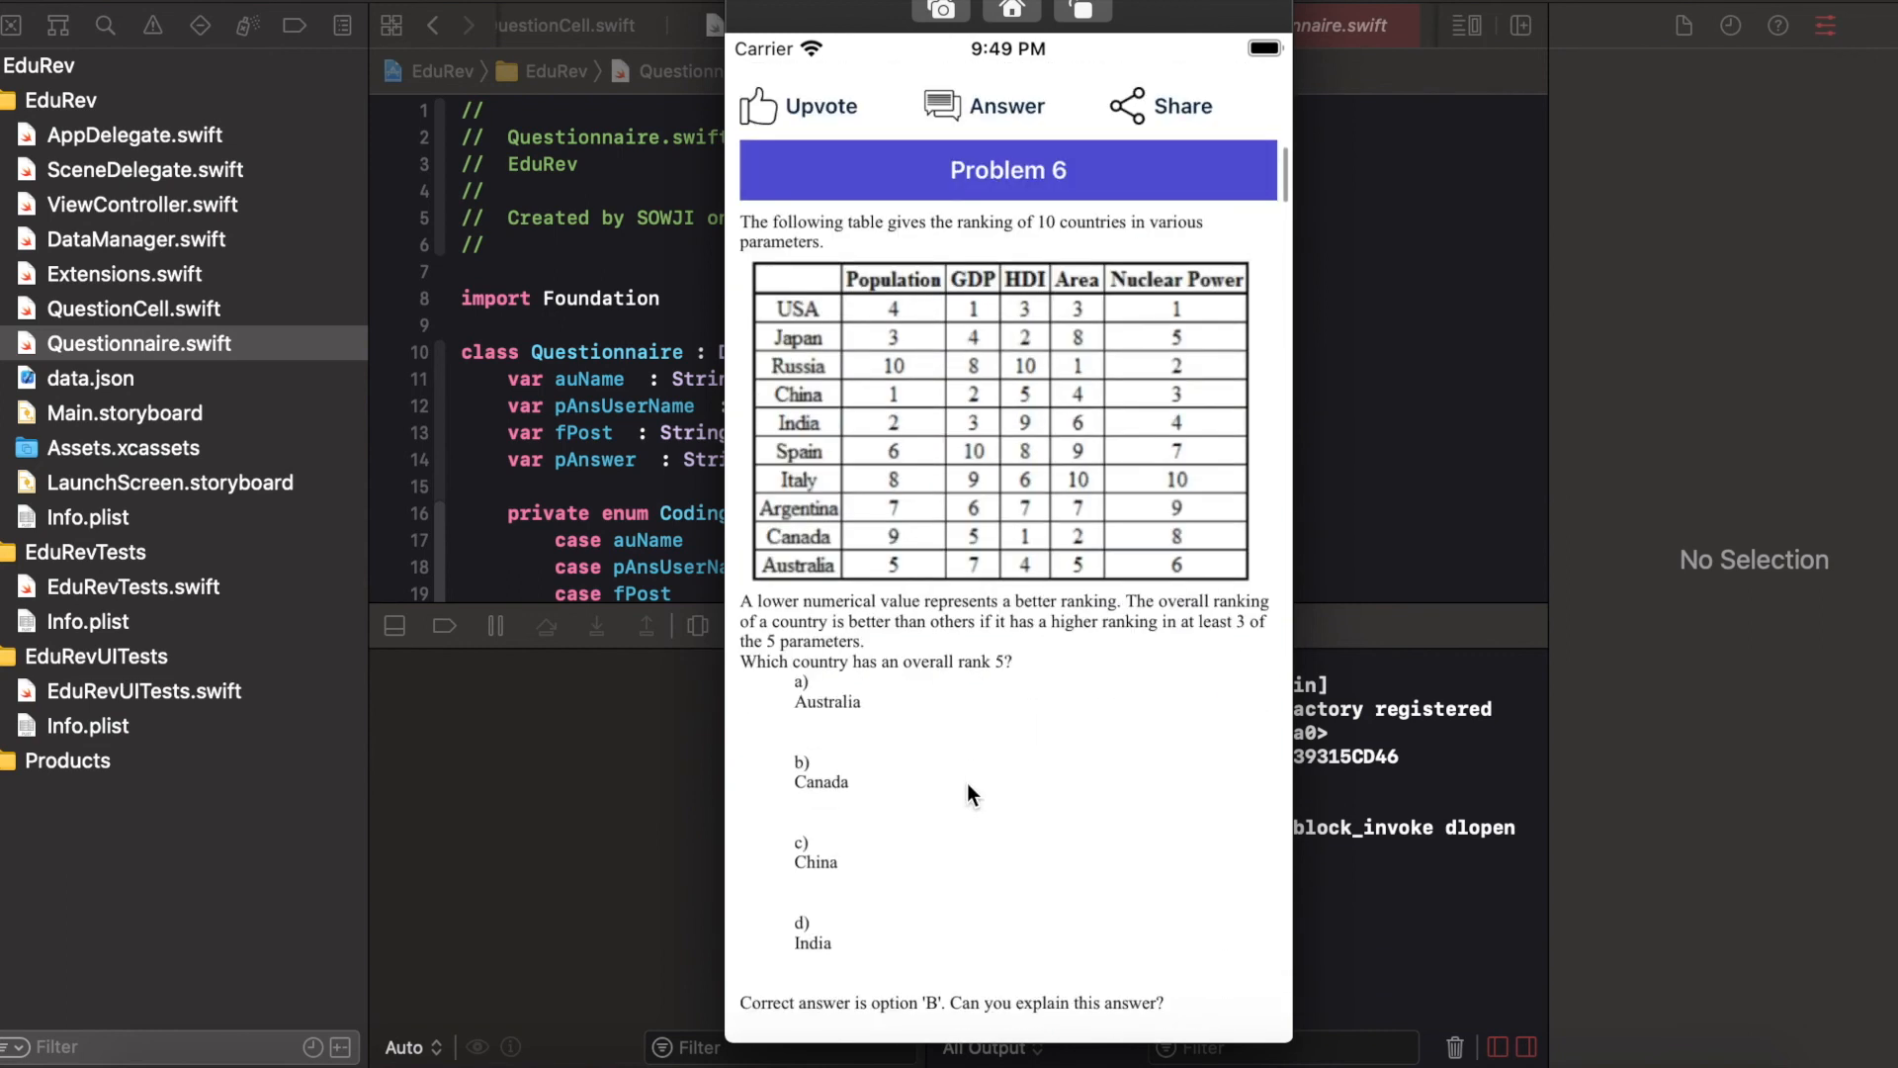
scroll("down", 3)
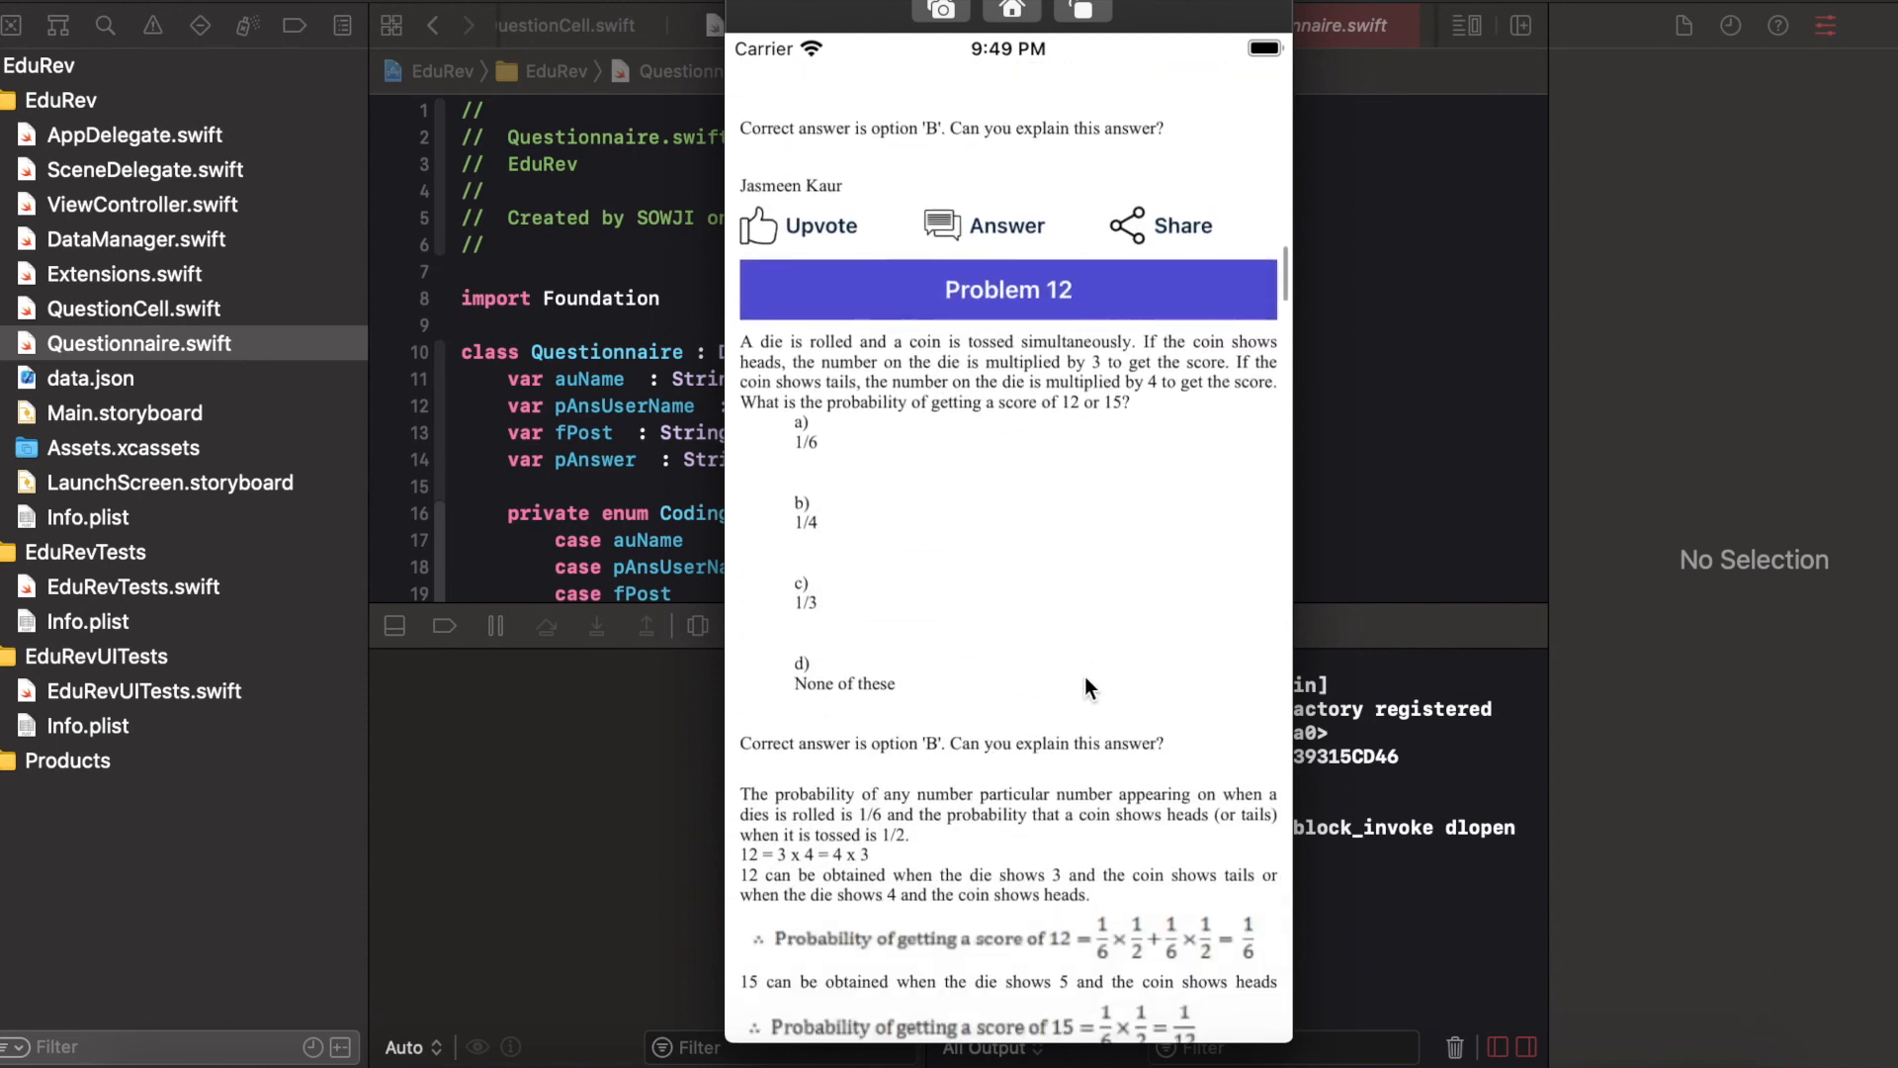
scroll("down", 3)
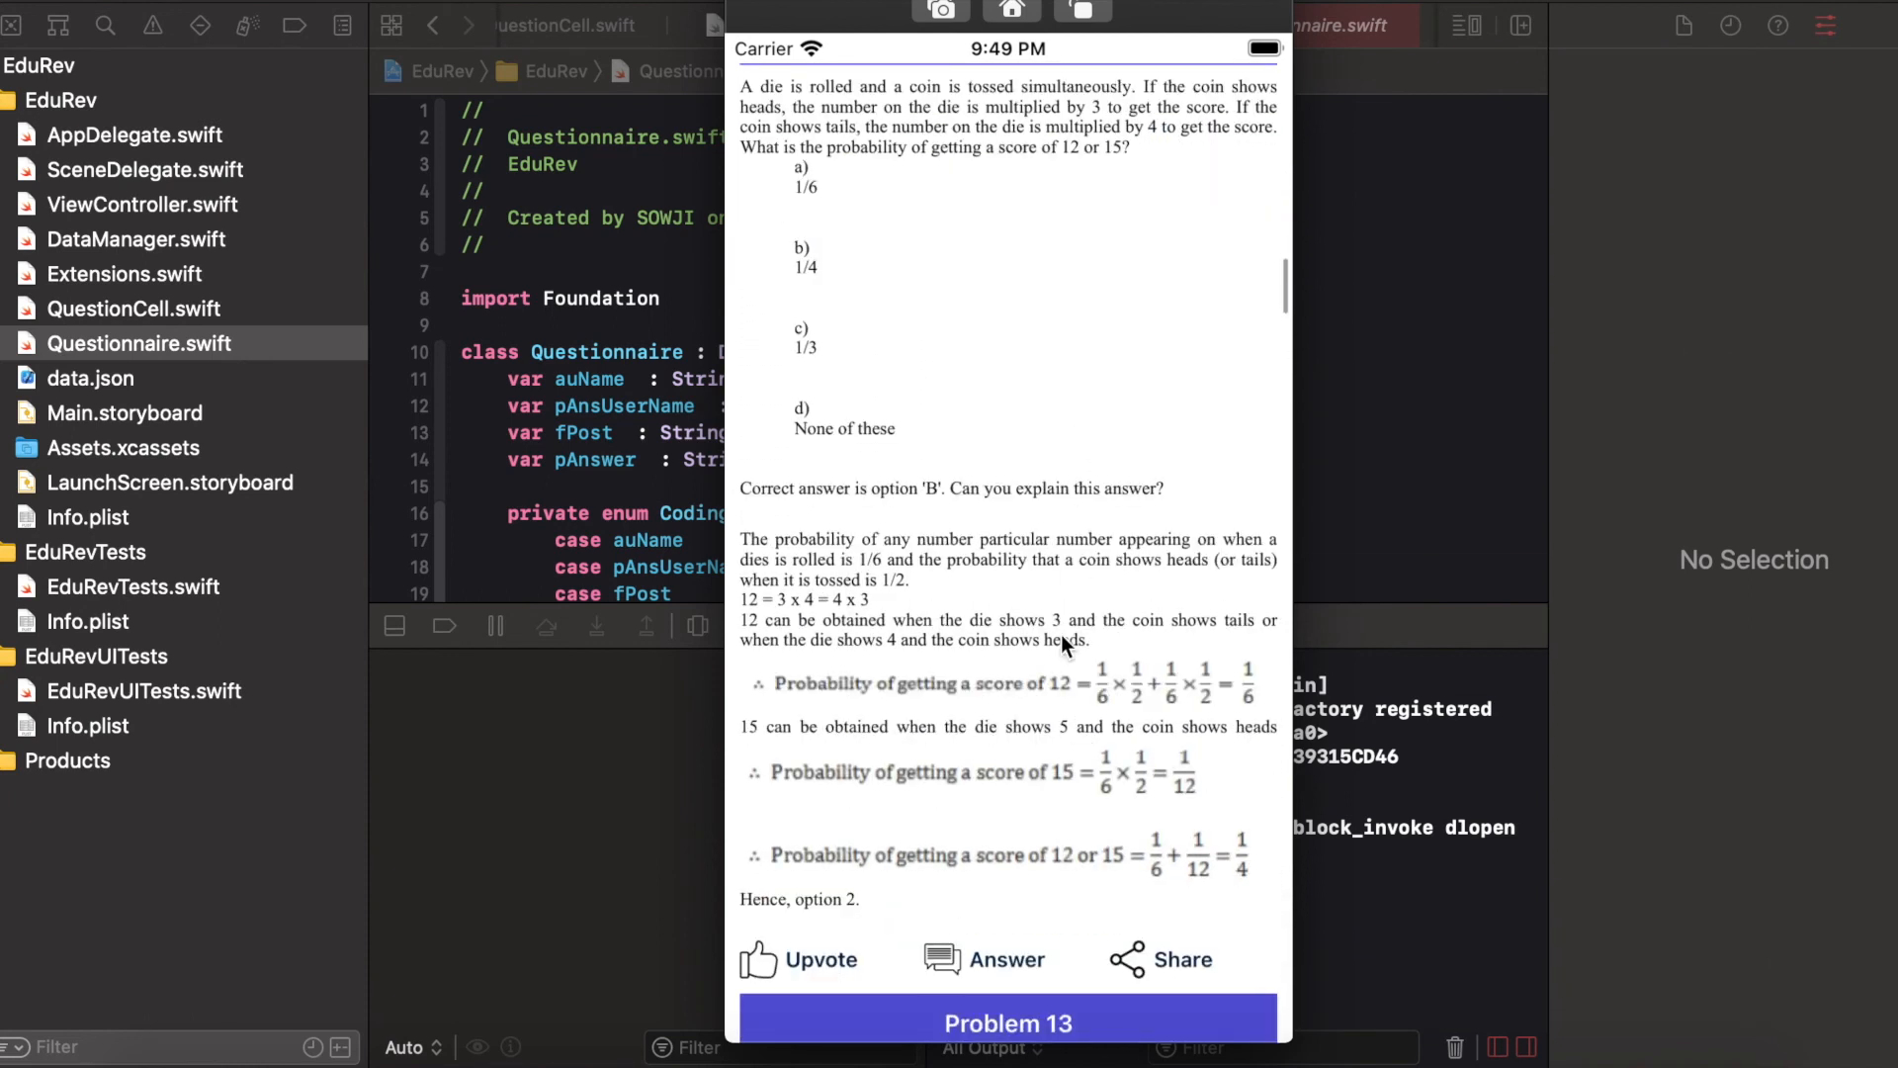
scroll("down", 3)
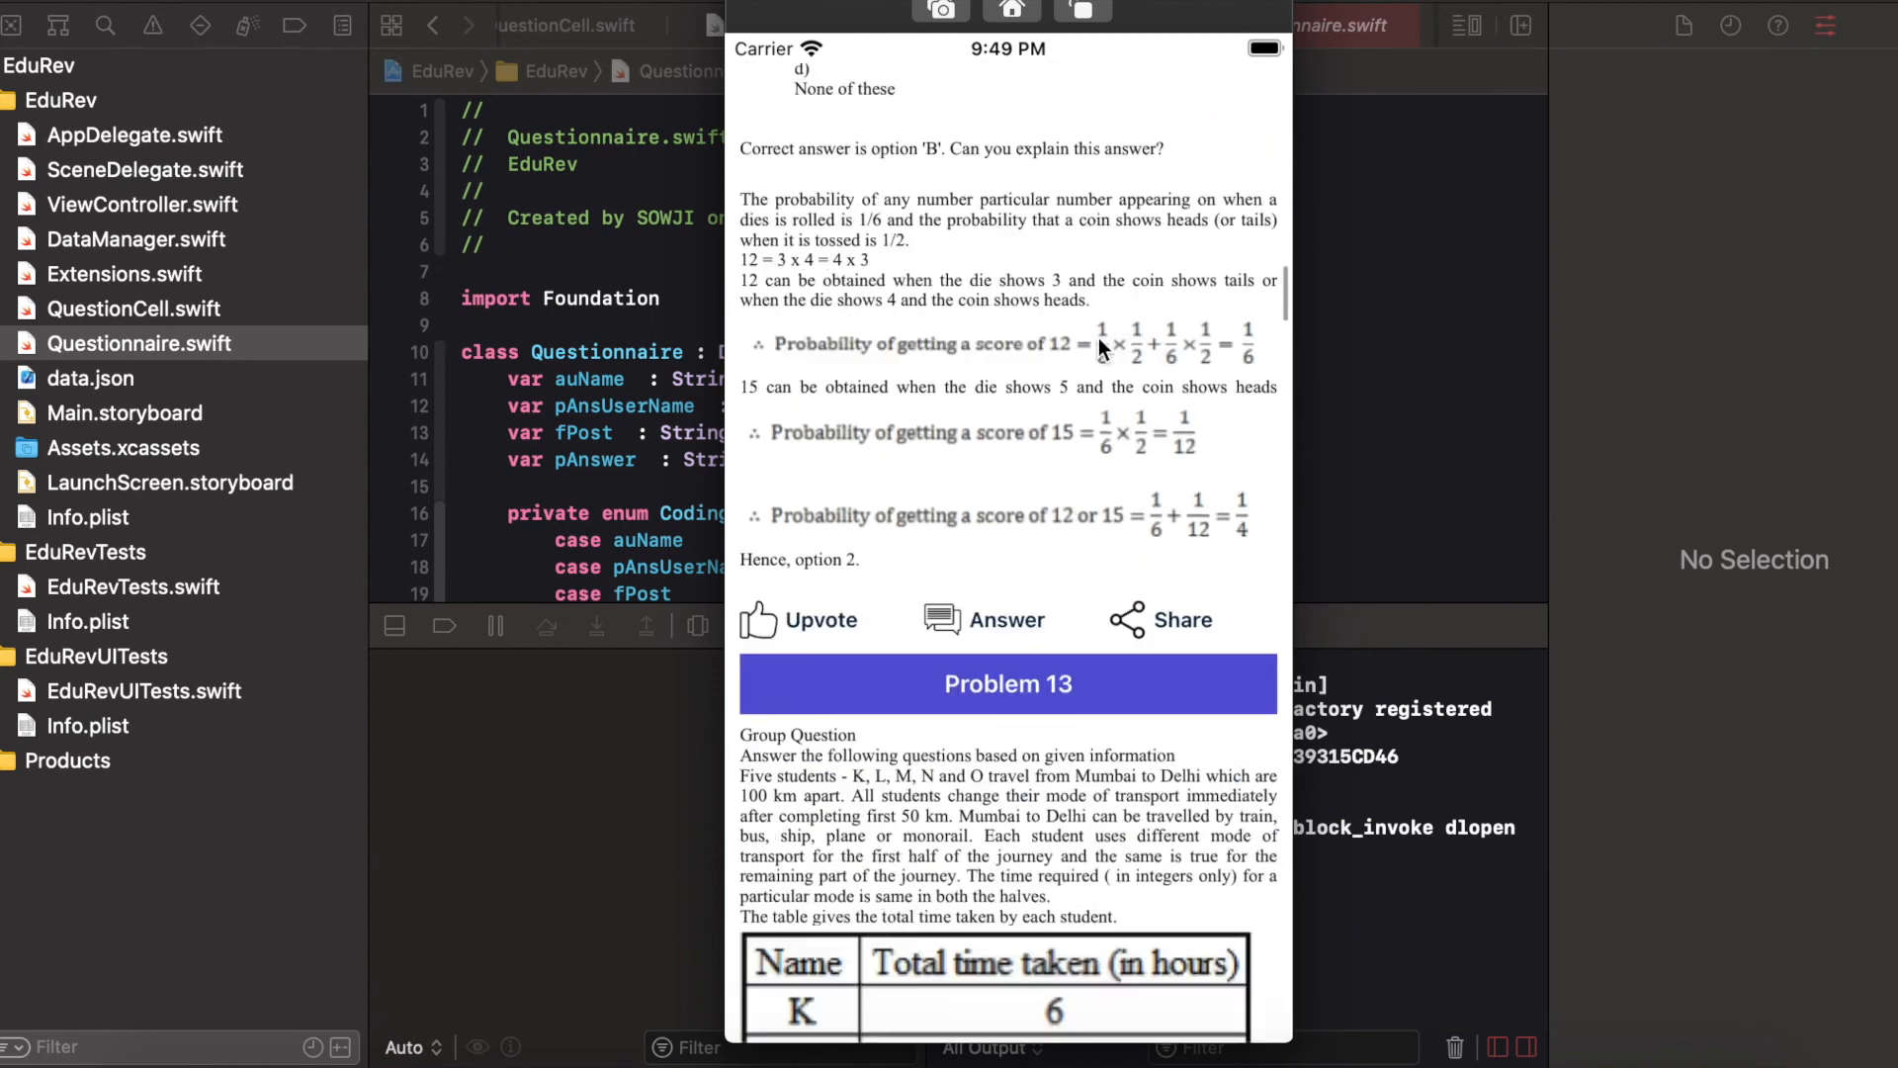
scroll("down", 3)
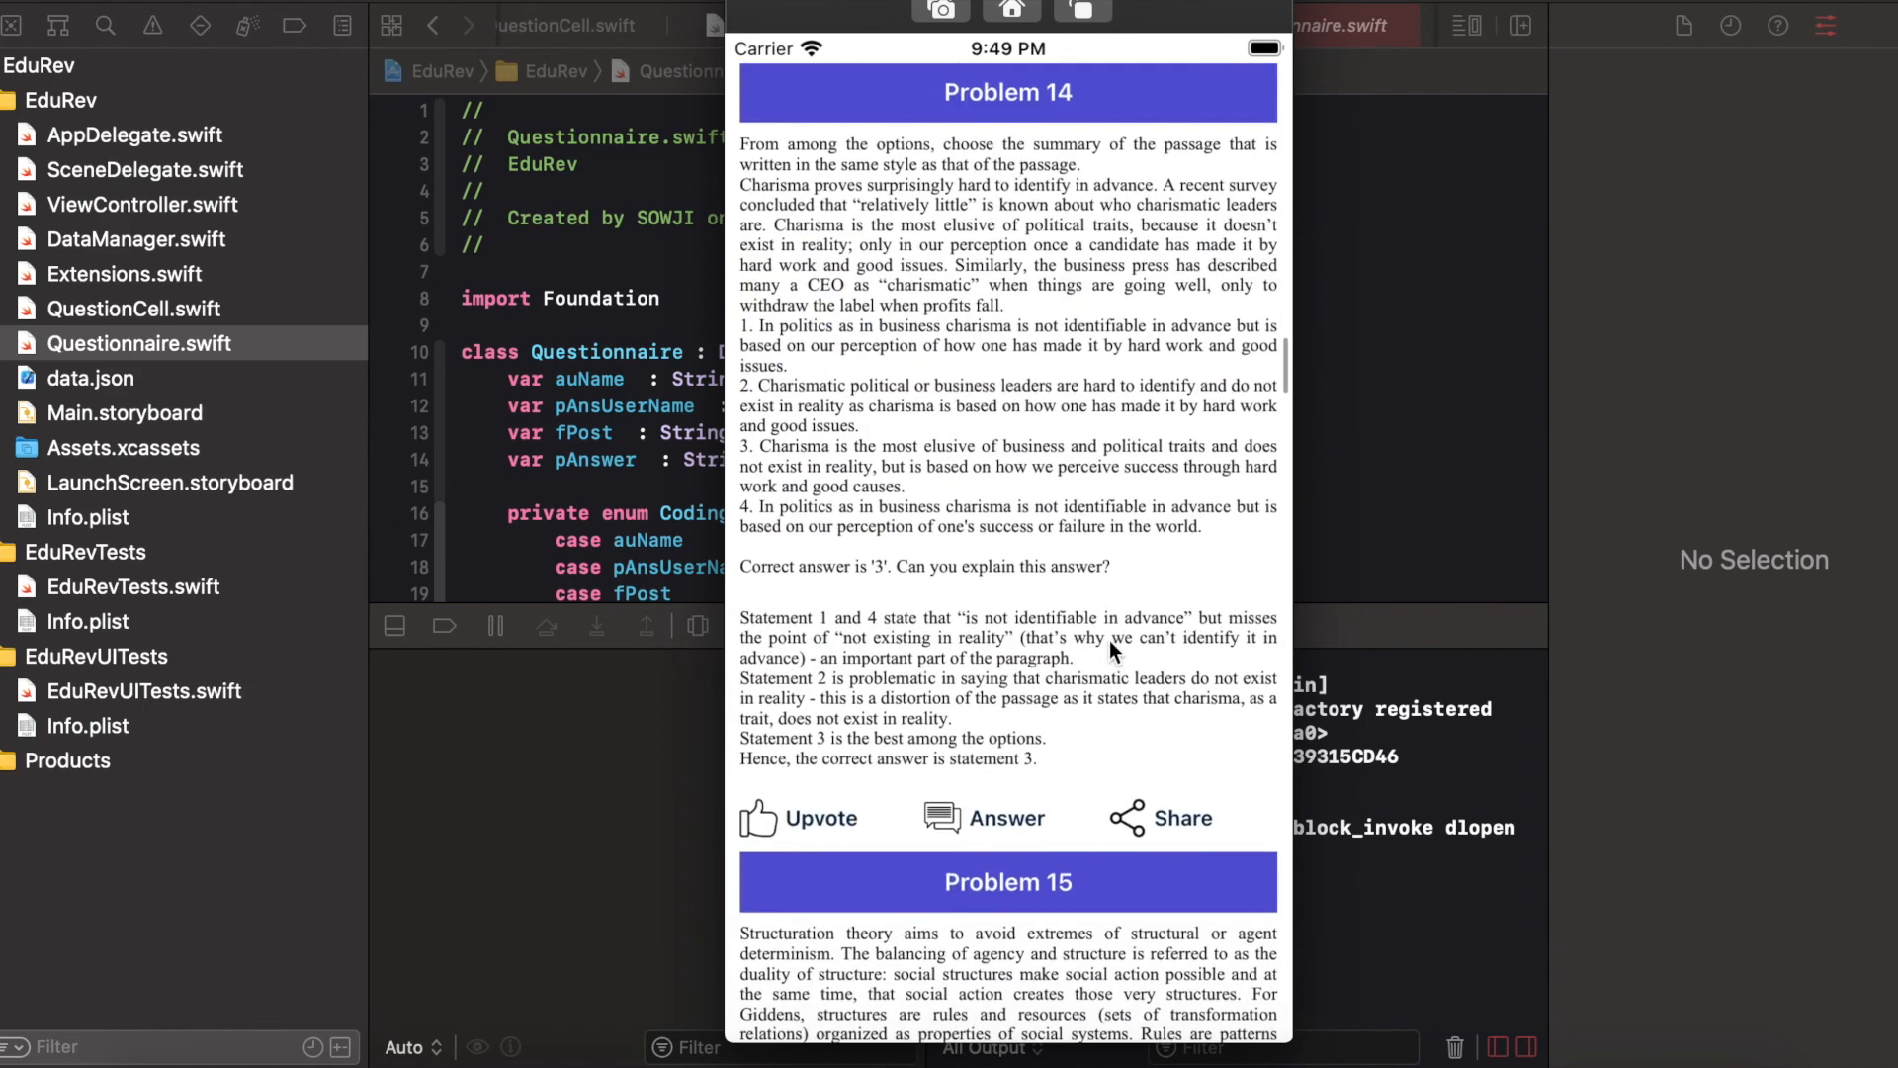
scroll("down", 3)
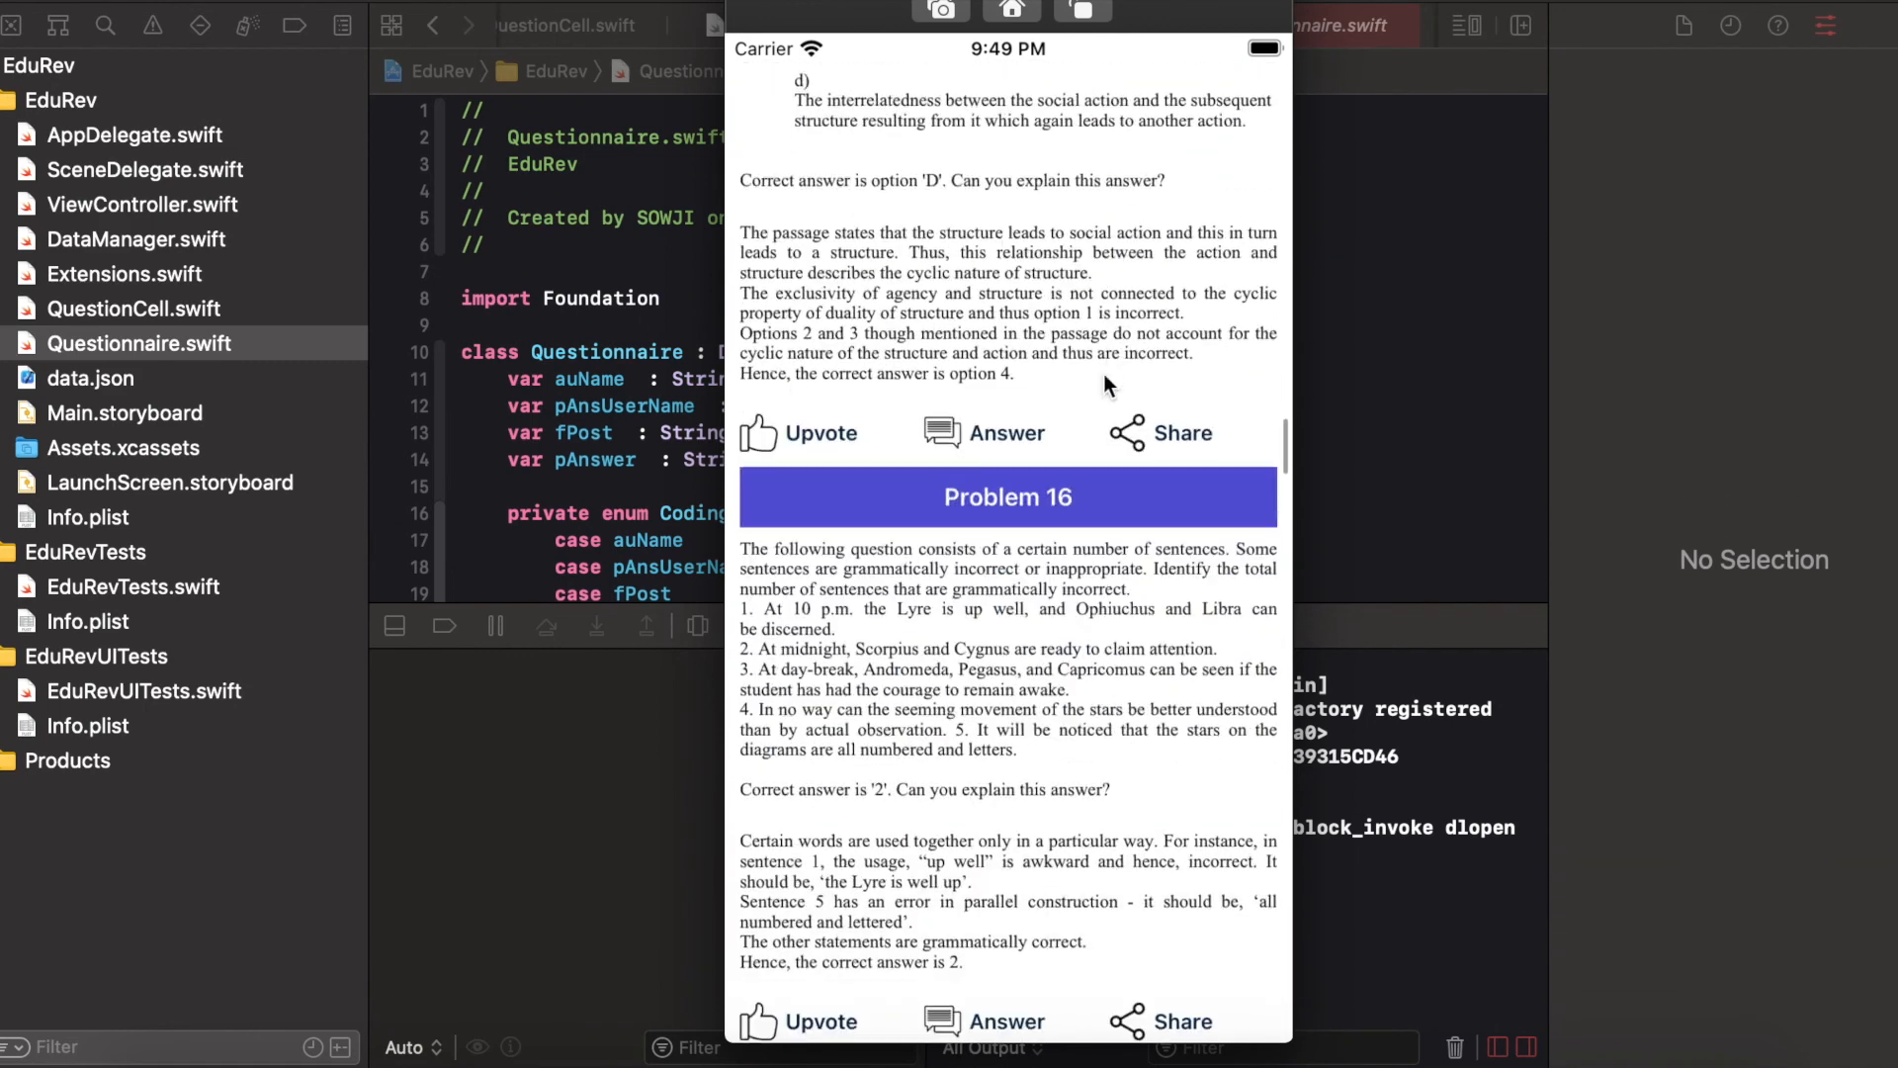